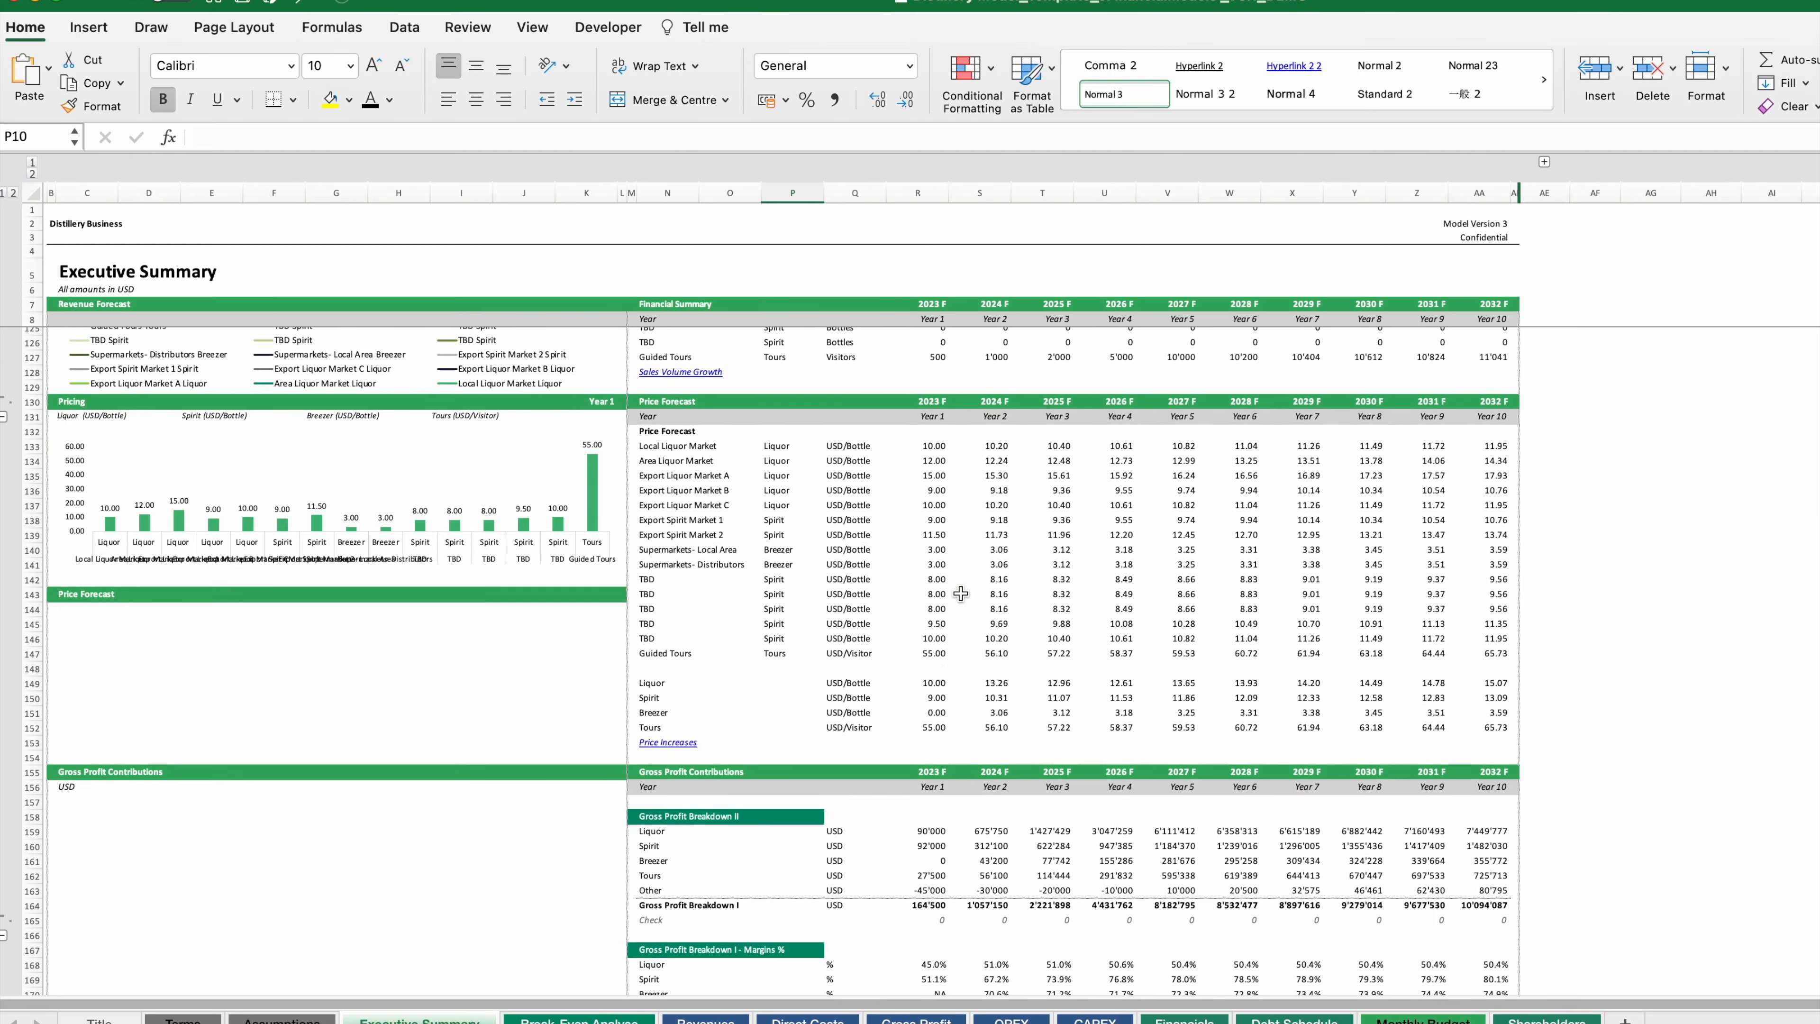
- Review the CAPEX assumptions: Property item, its Year 1 drawdown and plant and machinery maintenance CAPEX
{"action": "scroll", "scroll_direction": "down", "scroll_amount": 3}
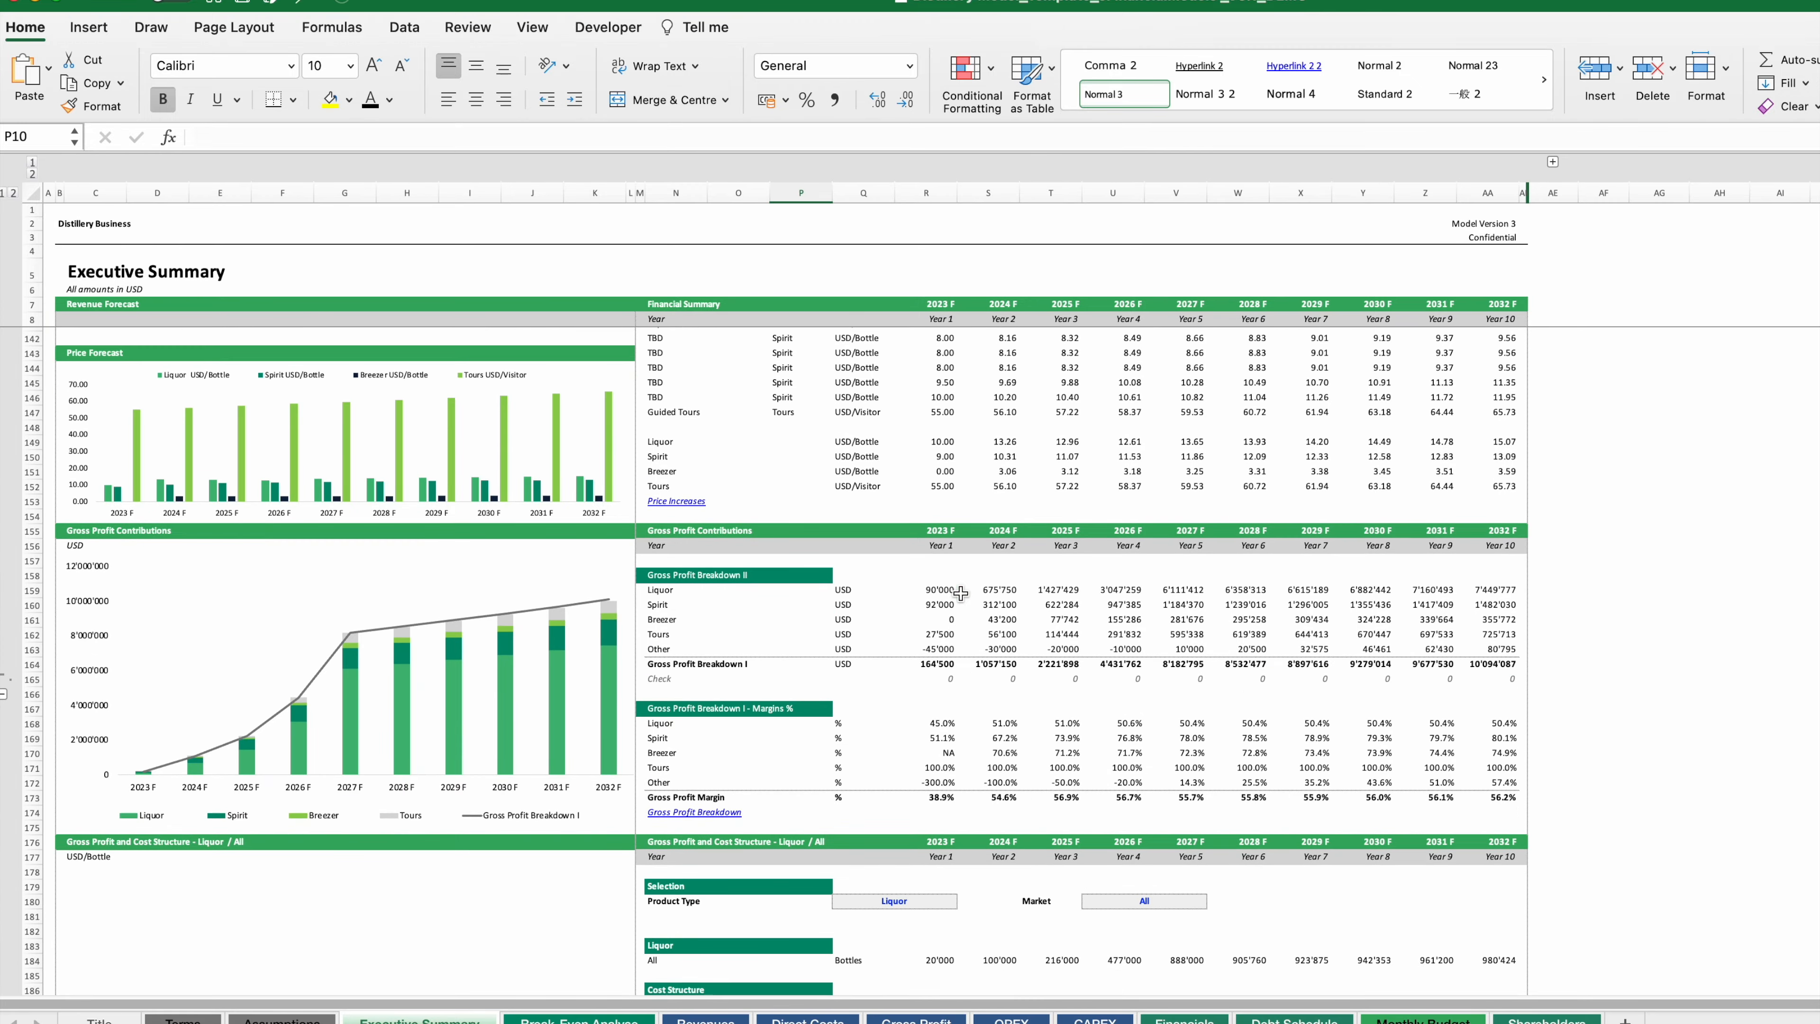
{"action": "scroll", "scroll_direction": "down", "scroll_amount": 3}
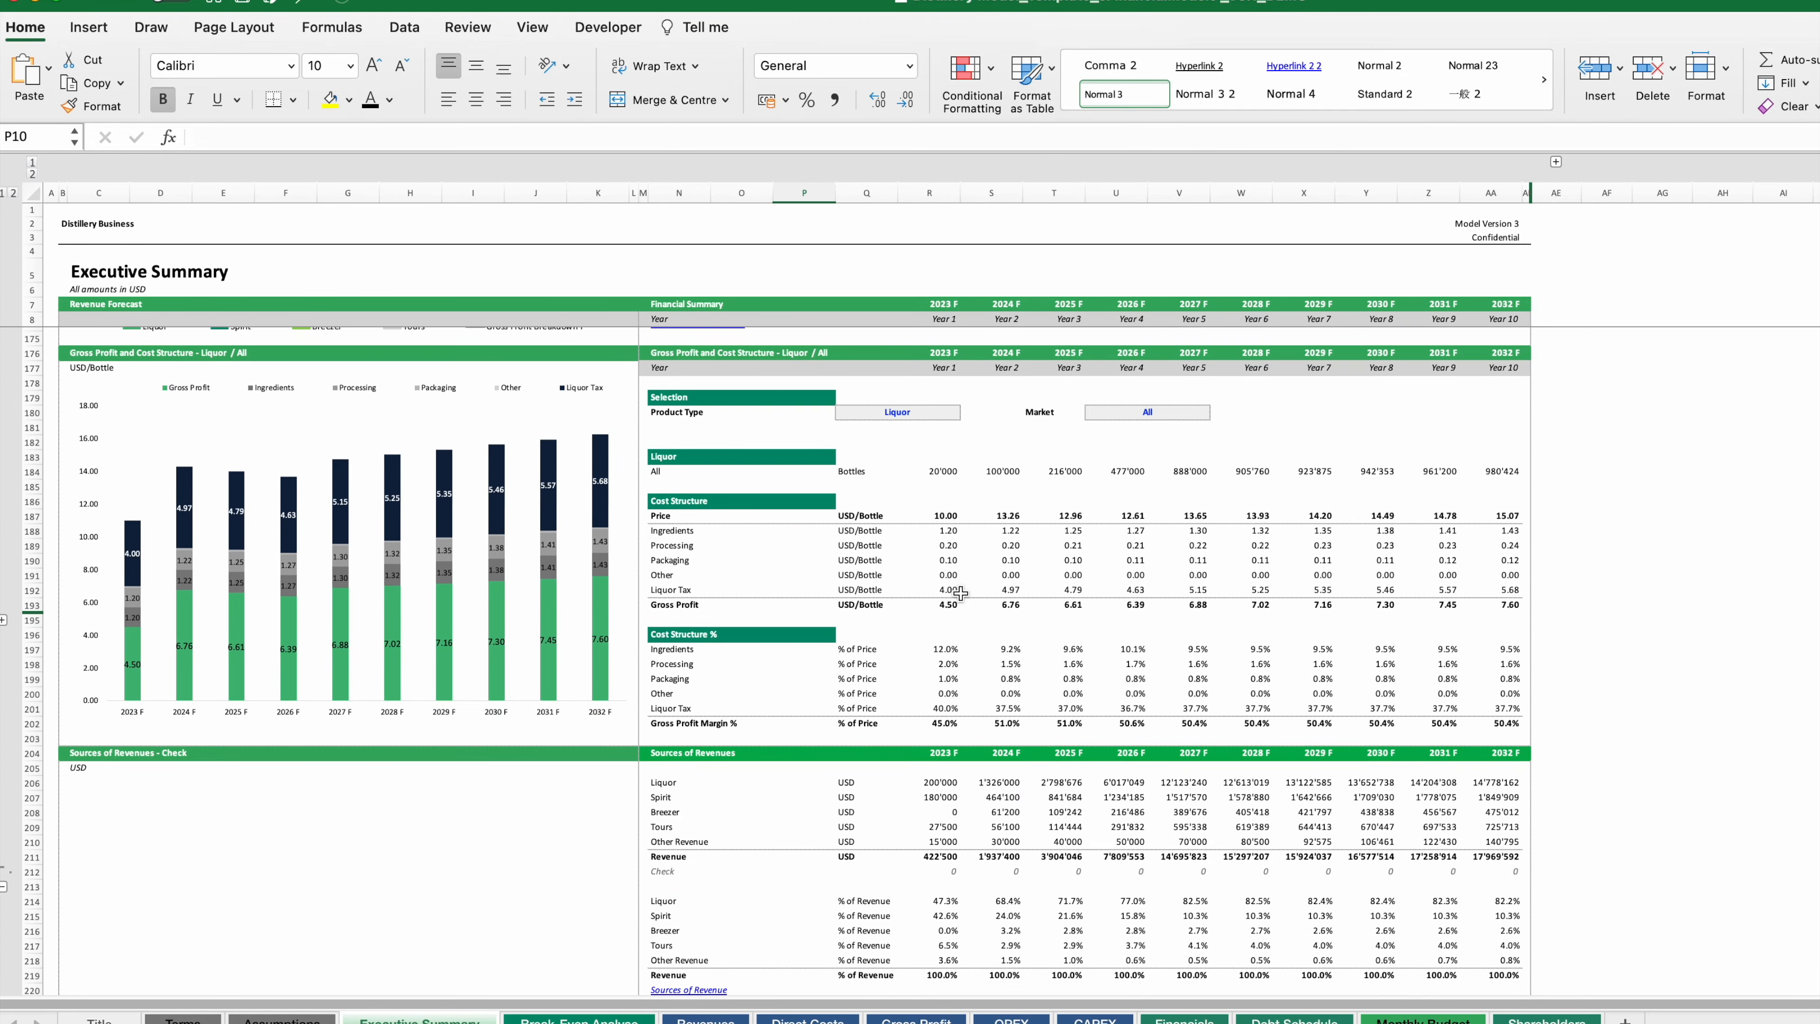
{"action": "scroll", "scroll_direction": "down", "scroll_amount": 3}
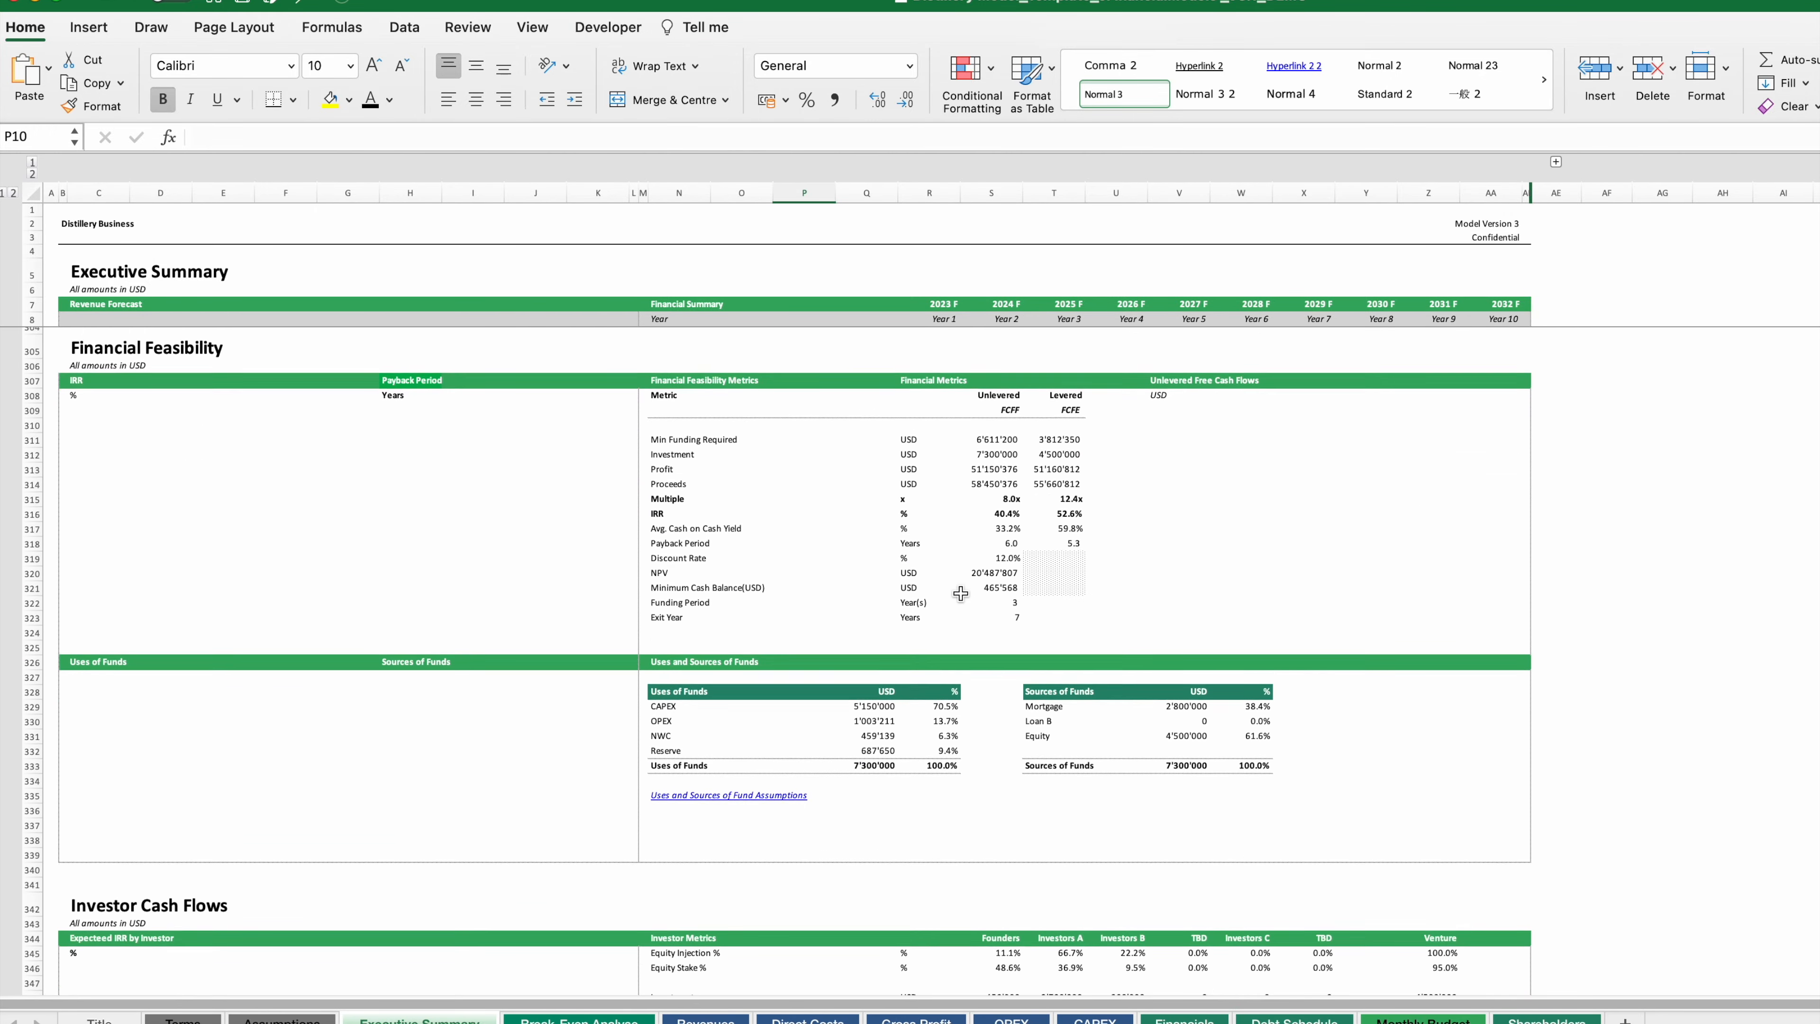
{"action": "scroll", "scroll_direction": "down", "scroll_amount": 3}
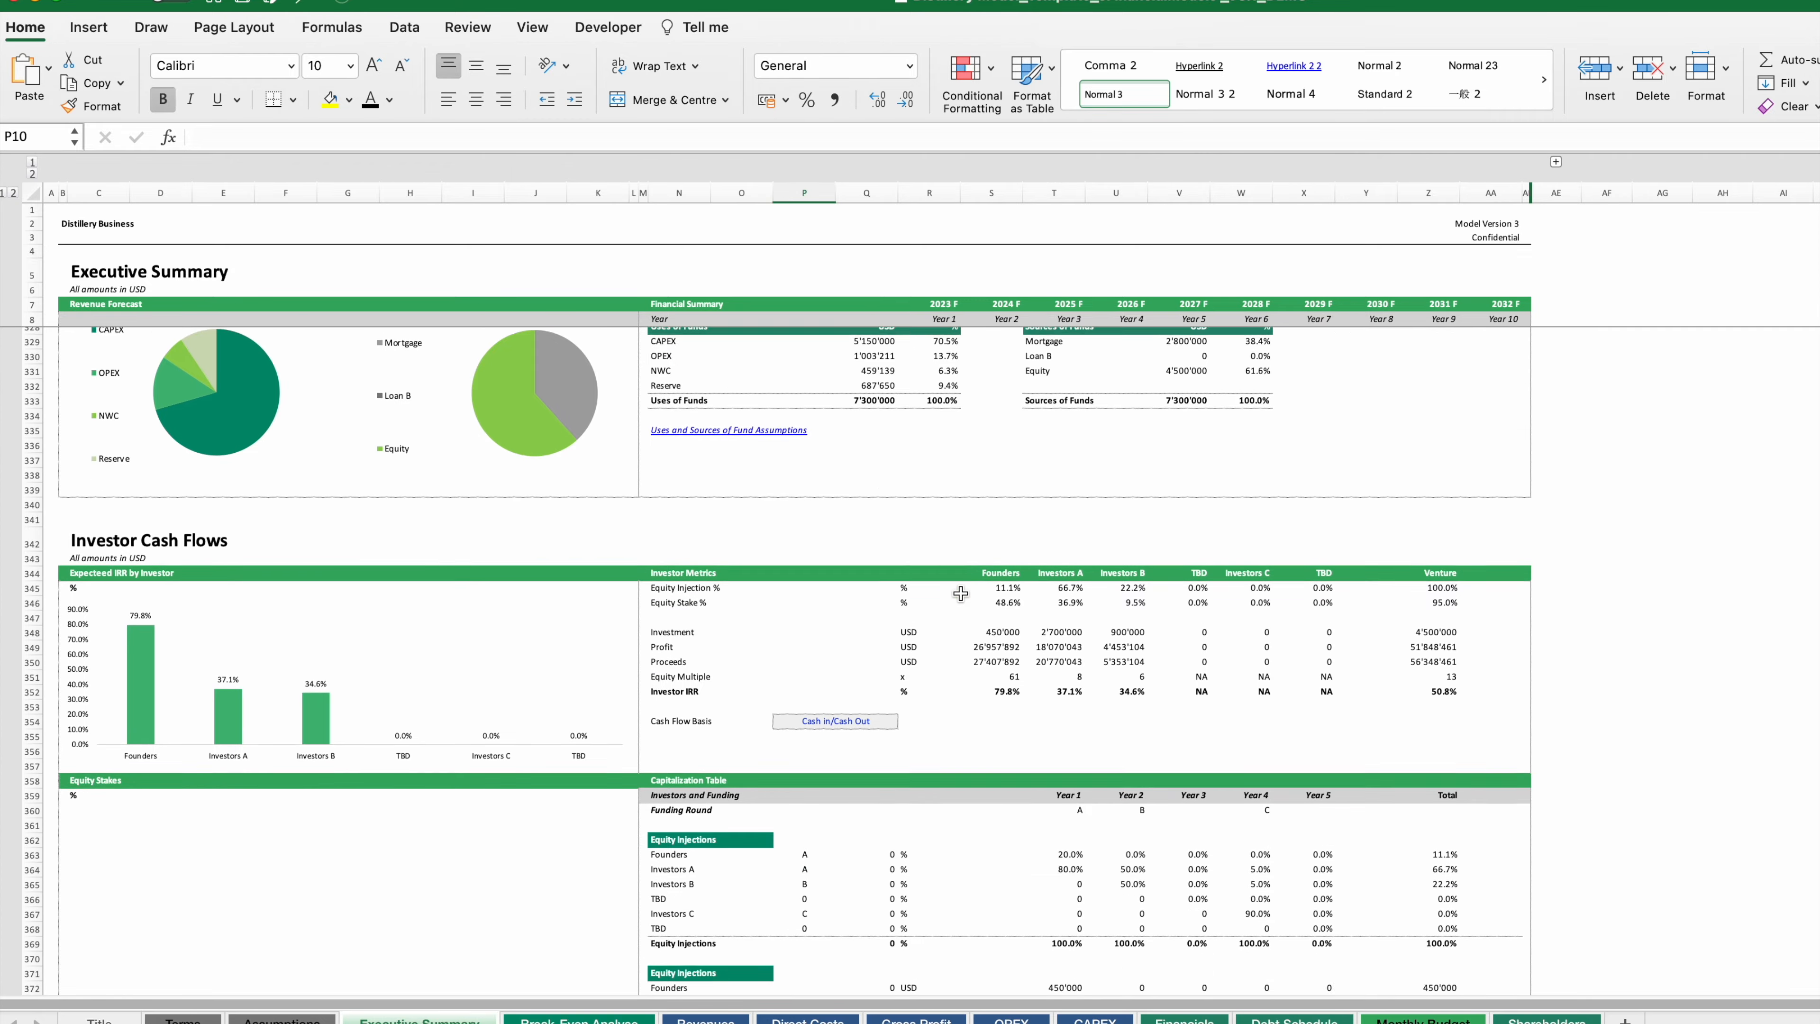
{"action": "scroll", "scroll_direction": "down", "scroll_amount": 3}
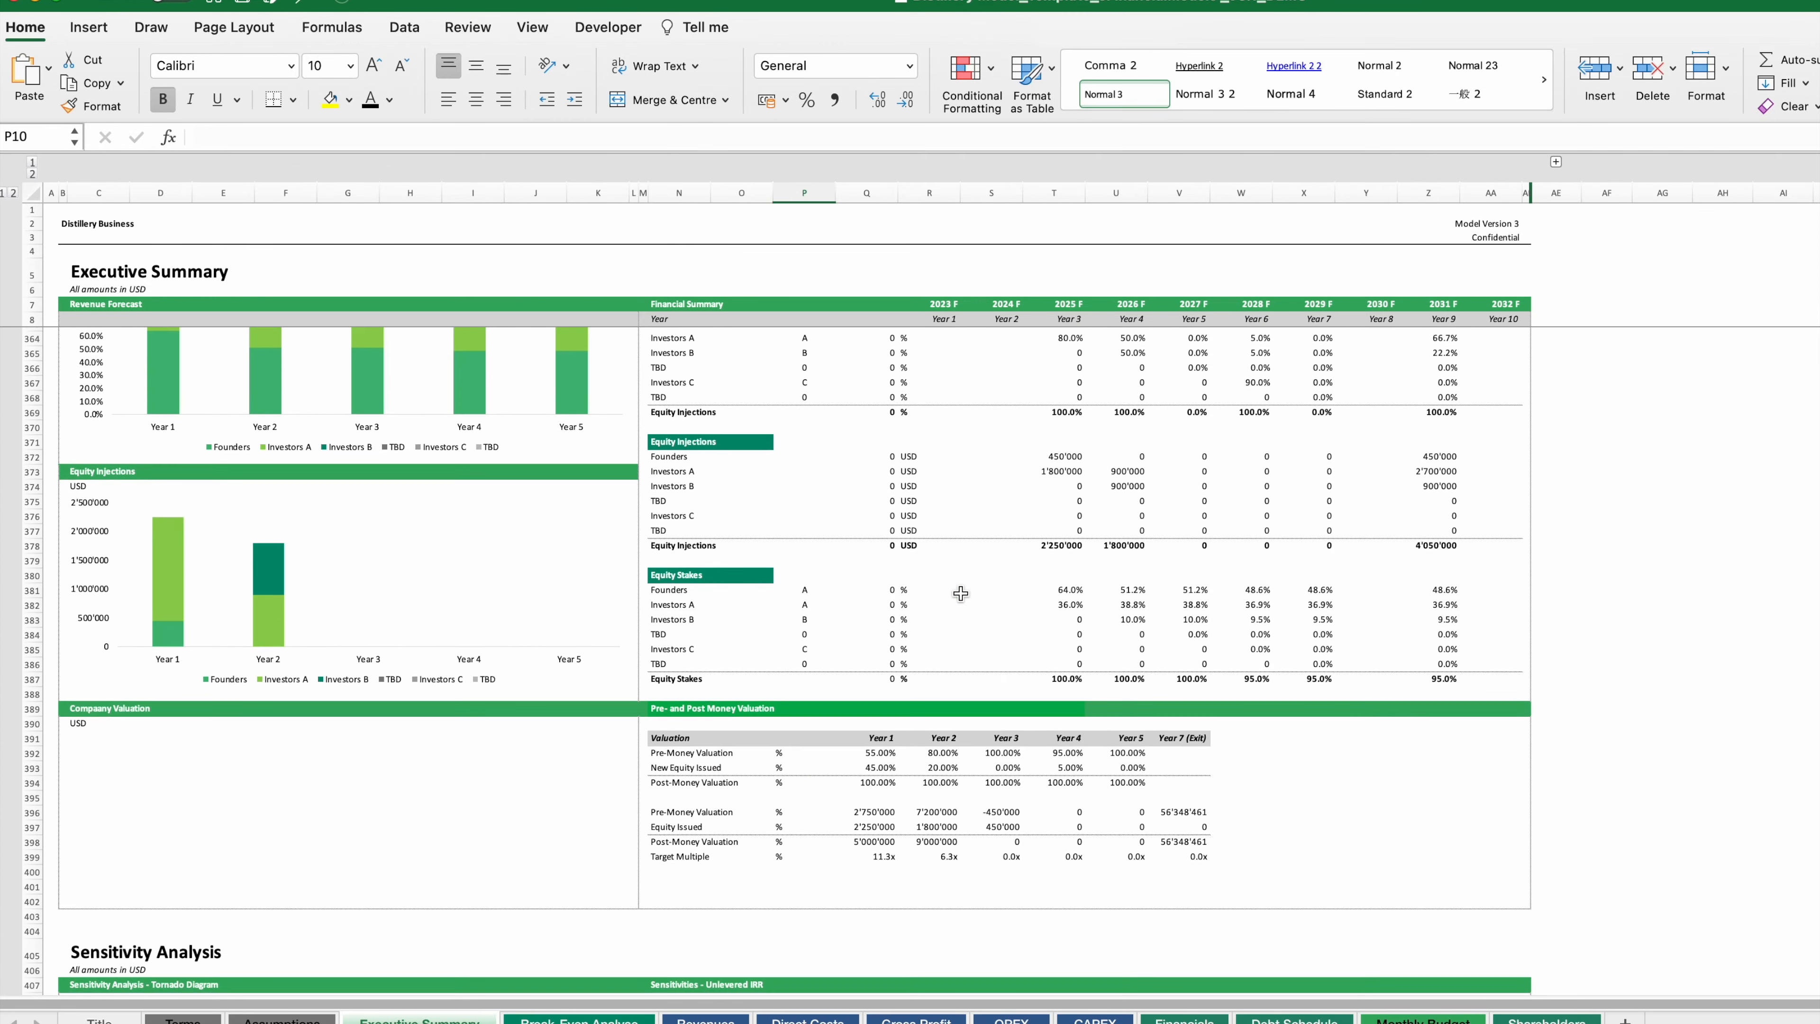
{"action": "scroll", "scroll_direction": "down", "scroll_amount": 3}
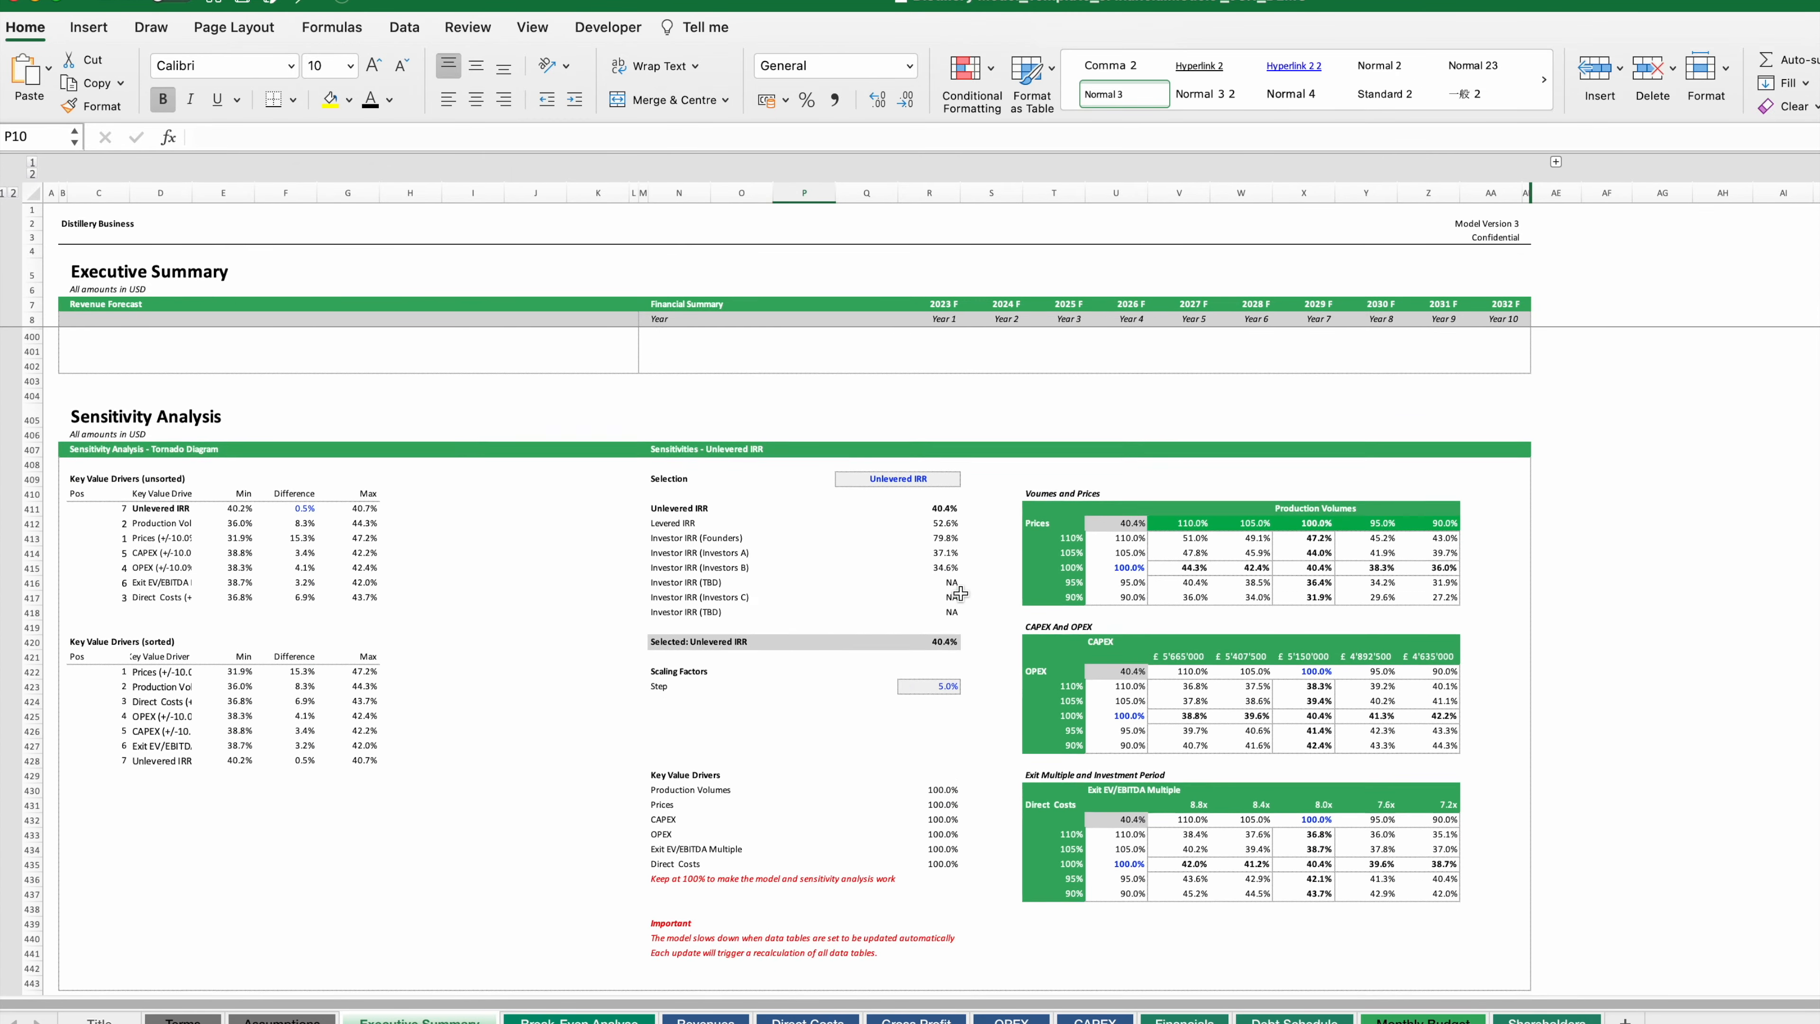
{"action": "scroll", "scroll_direction": "down", "scroll_amount": 3}
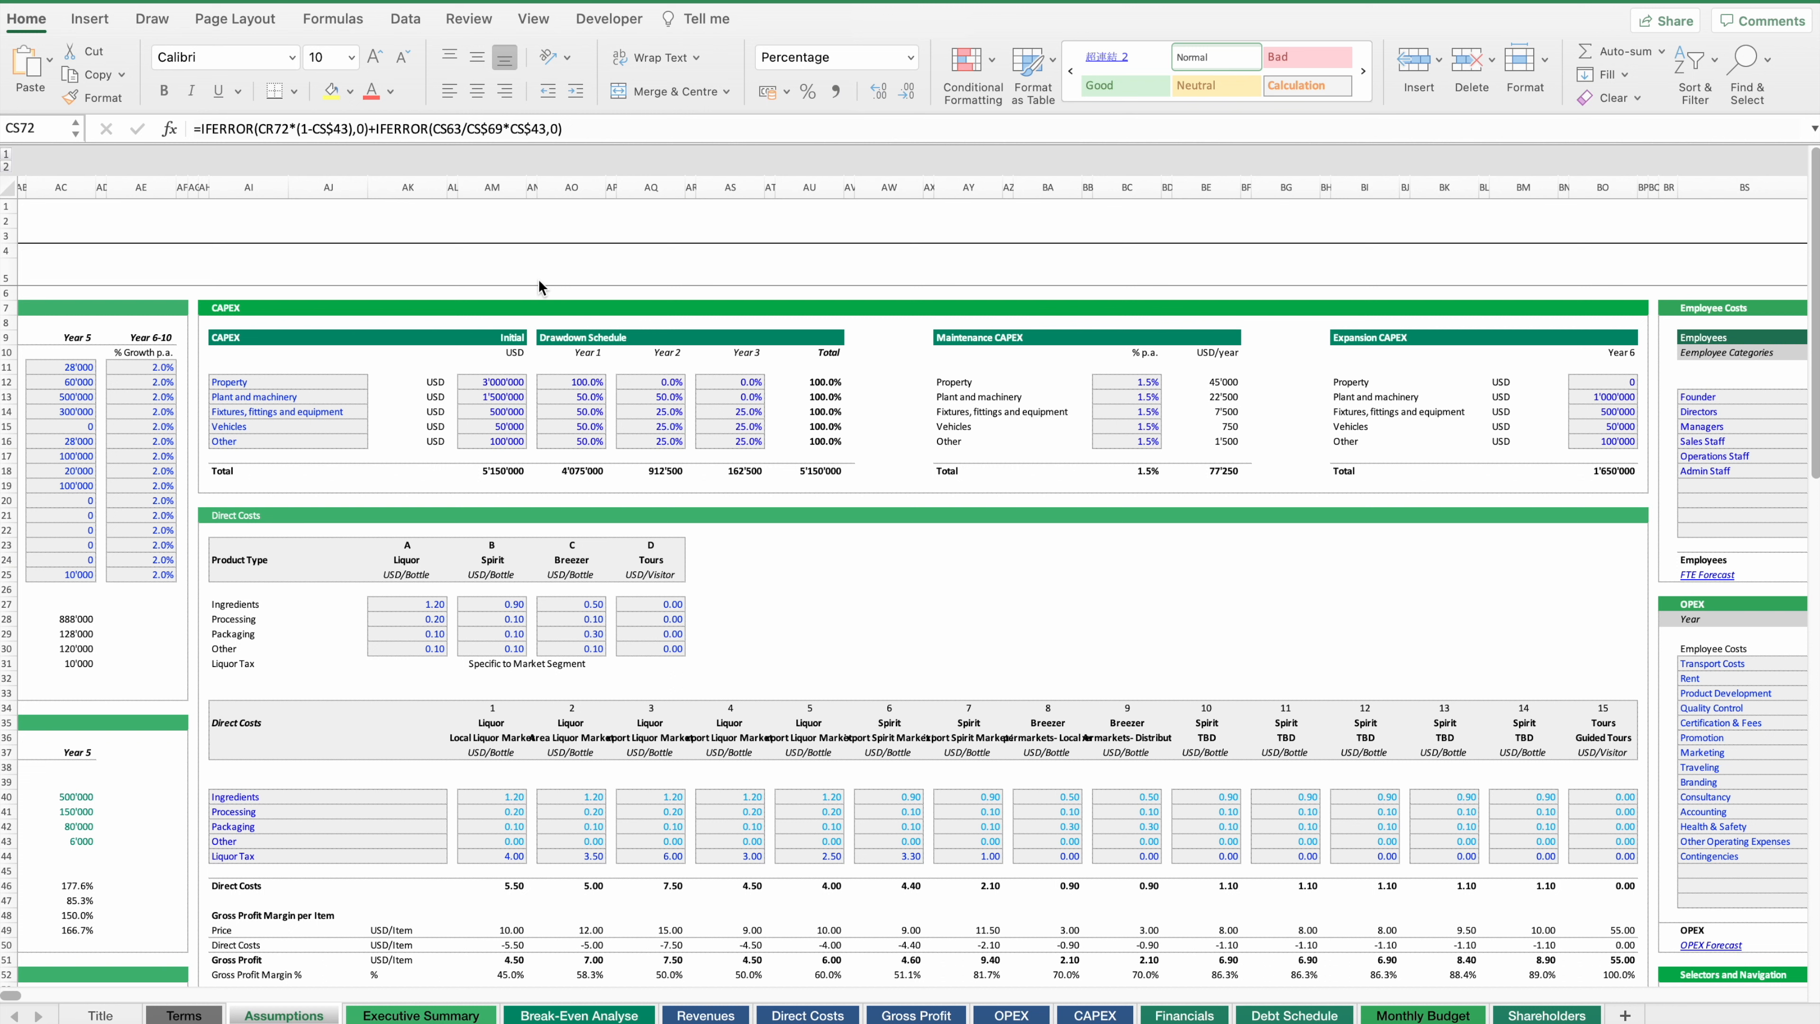
{"action": "mouse_move", "coordinate": [265, 369]}
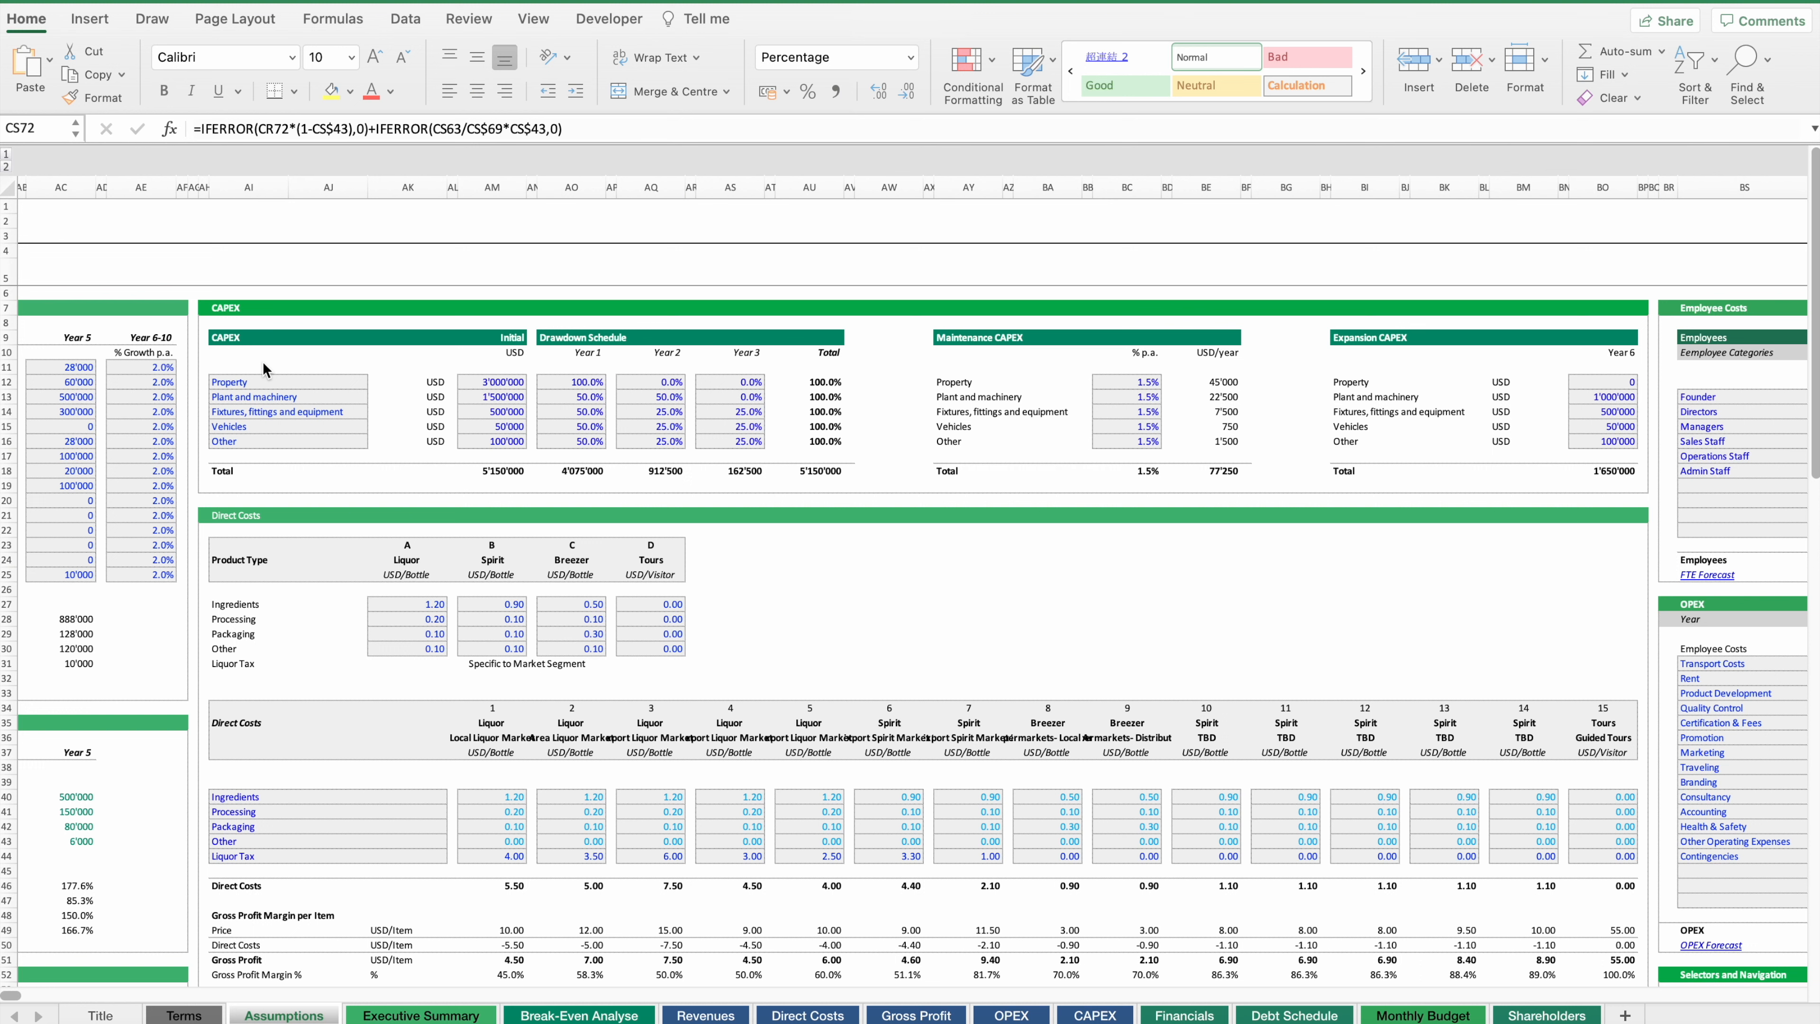
{"action": "left_click", "coordinate": [247, 381]}
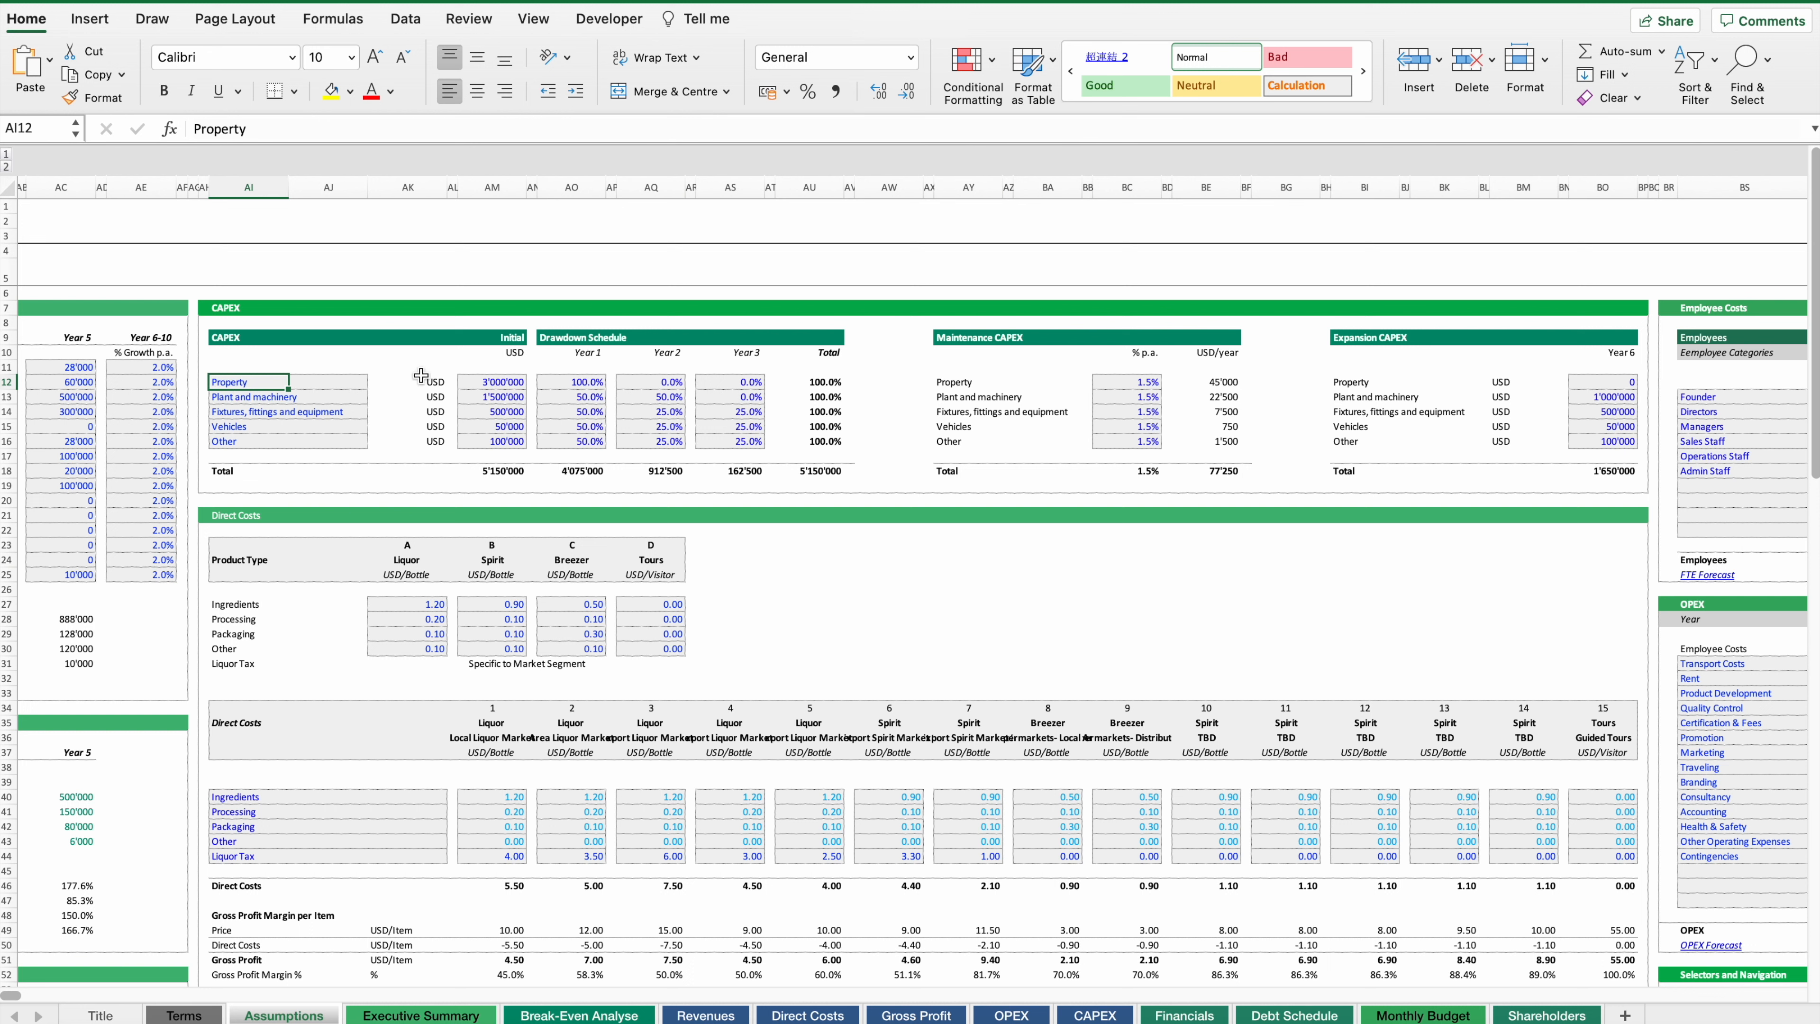
{"action": "mouse_move", "coordinate": [501, 371]}
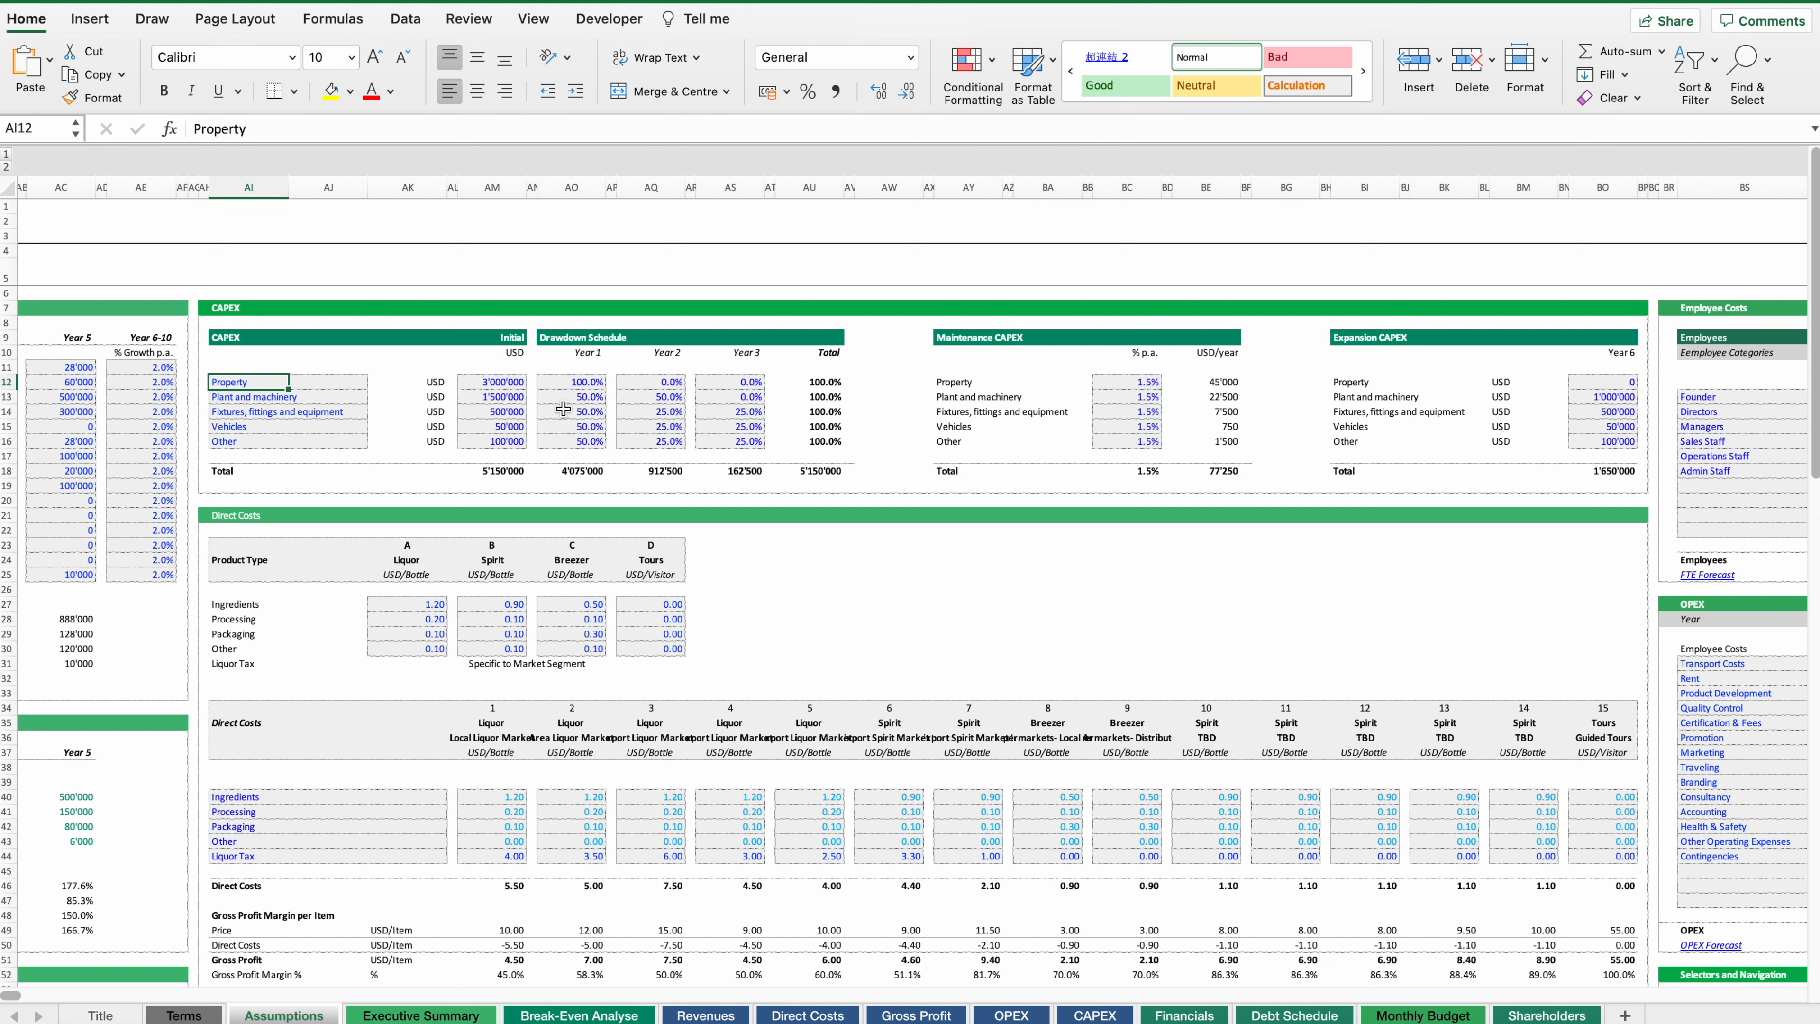
{"action": "left_click", "coordinate": [570, 472]}
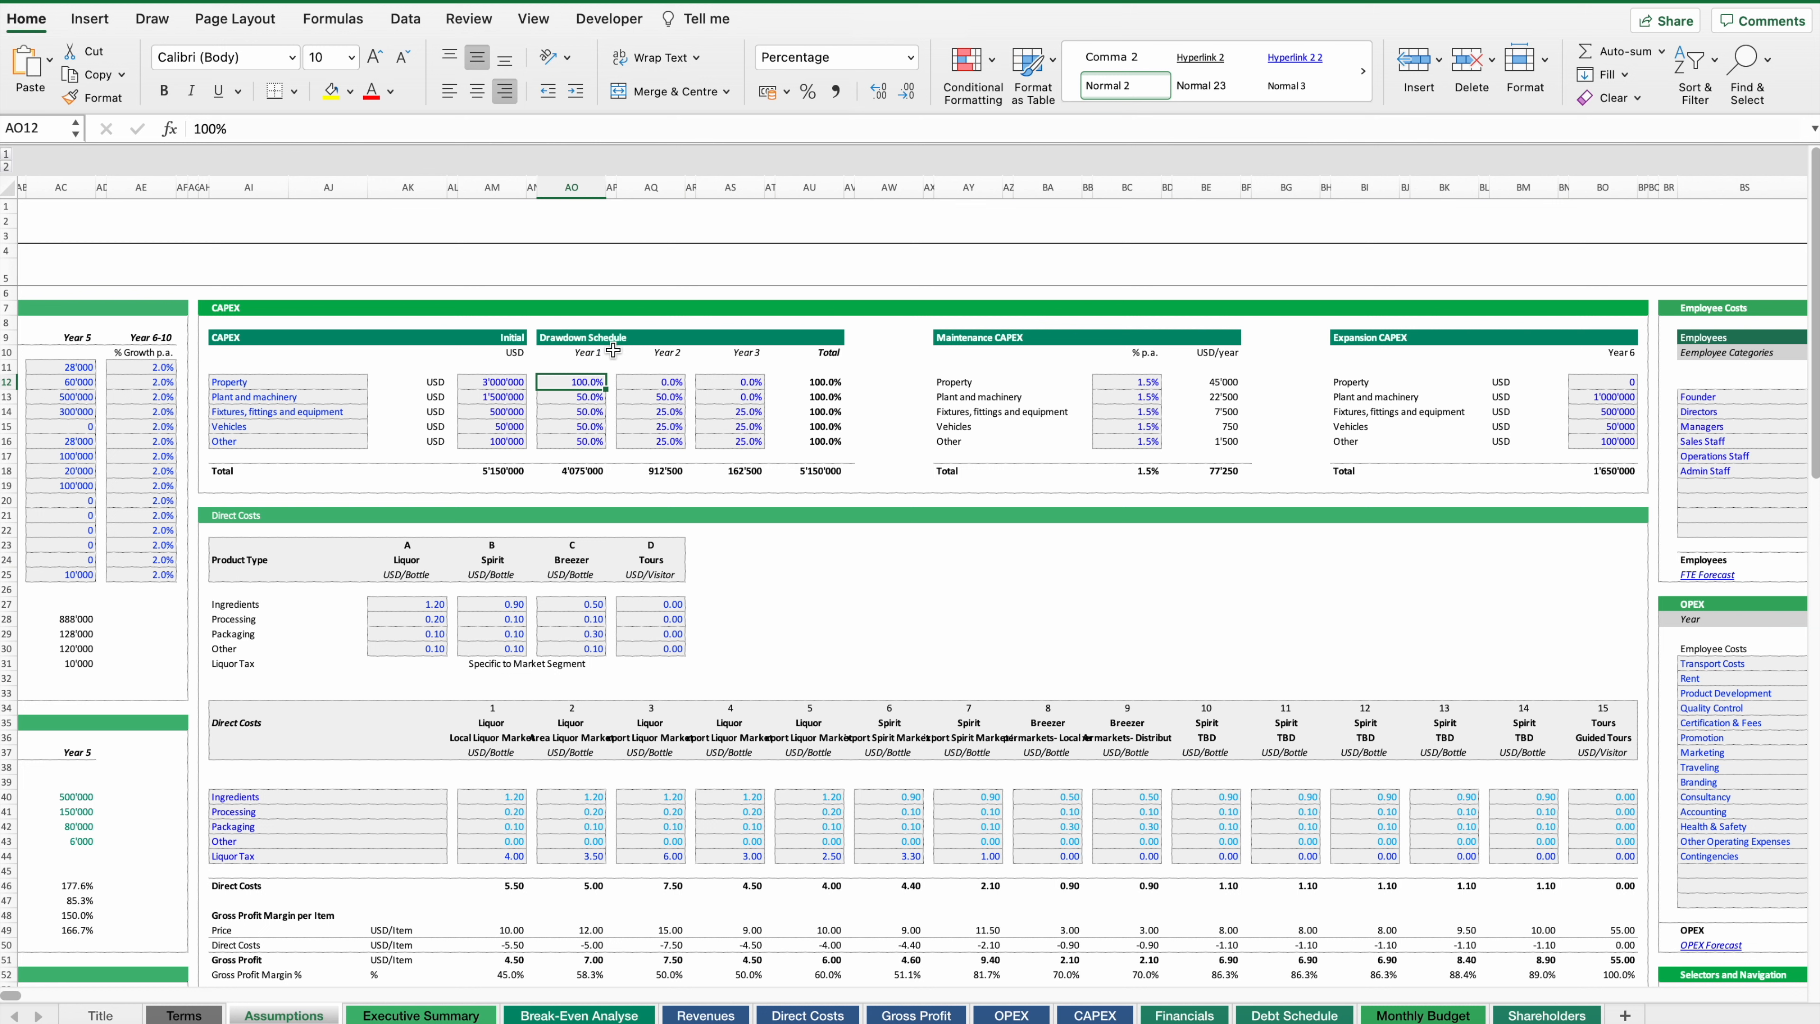
{"action": "mouse_move", "coordinate": [580, 477]}
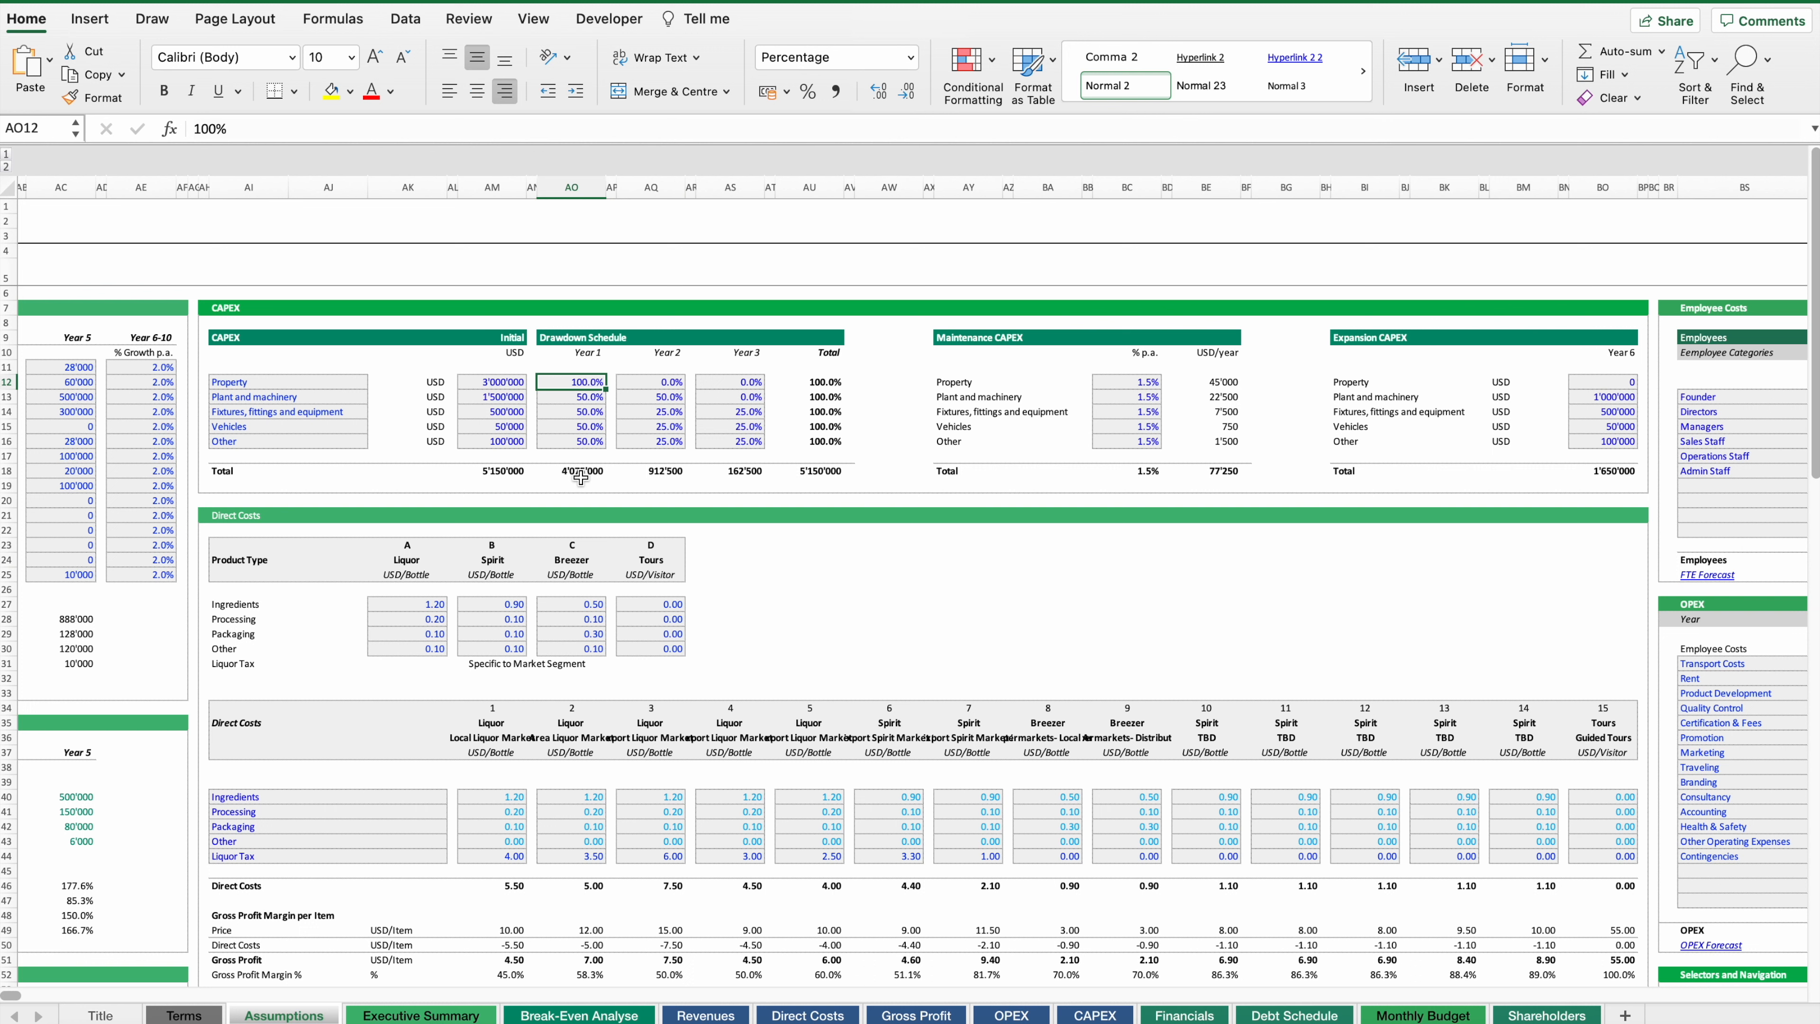
{"action": "mouse_move", "coordinate": [1136, 395]}
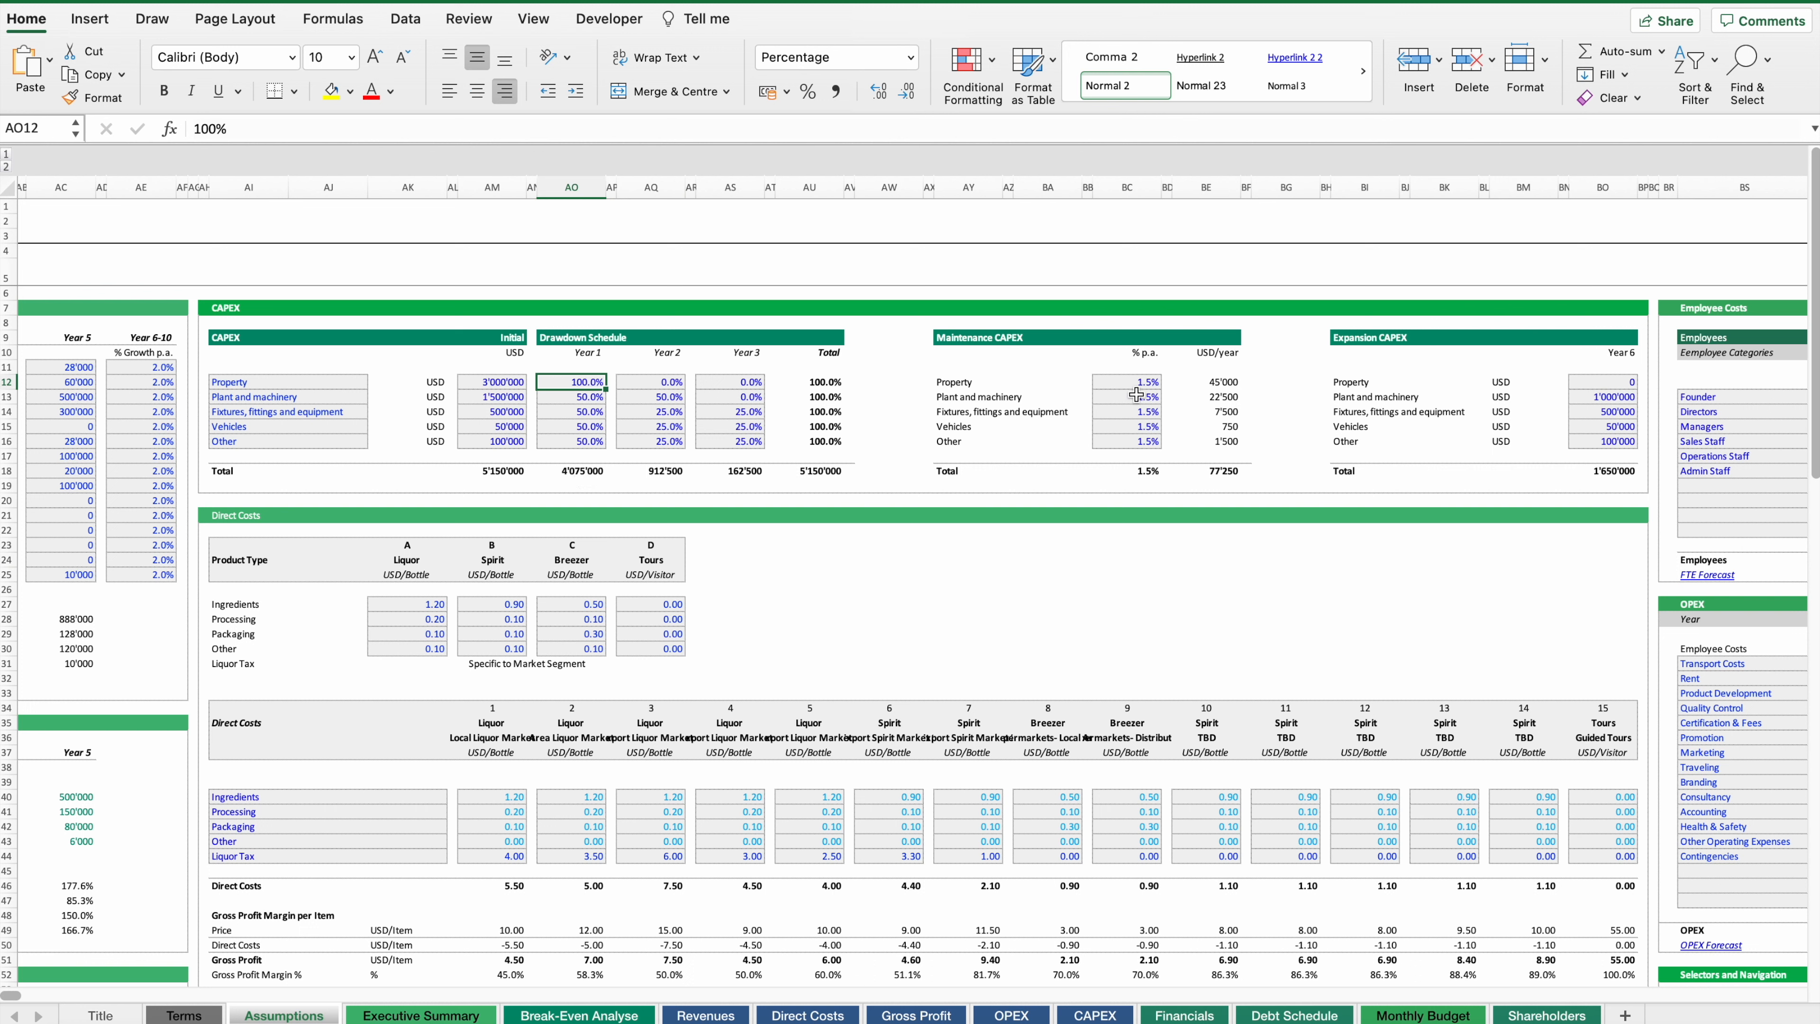
{"action": "mouse_move", "coordinate": [1134, 392]}
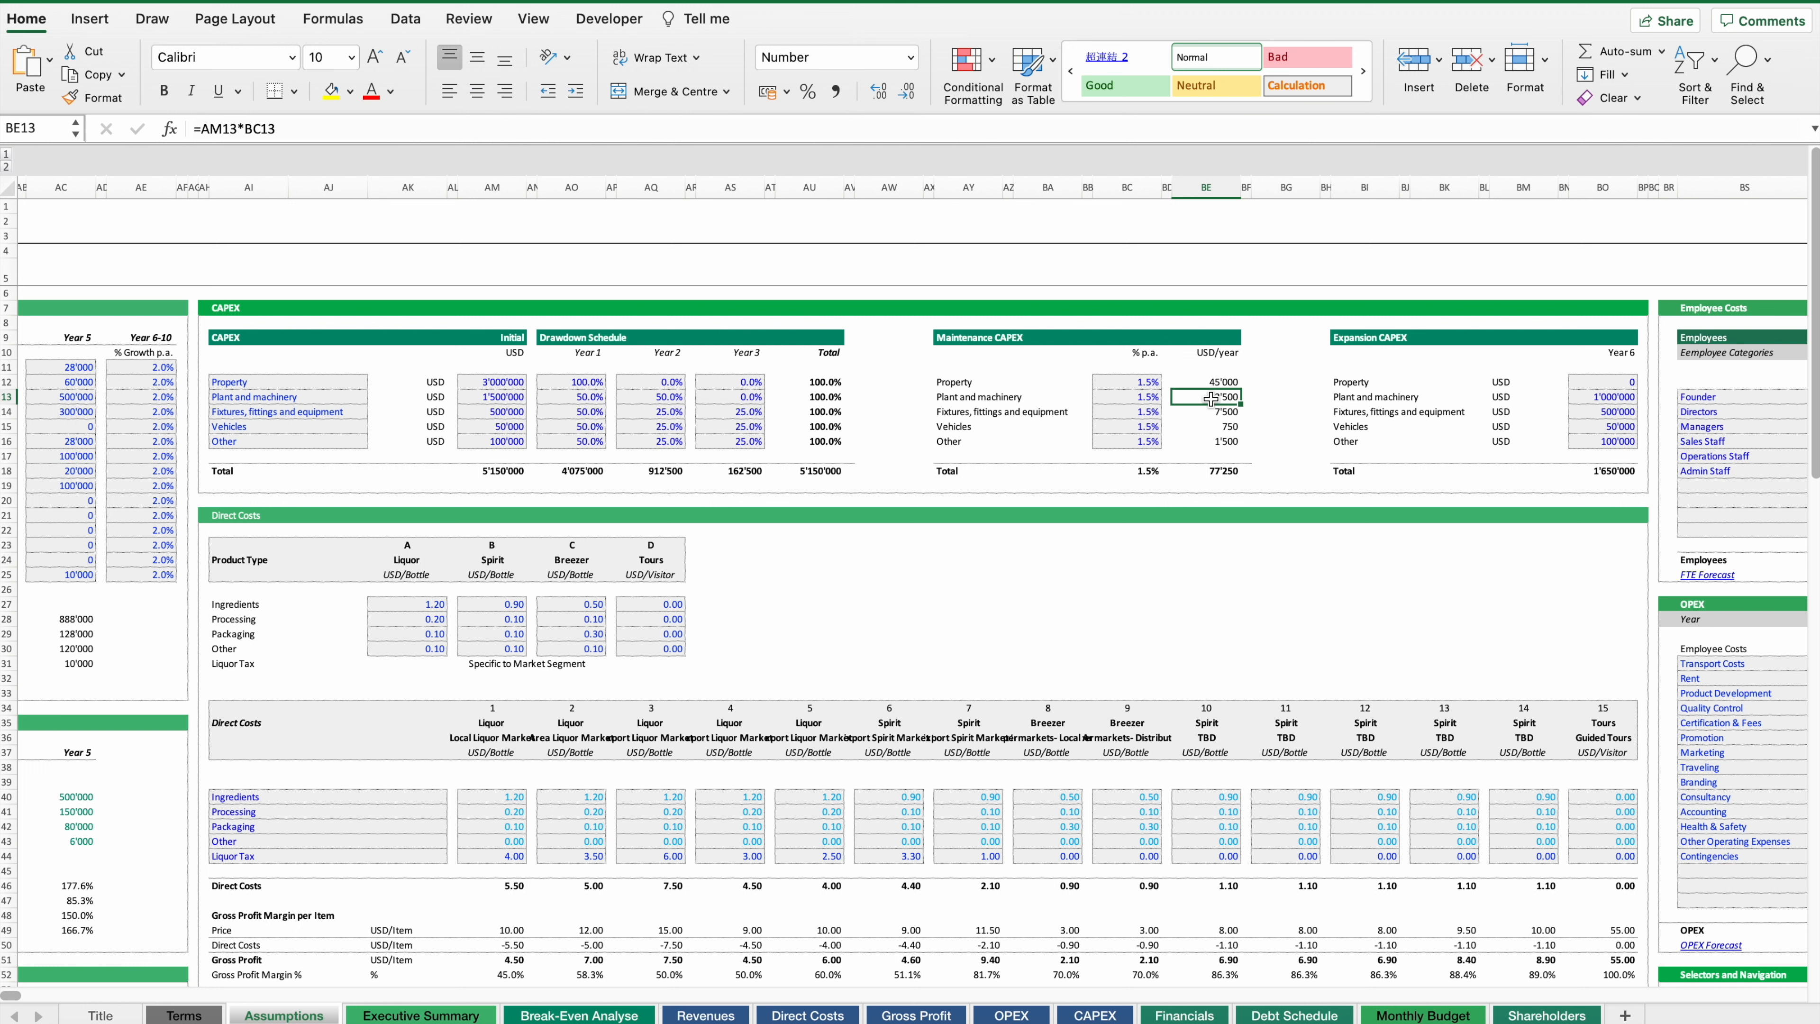
{"action": "left_click", "coordinate": [1603, 397]}
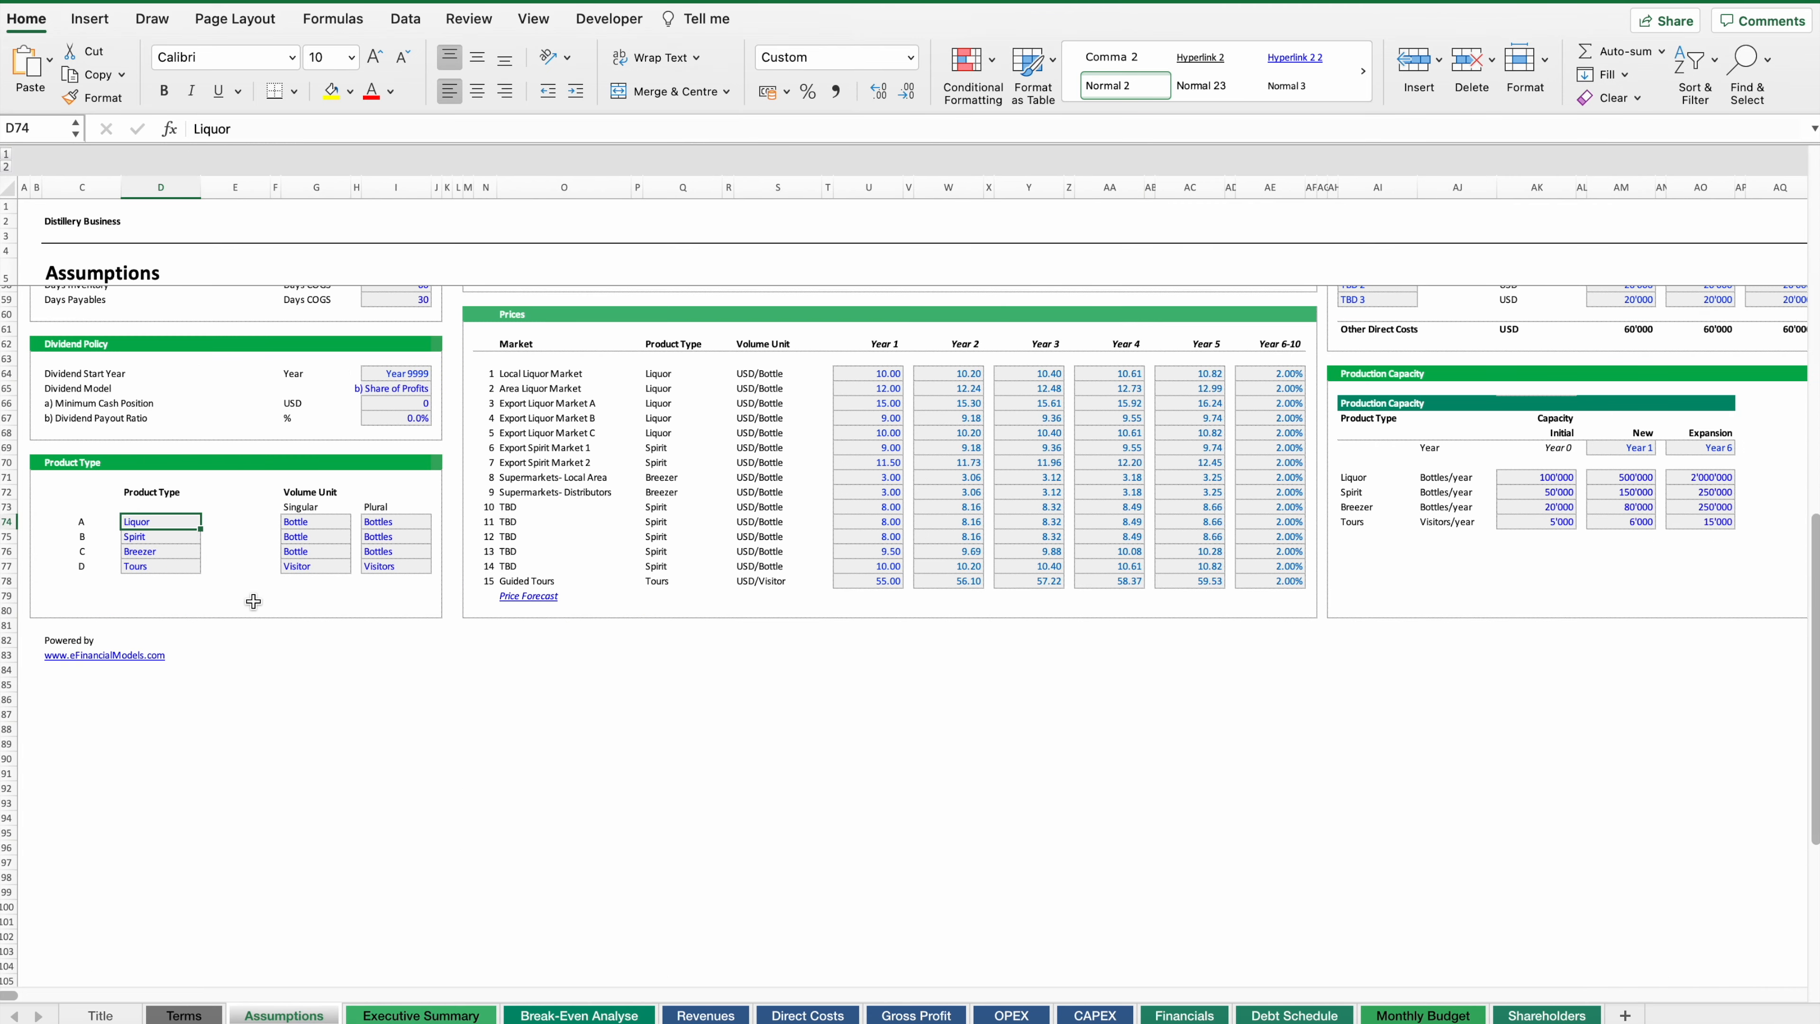
- Review the product types (Liquor in Bottles, Tours by Visitor) and the Local Liquor Market entry
{"action": "left_click", "coordinate": [160, 567]}
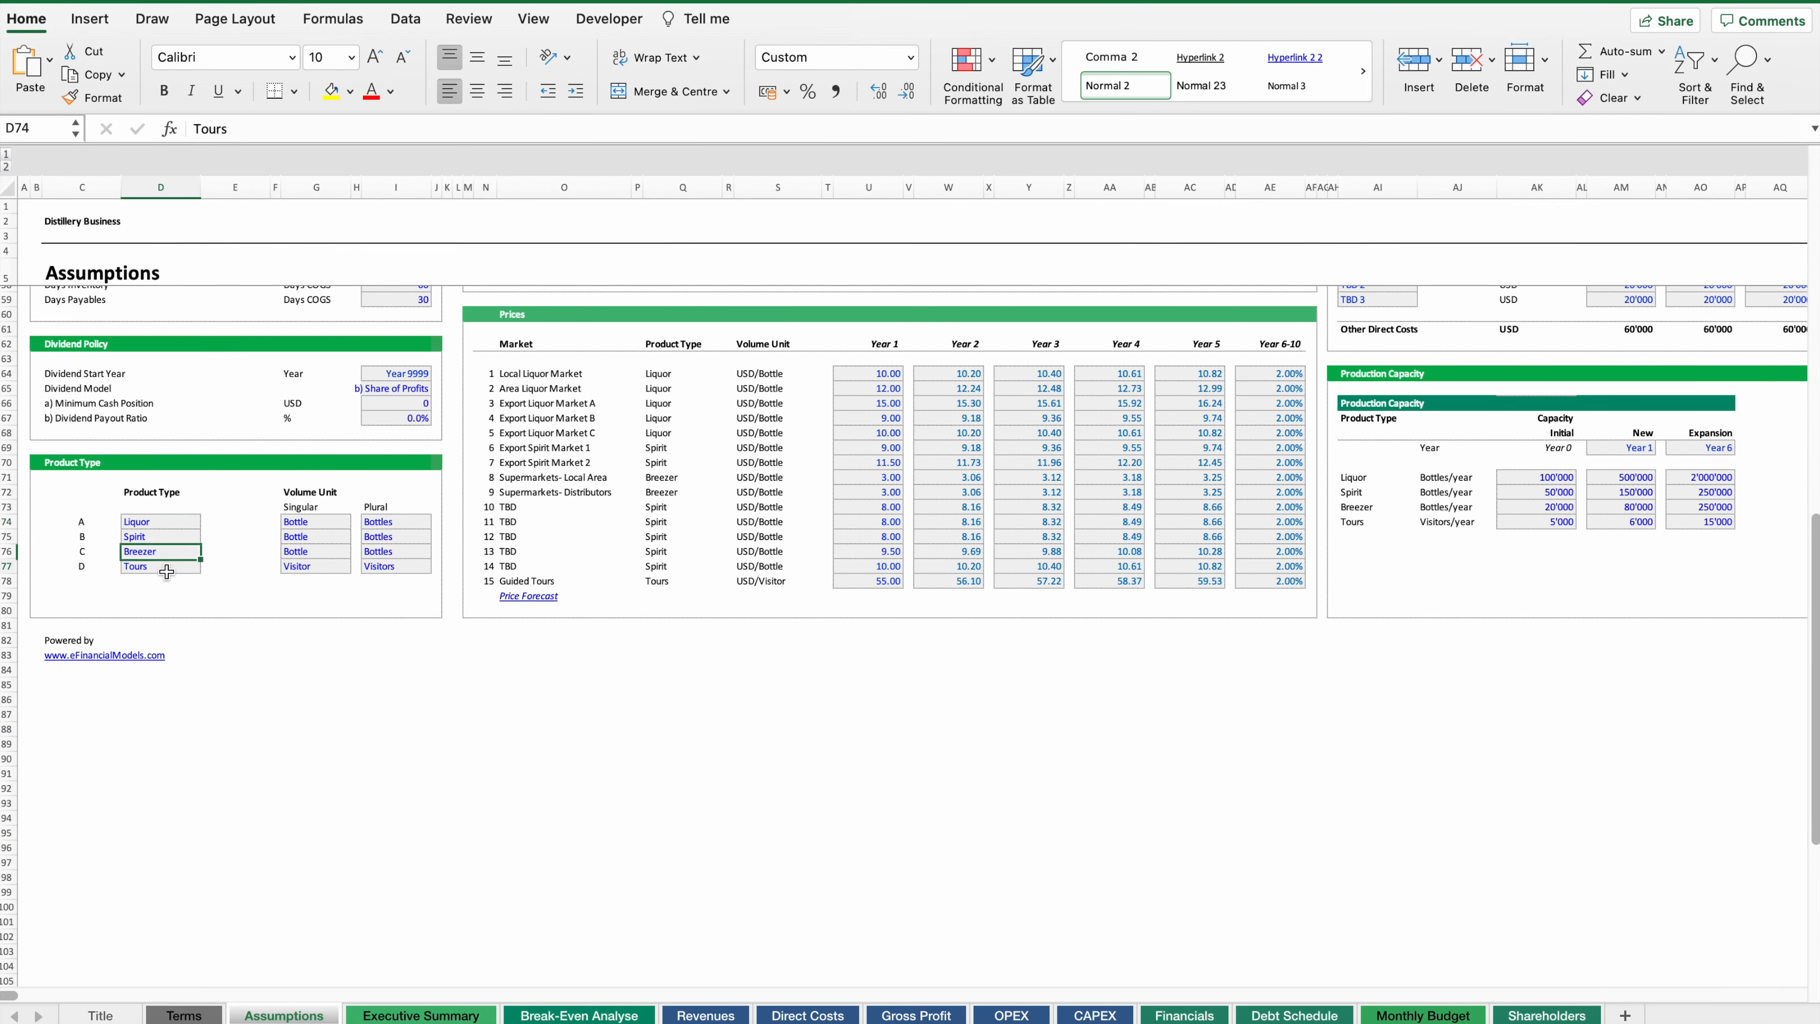
{"action": "left_click", "coordinate": [159, 567]}
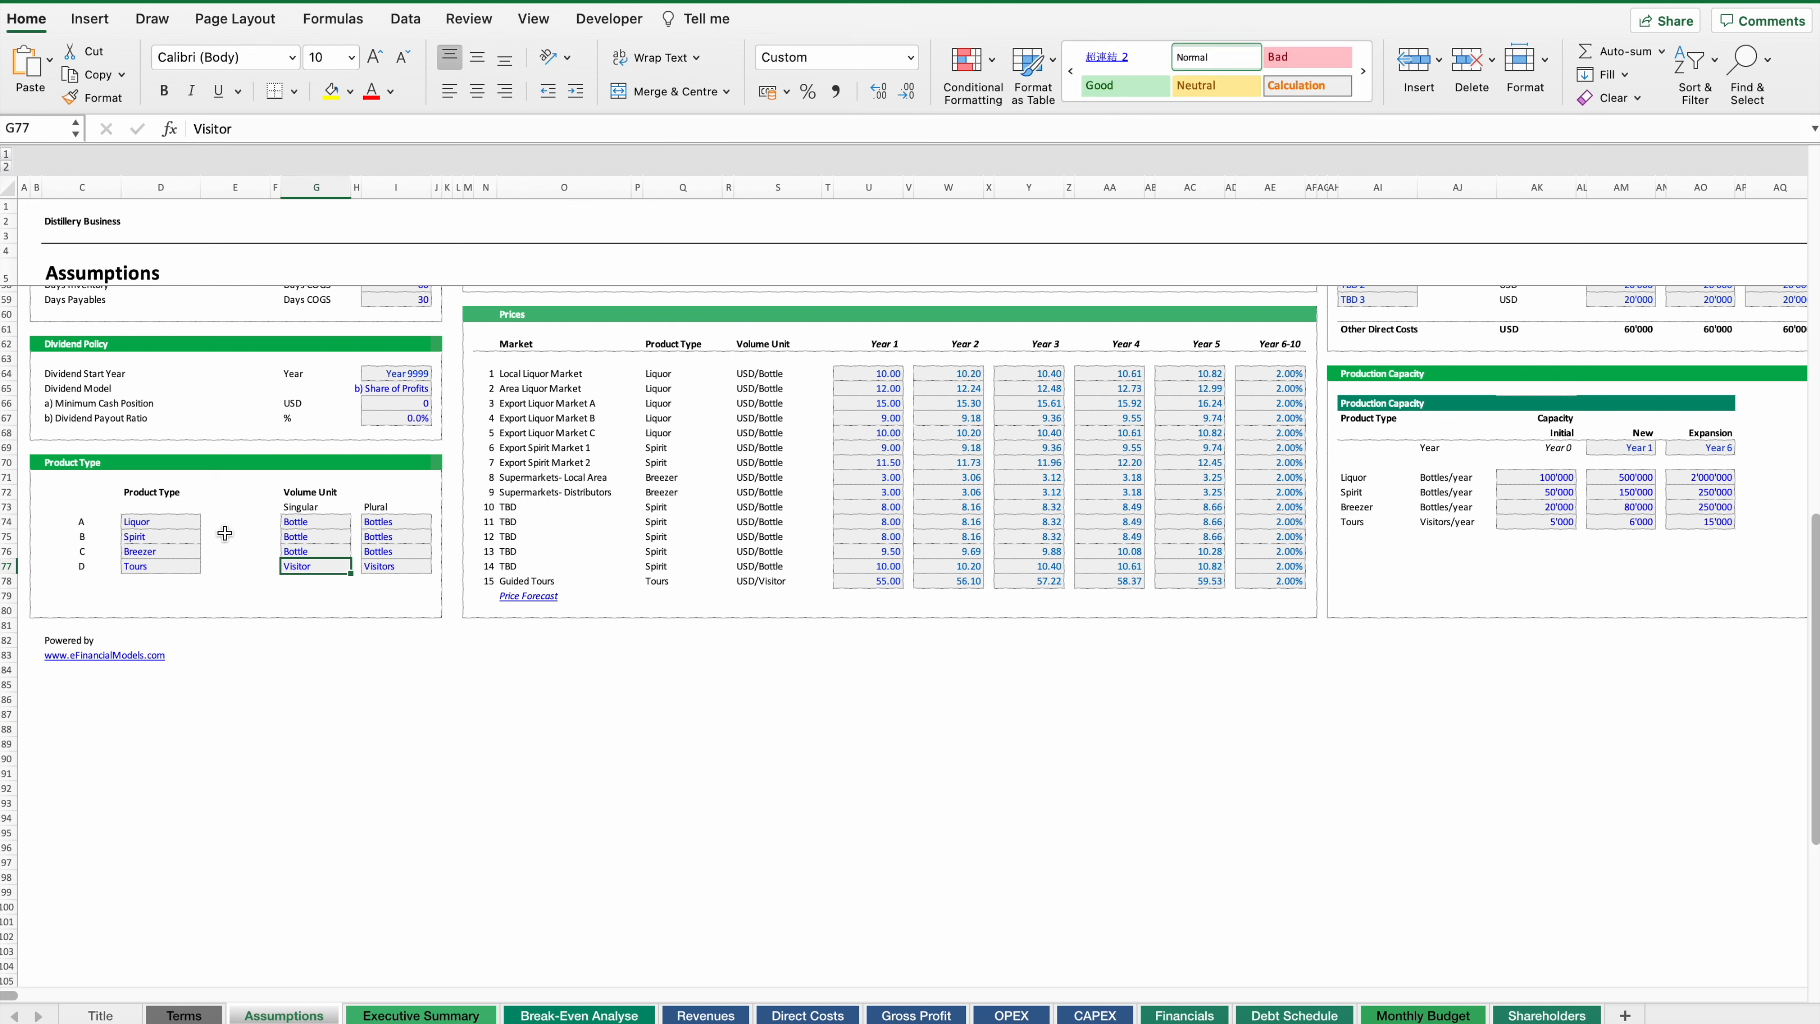
{"action": "left_click", "coordinate": [160, 520]}
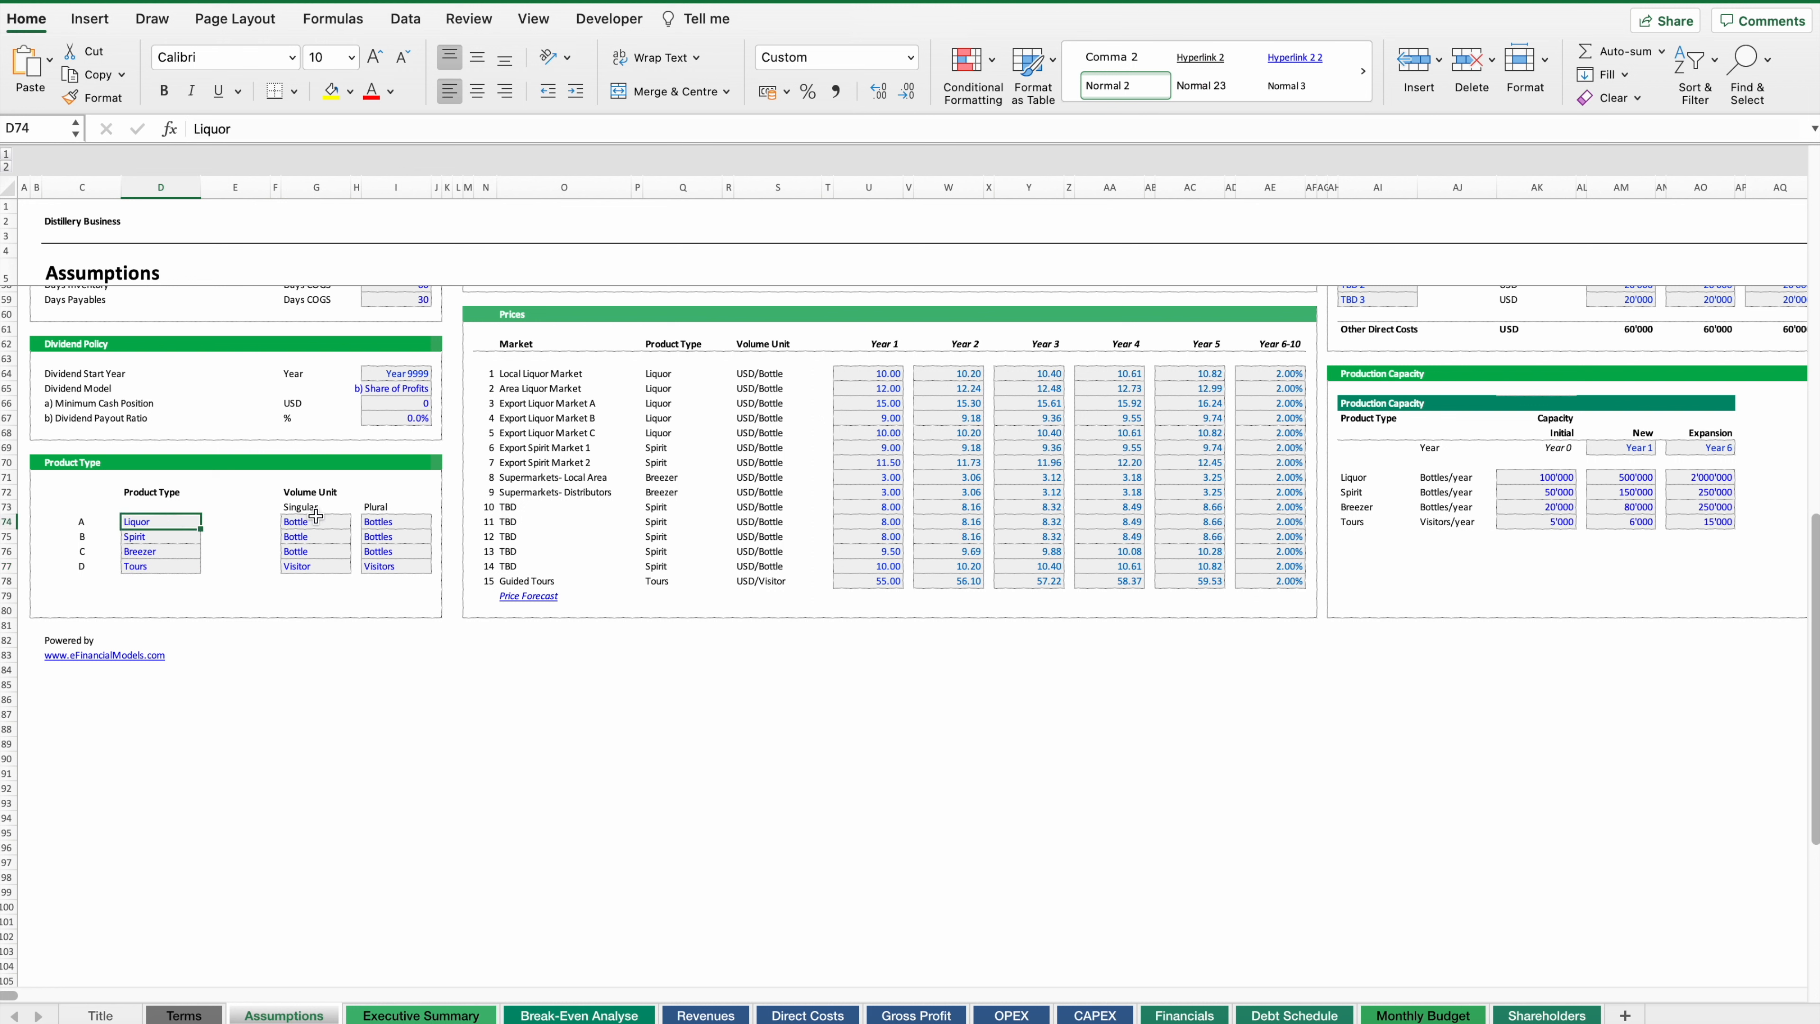
{"action": "left_click", "coordinate": [315, 521]}
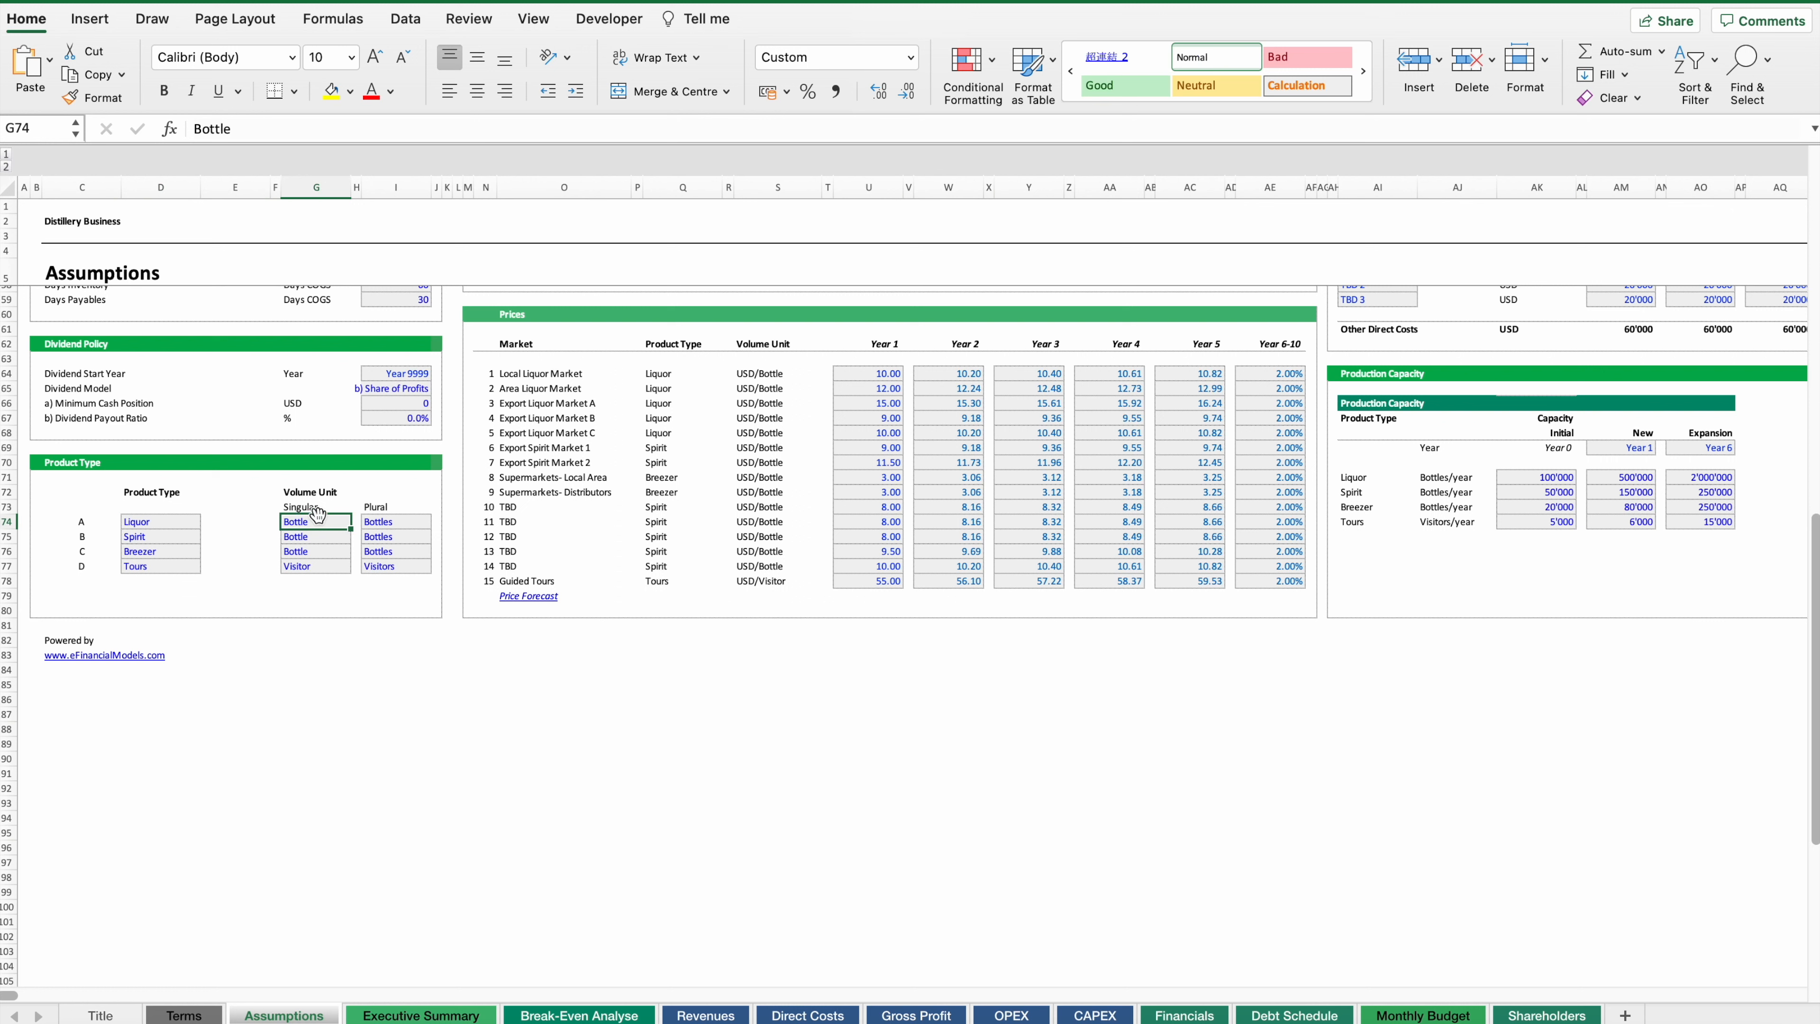
{"action": "mouse_move", "coordinate": [445, 511]}
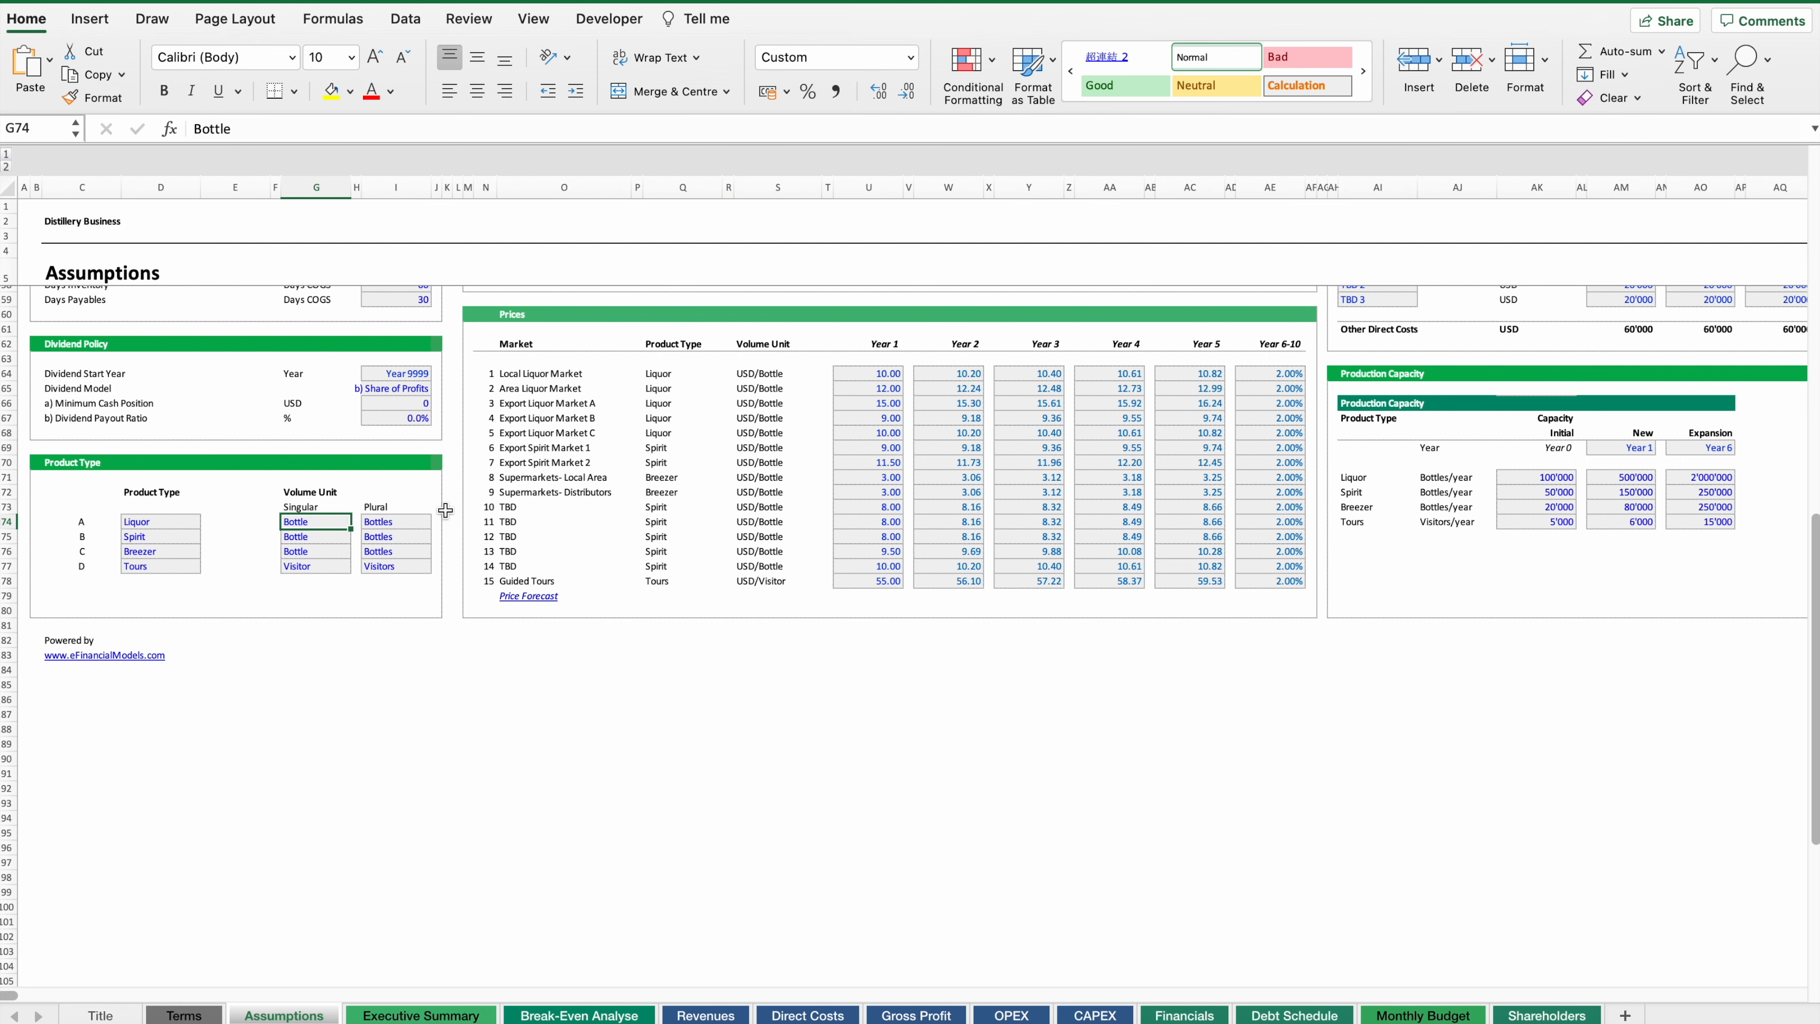
{"action": "scroll", "scroll_direction": "up", "scroll_amount": 3}
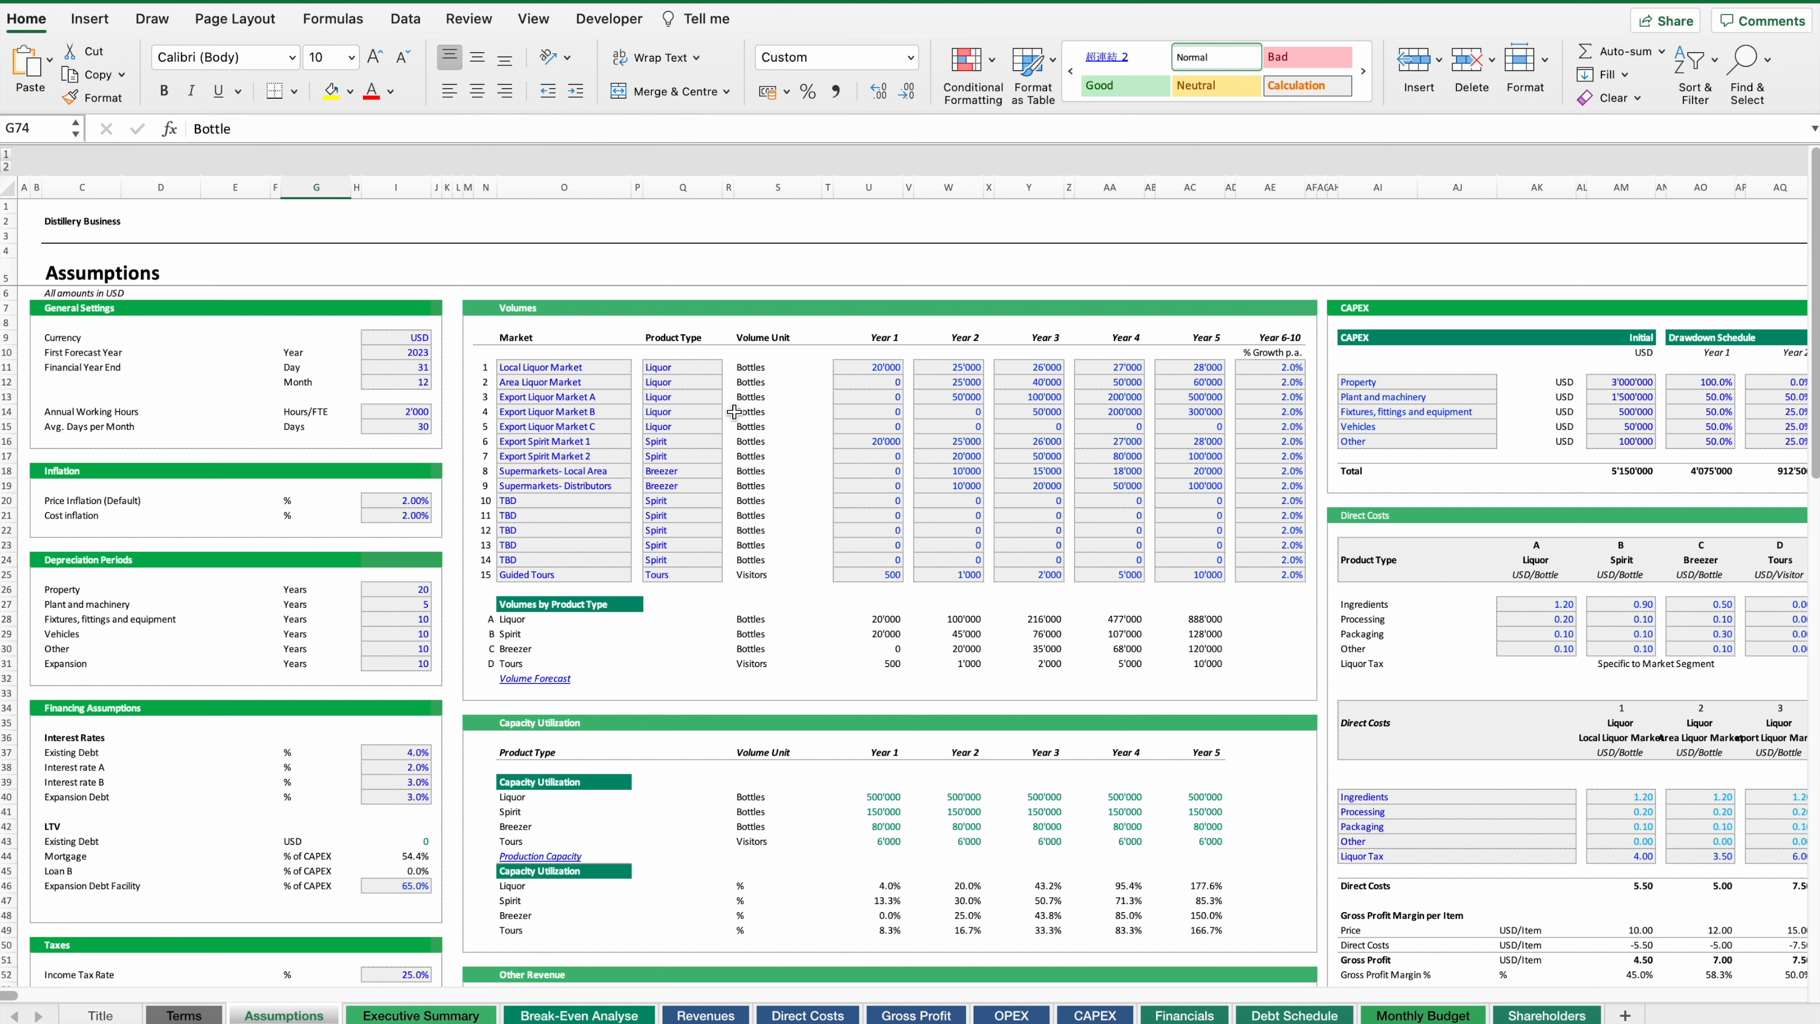
{"action": "mouse_move", "coordinate": [652, 430]}
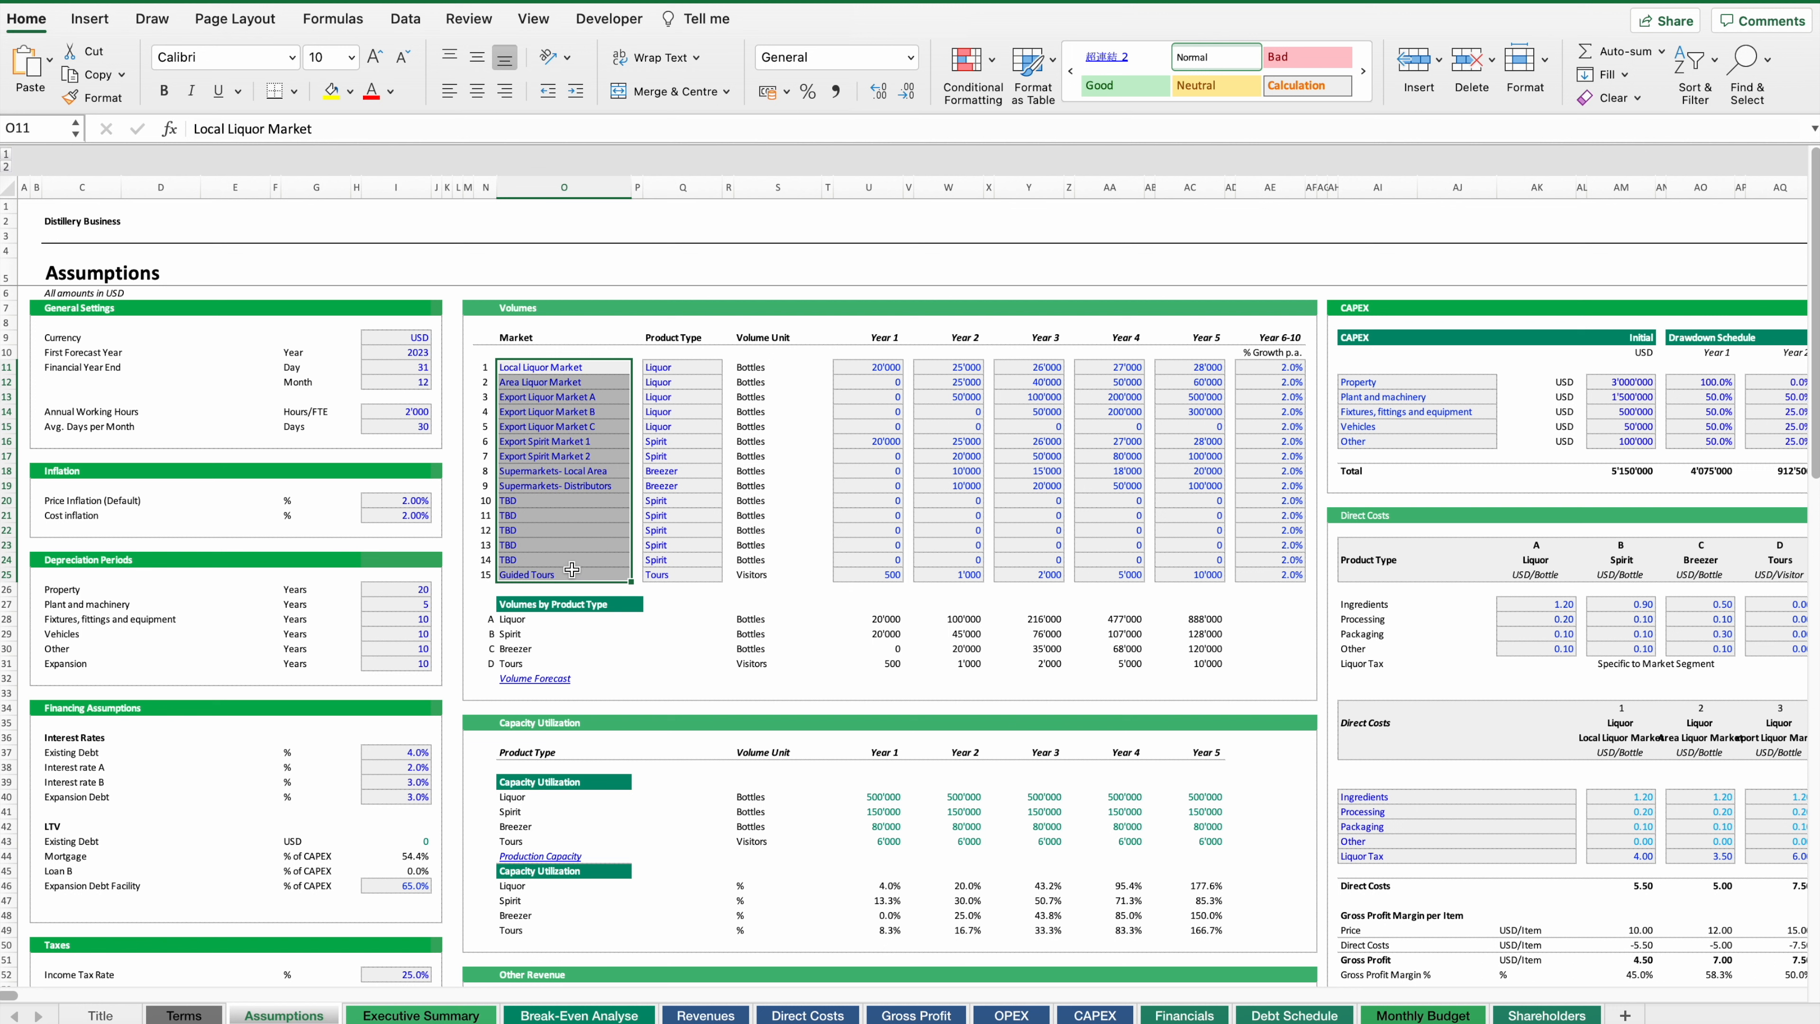
{"action": "left_click", "coordinate": [683, 367]}
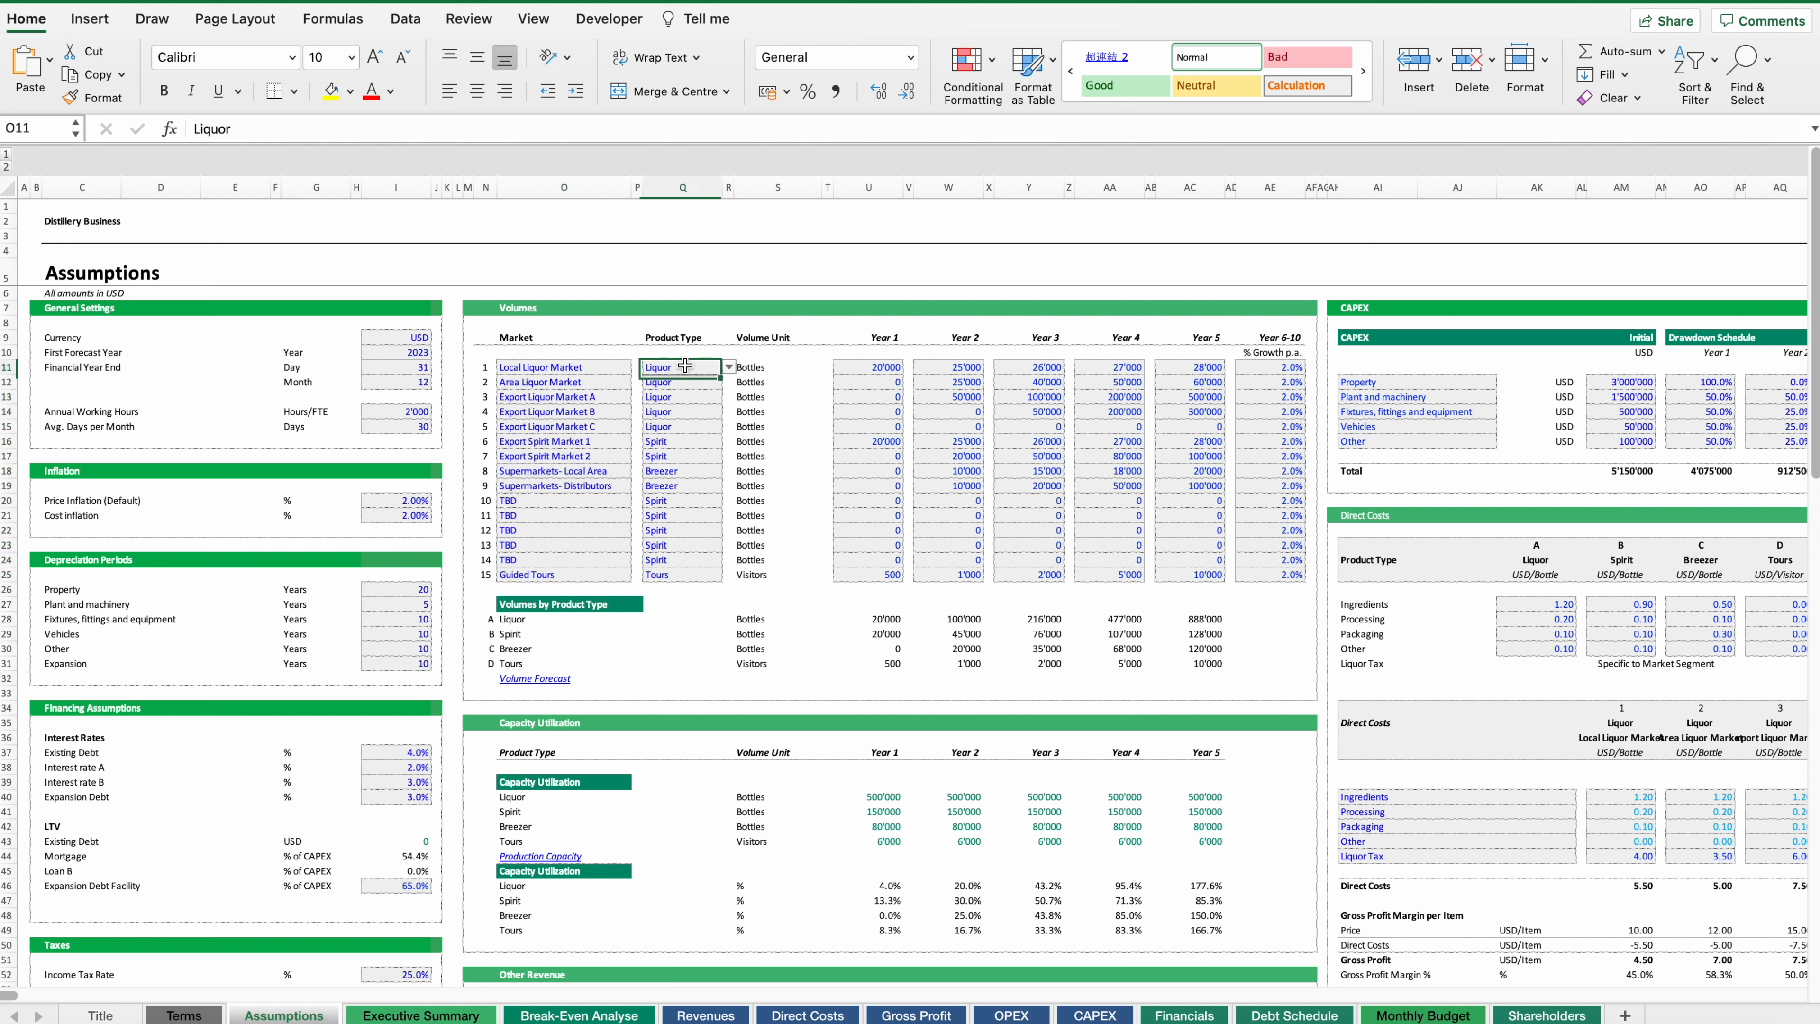
{"action": "left_click", "coordinate": [728, 367]}
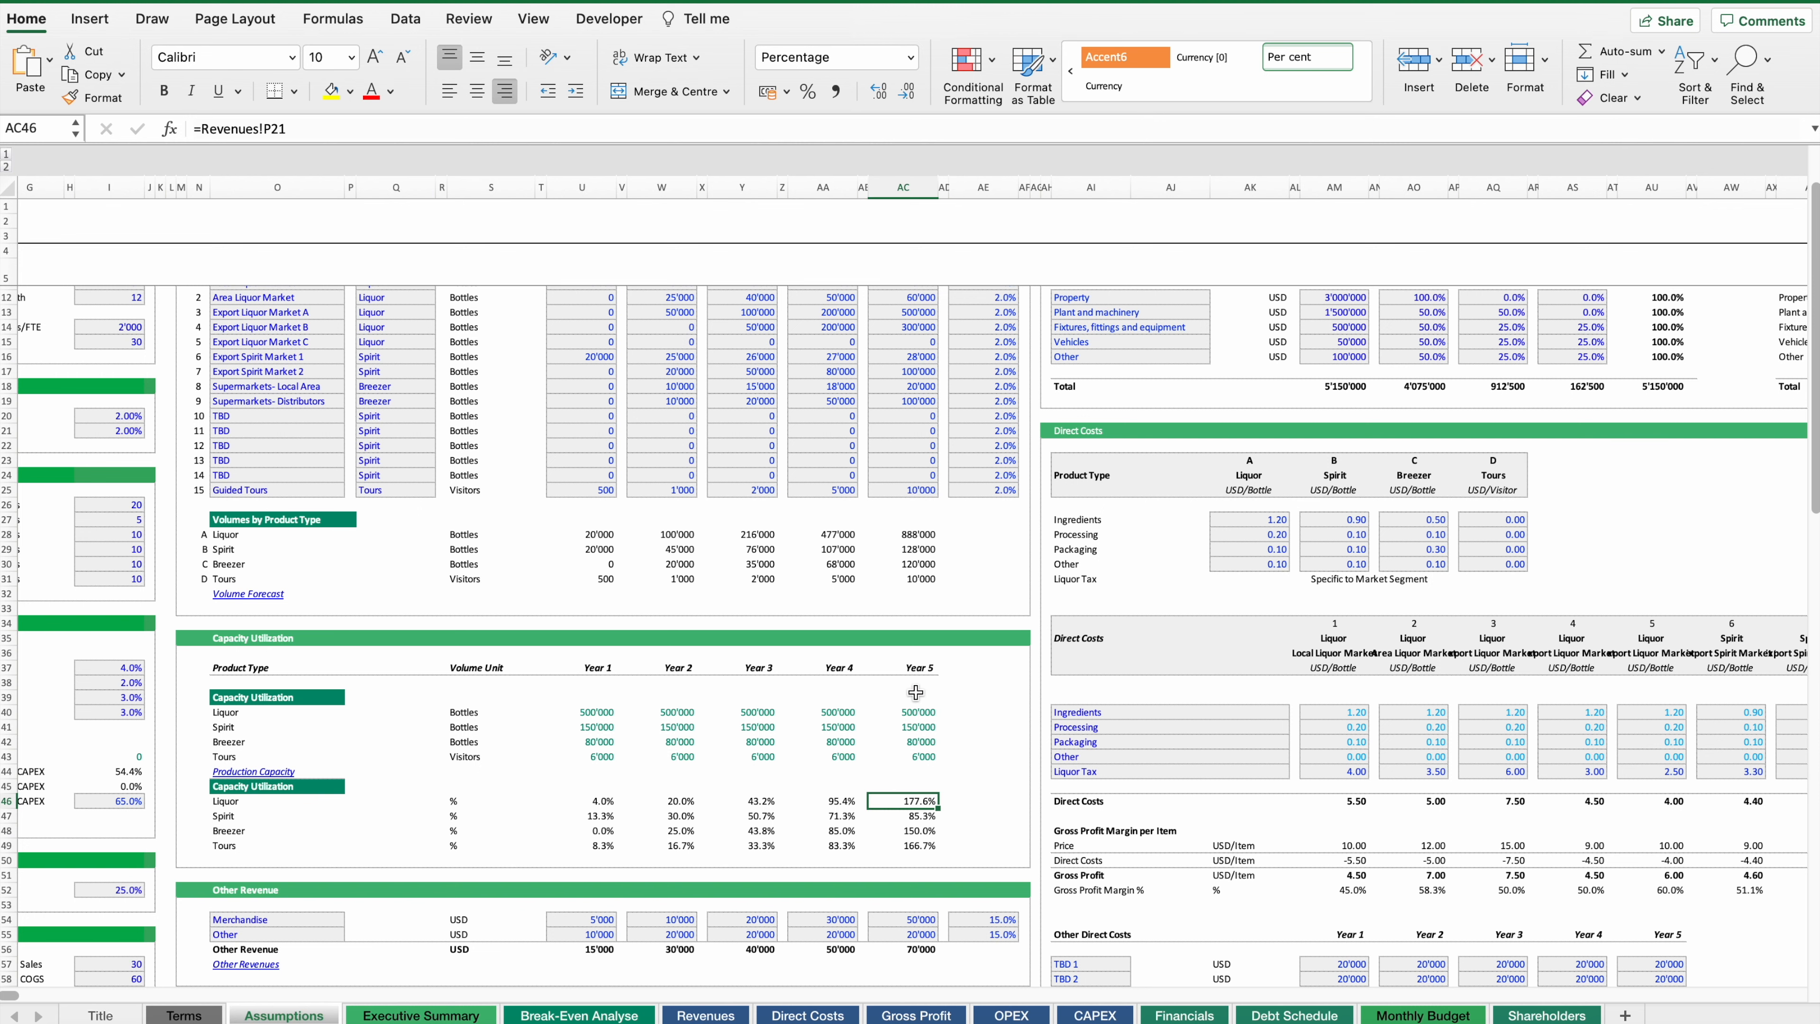
- Inspect the Tours processing cost input and the formula behind the per-FTE cost unit
{"action": "scroll", "scroll_direction": "down", "scroll_amount": 3}
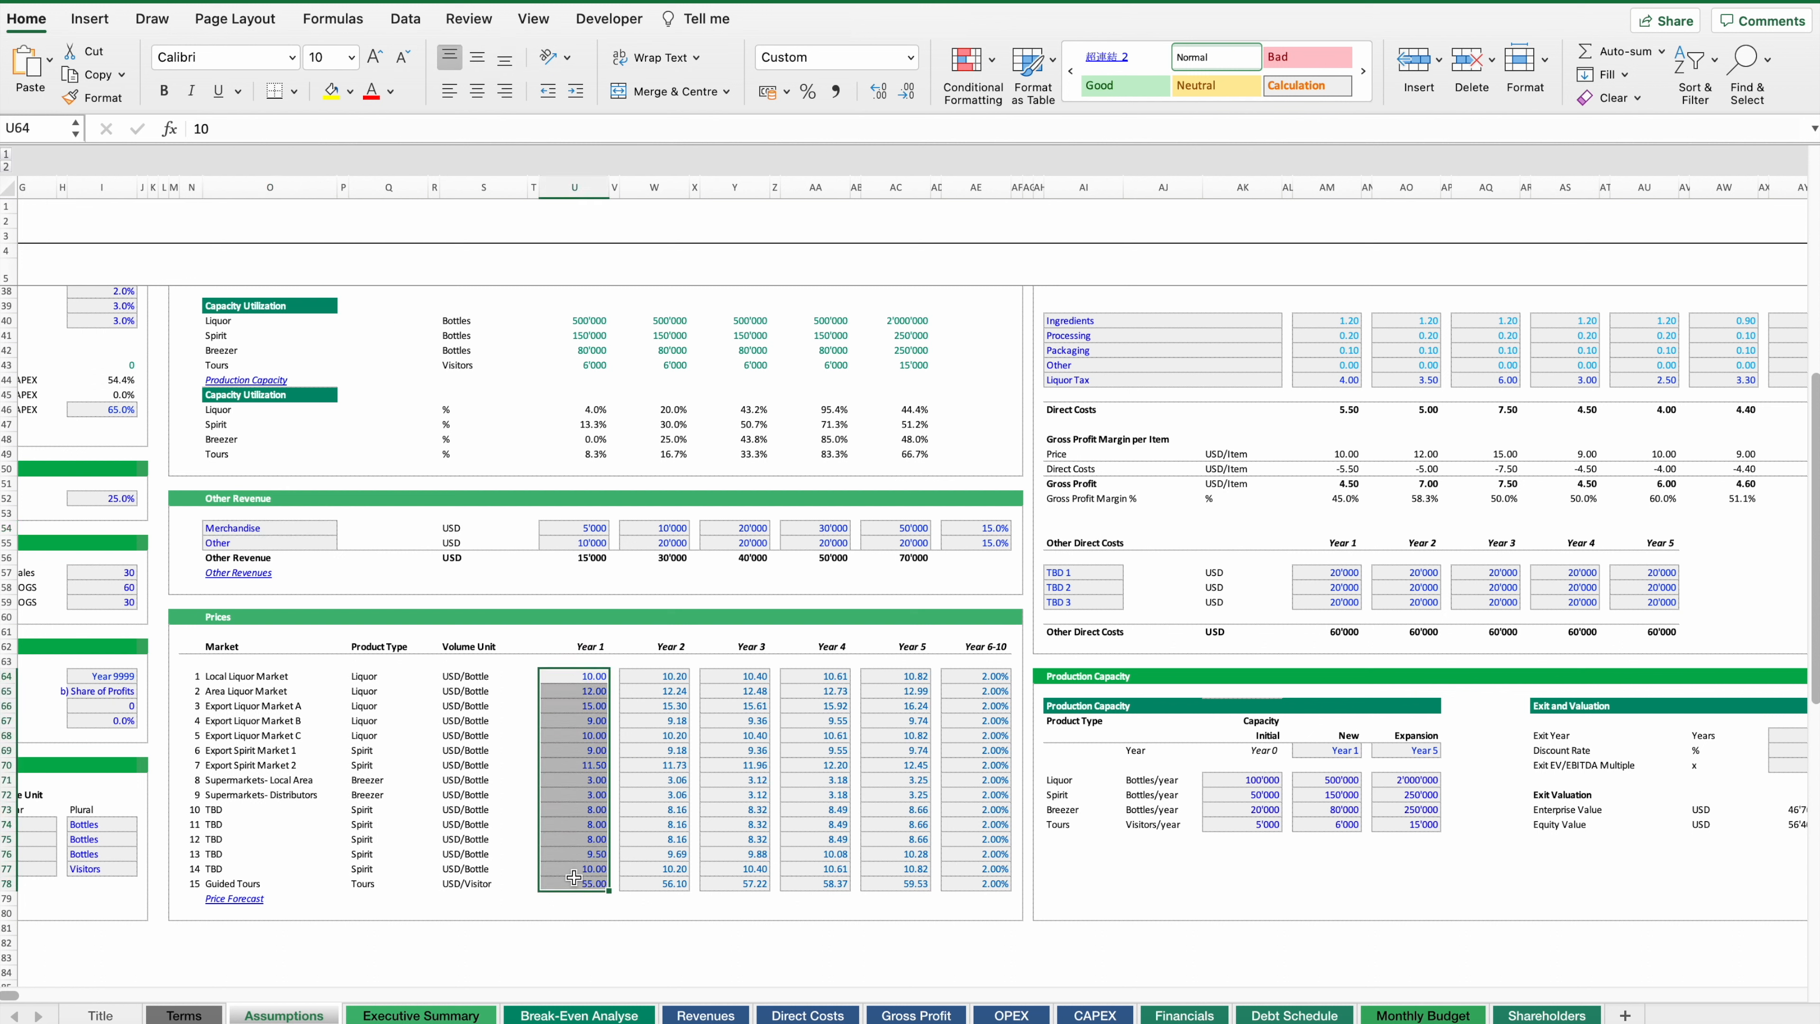
{"action": "mouse_move", "coordinate": [645, 733]}
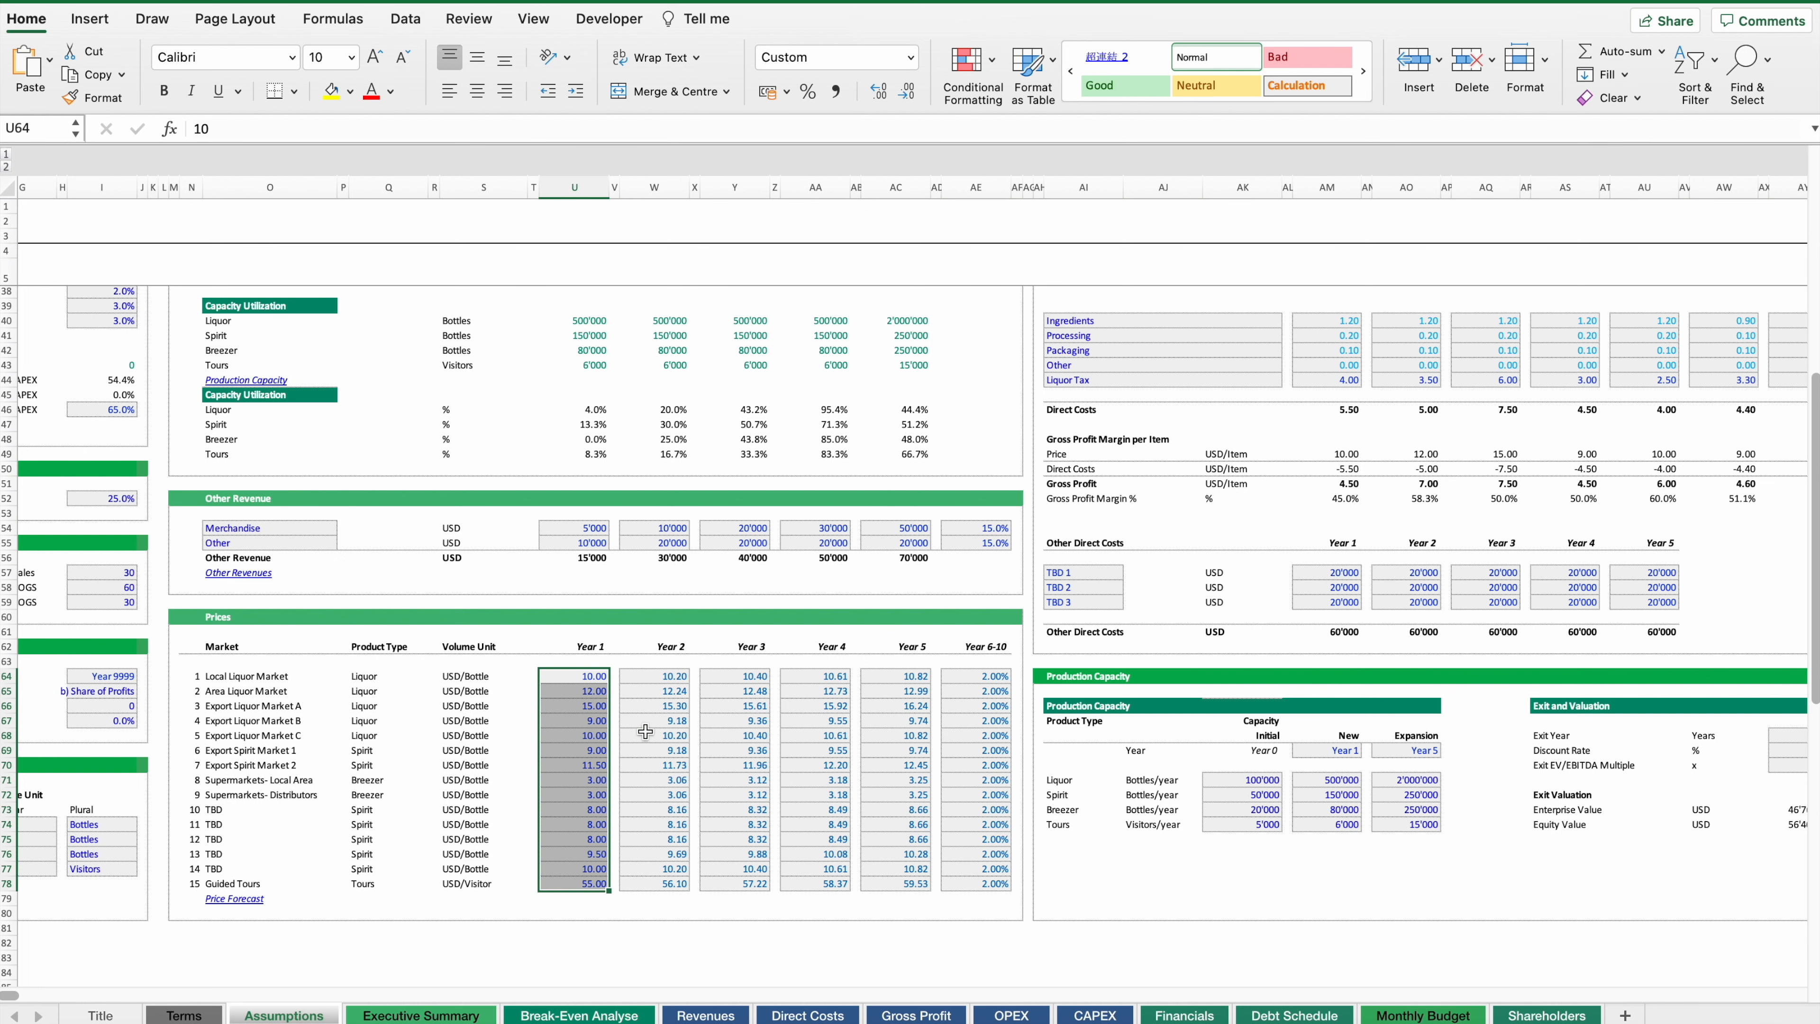
{"action": "left_click", "coordinate": [894, 735]}
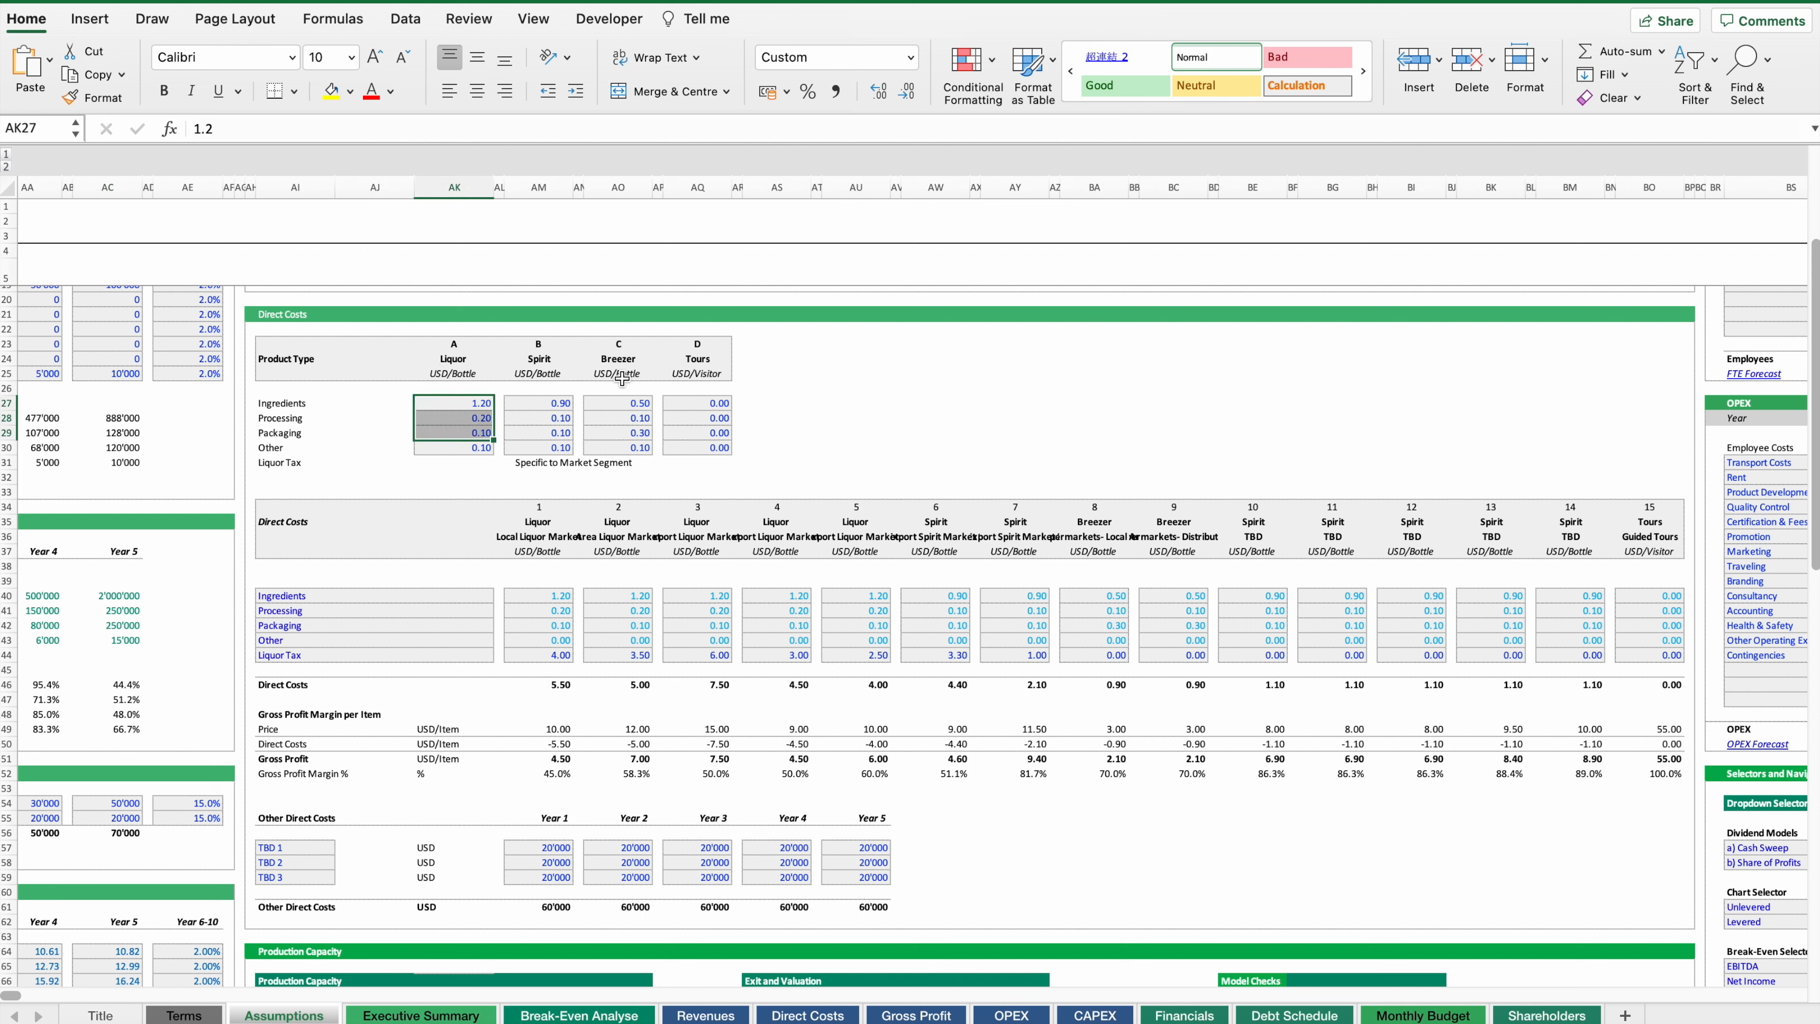
{"action": "left_click", "coordinate": [697, 418]}
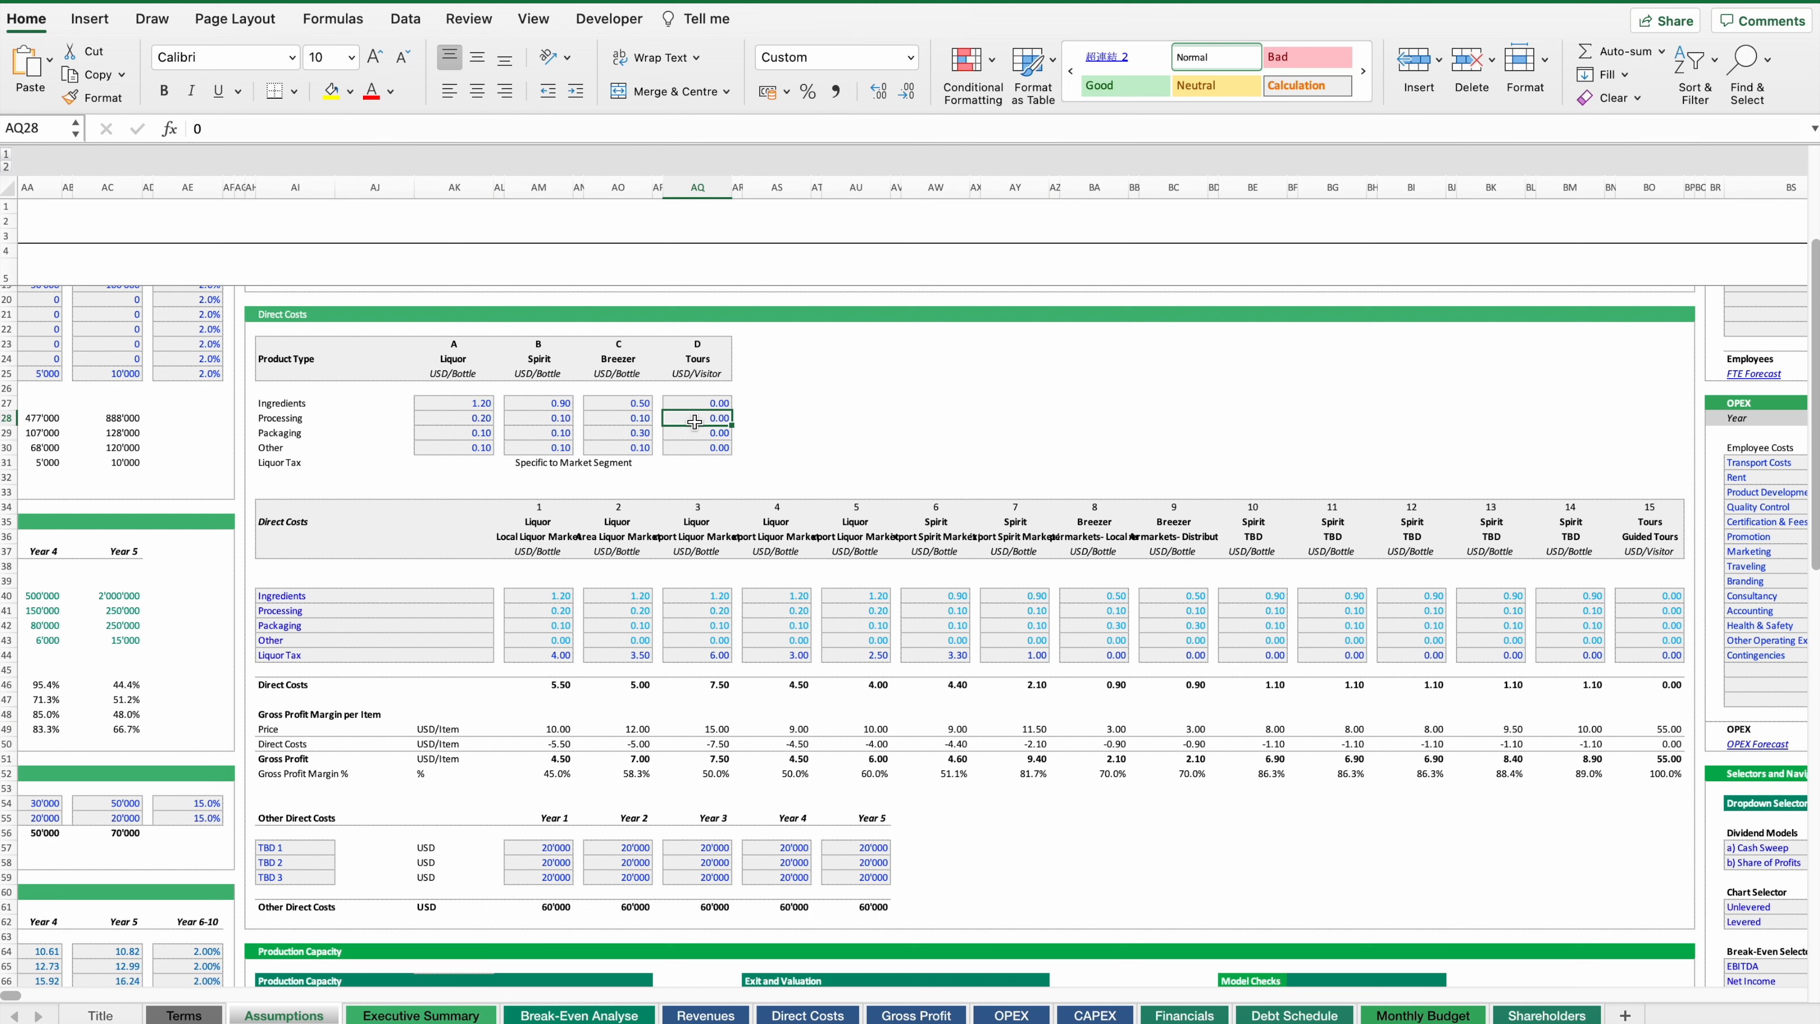
{"action": "mouse_move", "coordinate": [156, 718]}
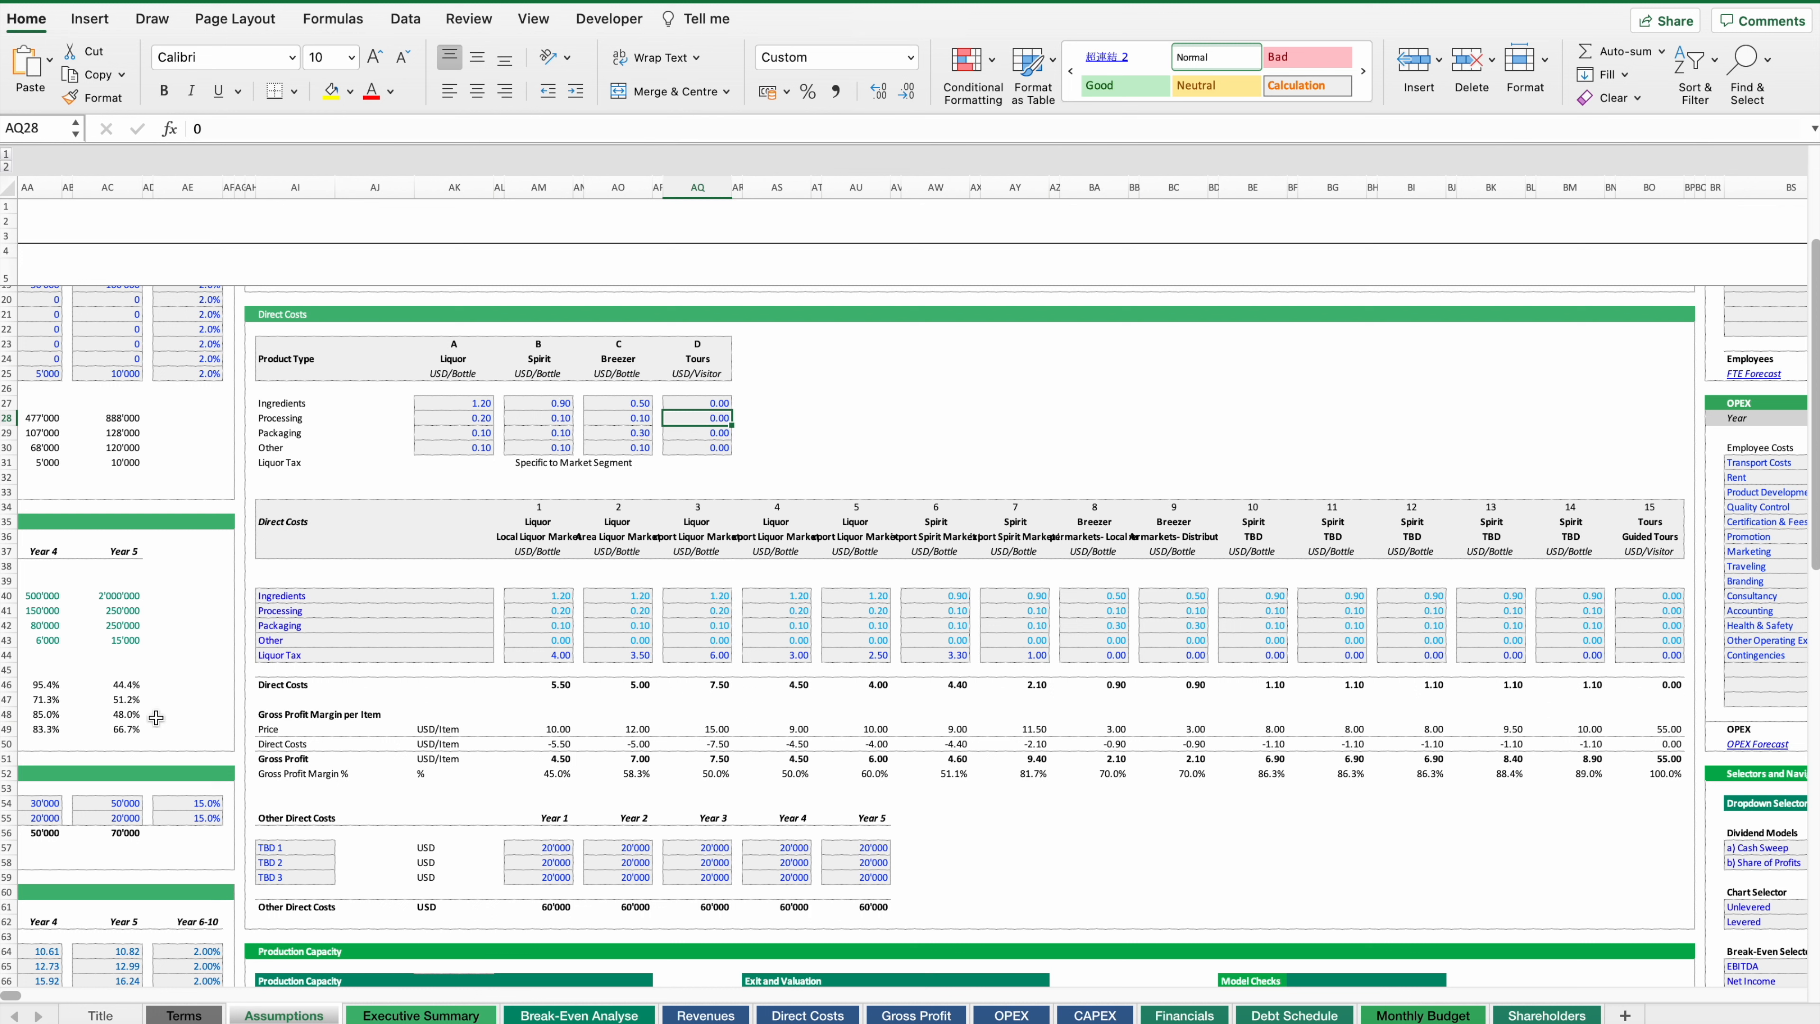
{"action": "left_click", "coordinate": [294, 654]}
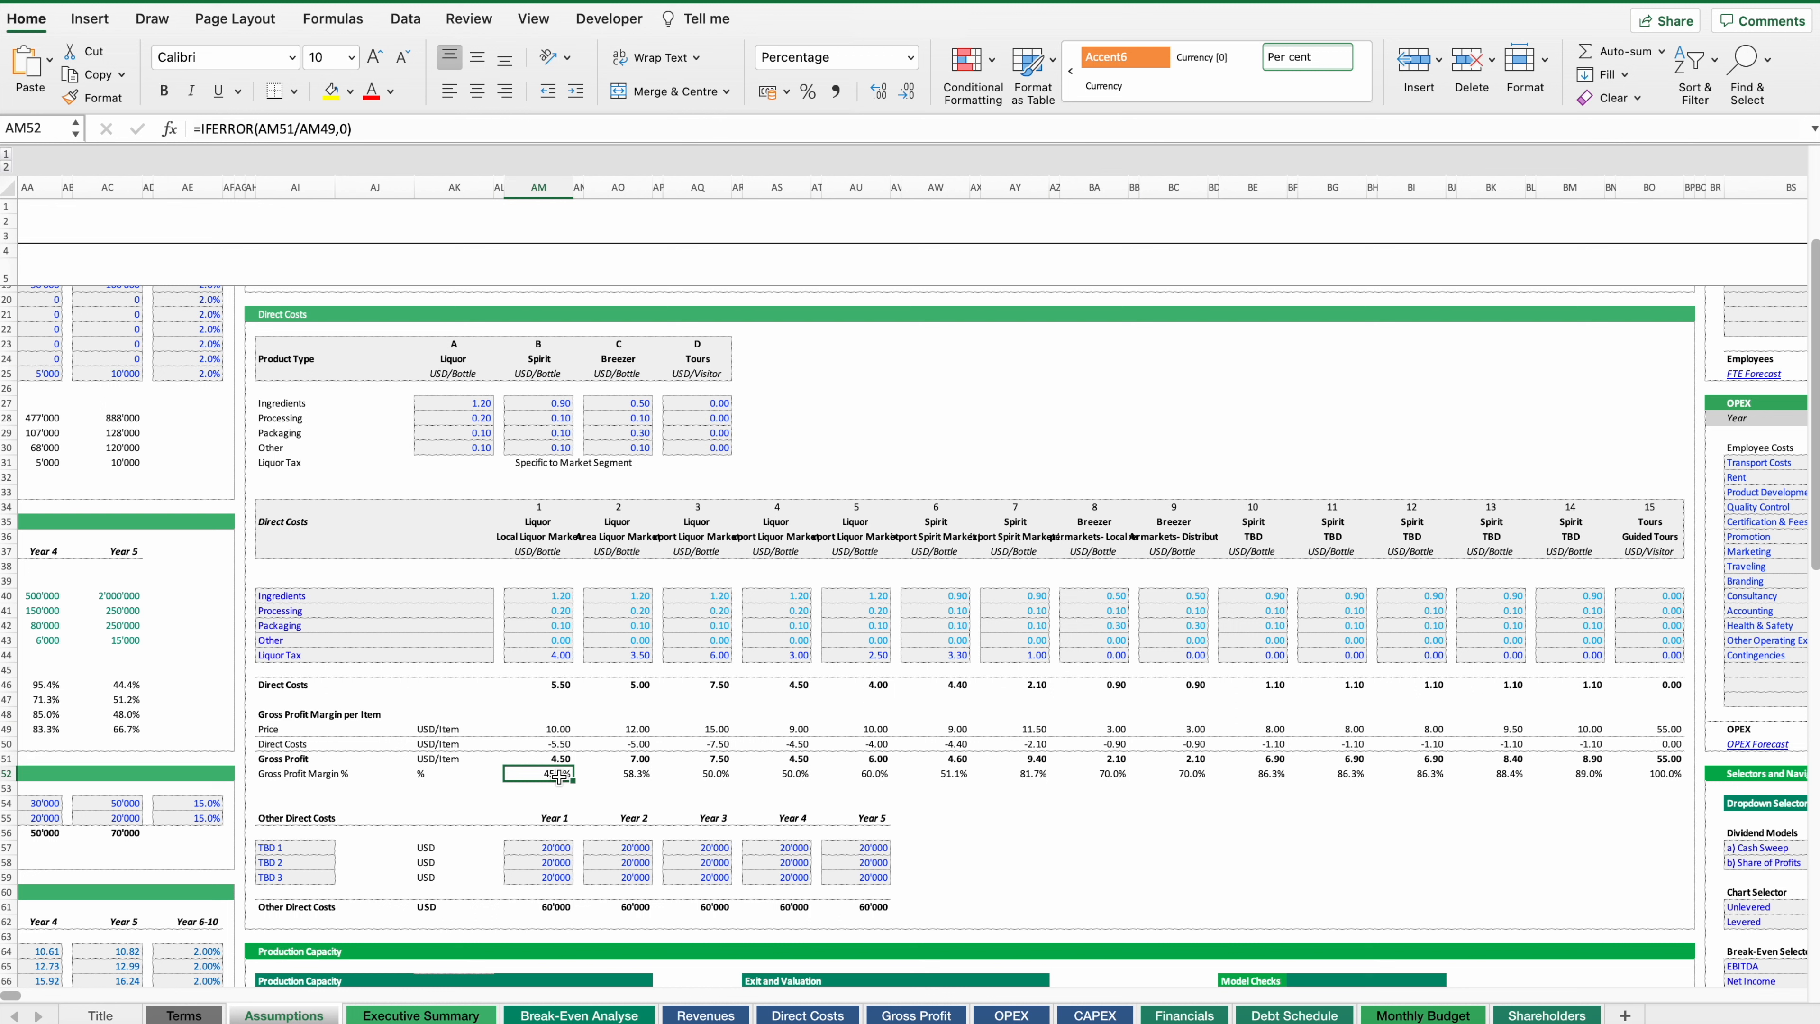
{"action": "scroll", "scroll_direction": "right", "scroll_amount": 3}
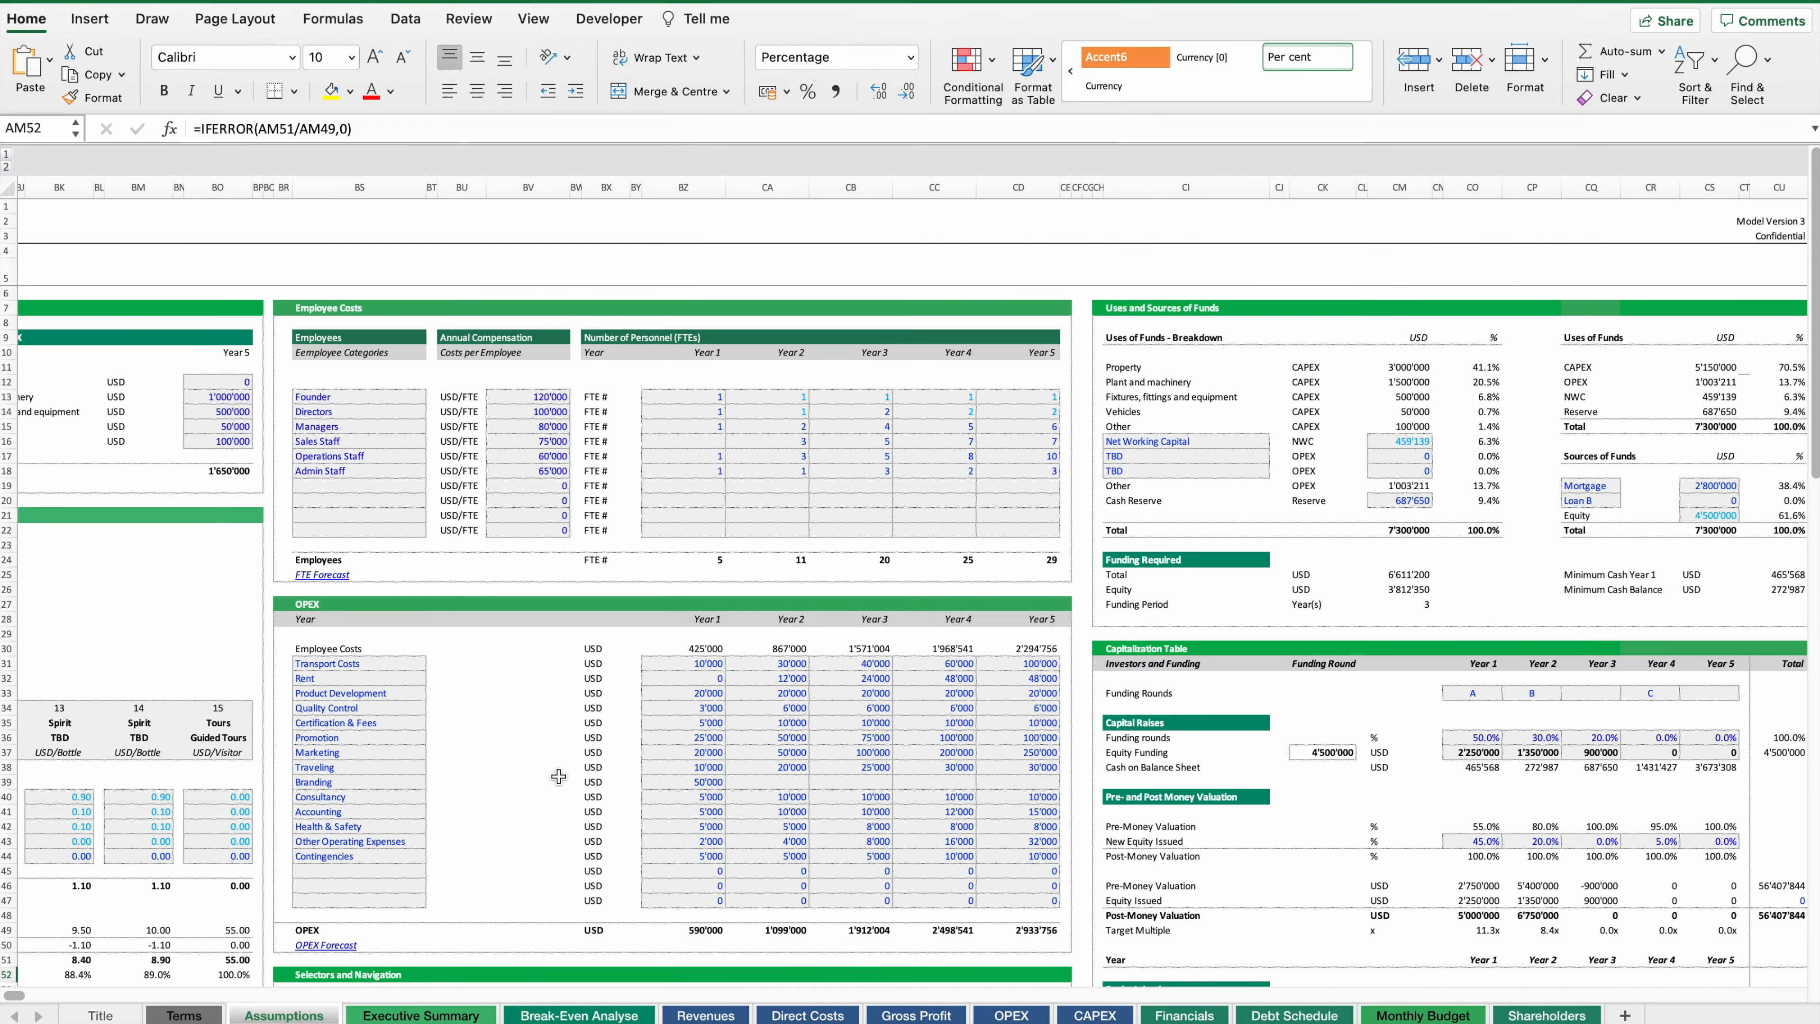
{"action": "left_click", "coordinate": [462, 455]}
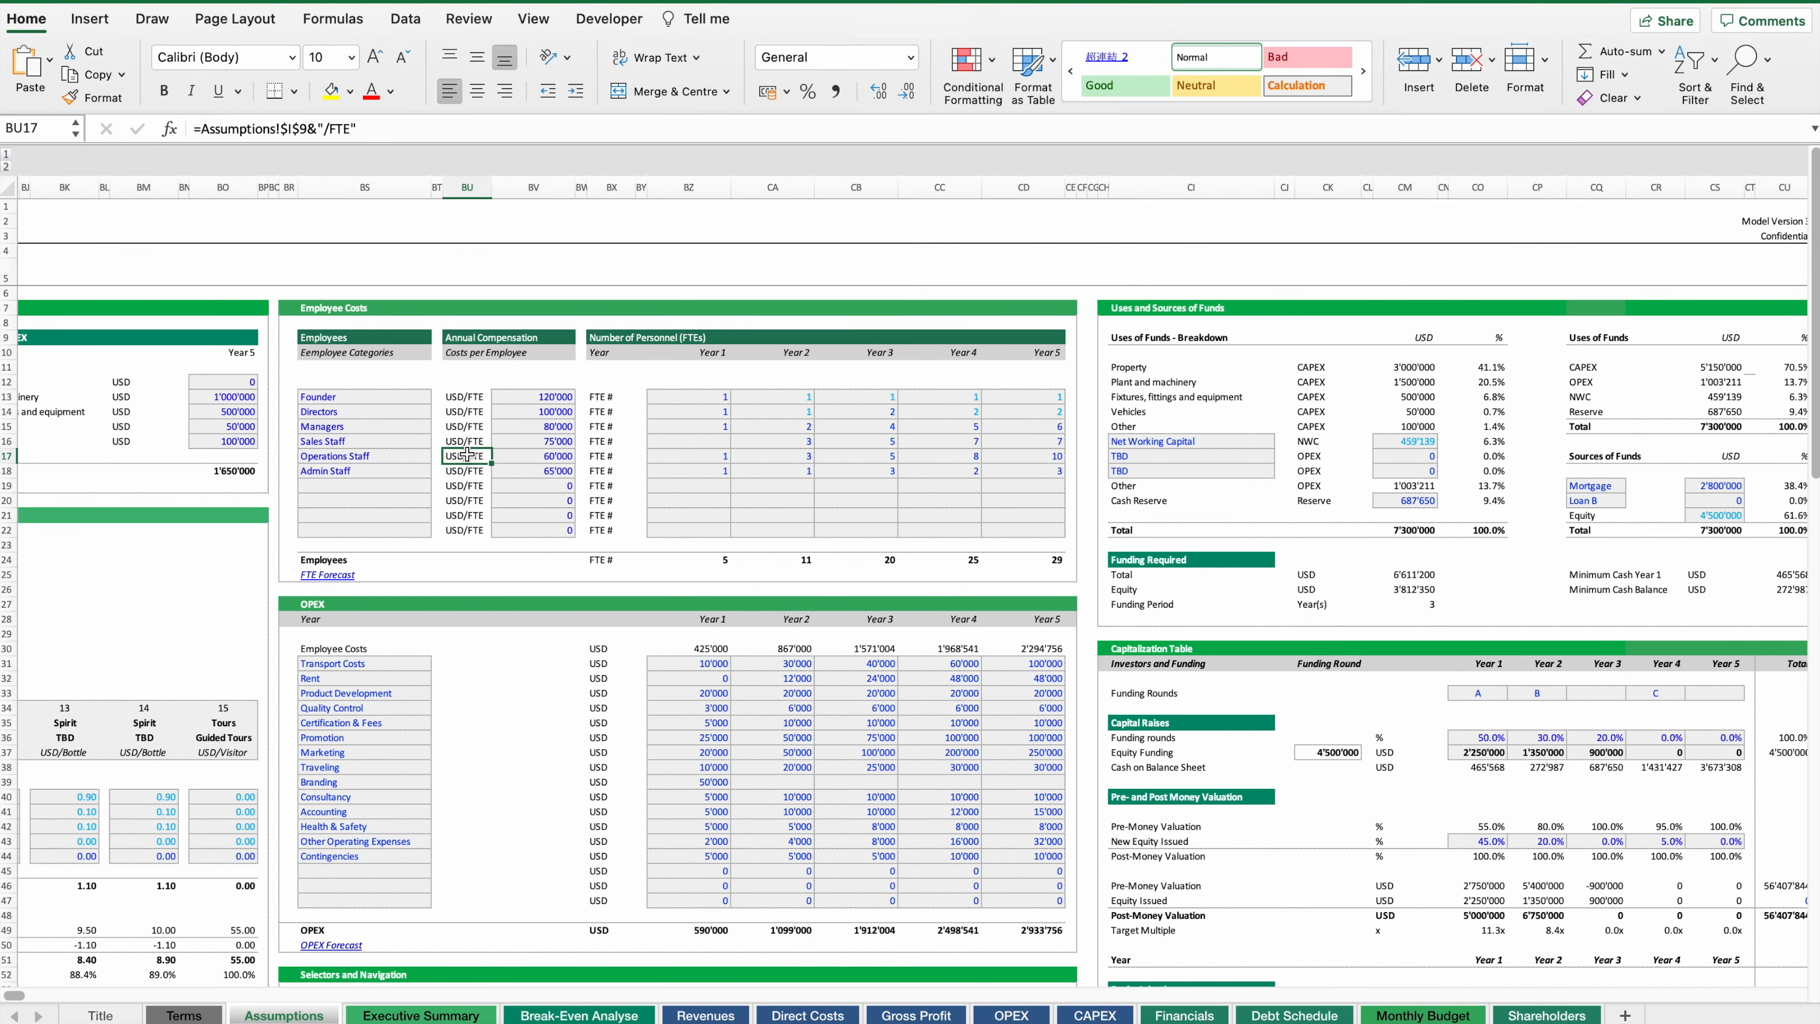
{"action": "mouse_move", "coordinate": [683, 547]}
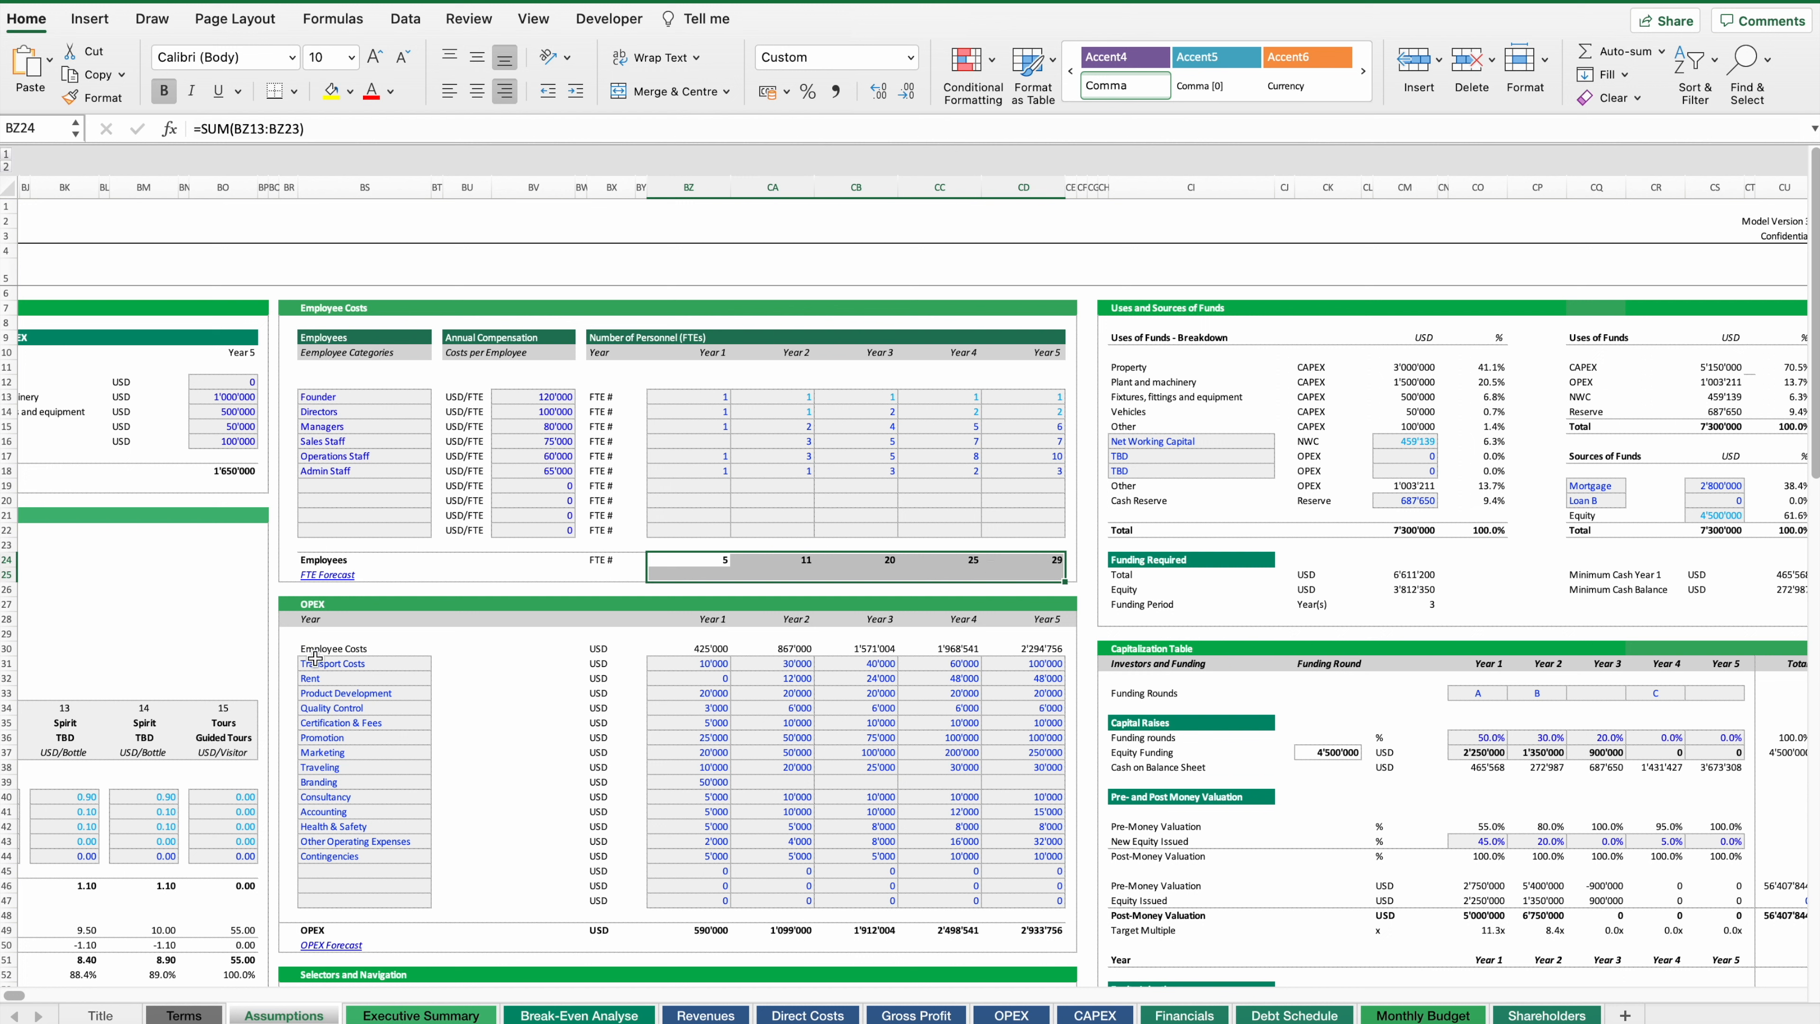
- Check the five-year OPEX amounts and income tax rate, then switch to the Executive Summary sheet
{"action": "left_click_drag", "start_coordinate": [713, 663], "coordinate": [1058, 901]}
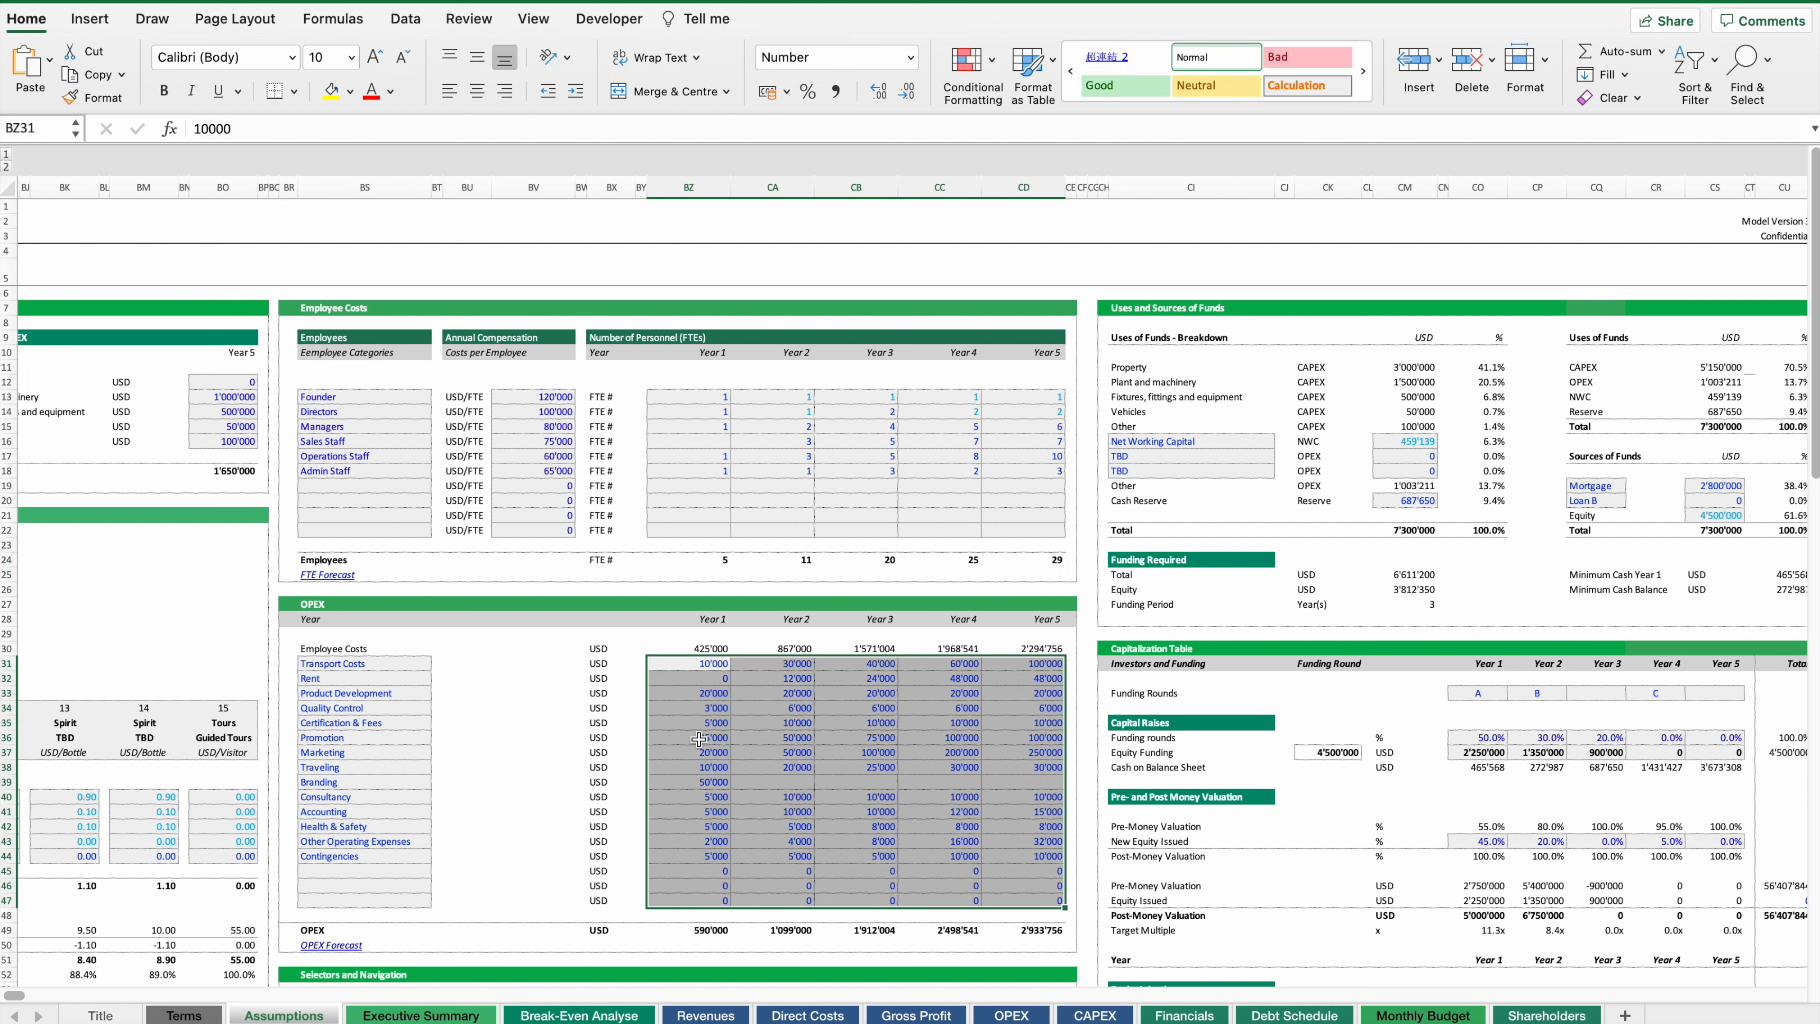
{"action": "left_click", "coordinate": [964, 707]}
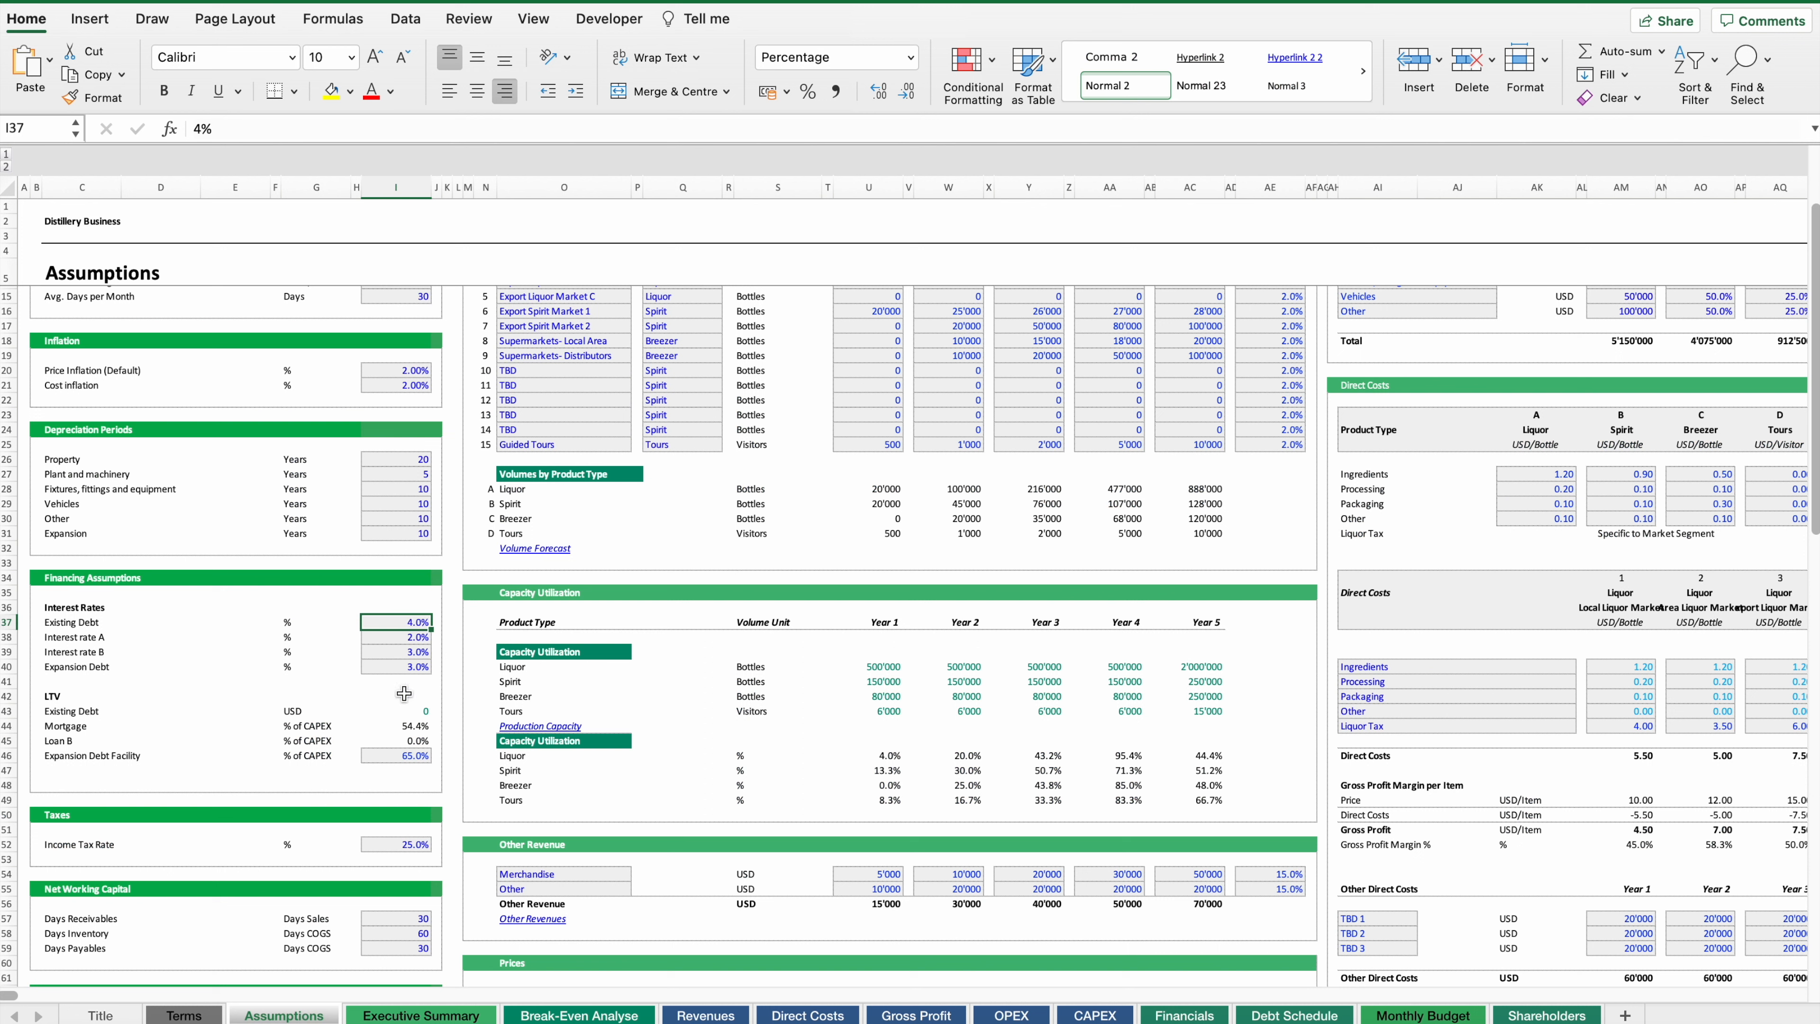
{"action": "mouse_move", "coordinate": [296, 775]}
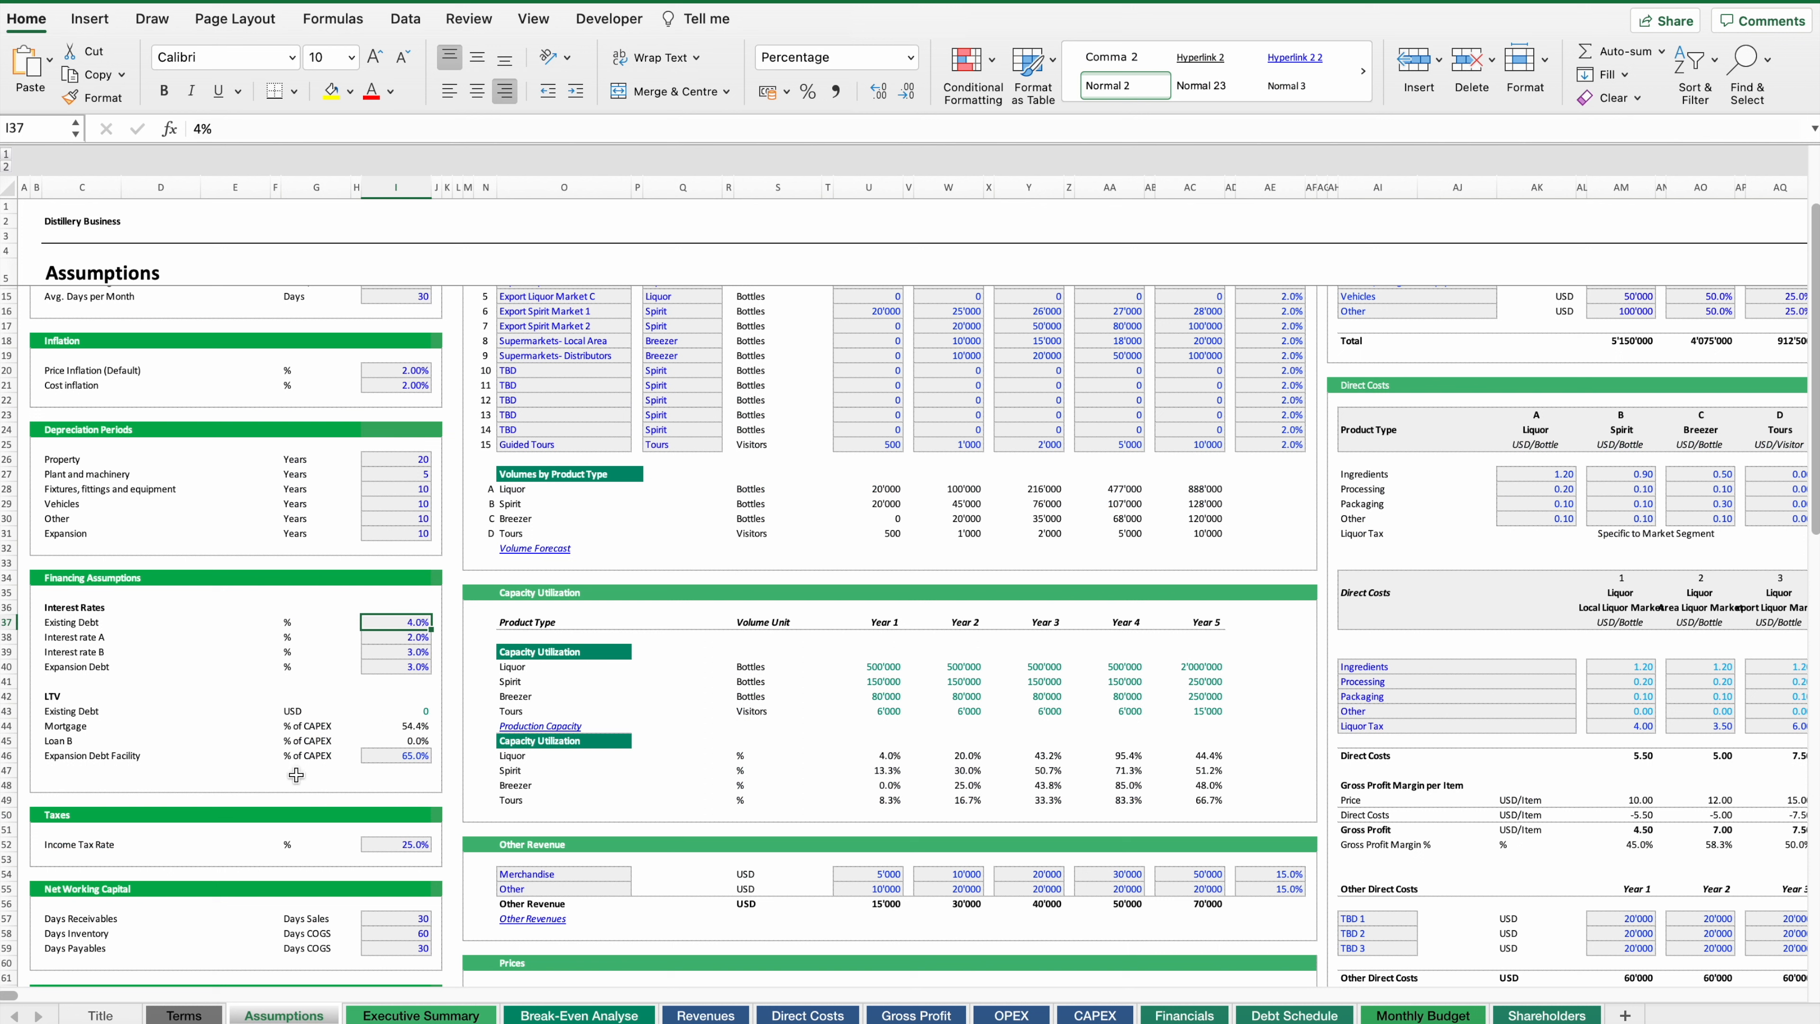
{"action": "left_click", "coordinate": [410, 844]}
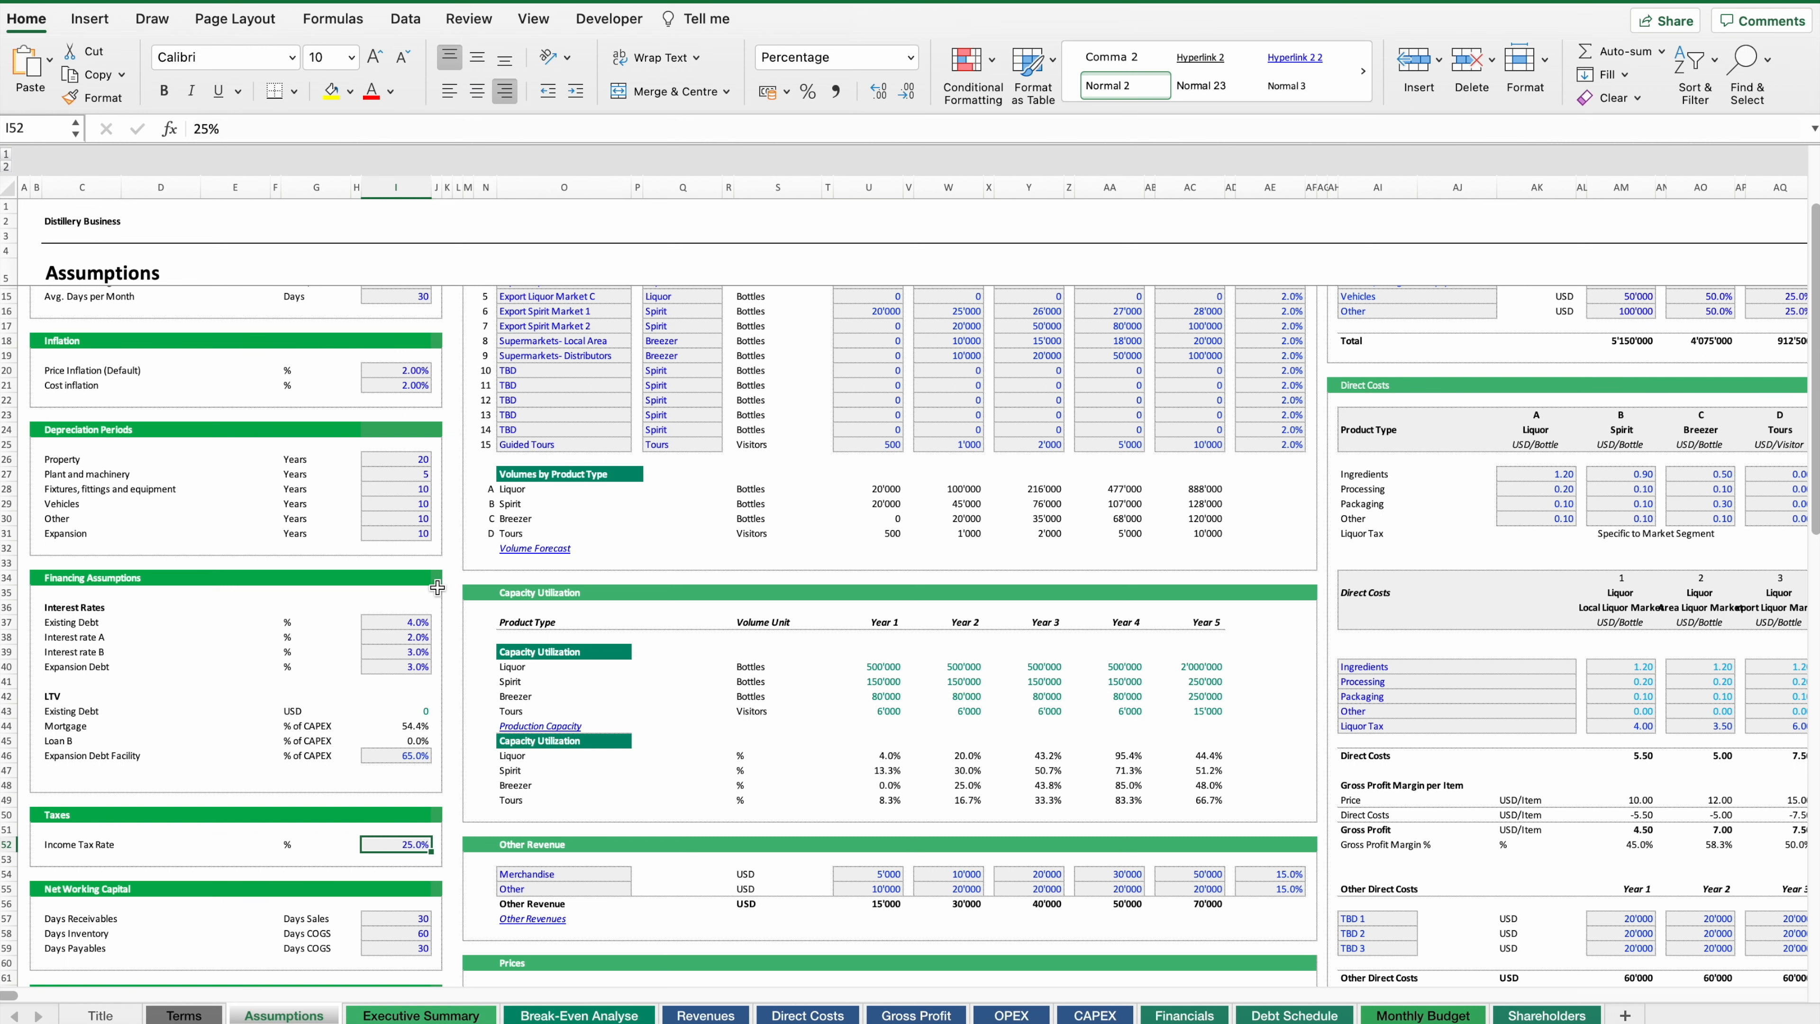
{"action": "mouse_move", "coordinate": [345, 776]}
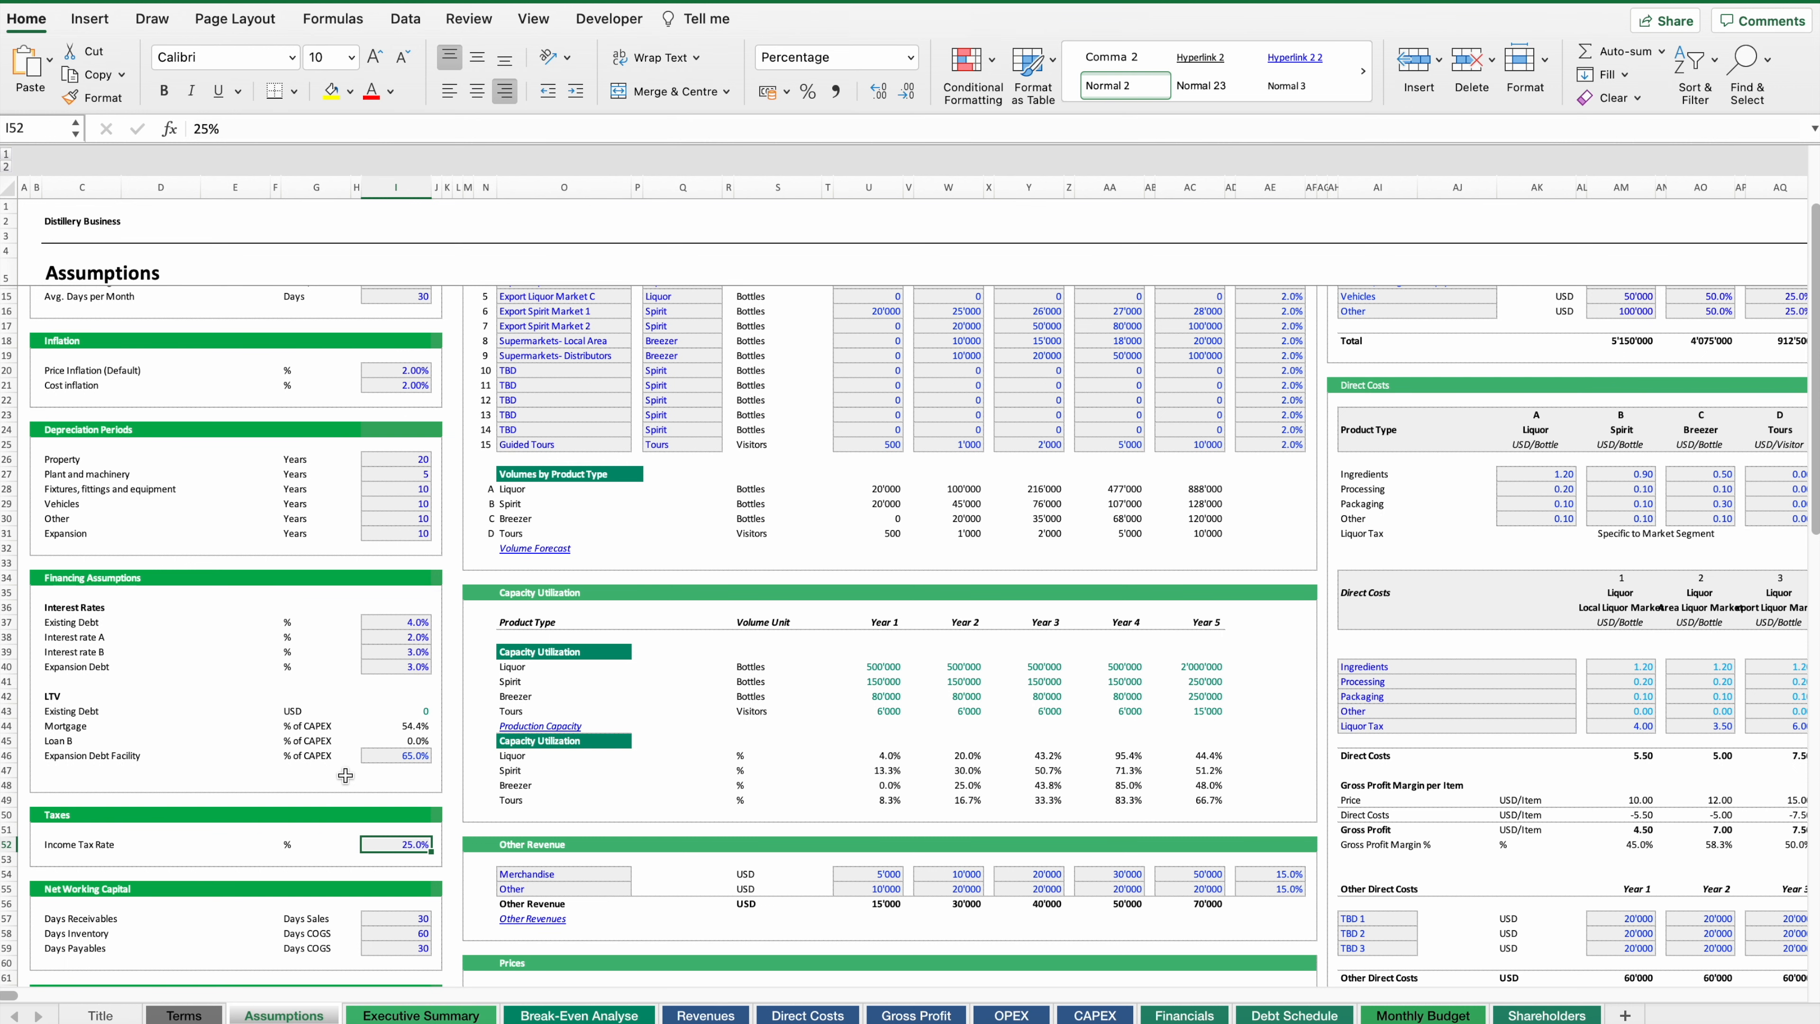
{"action": "left_click", "coordinate": [419, 1015]}
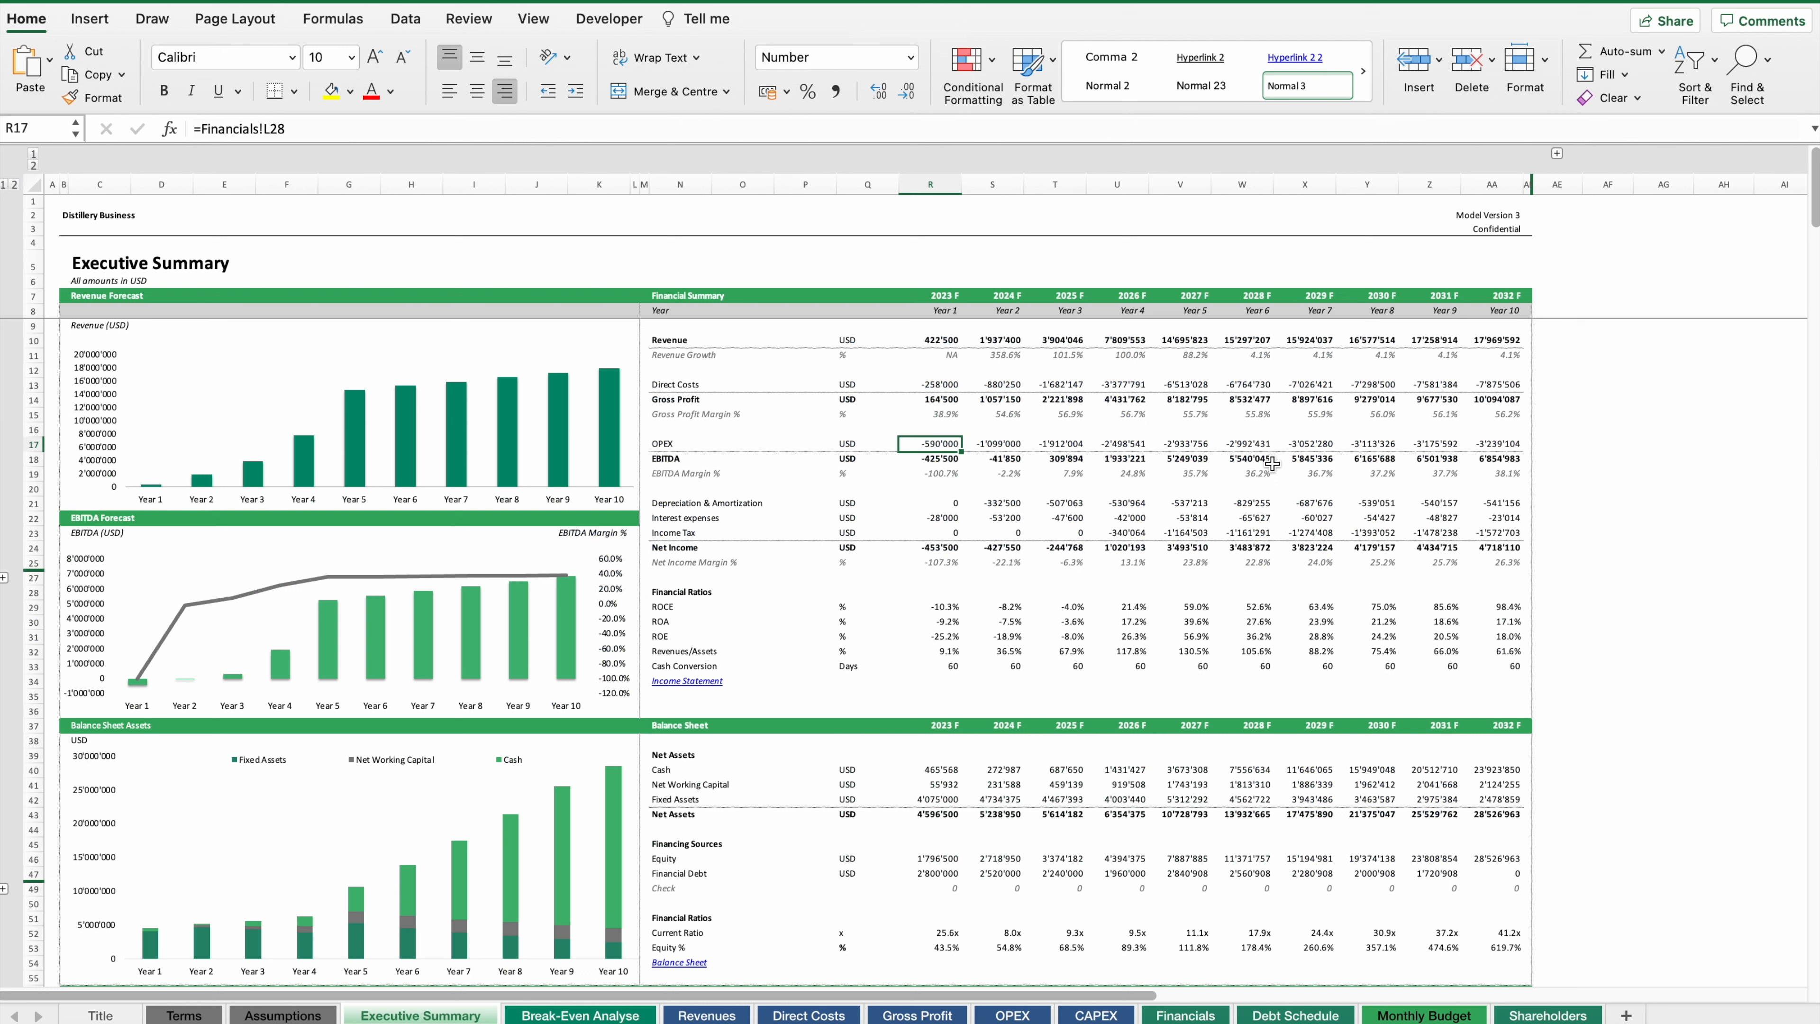
{"action": "mouse_move", "coordinate": [1070, 559]}
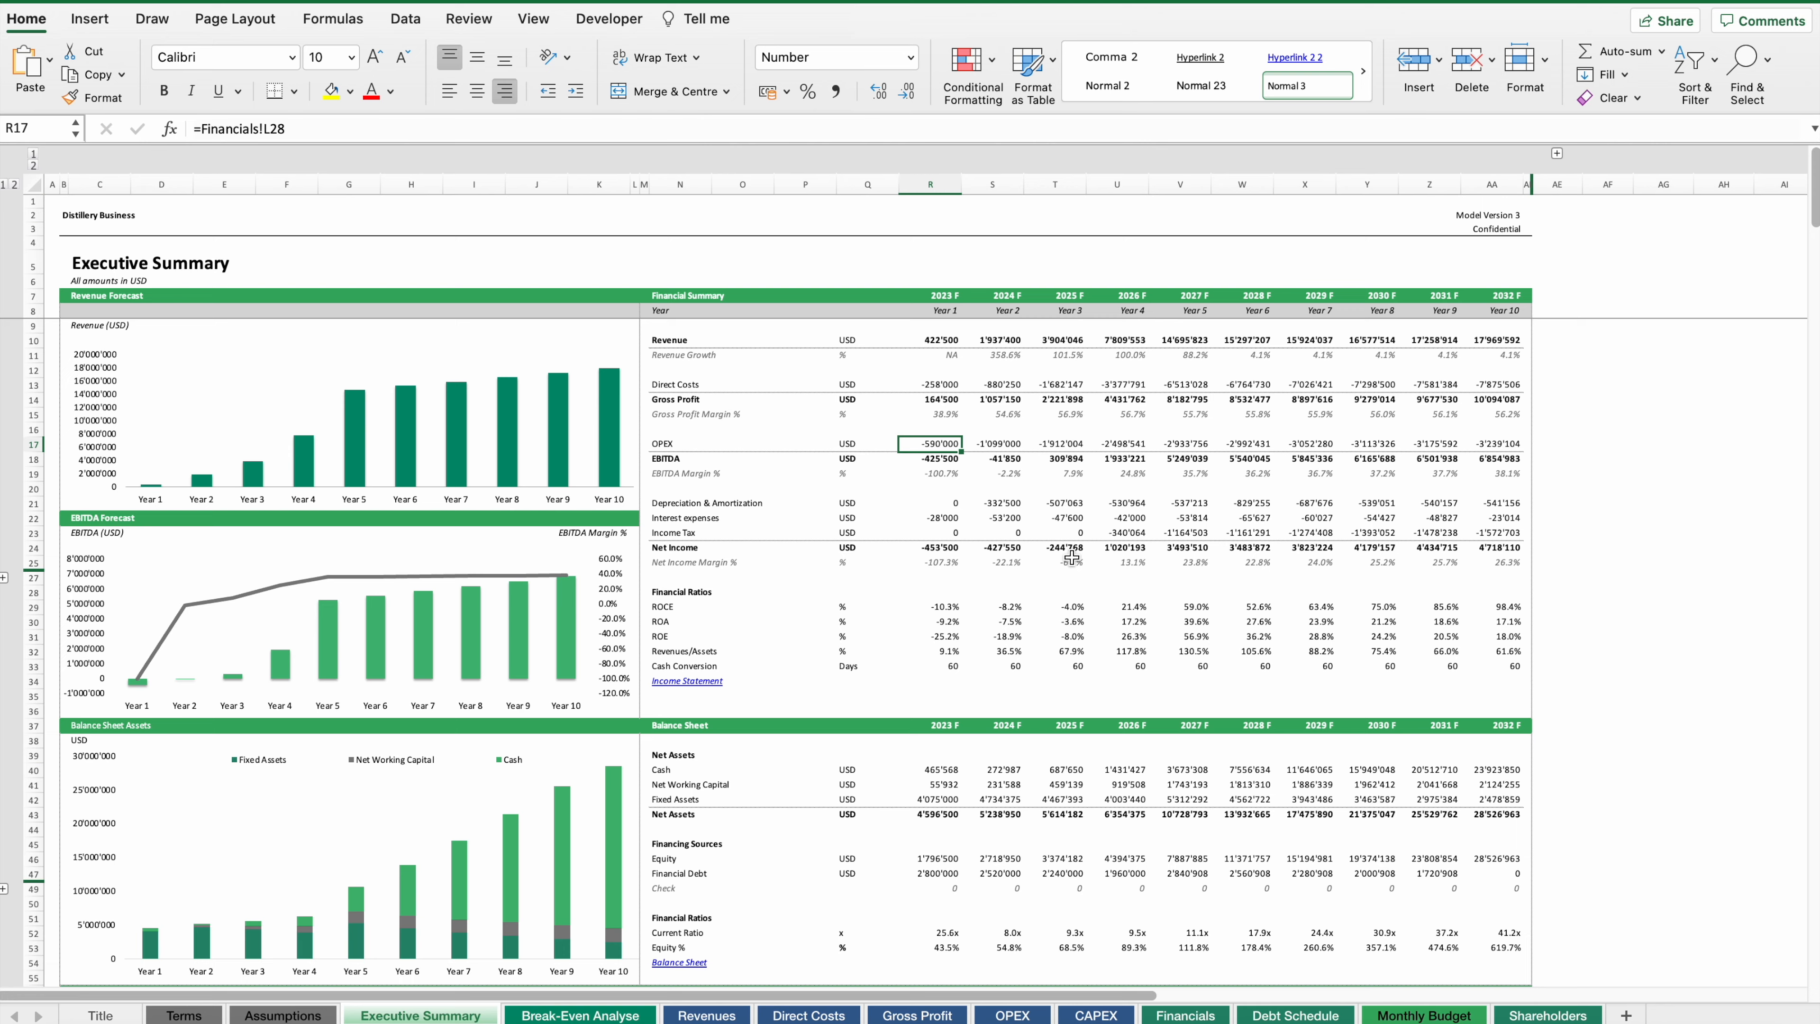
{"action": "scroll", "scroll_direction": "down", "scroll_amount": 3}
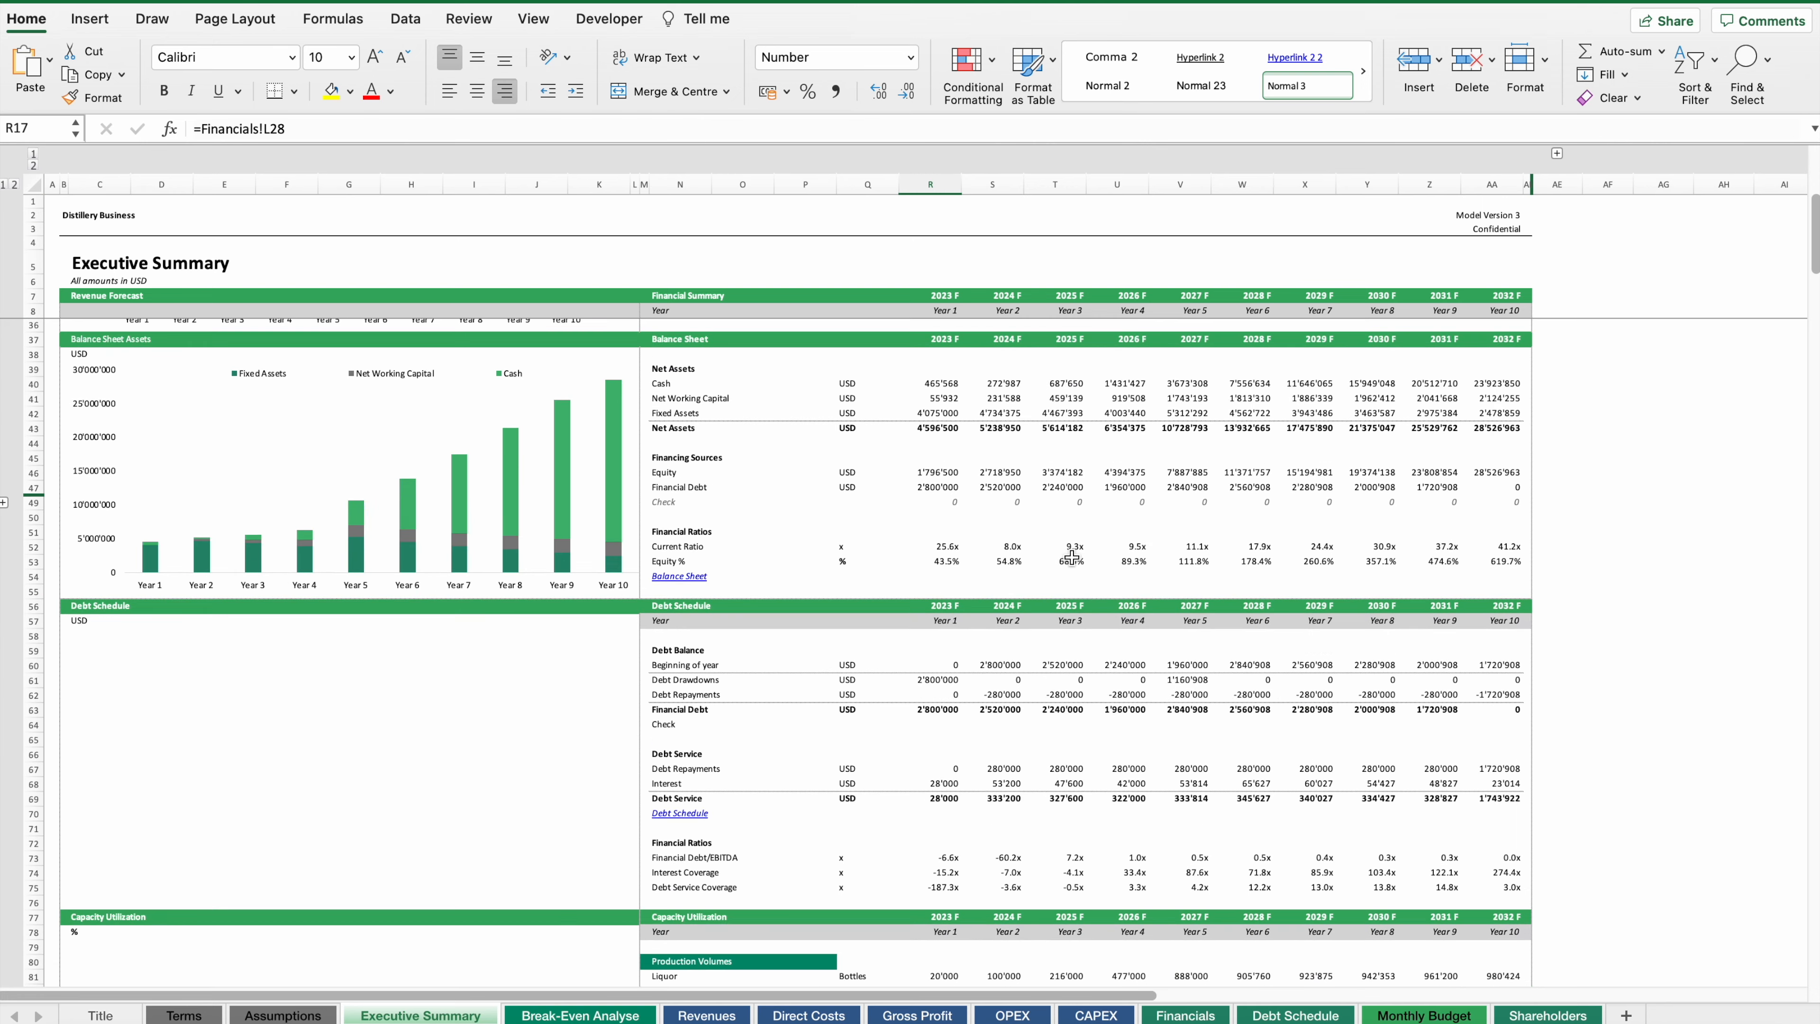
{"action": "scroll", "scroll_direction": "down", "scroll_amount": 3}
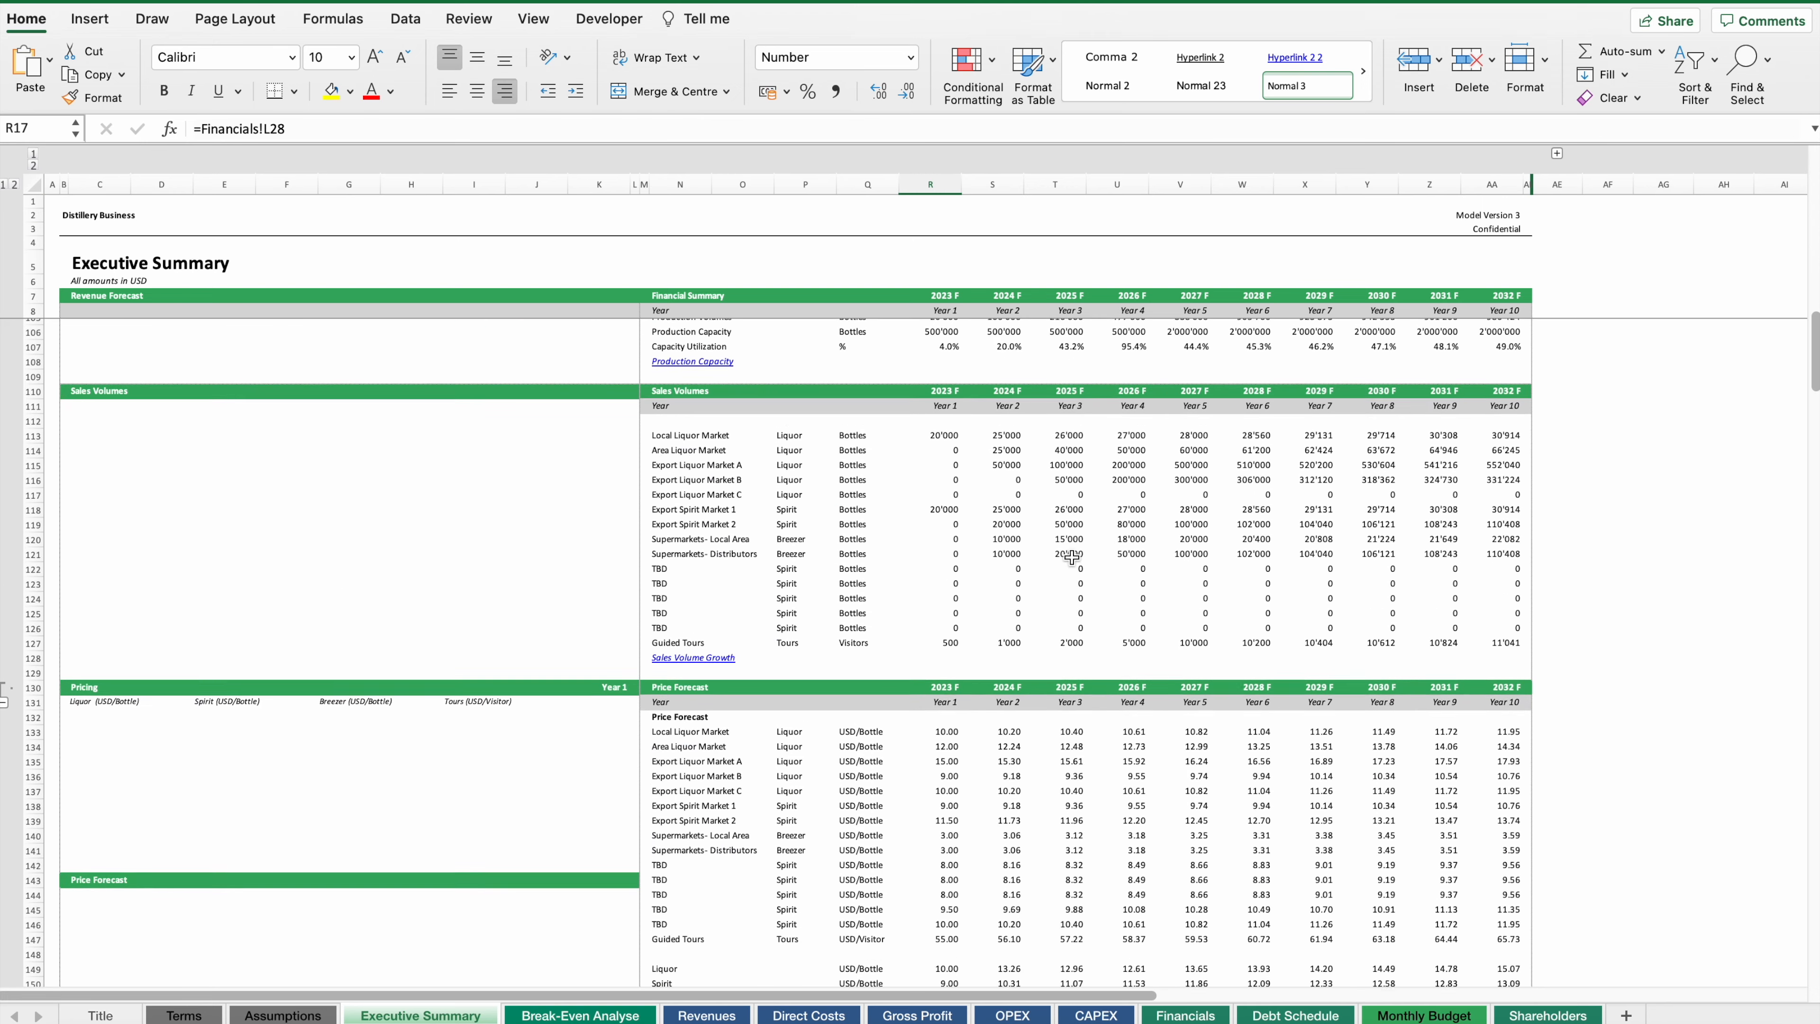
{"action": "scroll", "scroll_direction": "down", "scroll_amount": 3}
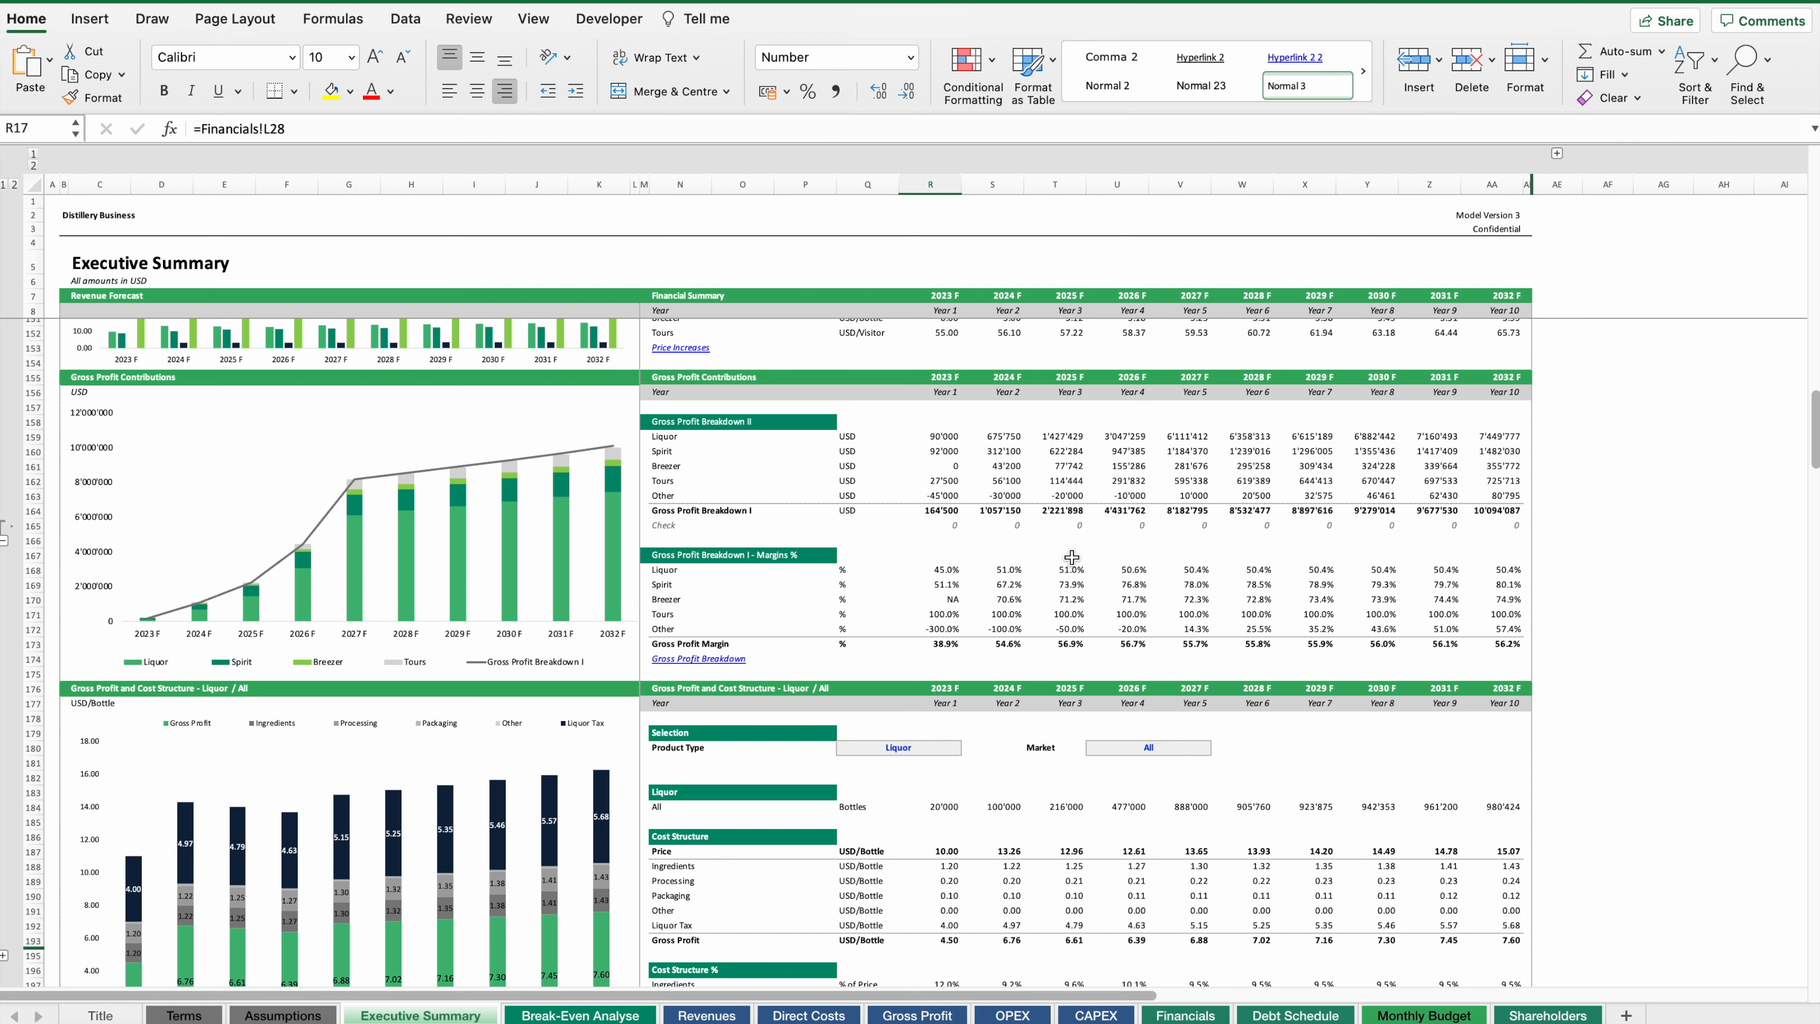
{"action": "mouse_move", "coordinate": [580, 357]}
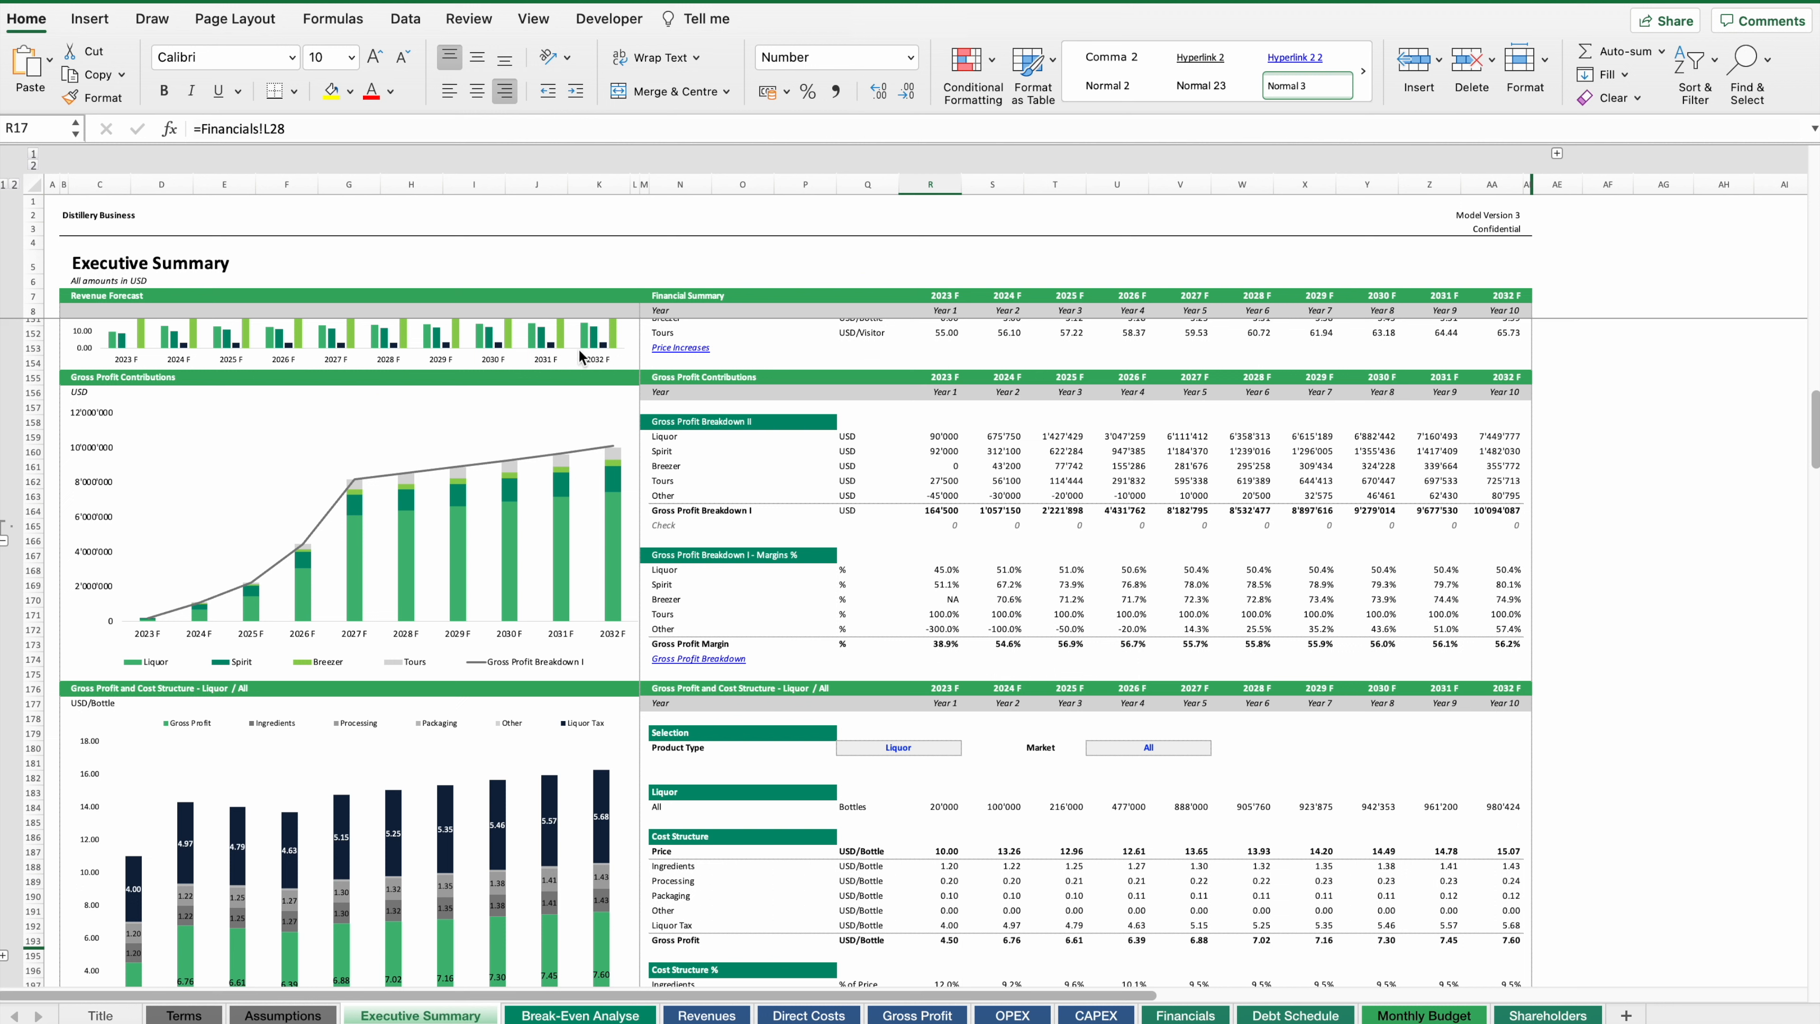
{"action": "mouse_move", "coordinate": [580, 552]}
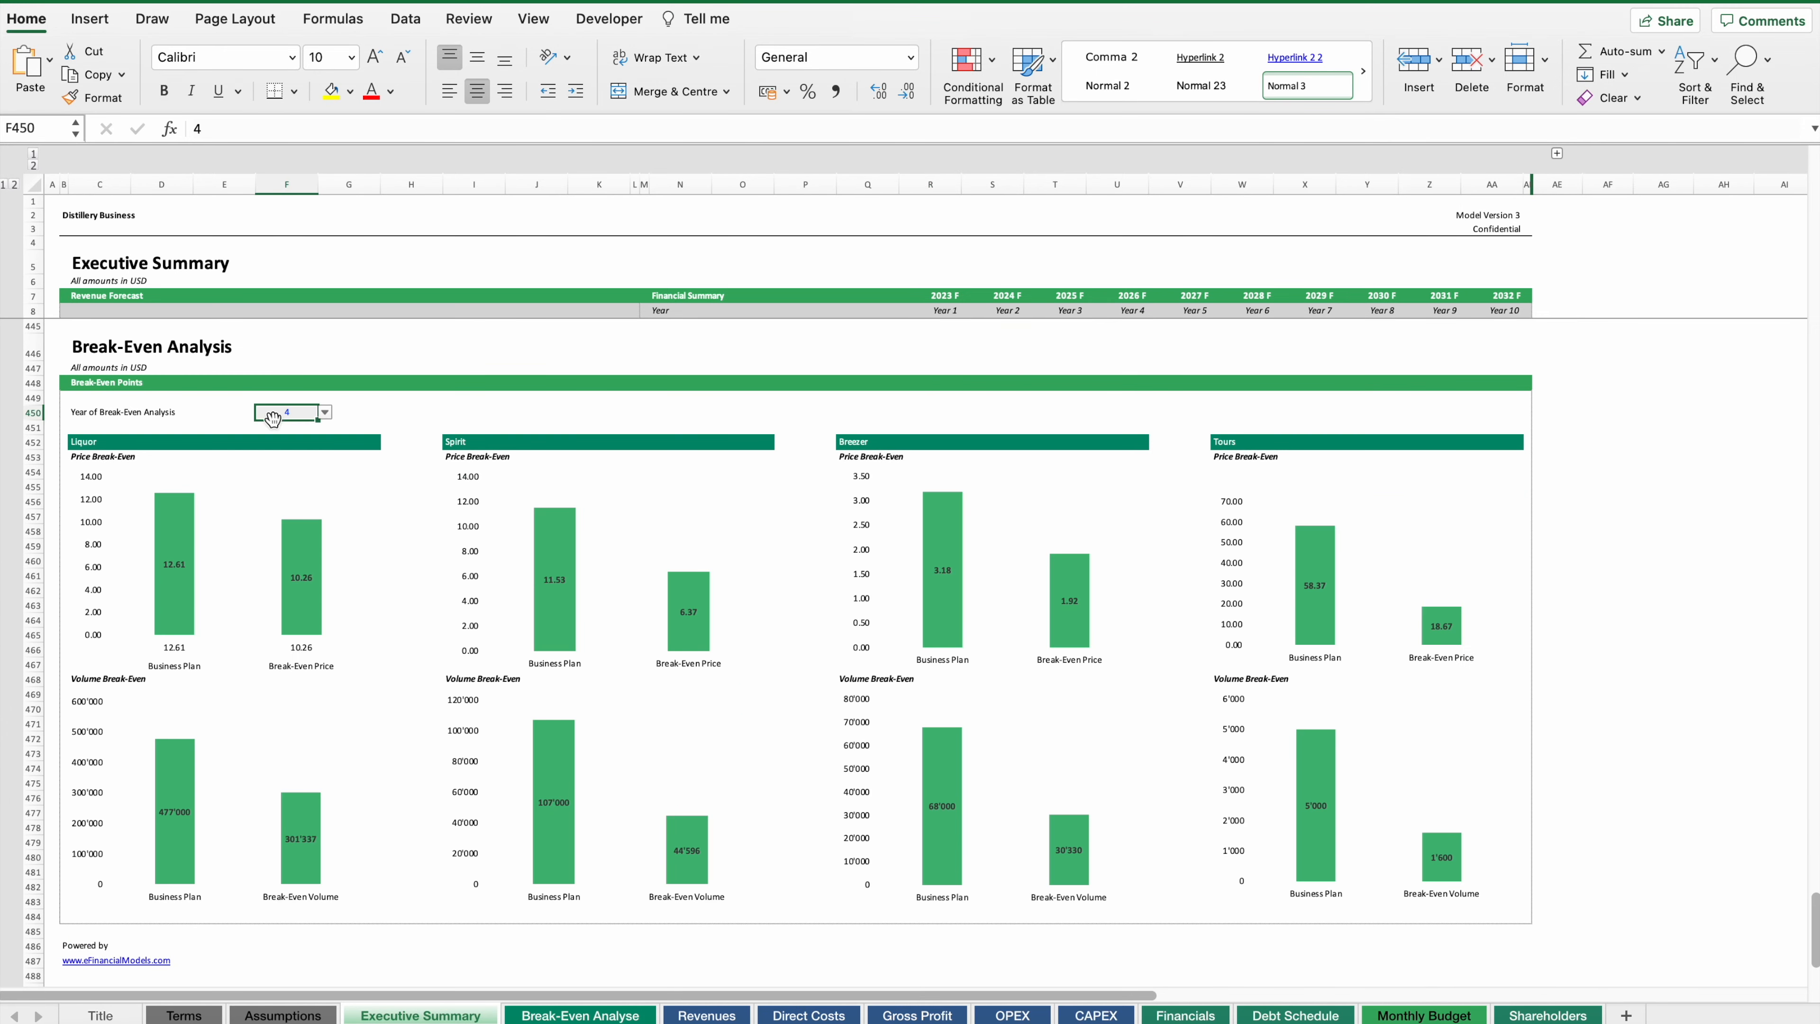
{"action": "left_click", "coordinate": [323, 413]}
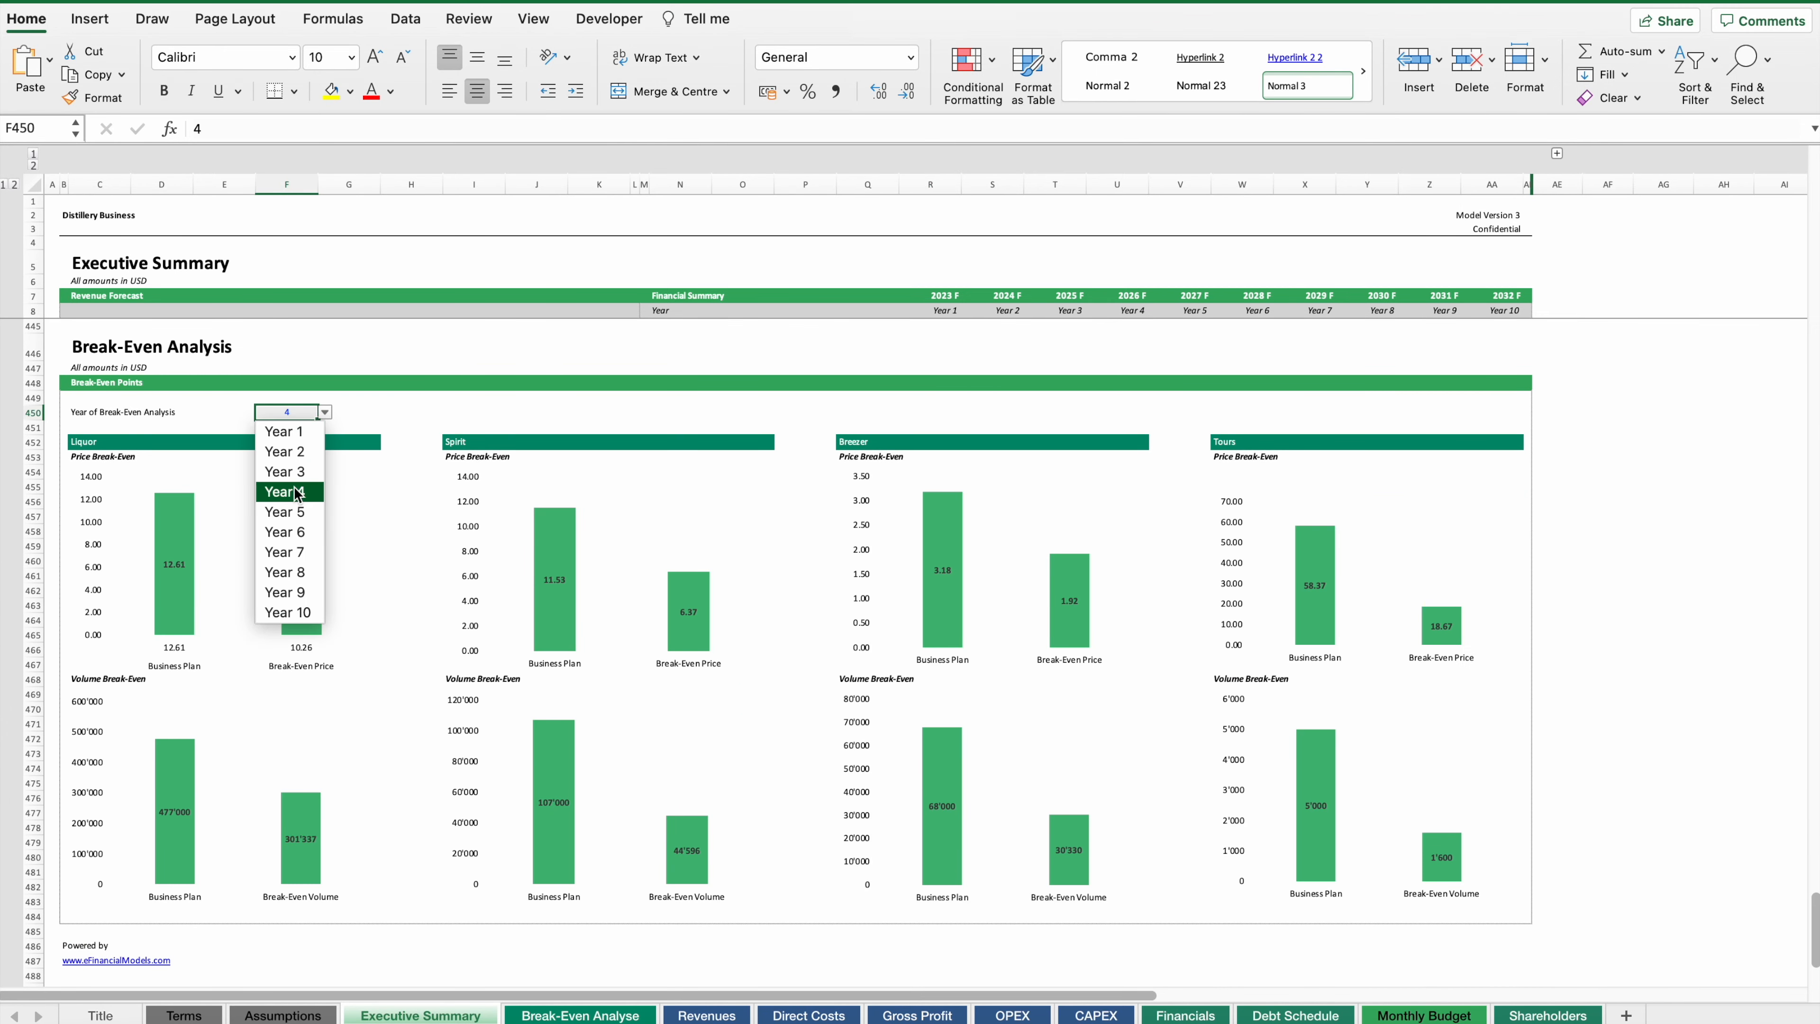
{"action": "left_click", "coordinate": [285, 491]}
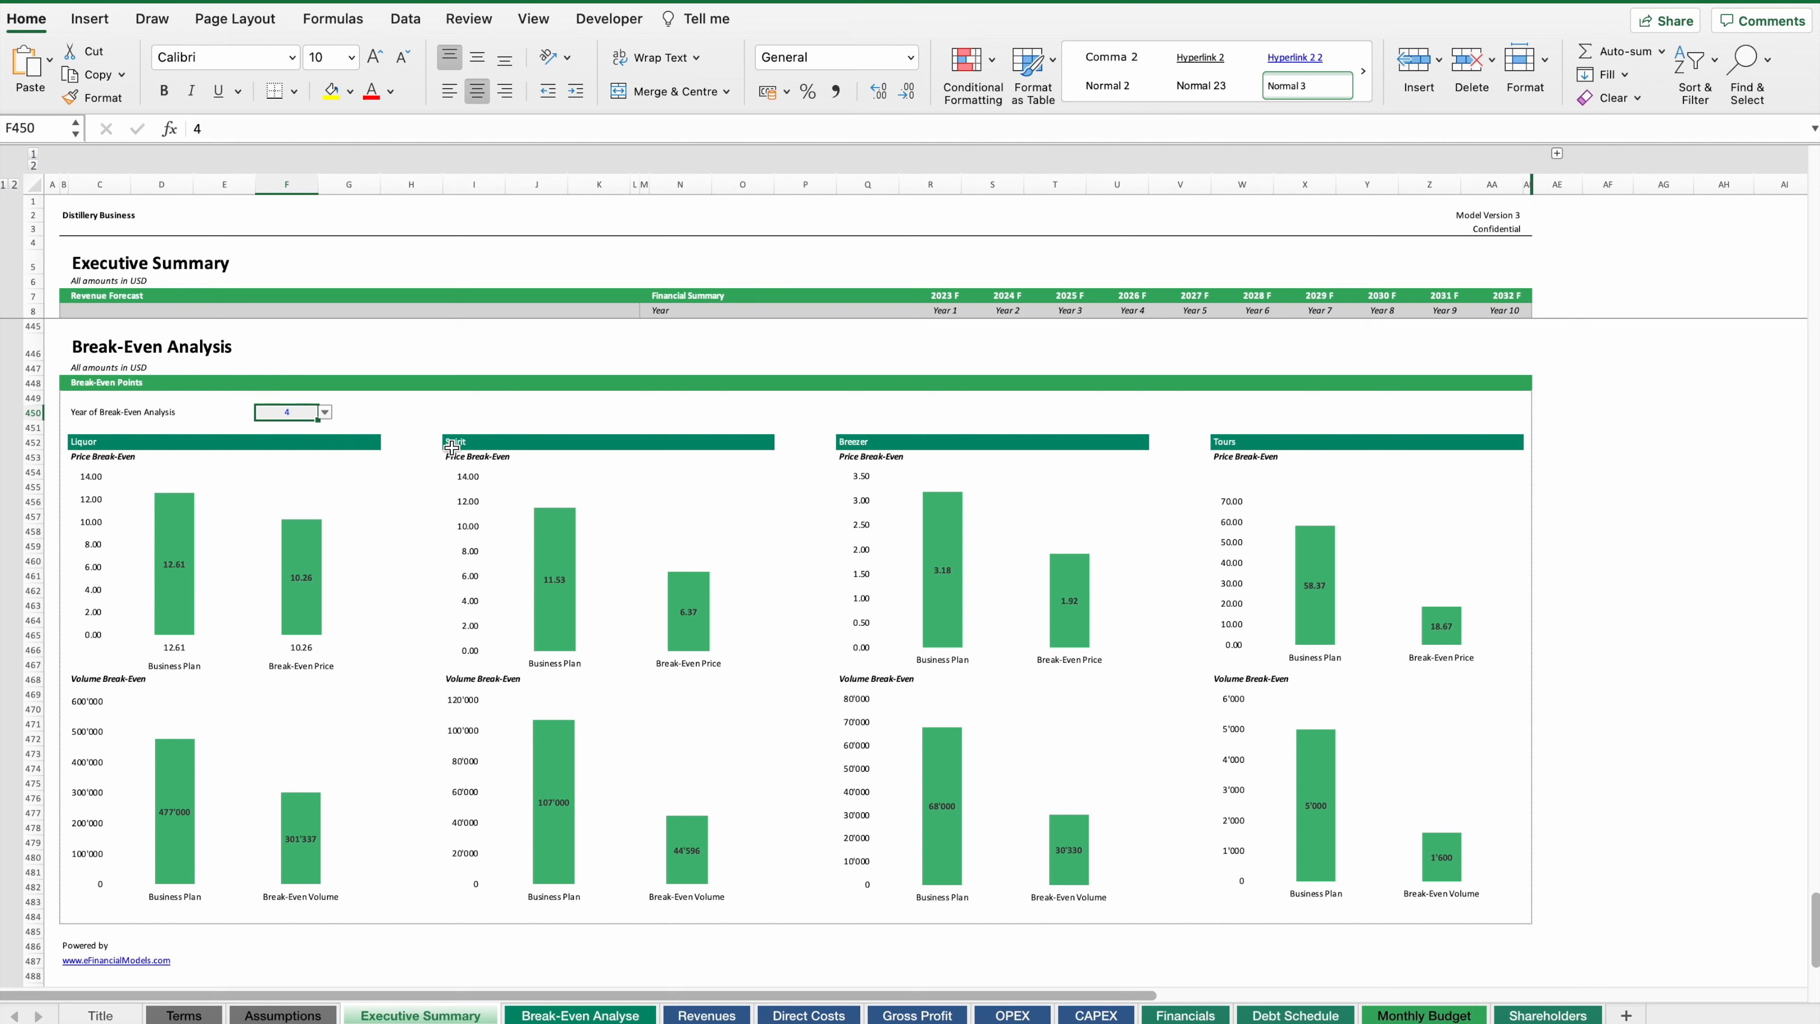
{"action": "mouse_move", "coordinate": [156, 508]}
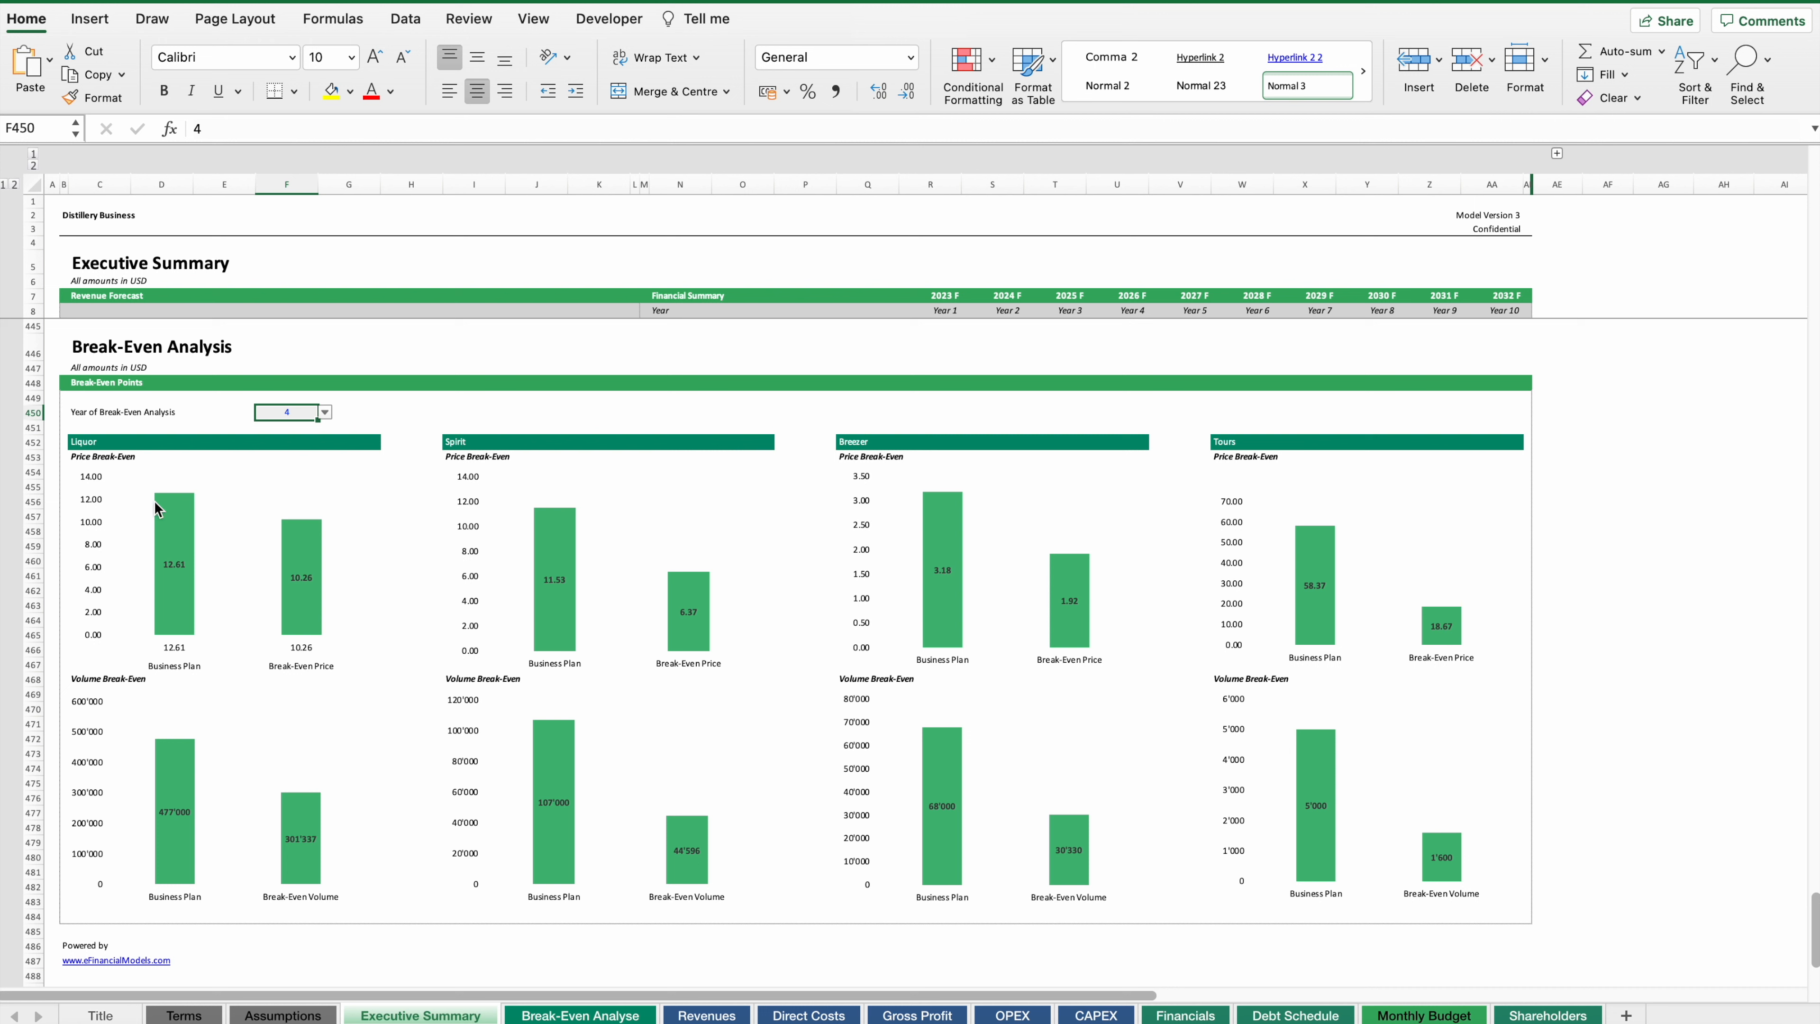
{"action": "mouse_move", "coordinate": [253, 554]}
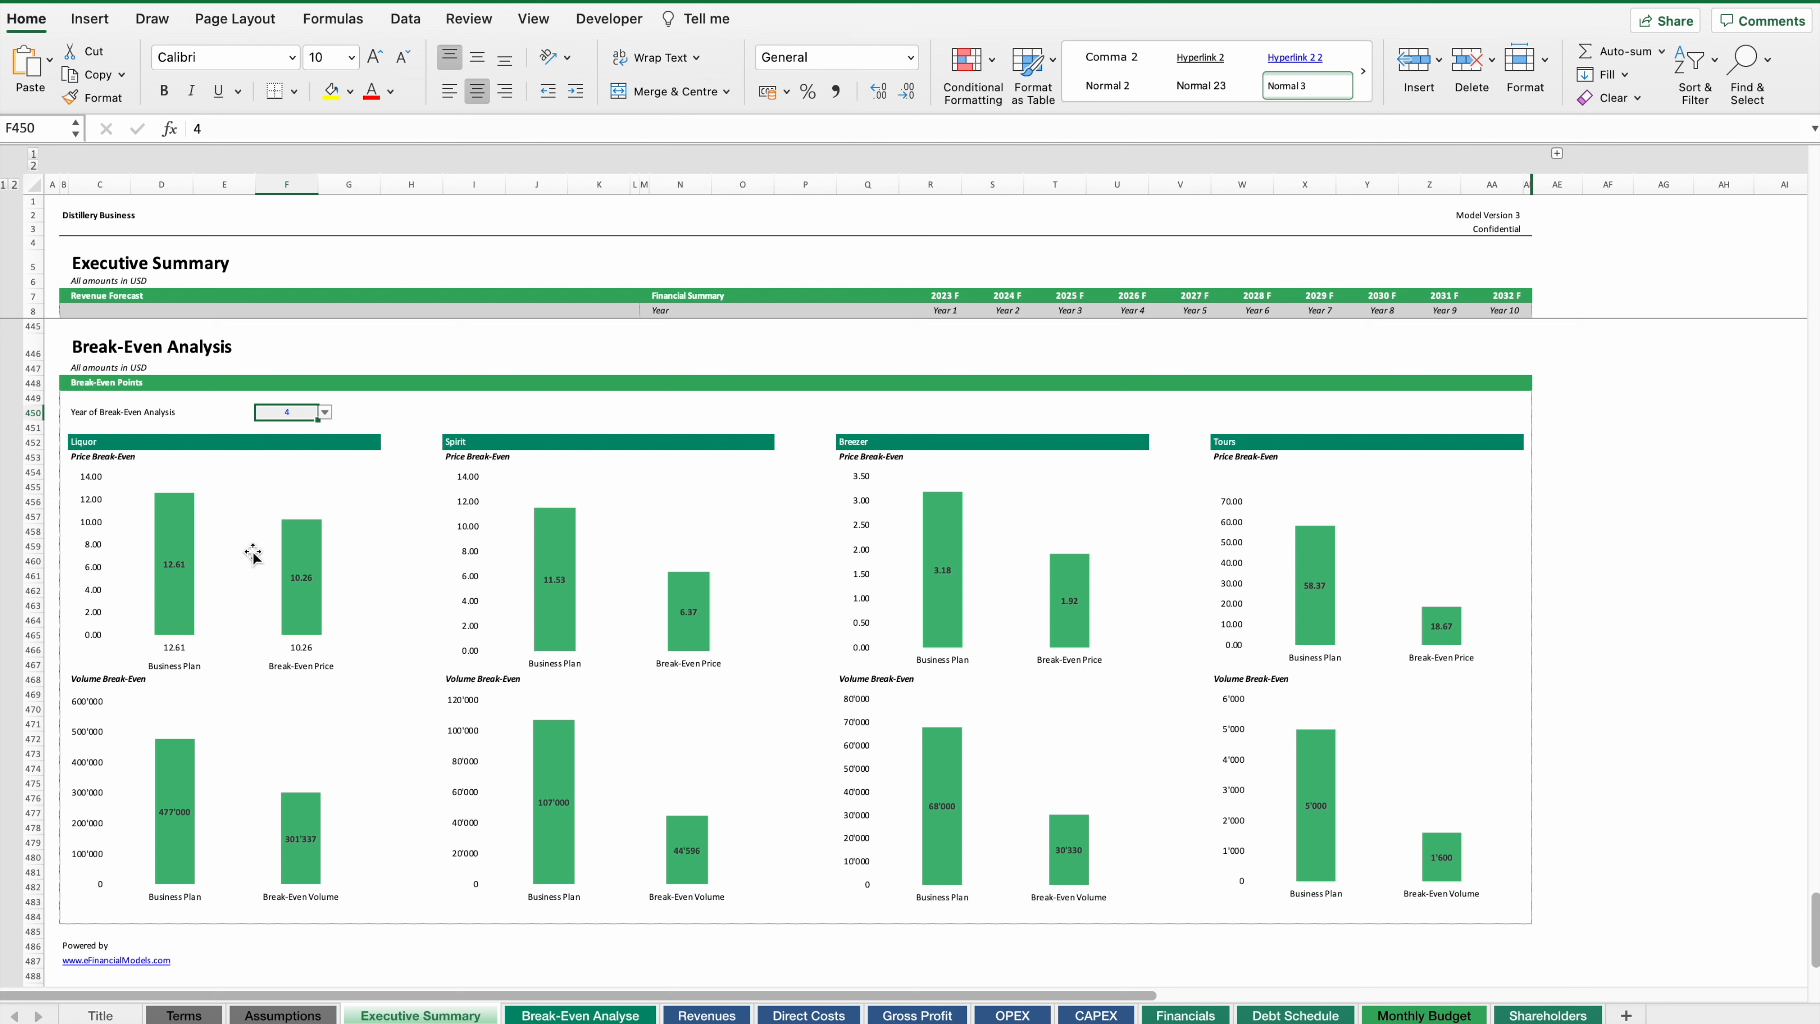
{"action": "left_click", "coordinate": [1183, 1014]}
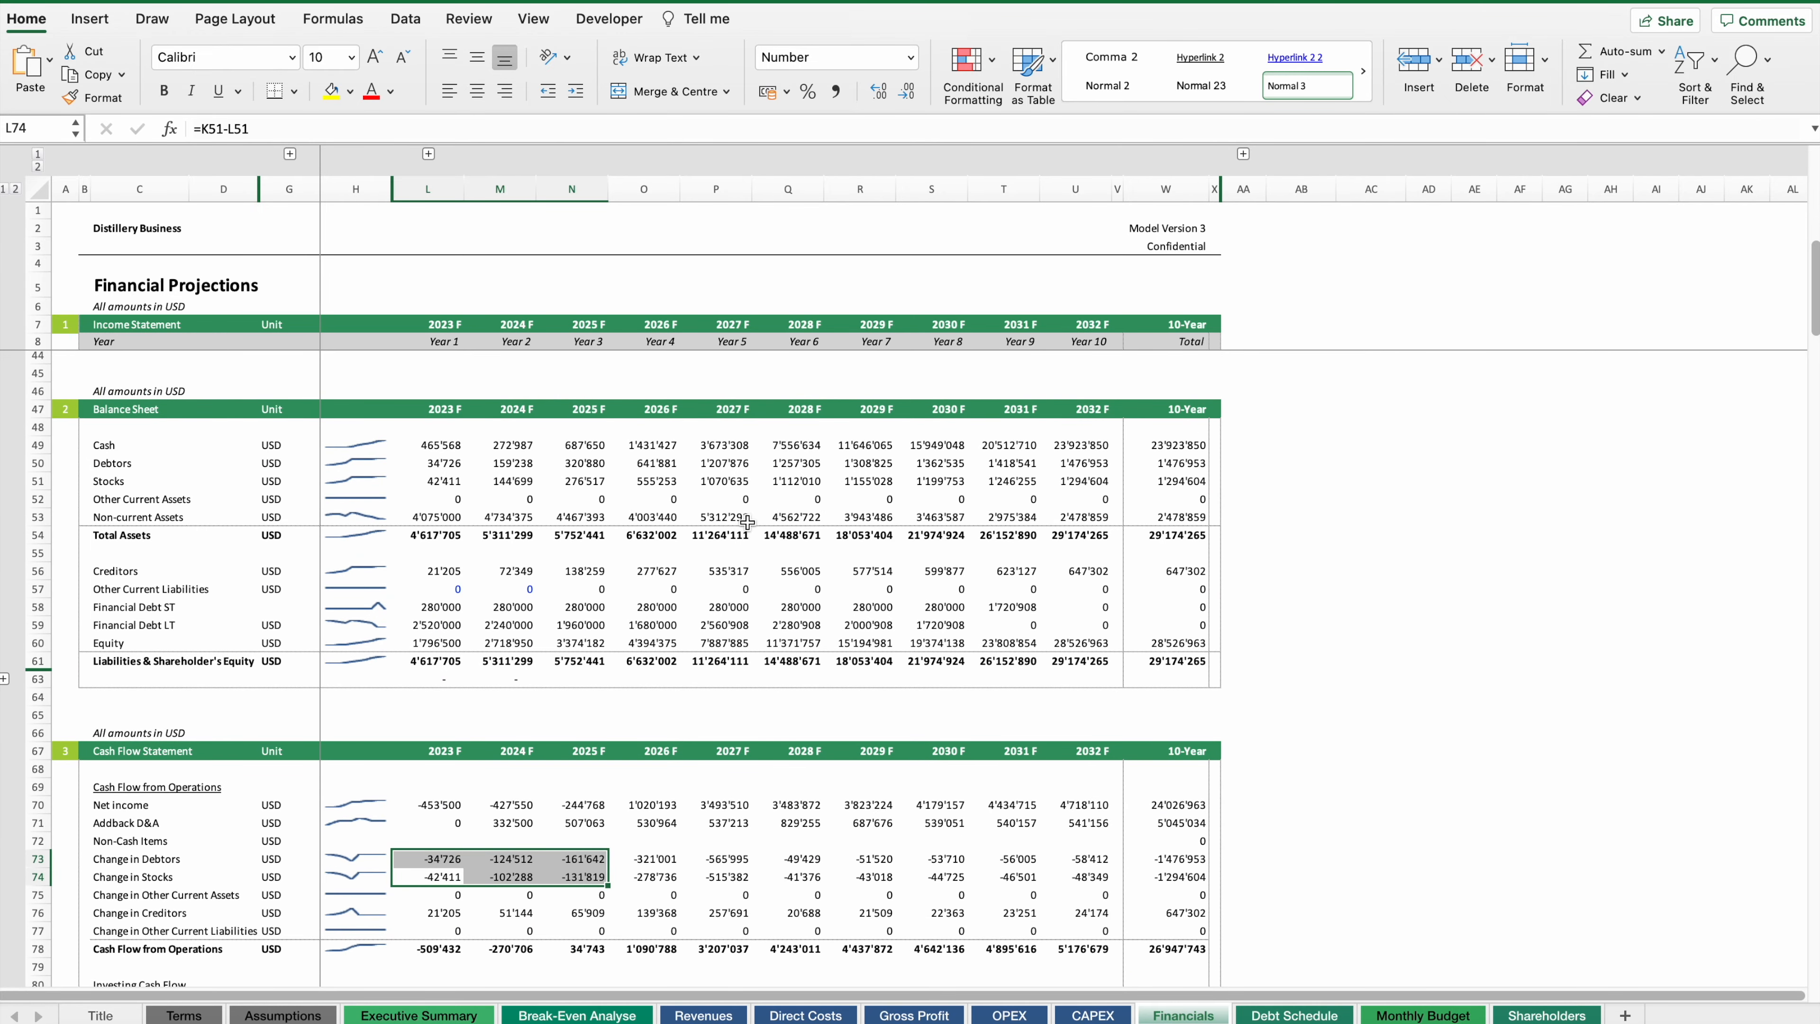
{"action": "mouse_move", "coordinate": [113, 413]}
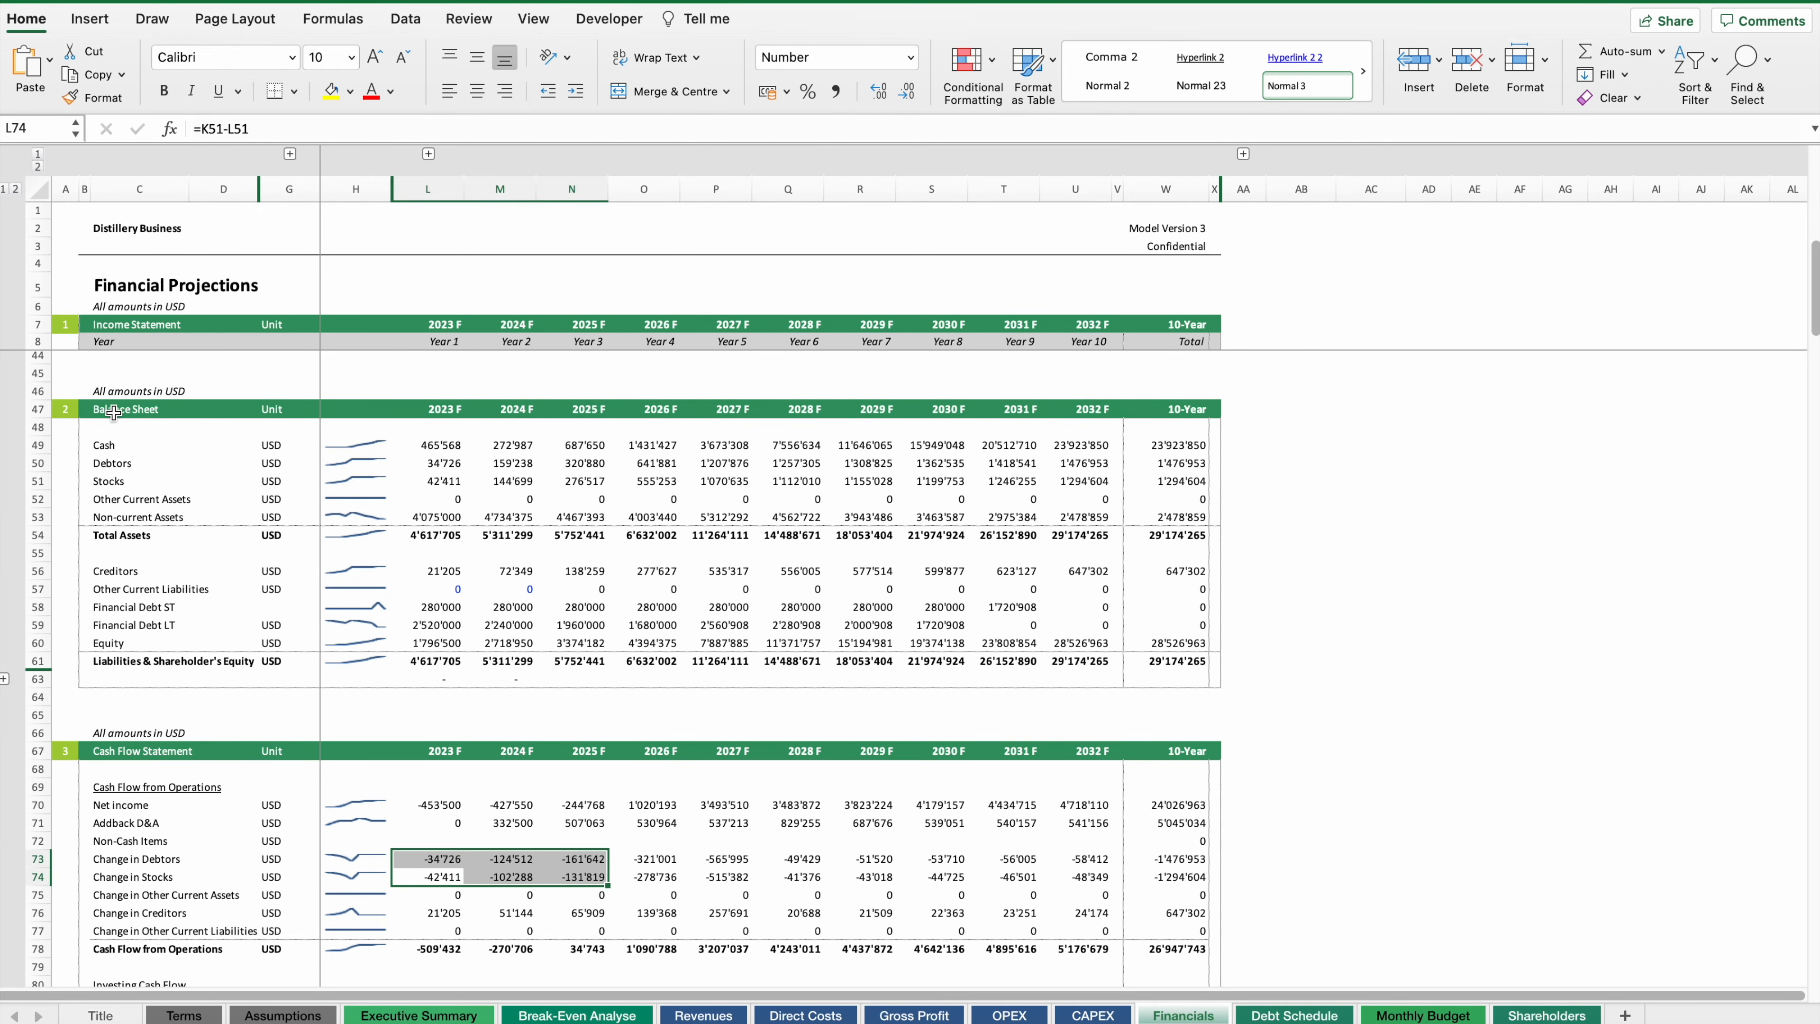
{"action": "mouse_move", "coordinate": [171, 454]}
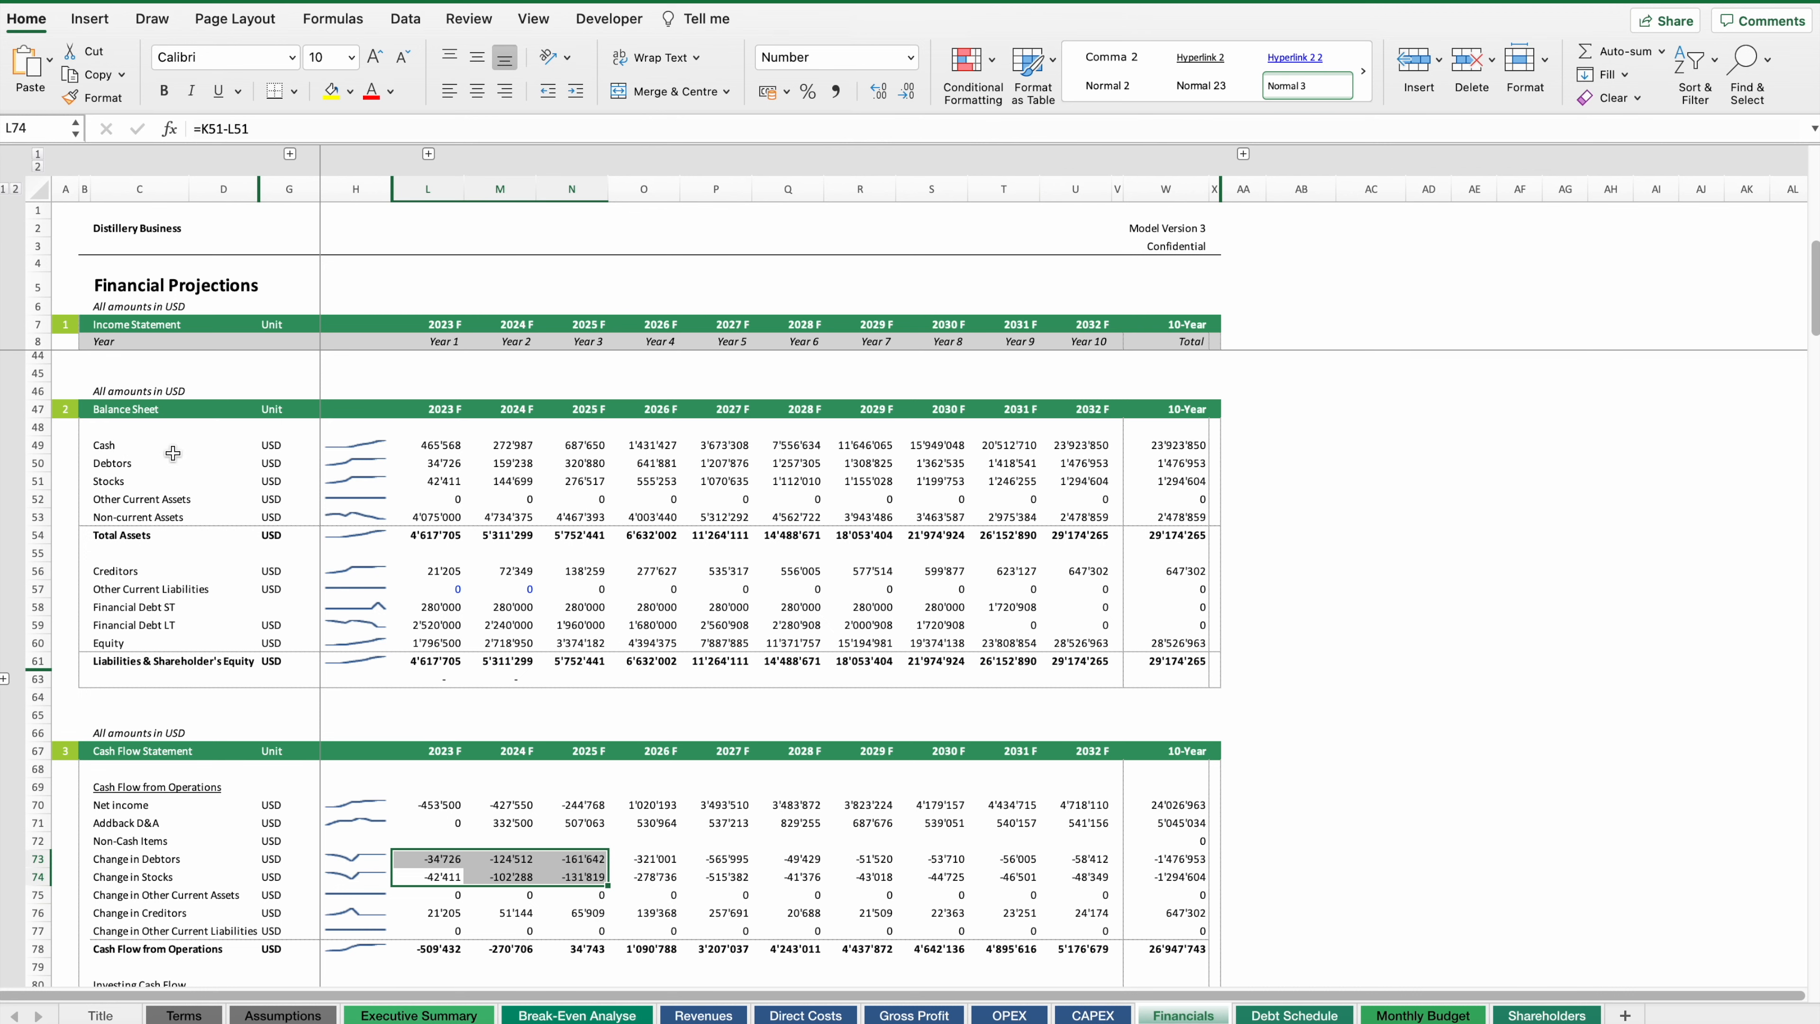
- Look over the Cash Flow Statement on Financials and switch to the Monthly Budget sheet
{"action": "scroll", "scroll_direction": "down", "scroll_amount": 3}
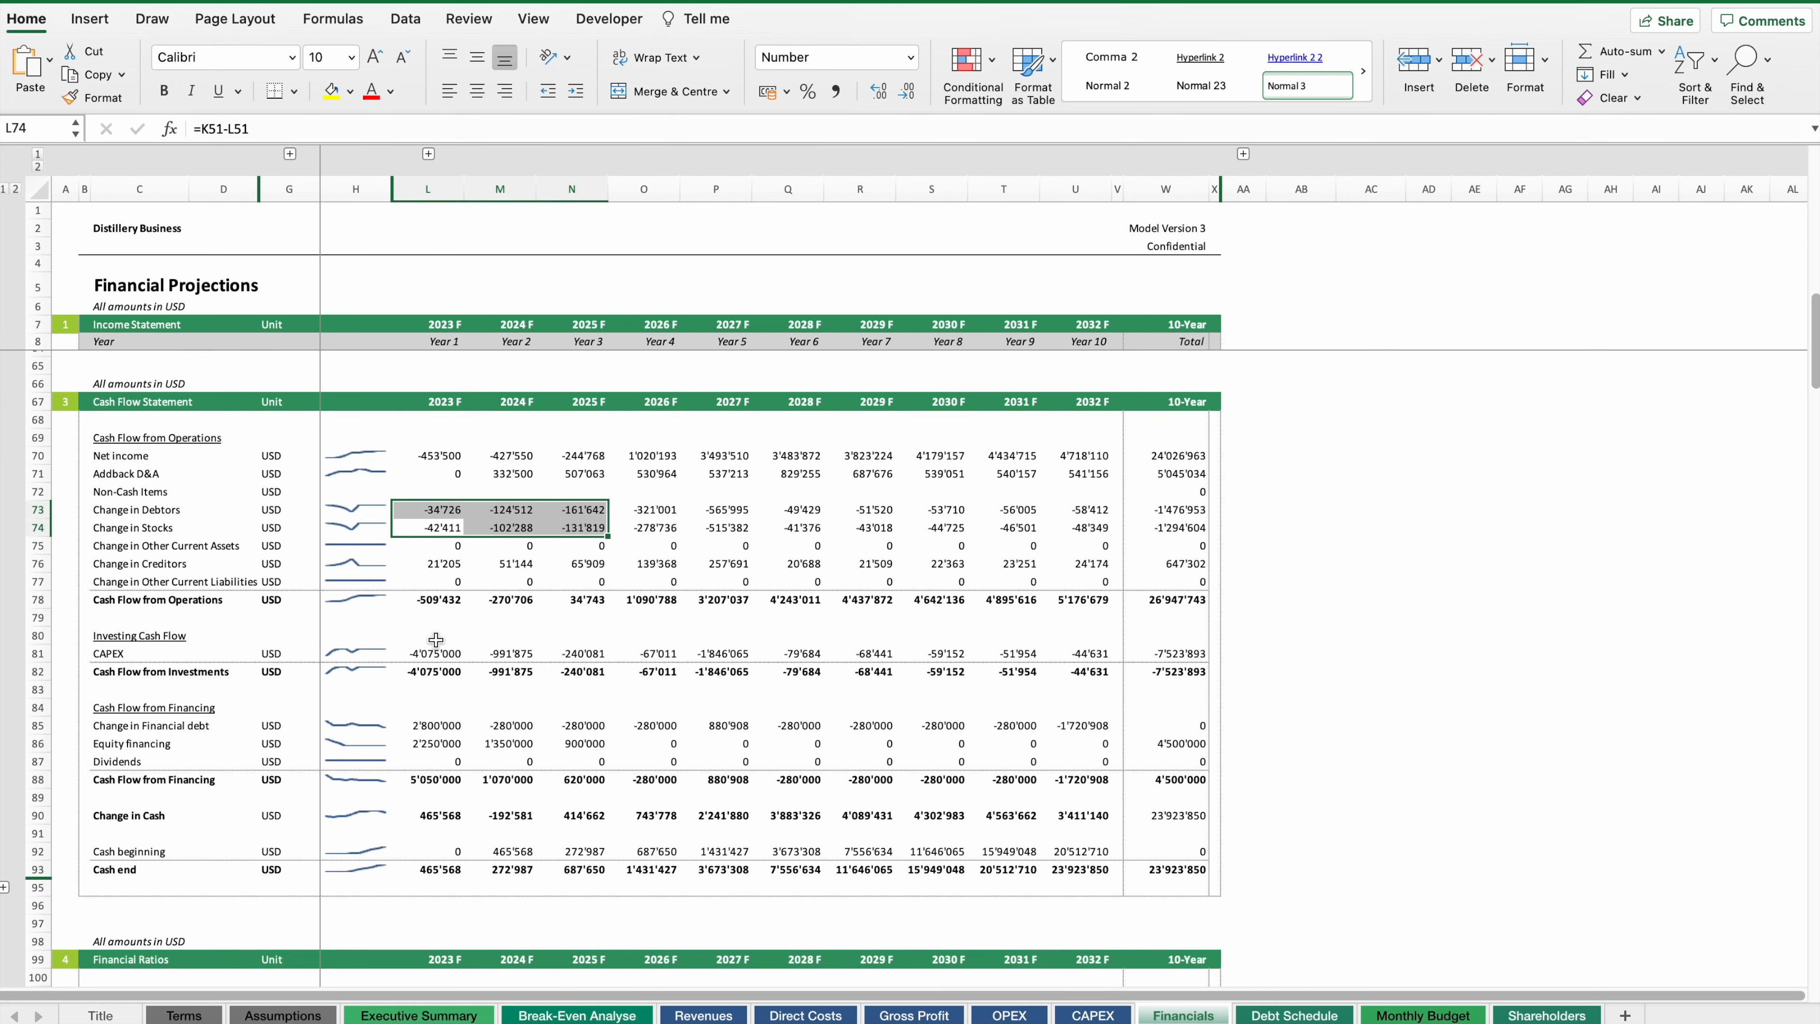
{"action": "left_click", "coordinate": [428, 635]}
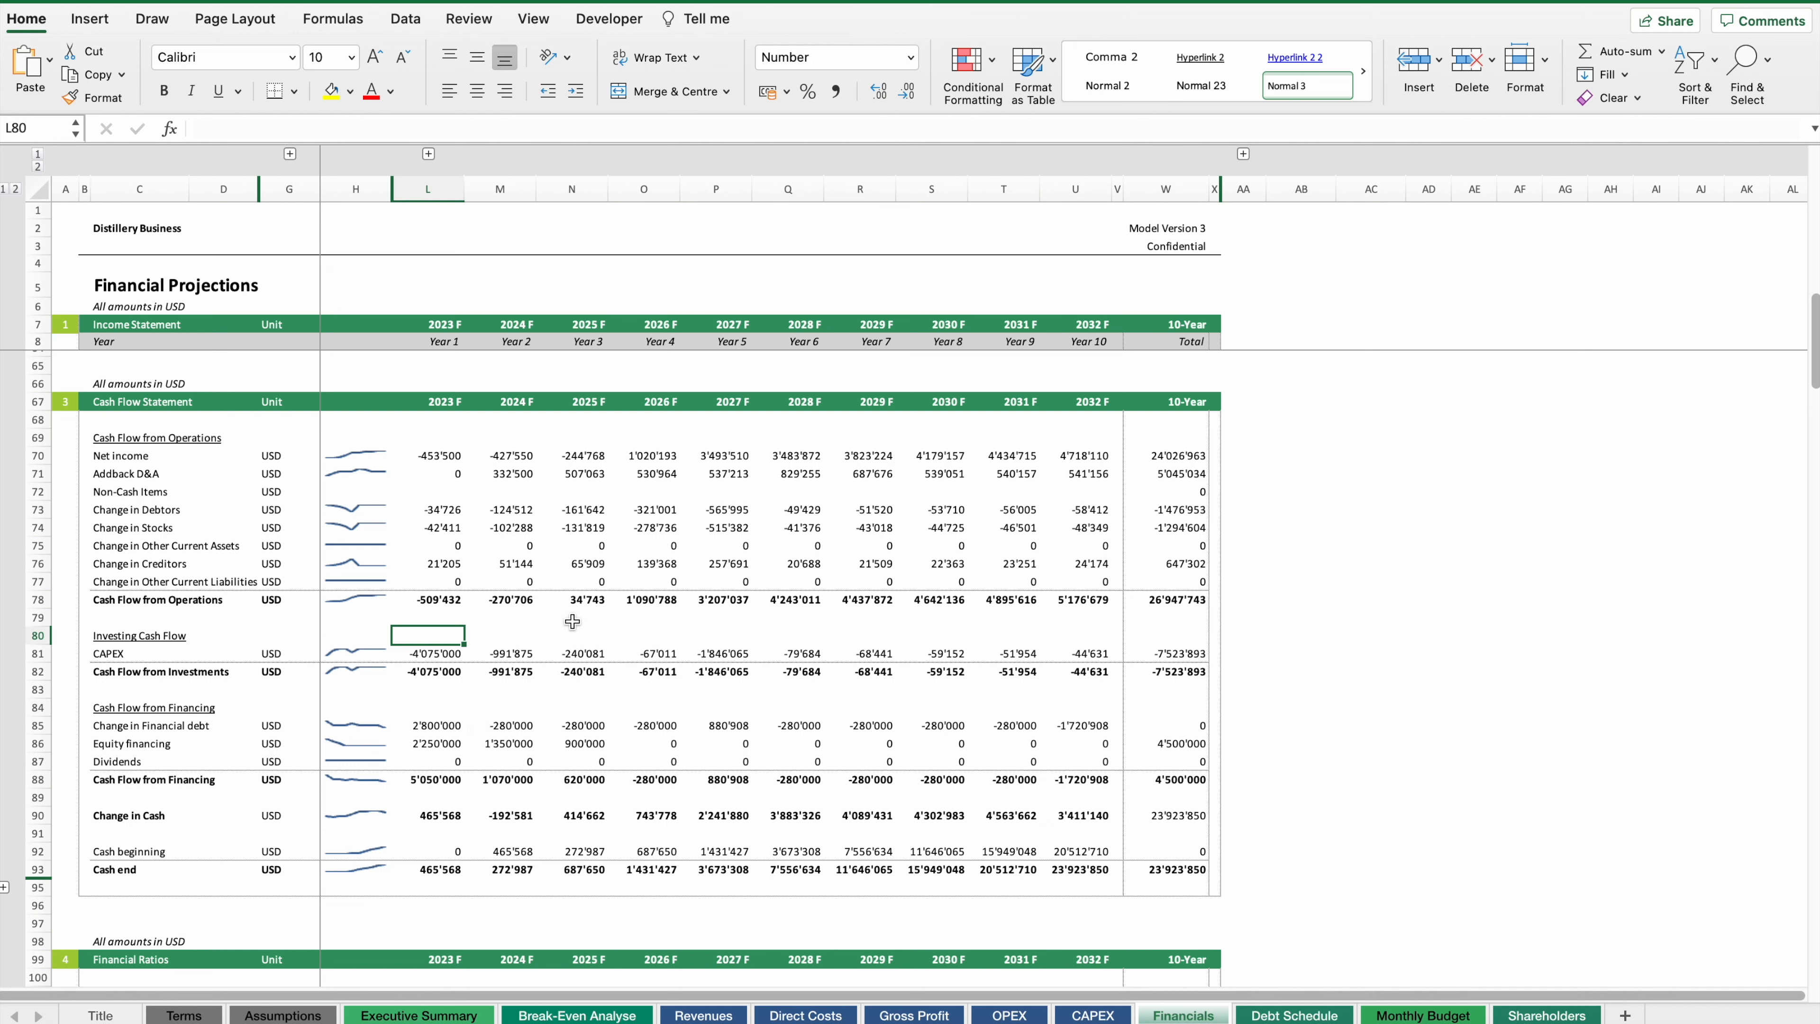
{"action": "mouse_move", "coordinate": [426, 760]}
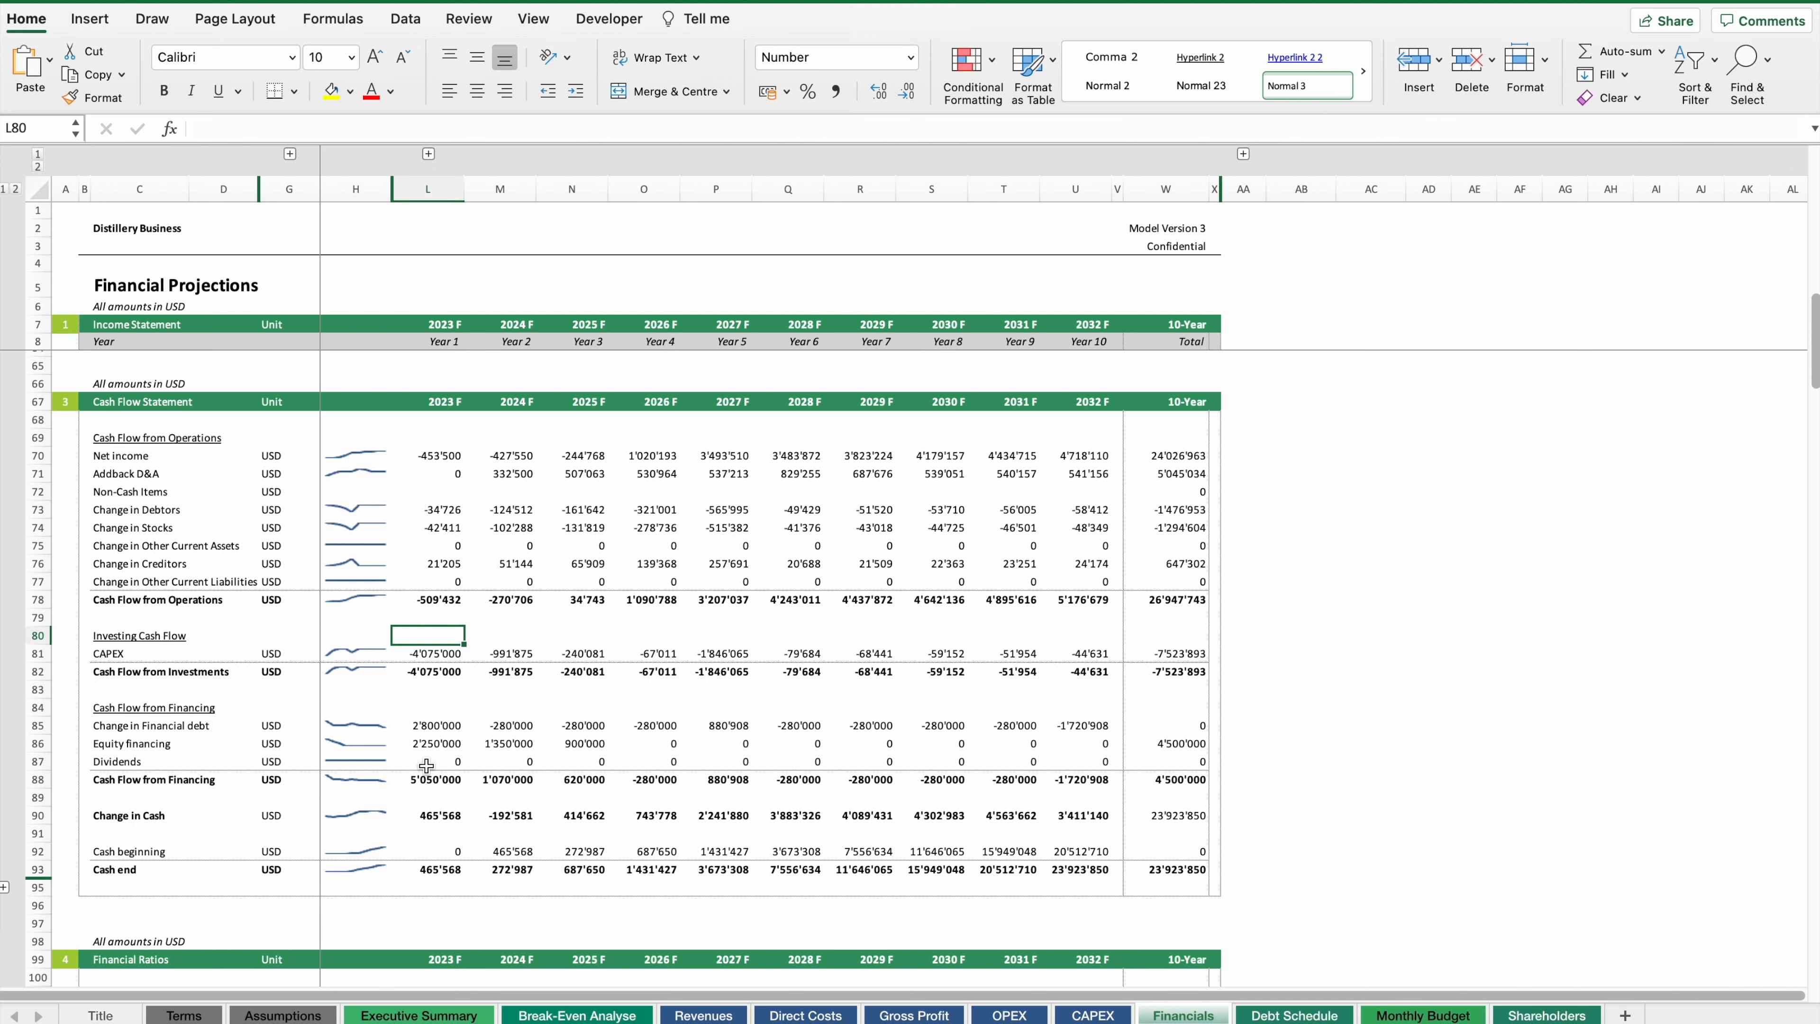
{"action": "mouse_move", "coordinate": [446, 884]}
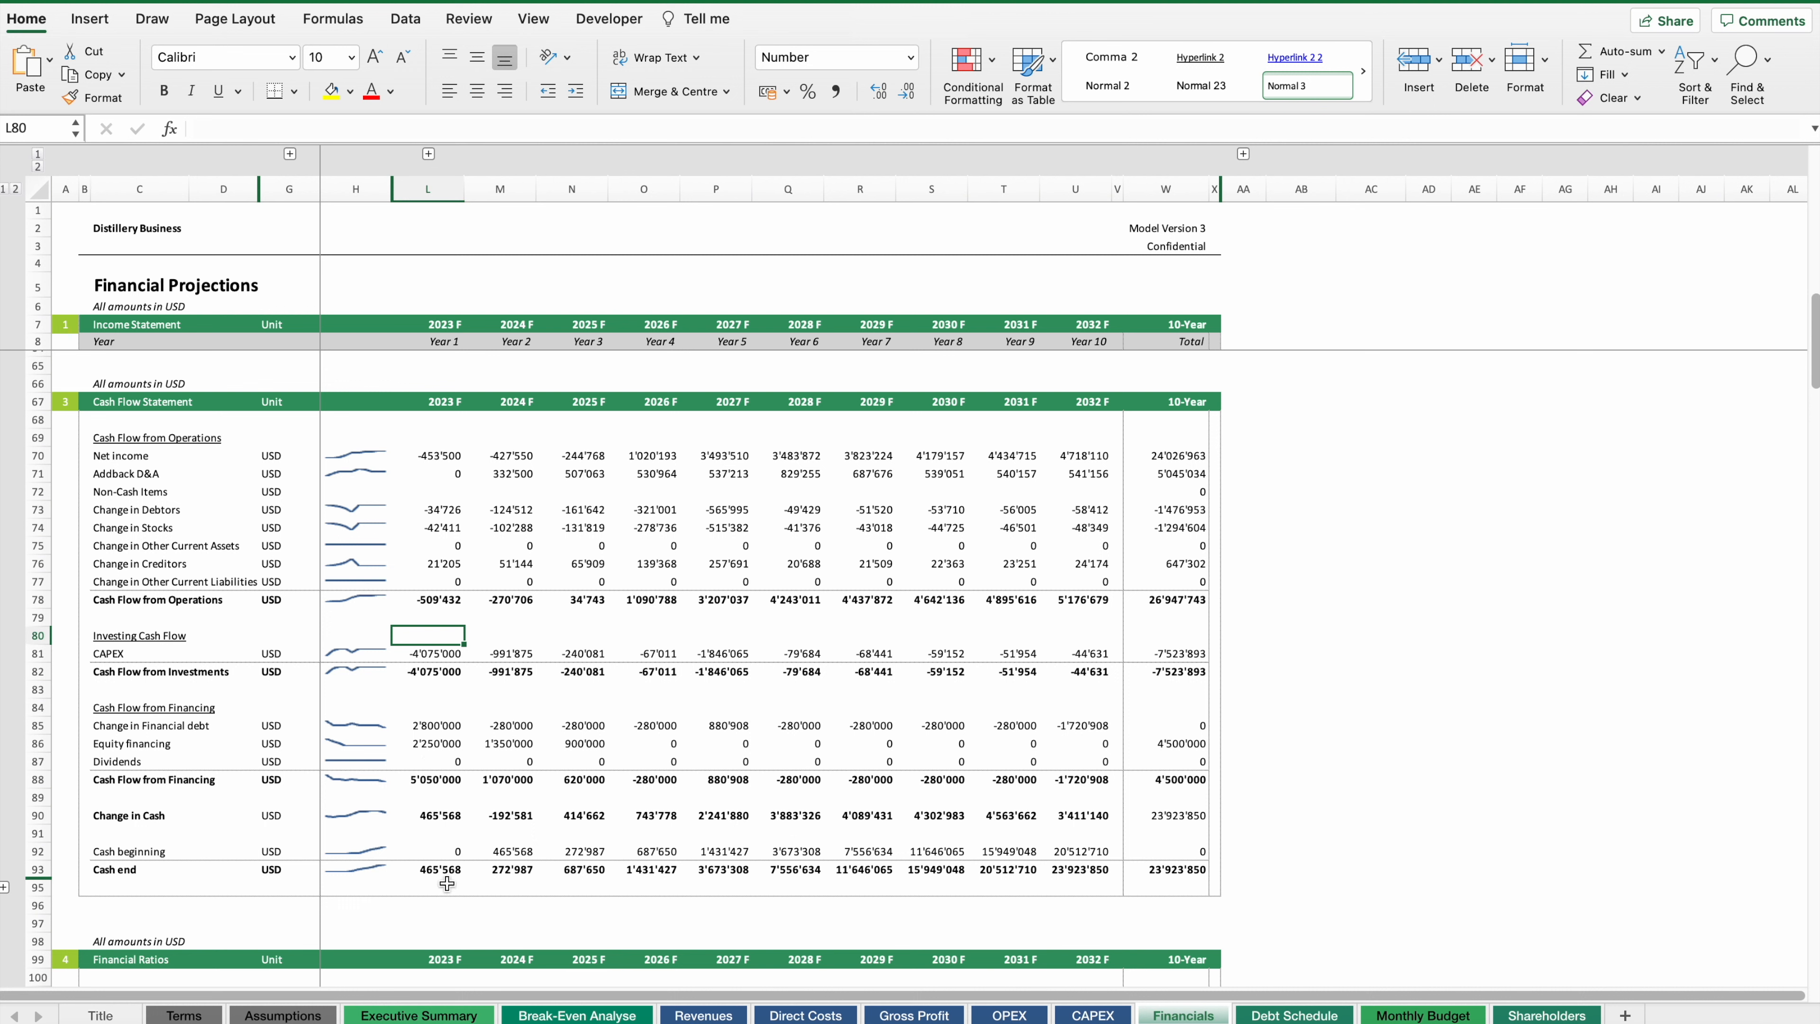
{"action": "mouse_move", "coordinate": [946, 884]}
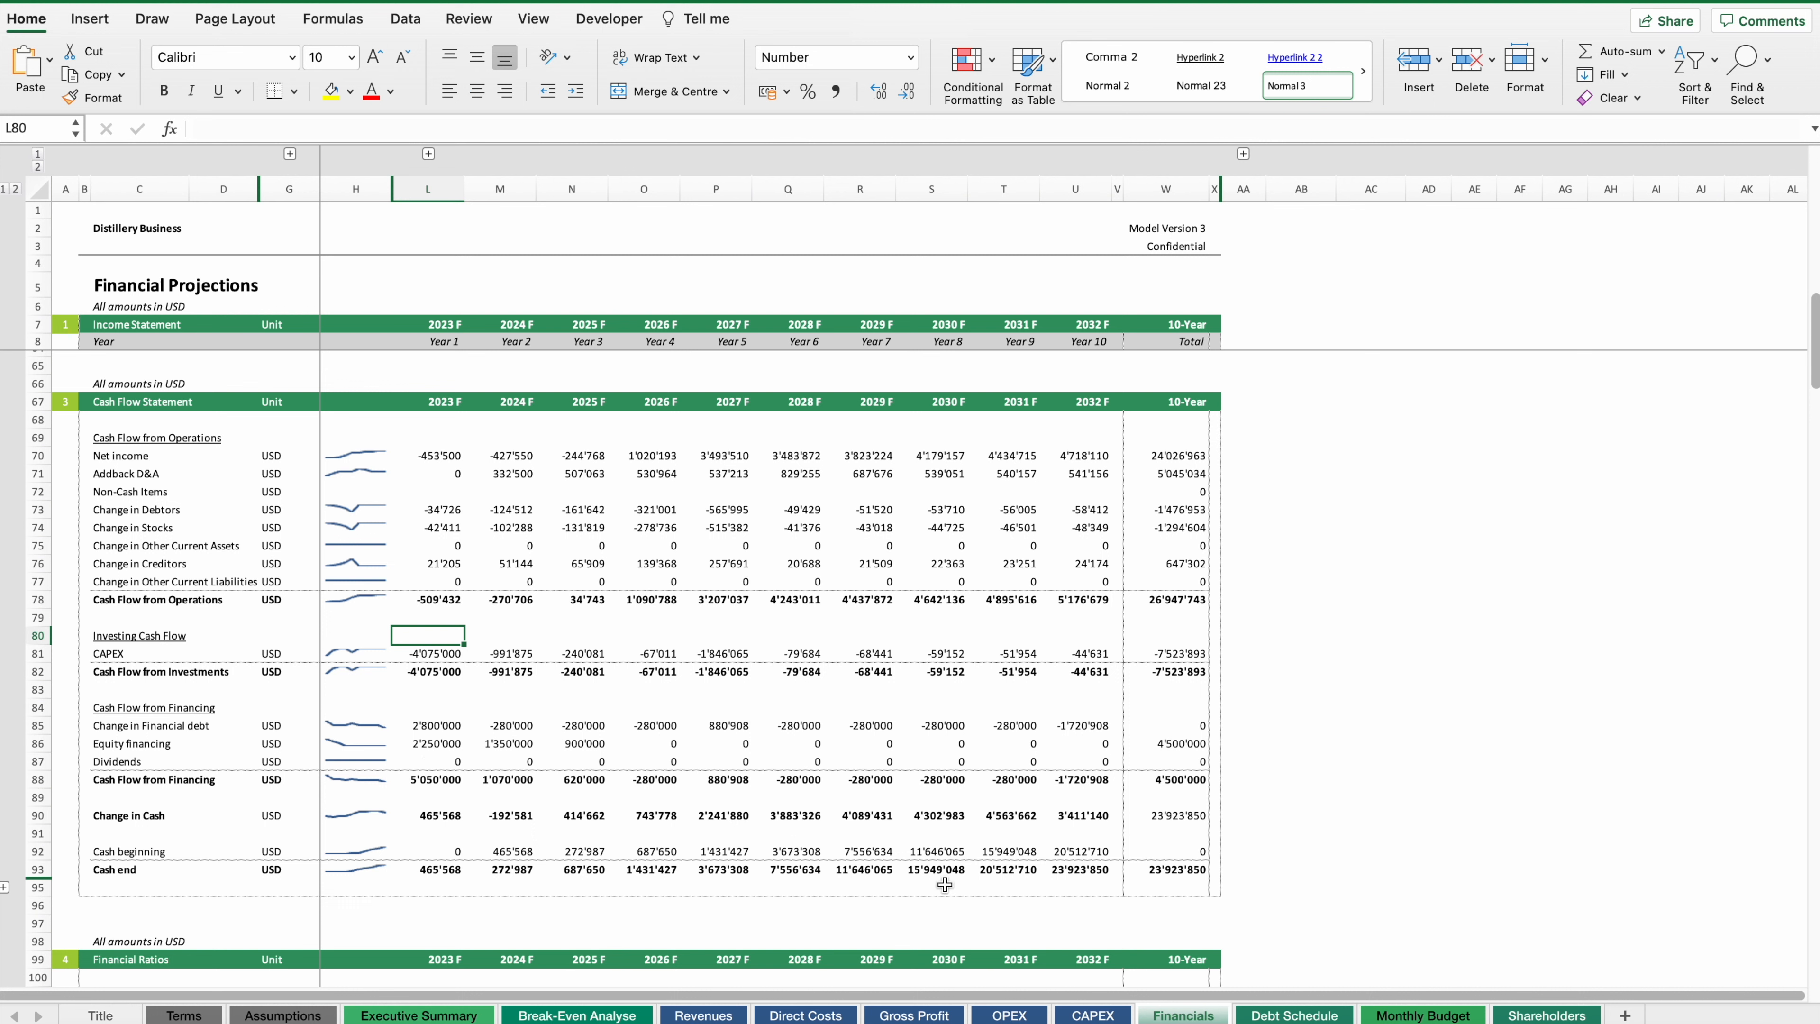
{"action": "left_click", "coordinate": [1422, 1015]}
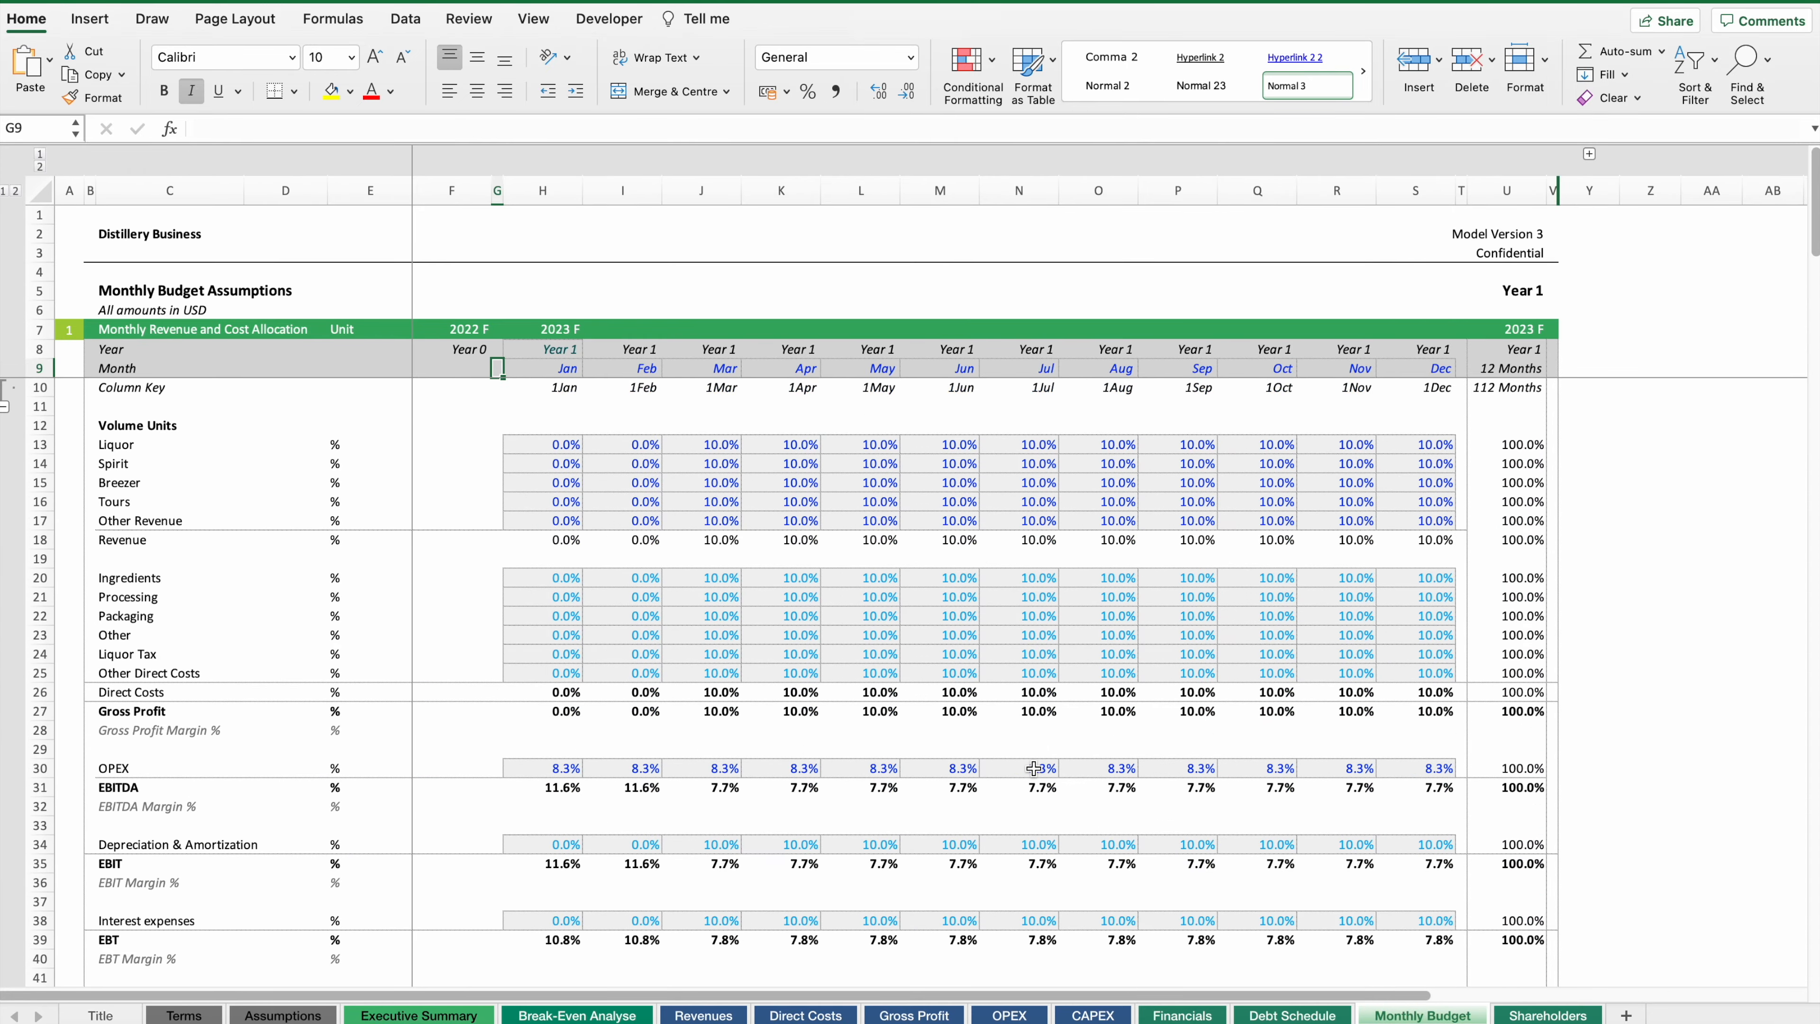
- Scroll past the allocation percentages to the monthly income statement with revenue, gross profit and EBITDA
{"action": "scroll", "scroll_direction": "down", "scroll_amount": 3}
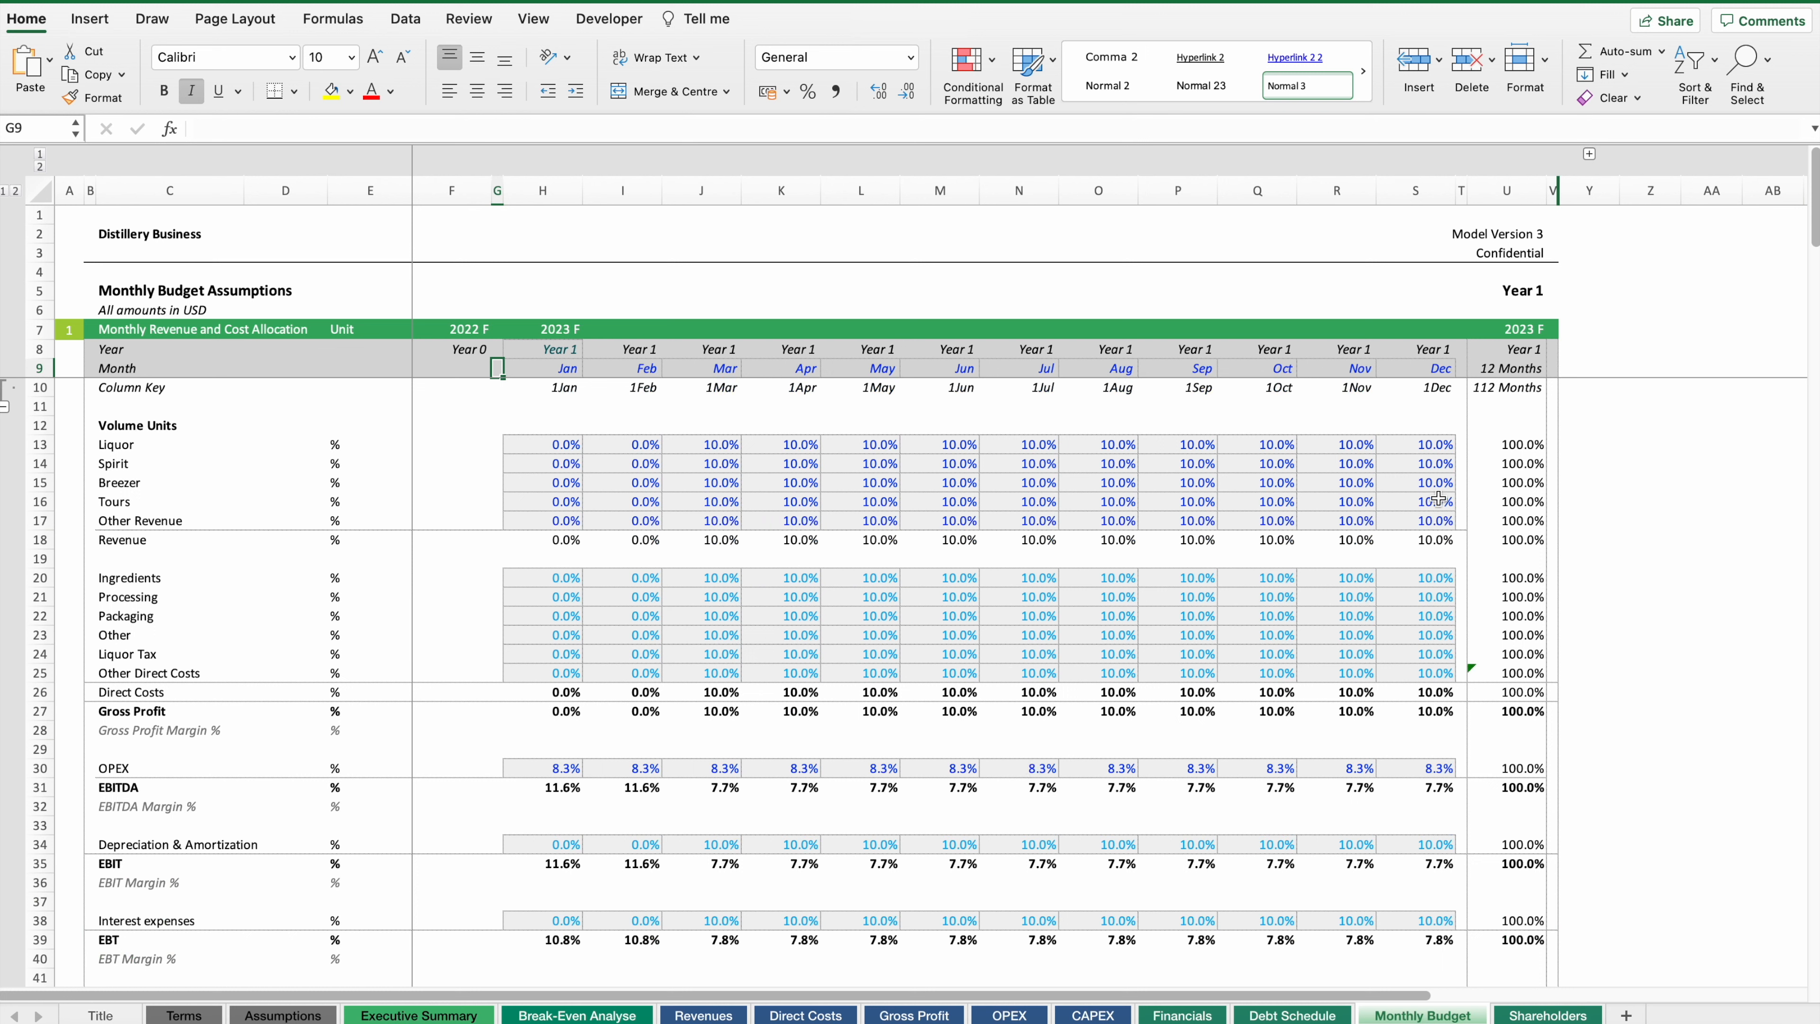
{"action": "mouse_move", "coordinate": [1240, 450]}
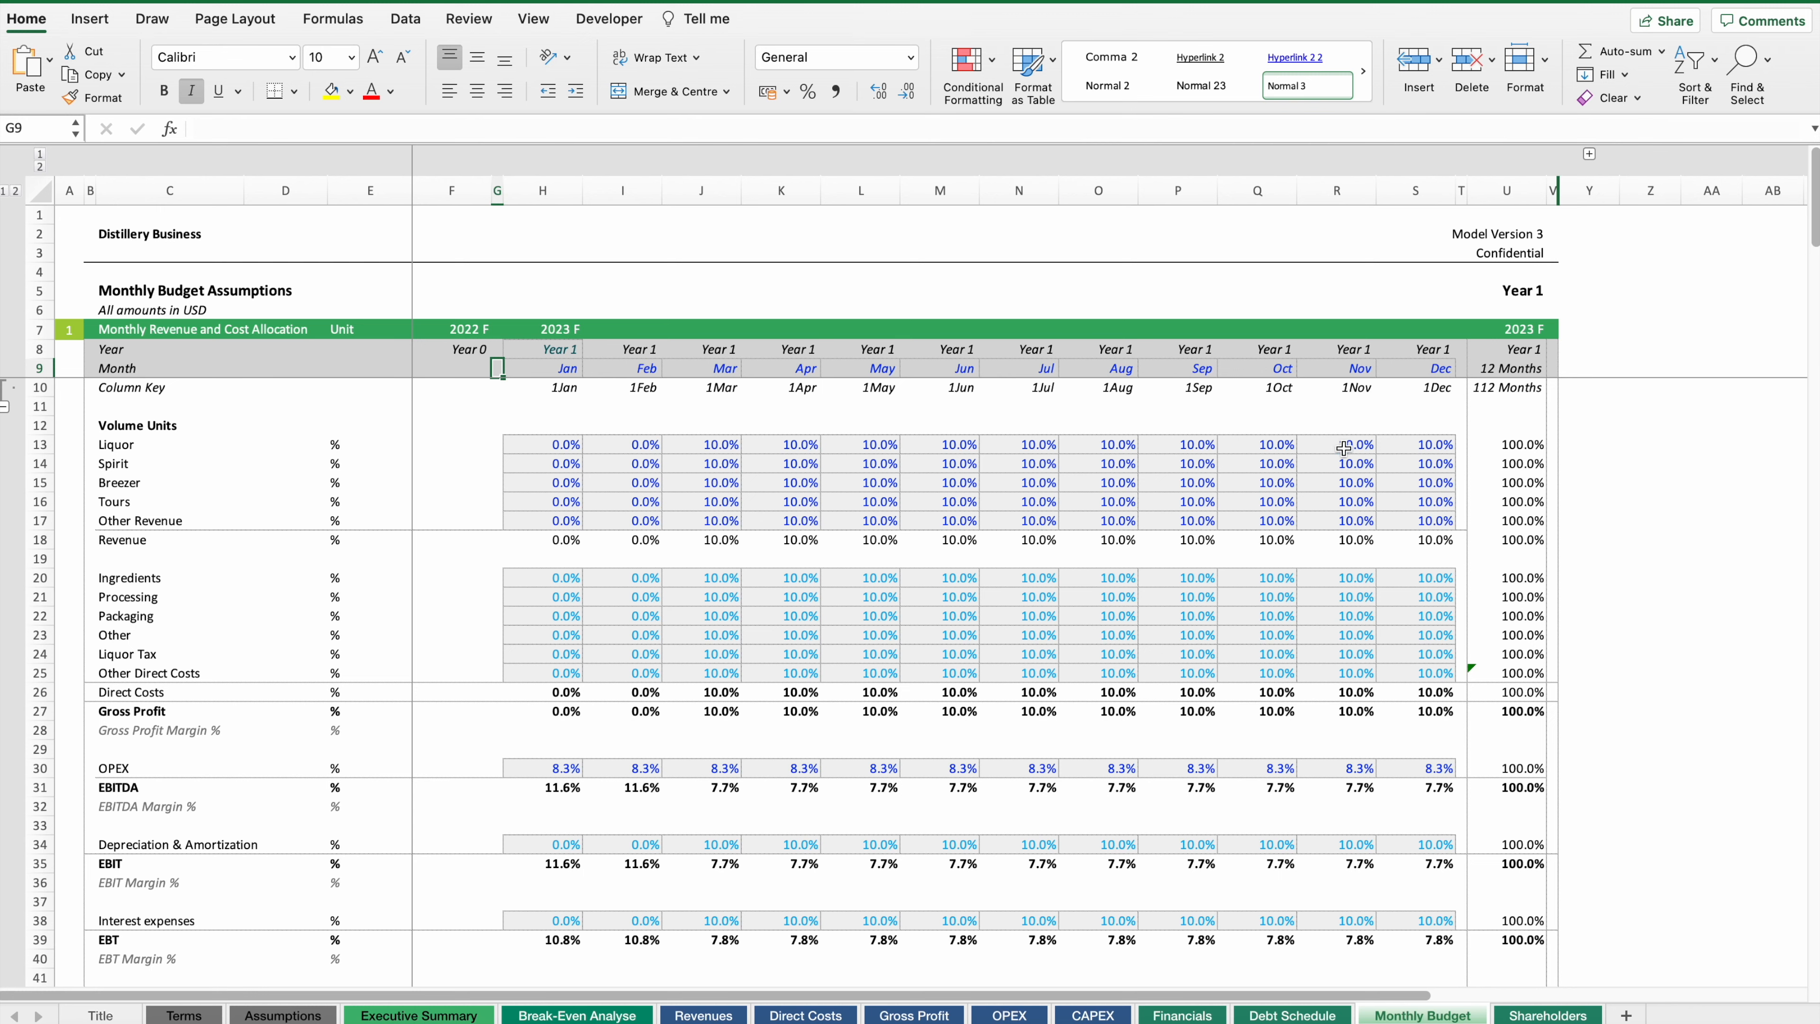
{"action": "scroll", "scroll_direction": "down", "scroll_amount": 3}
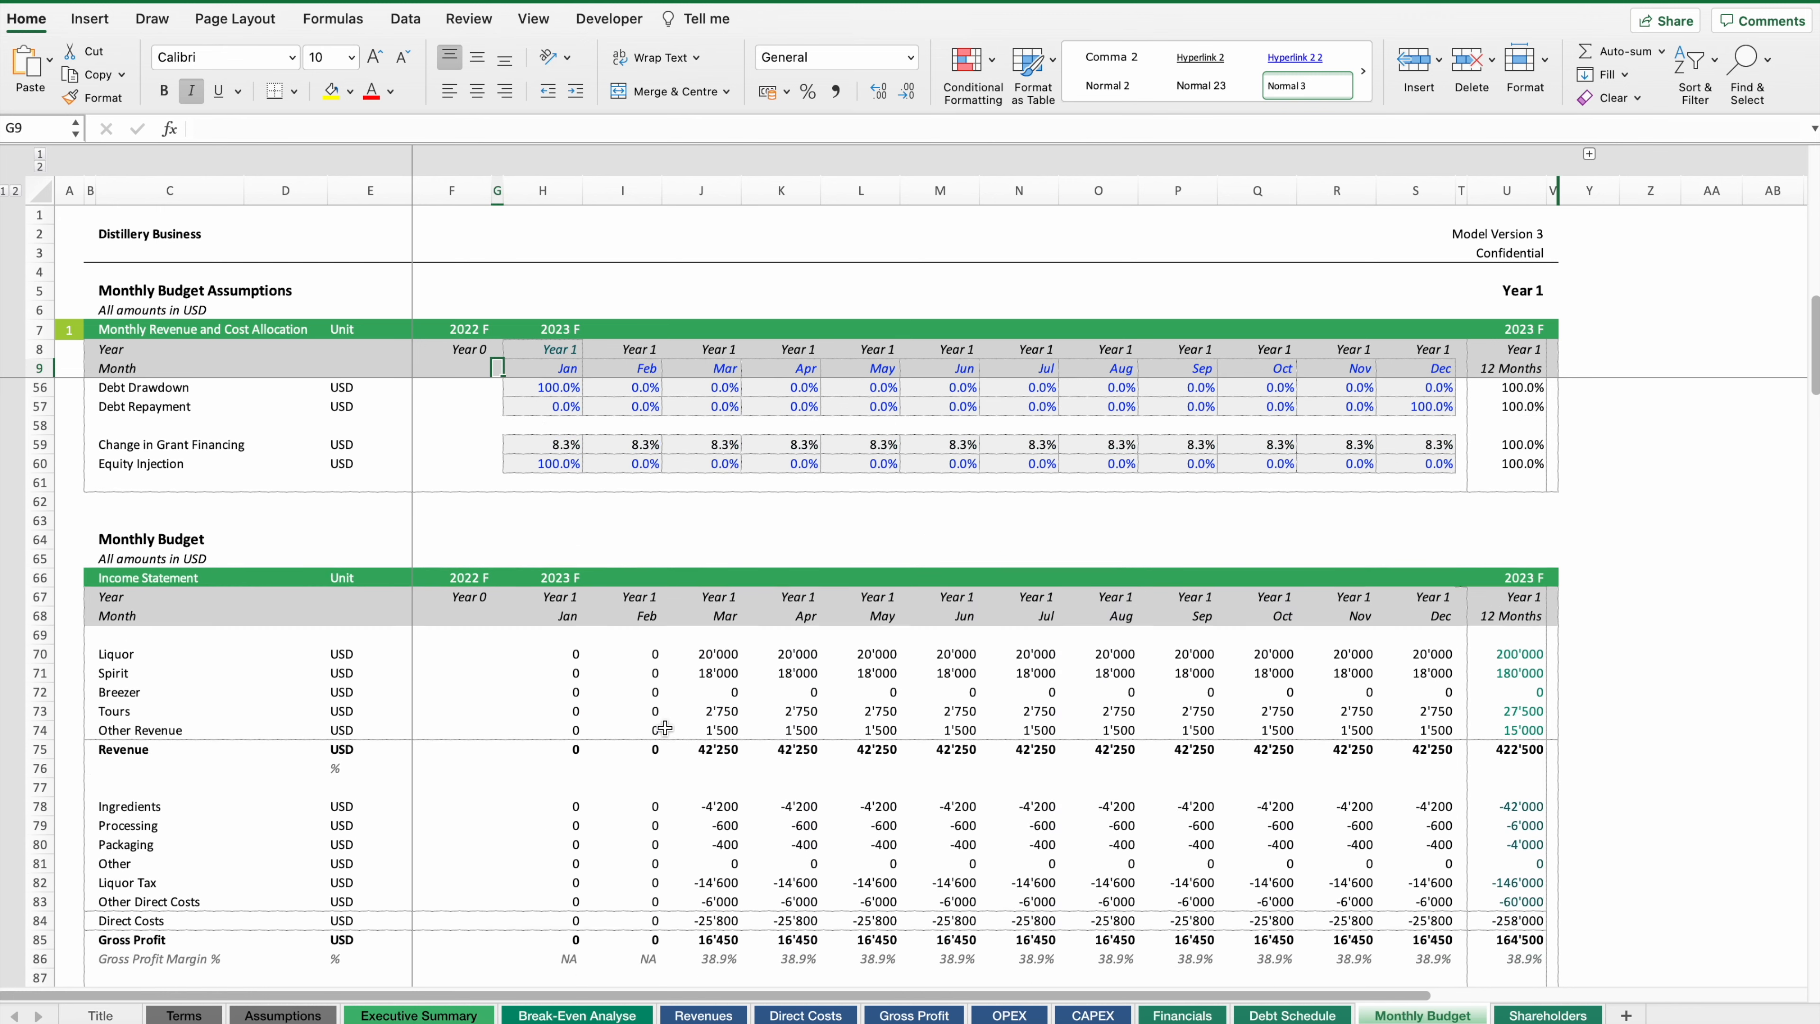
{"action": "scroll", "scroll_direction": "down", "scroll_amount": 3}
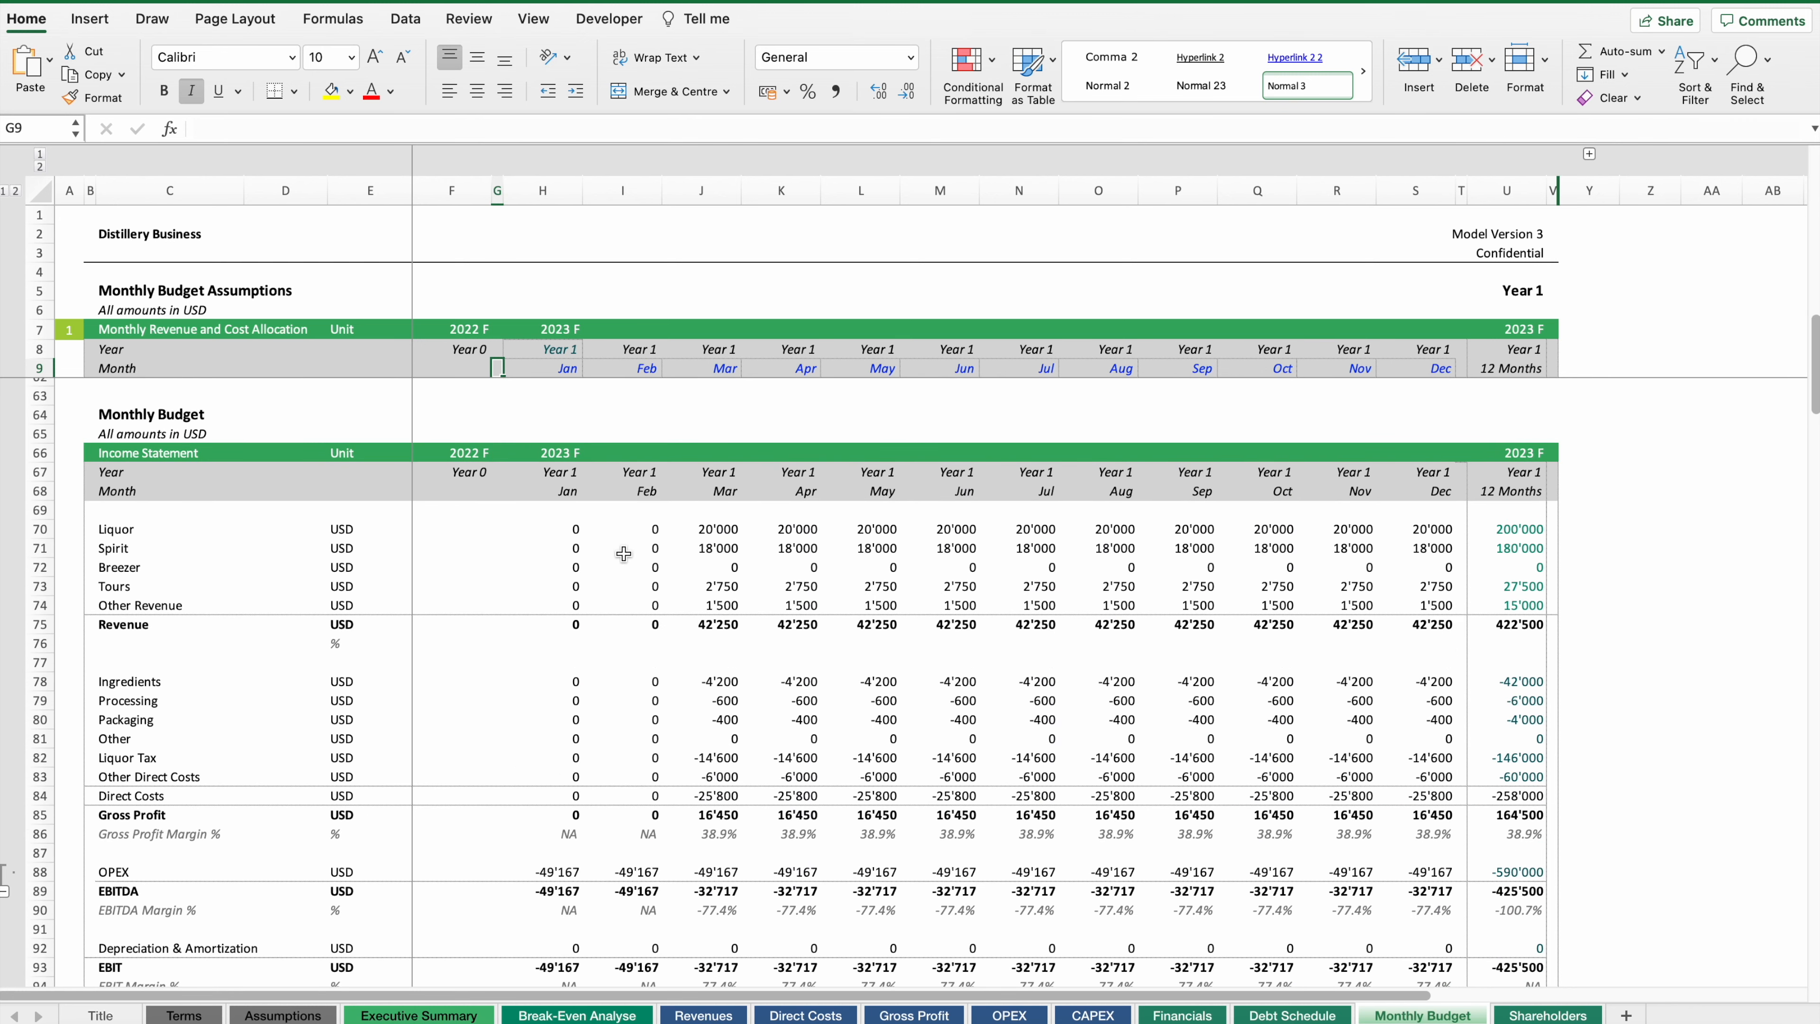
{"action": "mouse_move", "coordinate": [625, 553]}
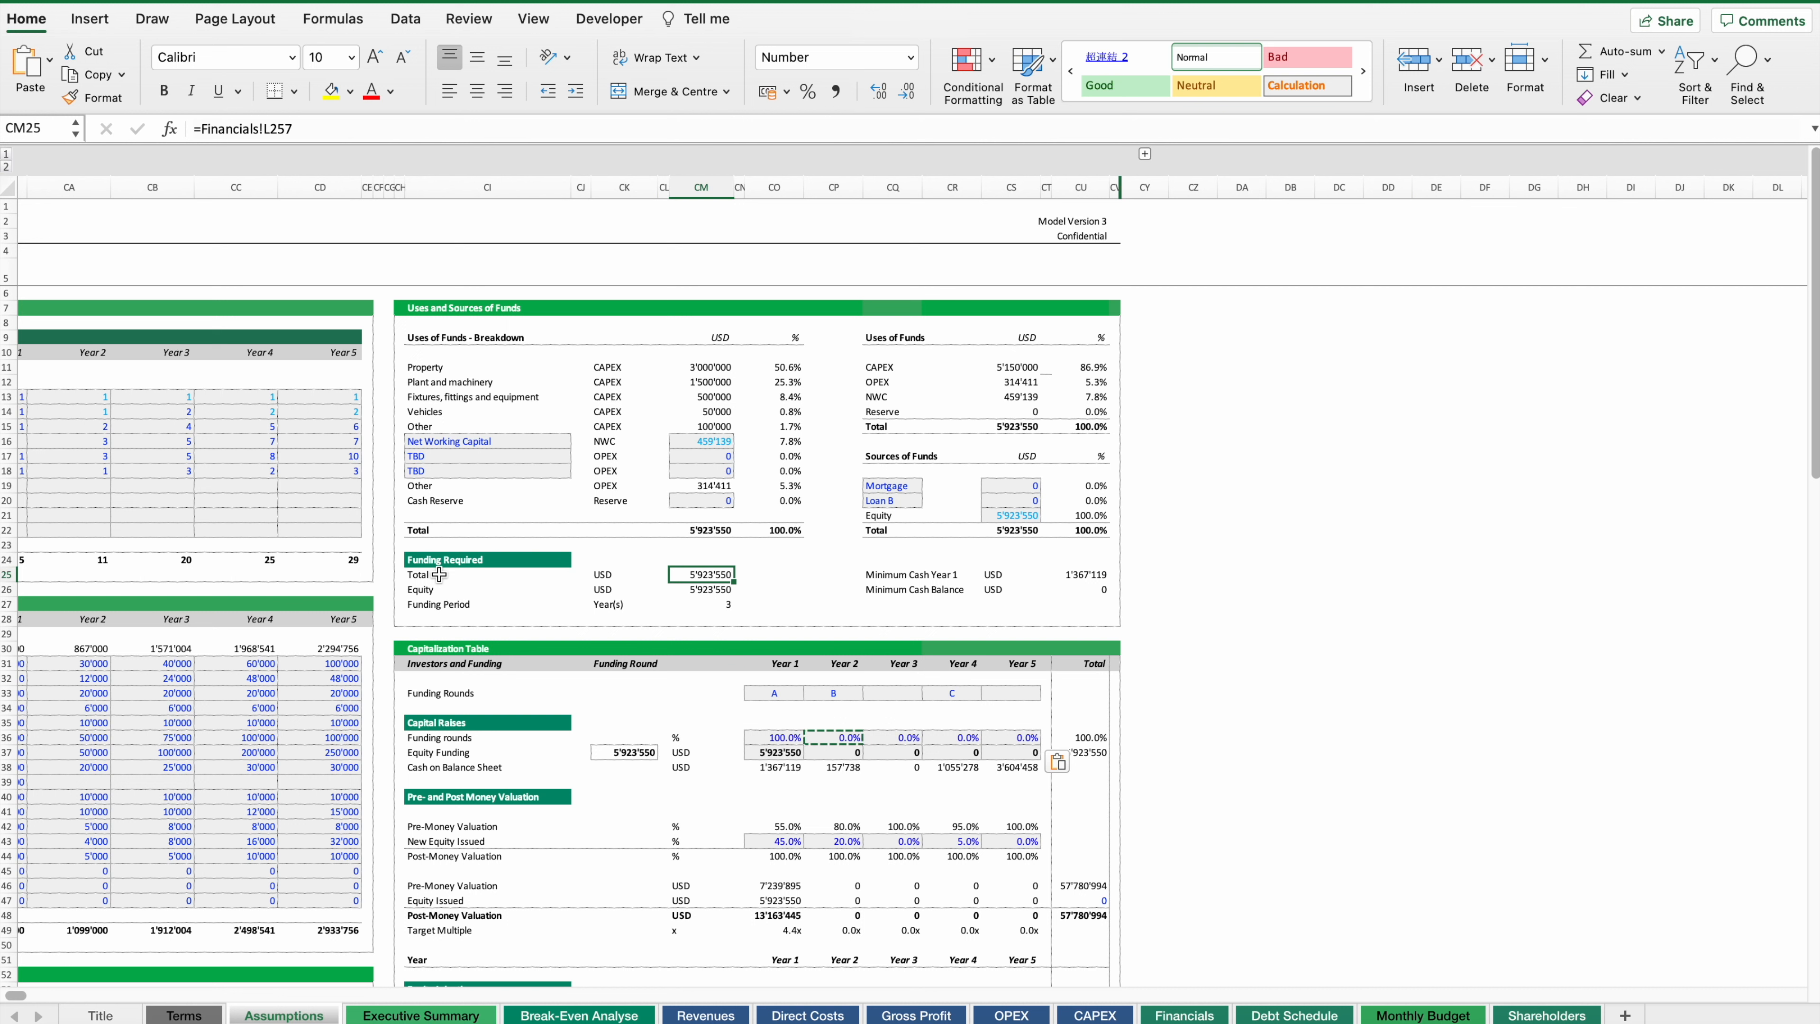
{"action": "mouse_move", "coordinate": [635, 384]}
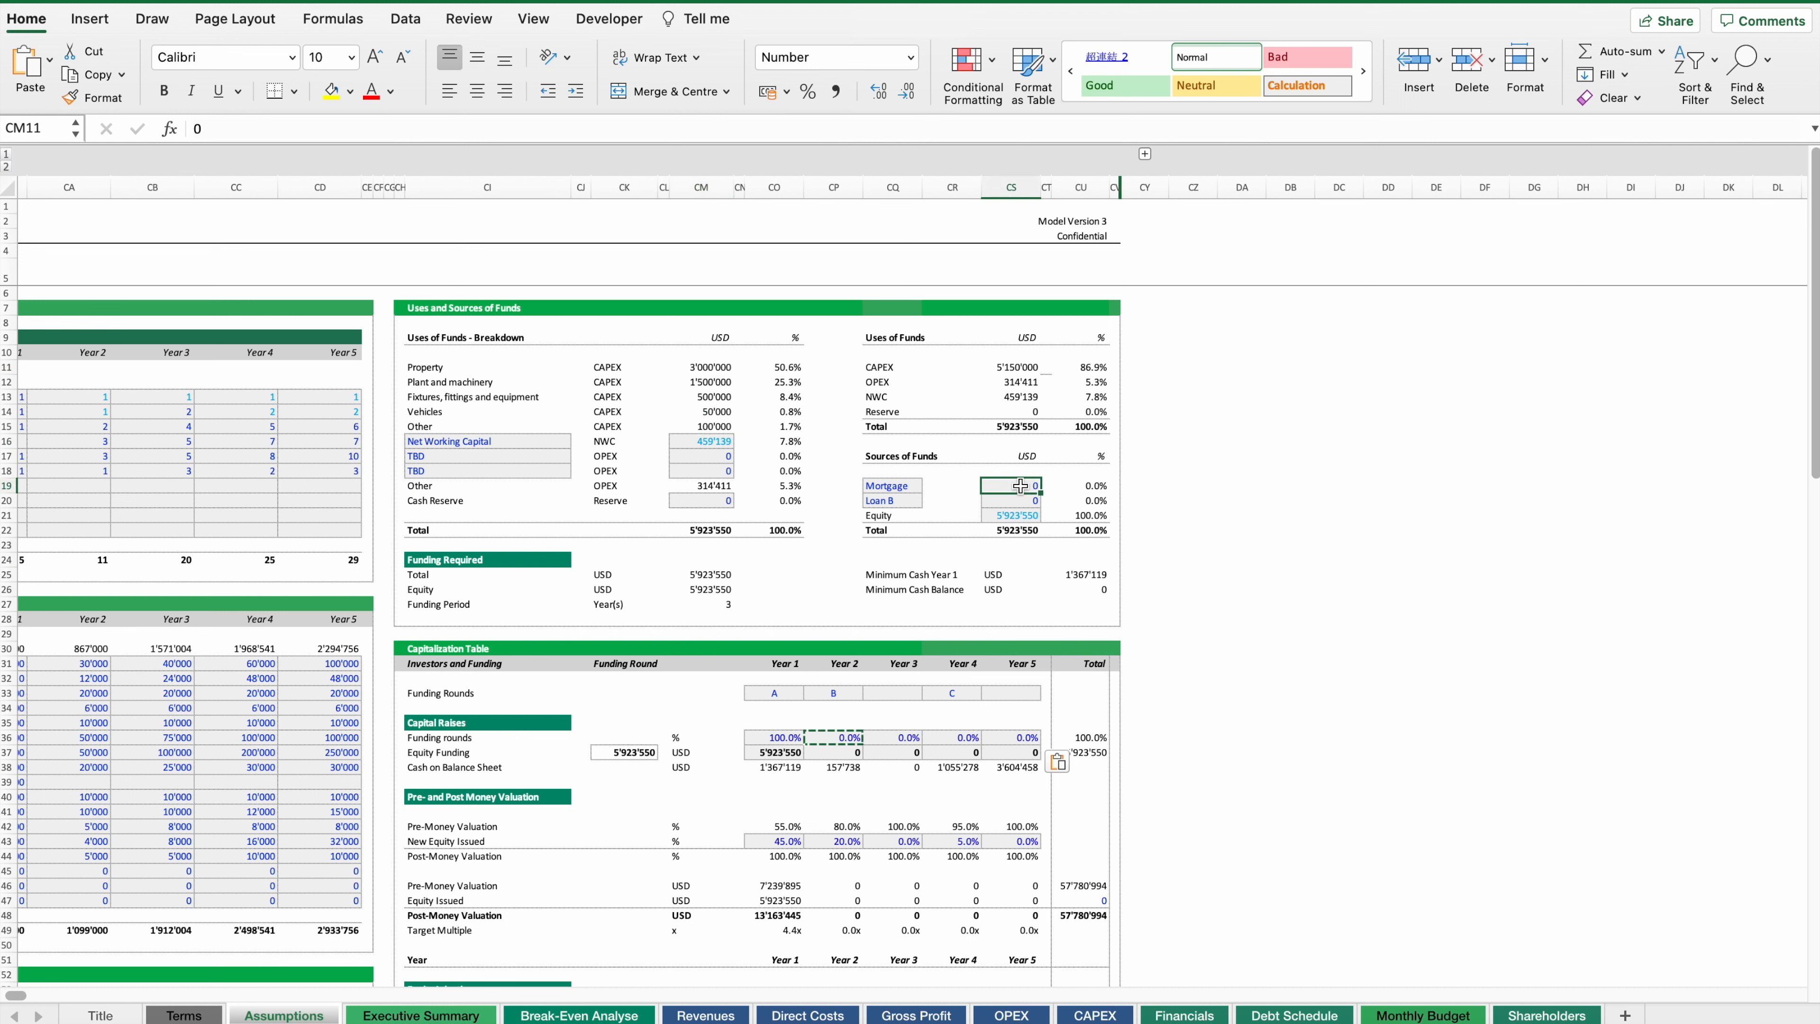
- Enter a 2'800'000 Mortgage under Sources of Funds and check the Equity formula now giving 3'812'350
{"action": "type", "text": "28"}
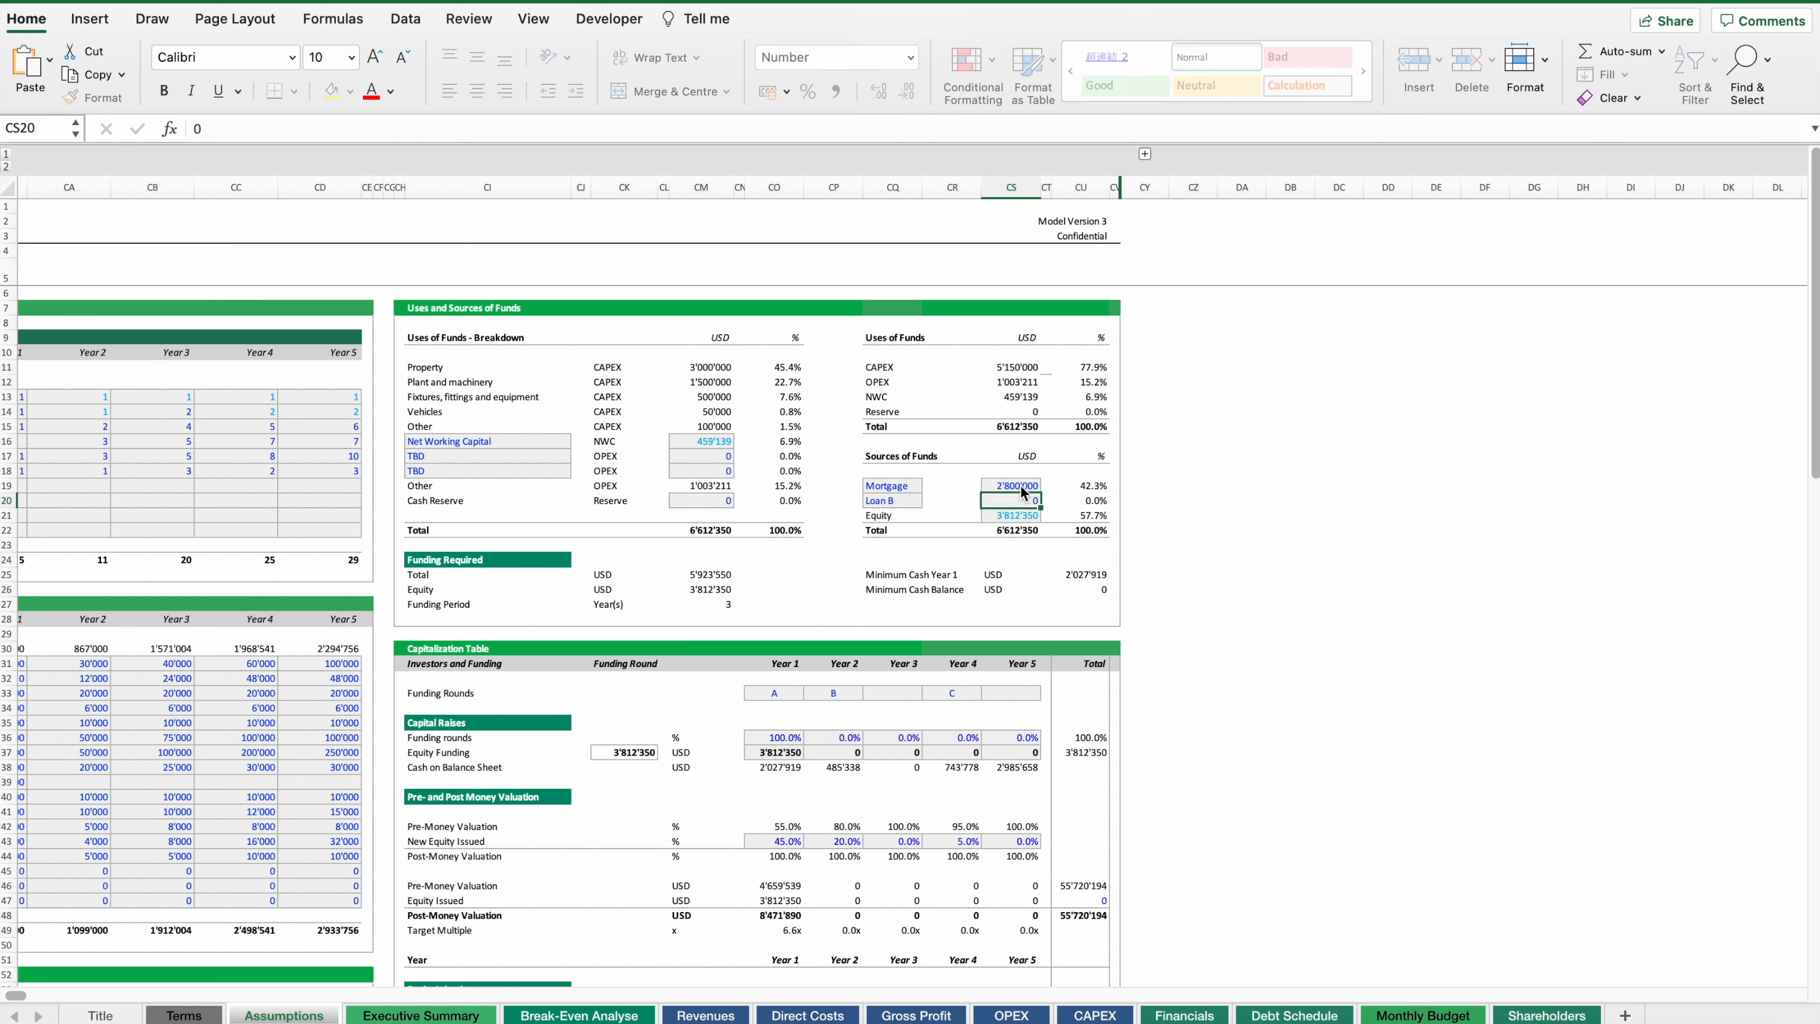
{"action": "left_click", "coordinate": [1012, 485]}
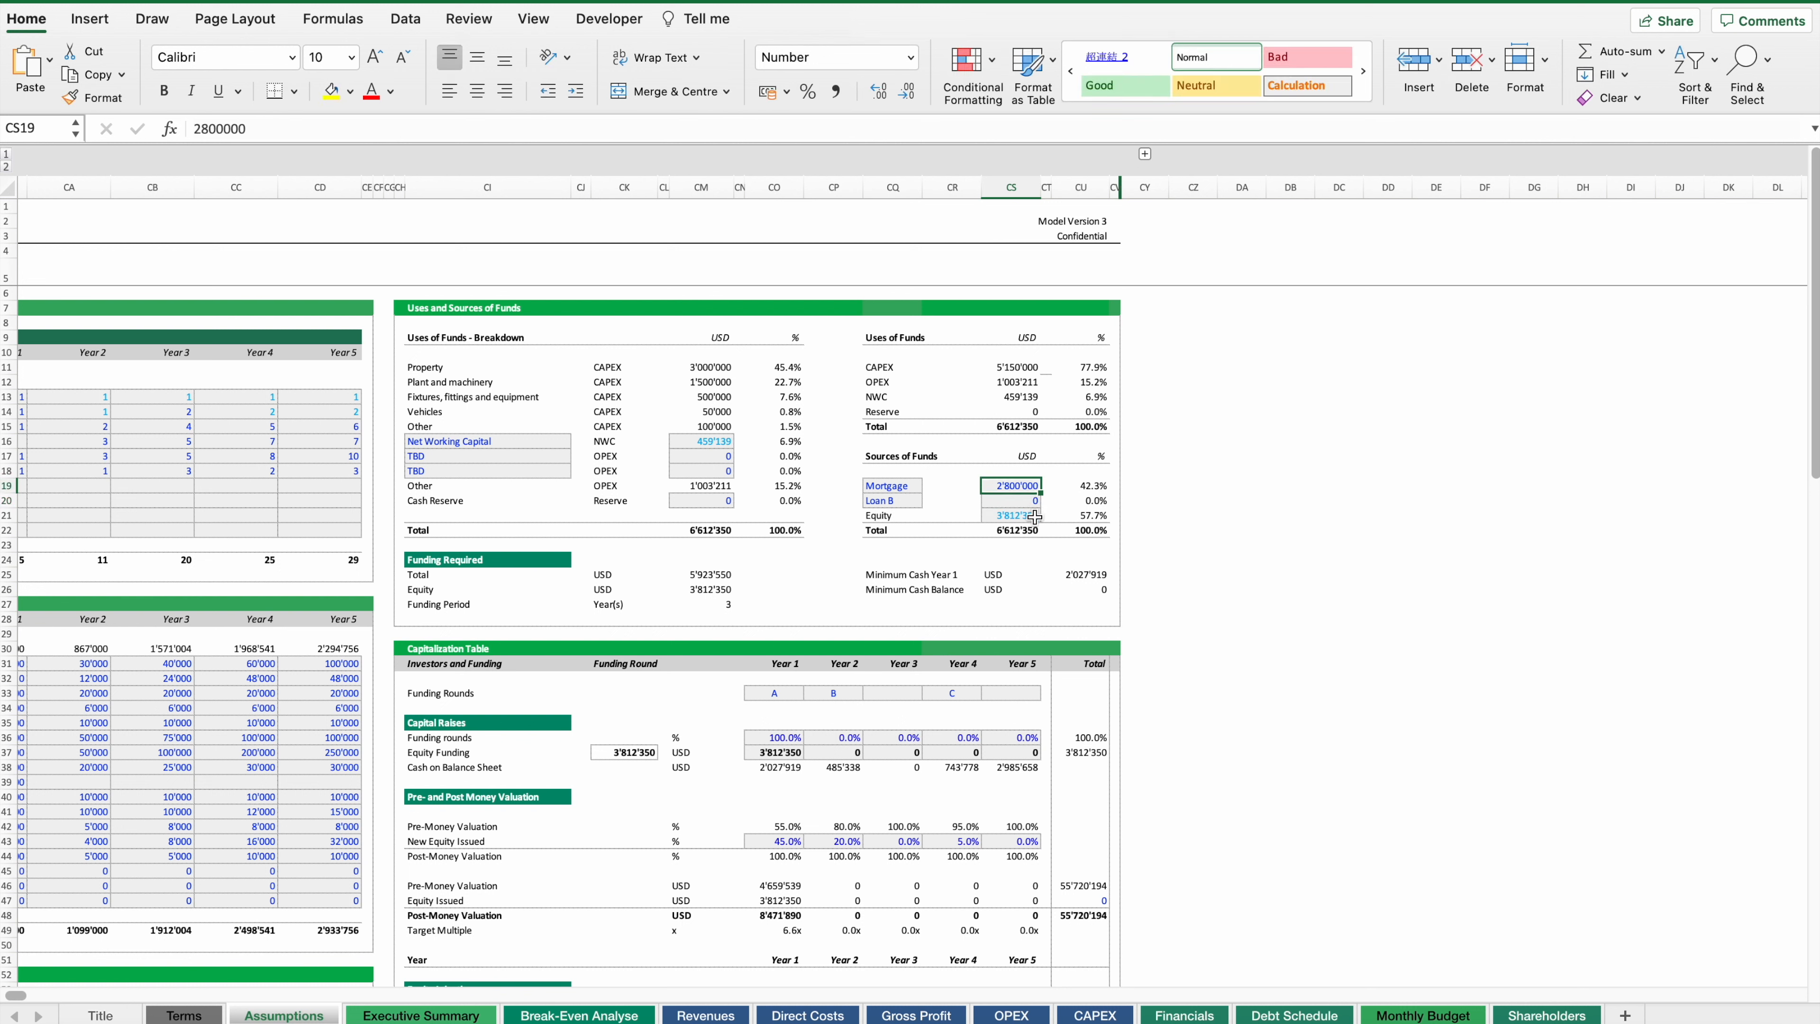
{"action": "left_click", "coordinate": [1012, 514]}
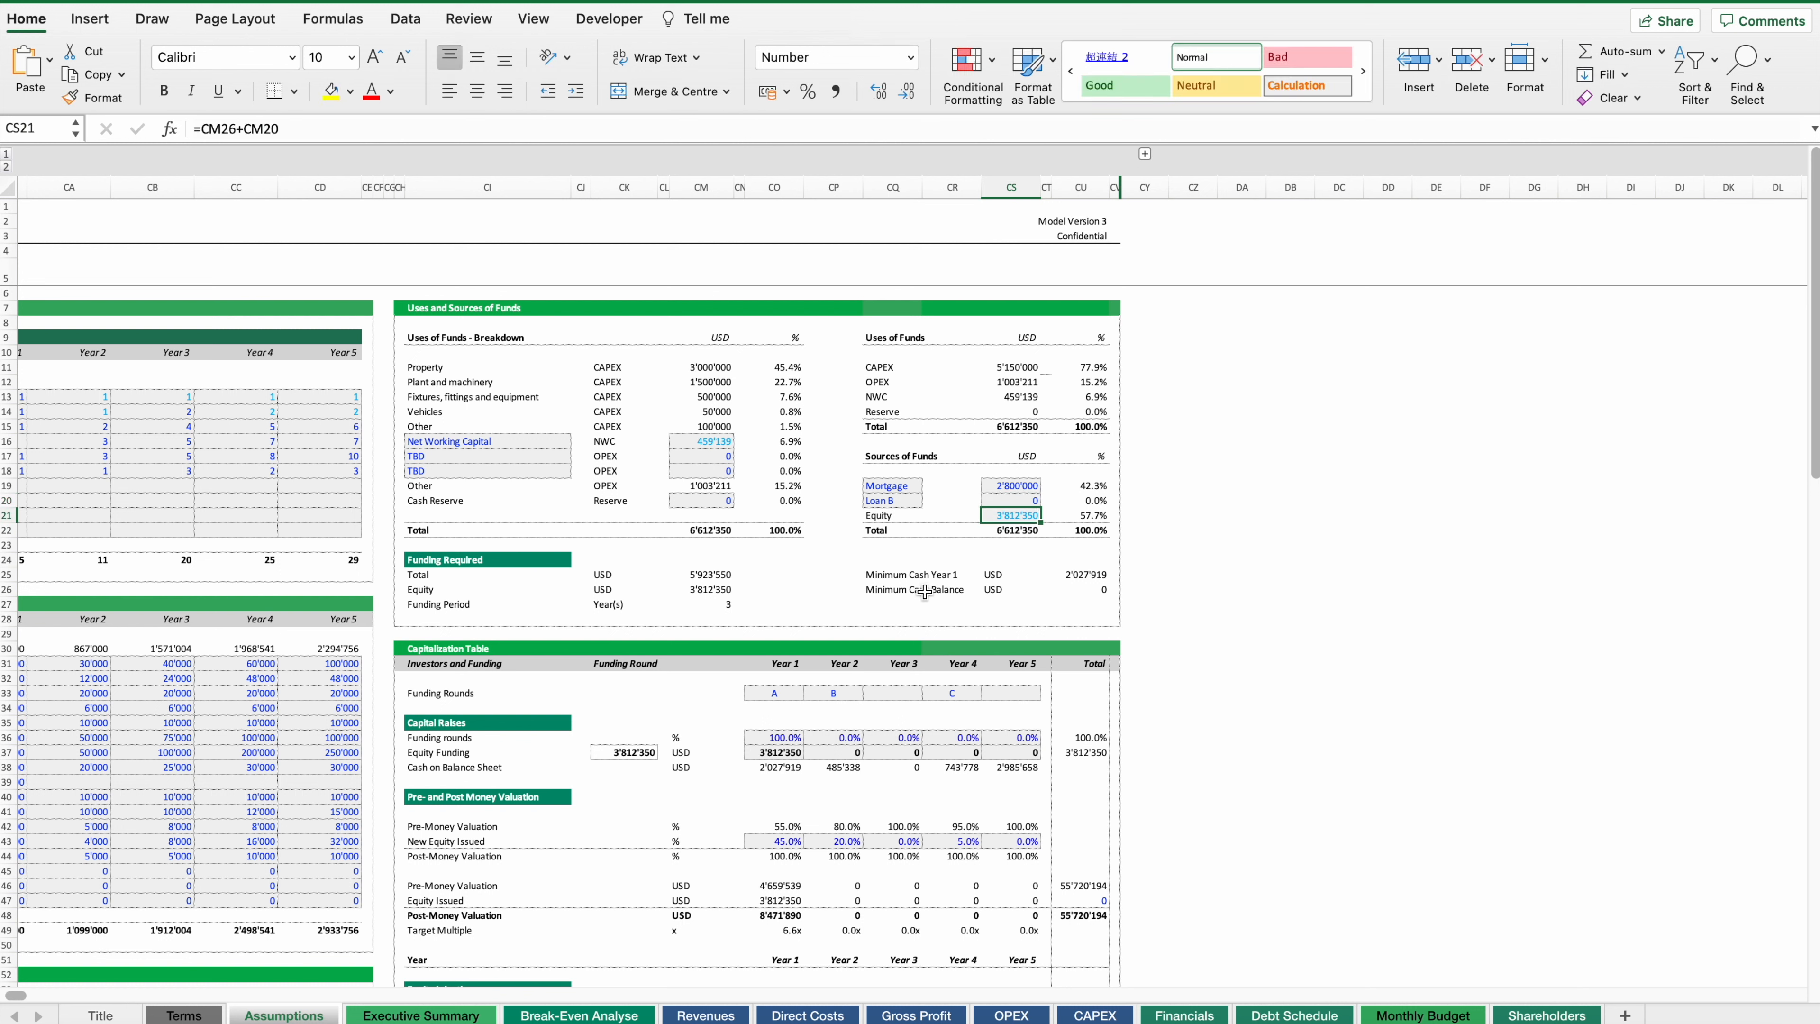
{"action": "mouse_move", "coordinate": [940, 591]}
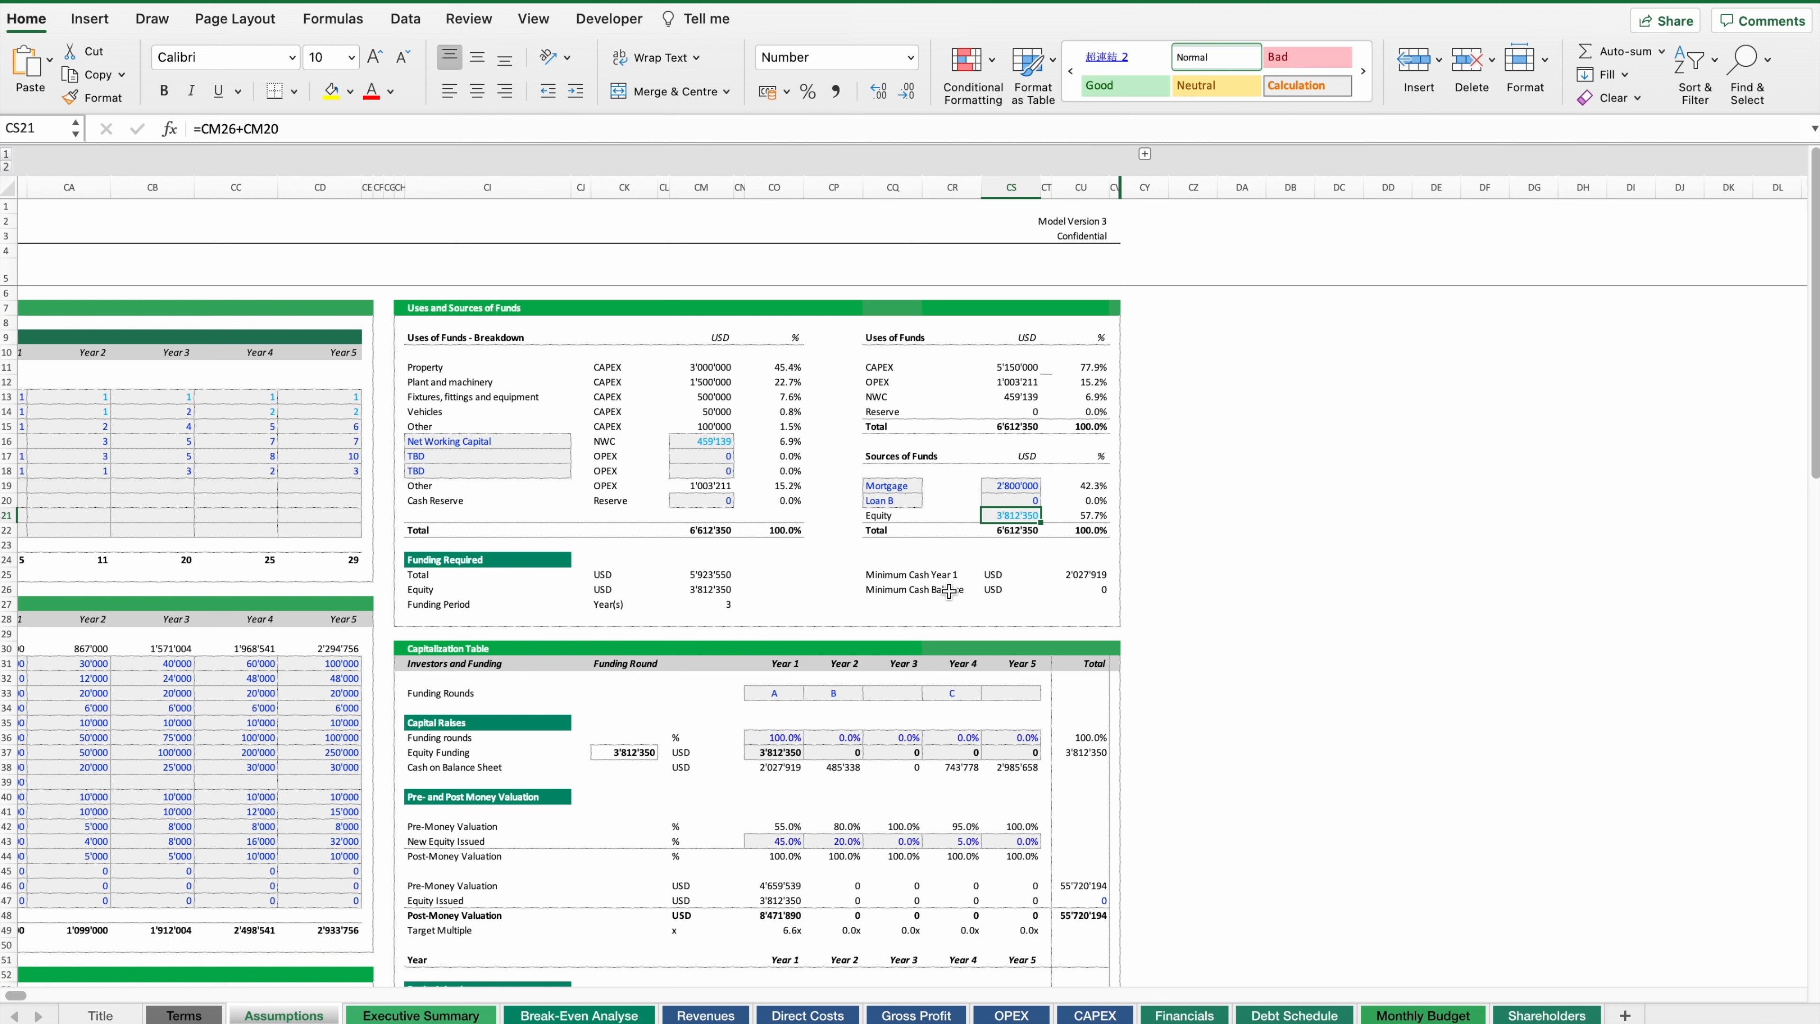
{"action": "mouse_move", "coordinate": [1082, 594]}
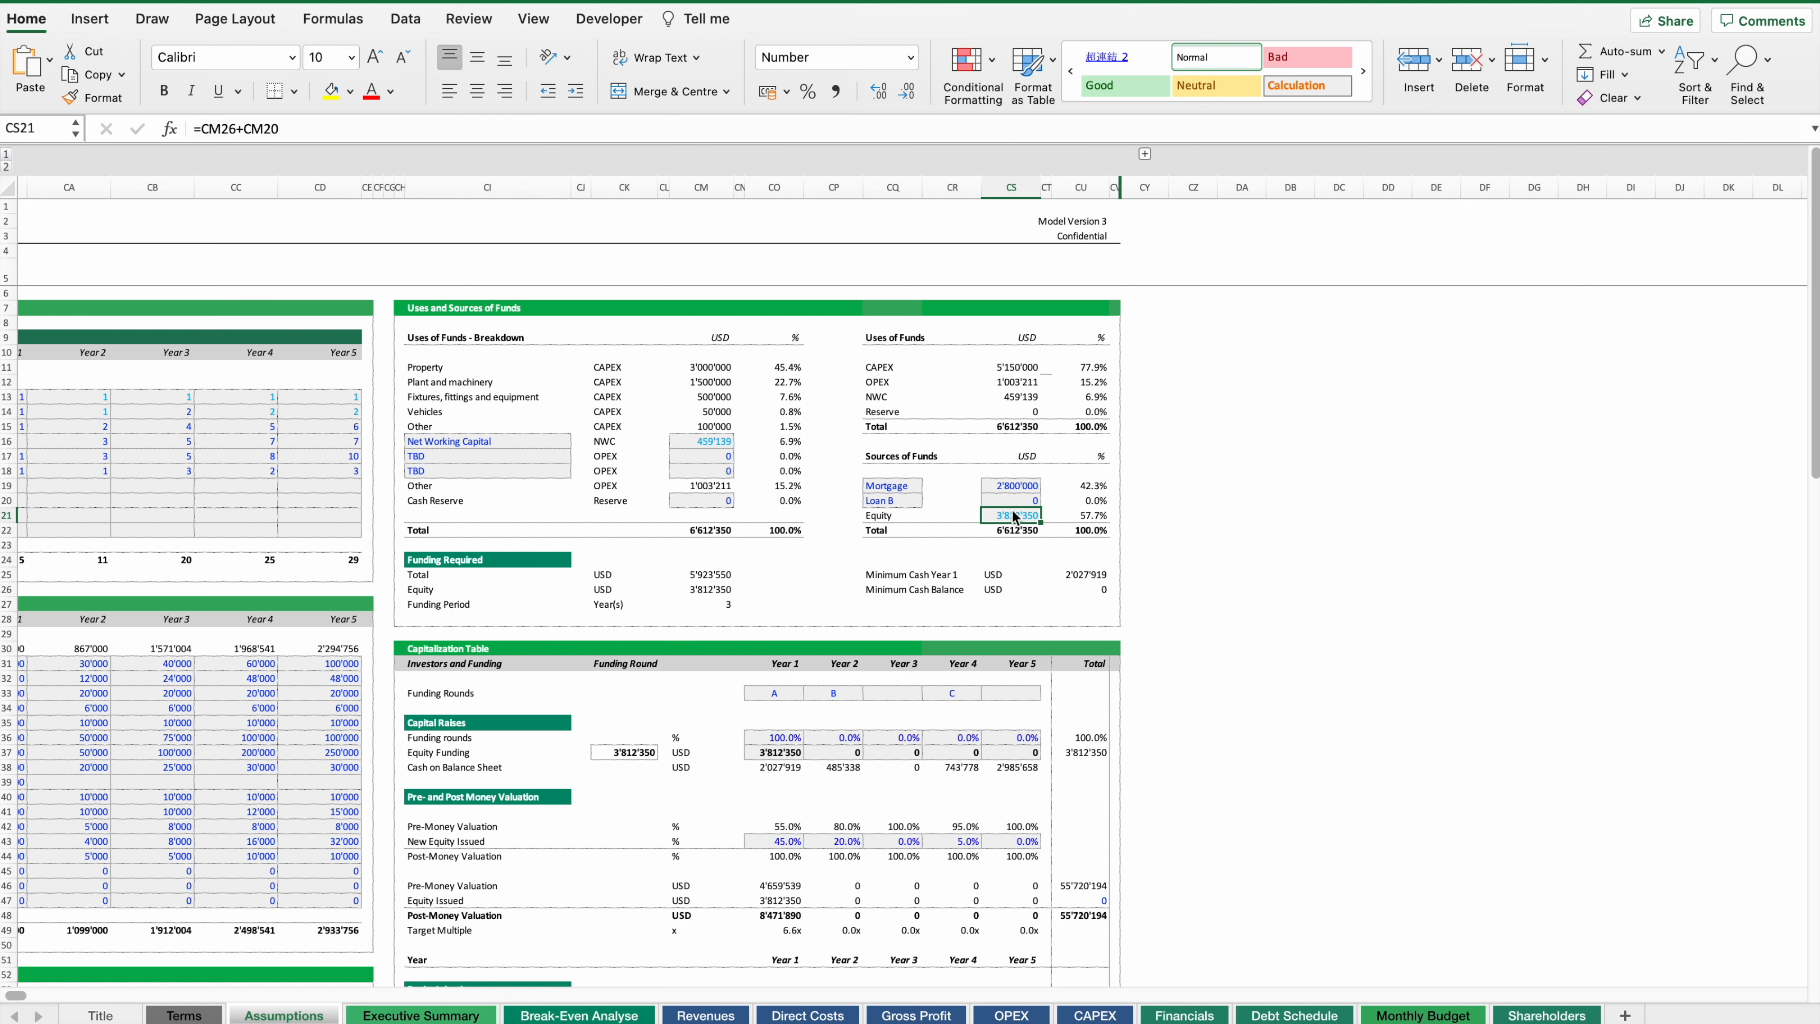
- Goal Seek the Equity total to 4'000'000 by changing Cash Reserve CM20, which rises to 187'650
{"action": "left_click", "coordinate": [702, 501]}
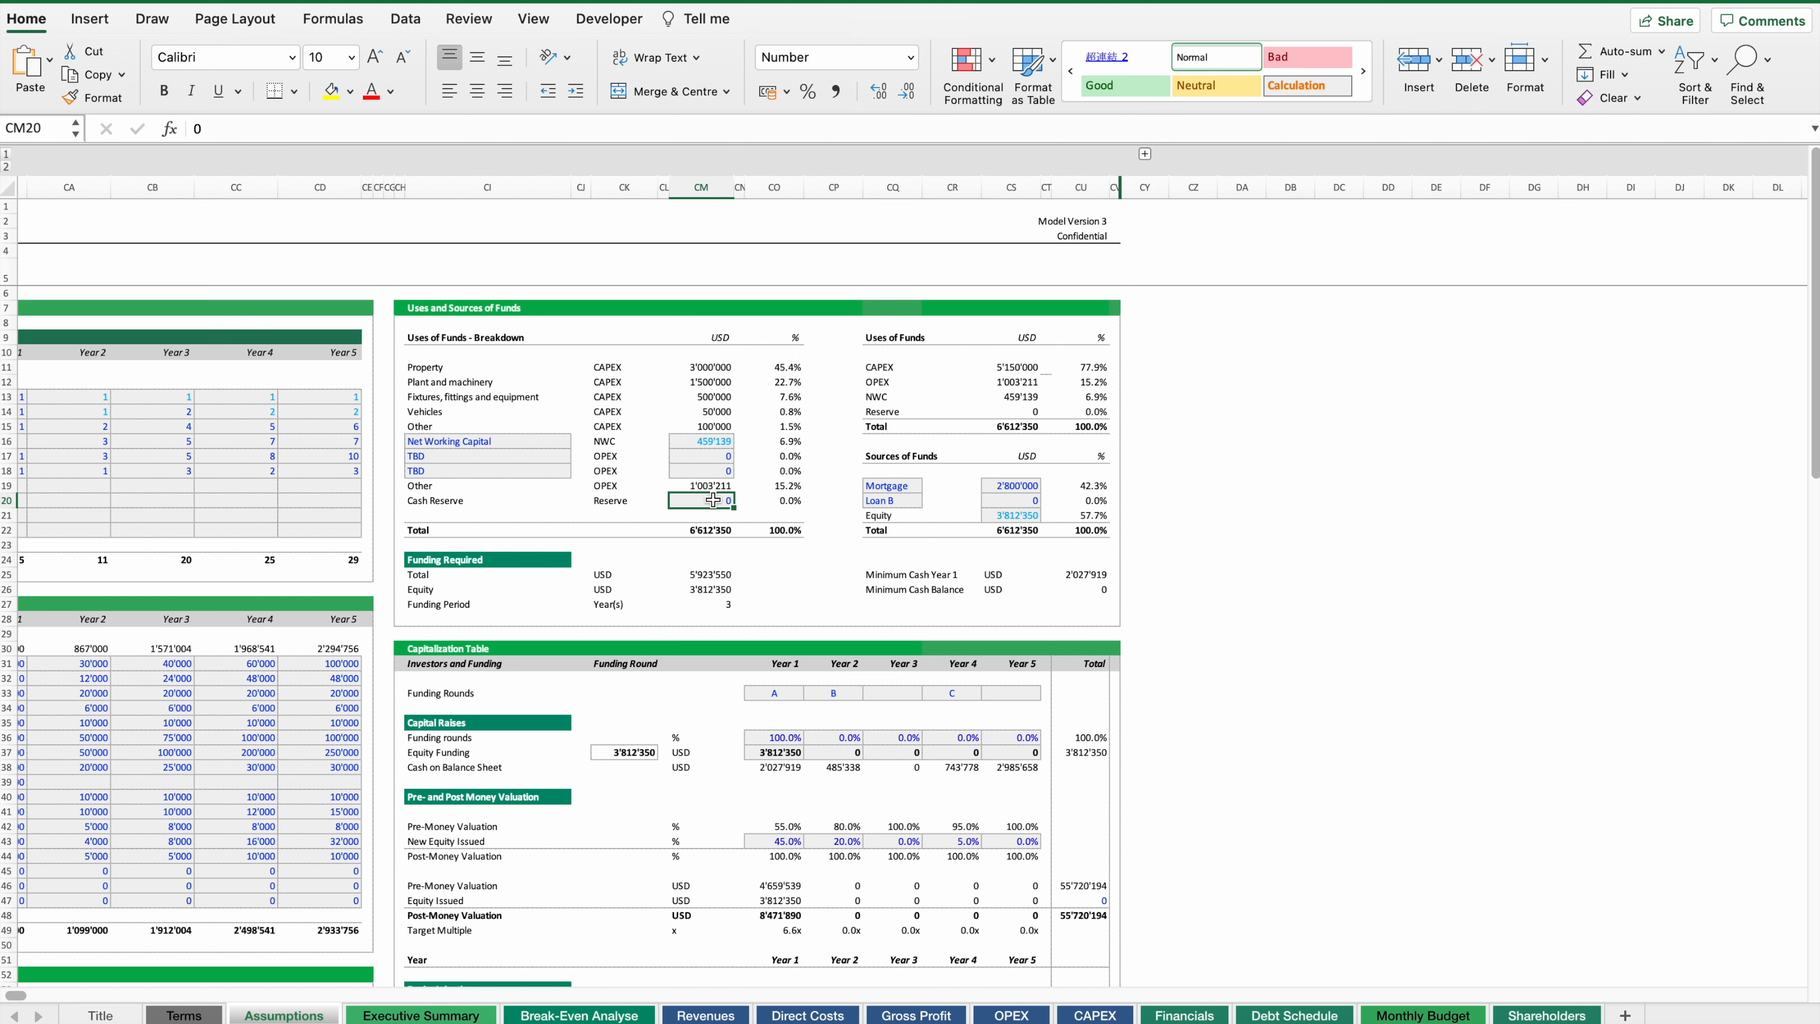
{"action": "left_click", "coordinate": [1010, 514]}
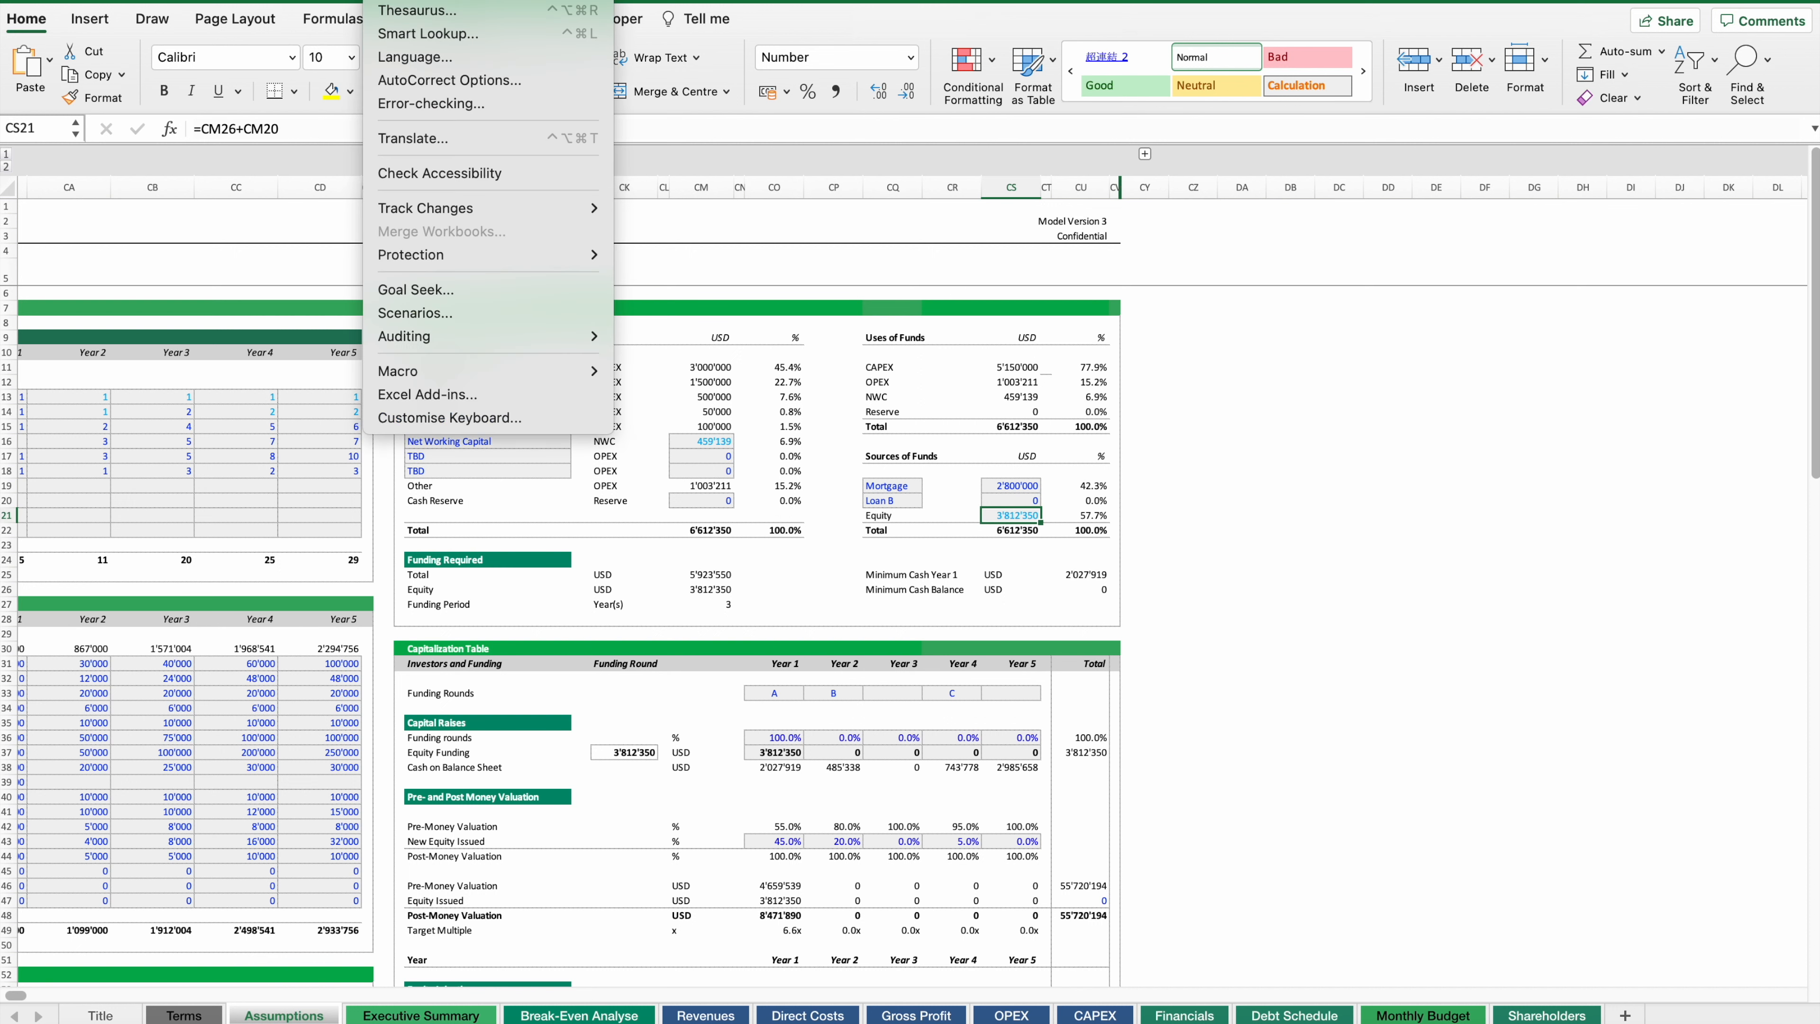
{"action": "mouse_move", "coordinate": [571, 121]}
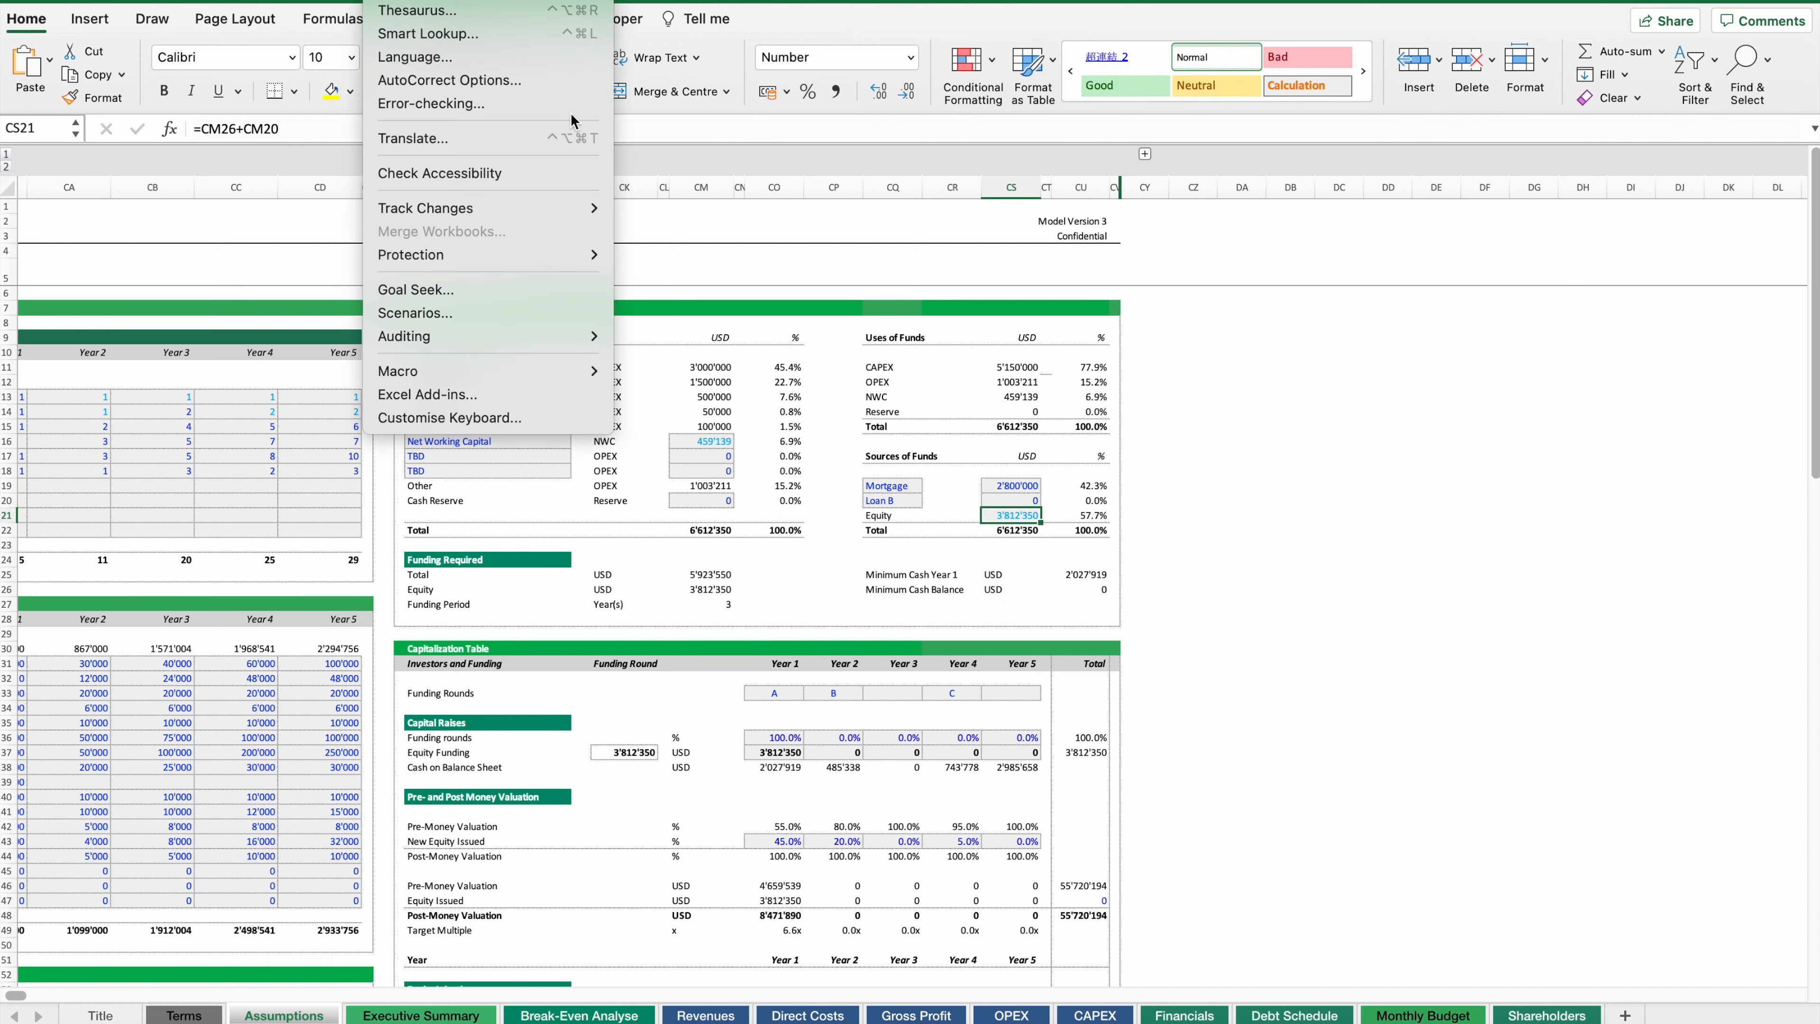
{"action": "mouse_move", "coordinate": [414, 290]}
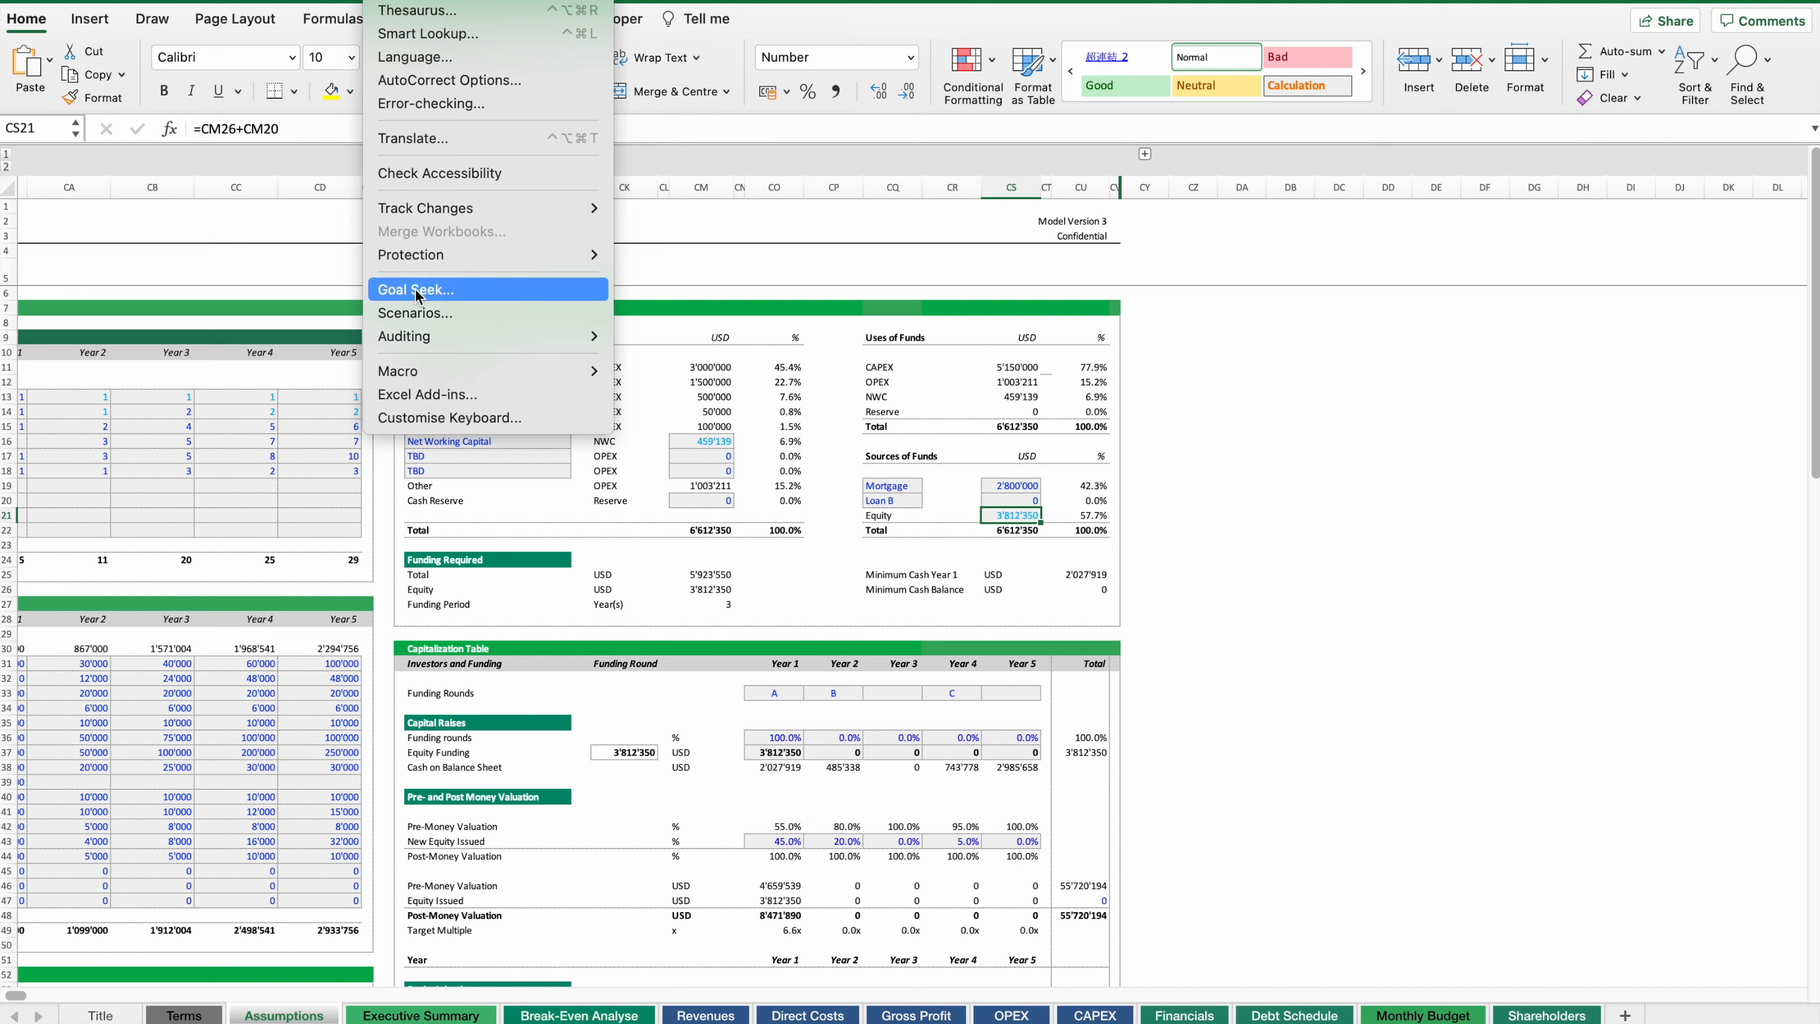
{"action": "left_click", "coordinate": [414, 289]}
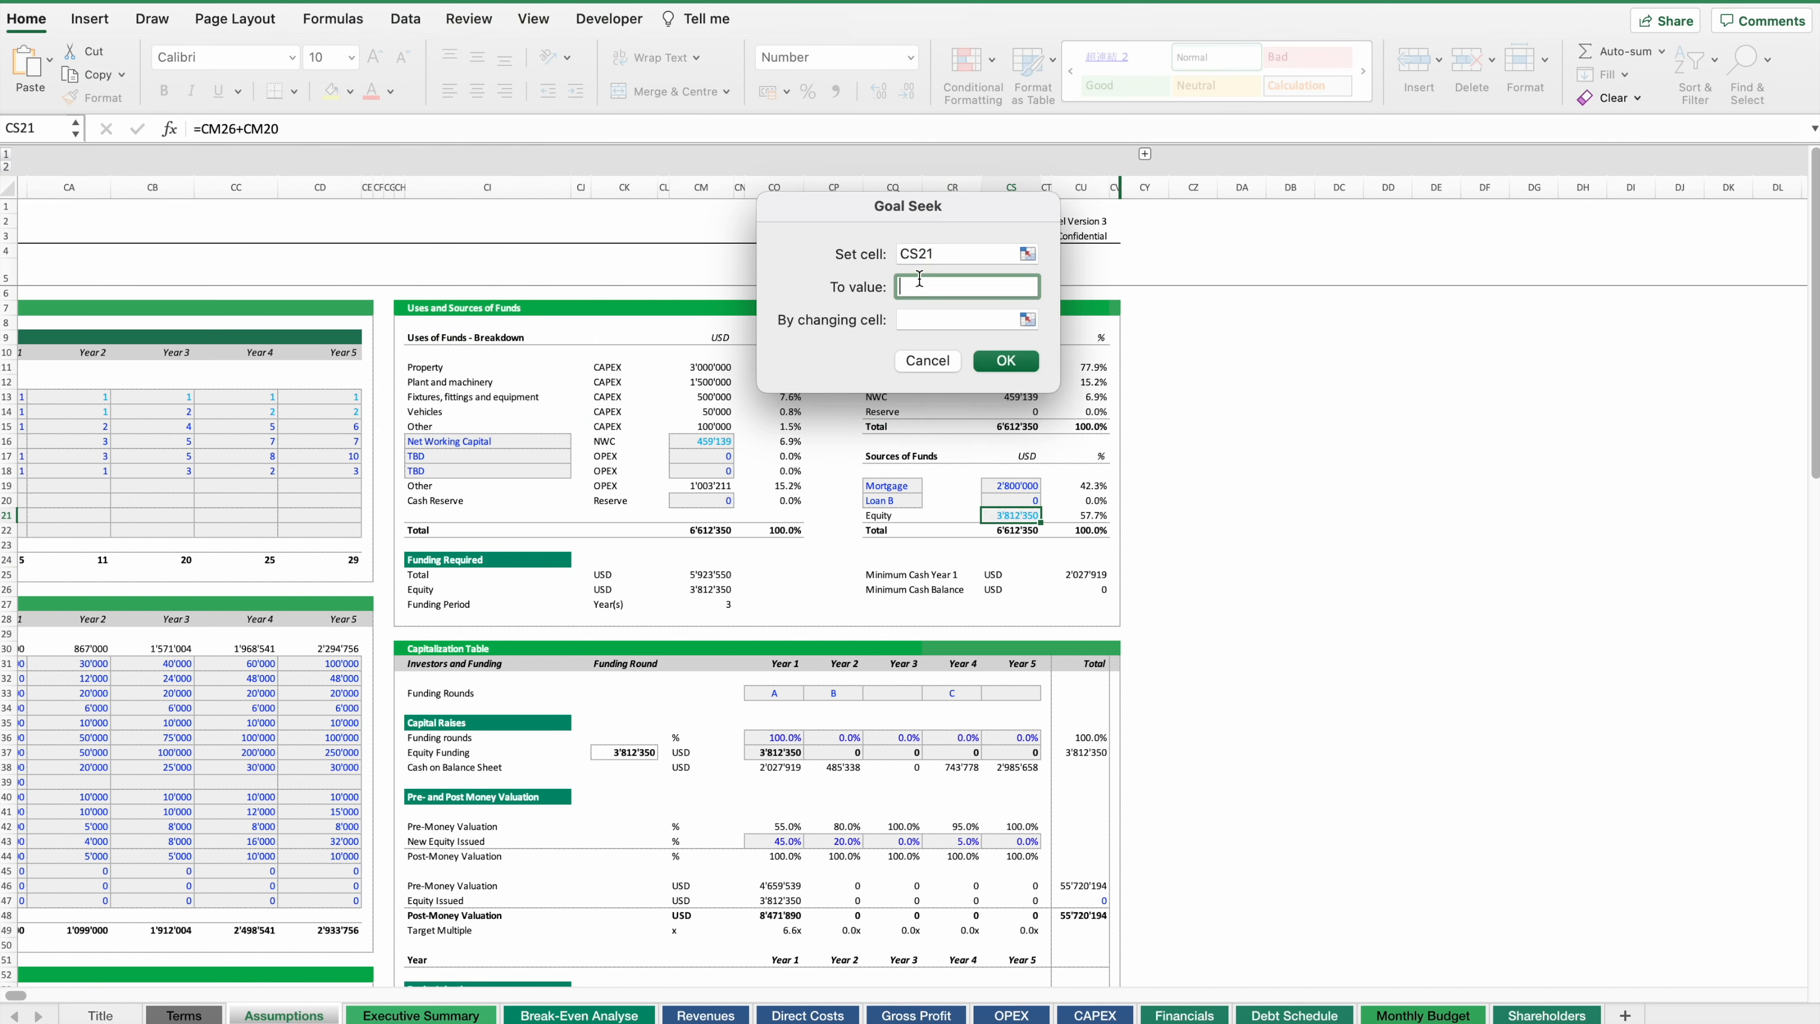
{"action": "type", "text": "400'0"}
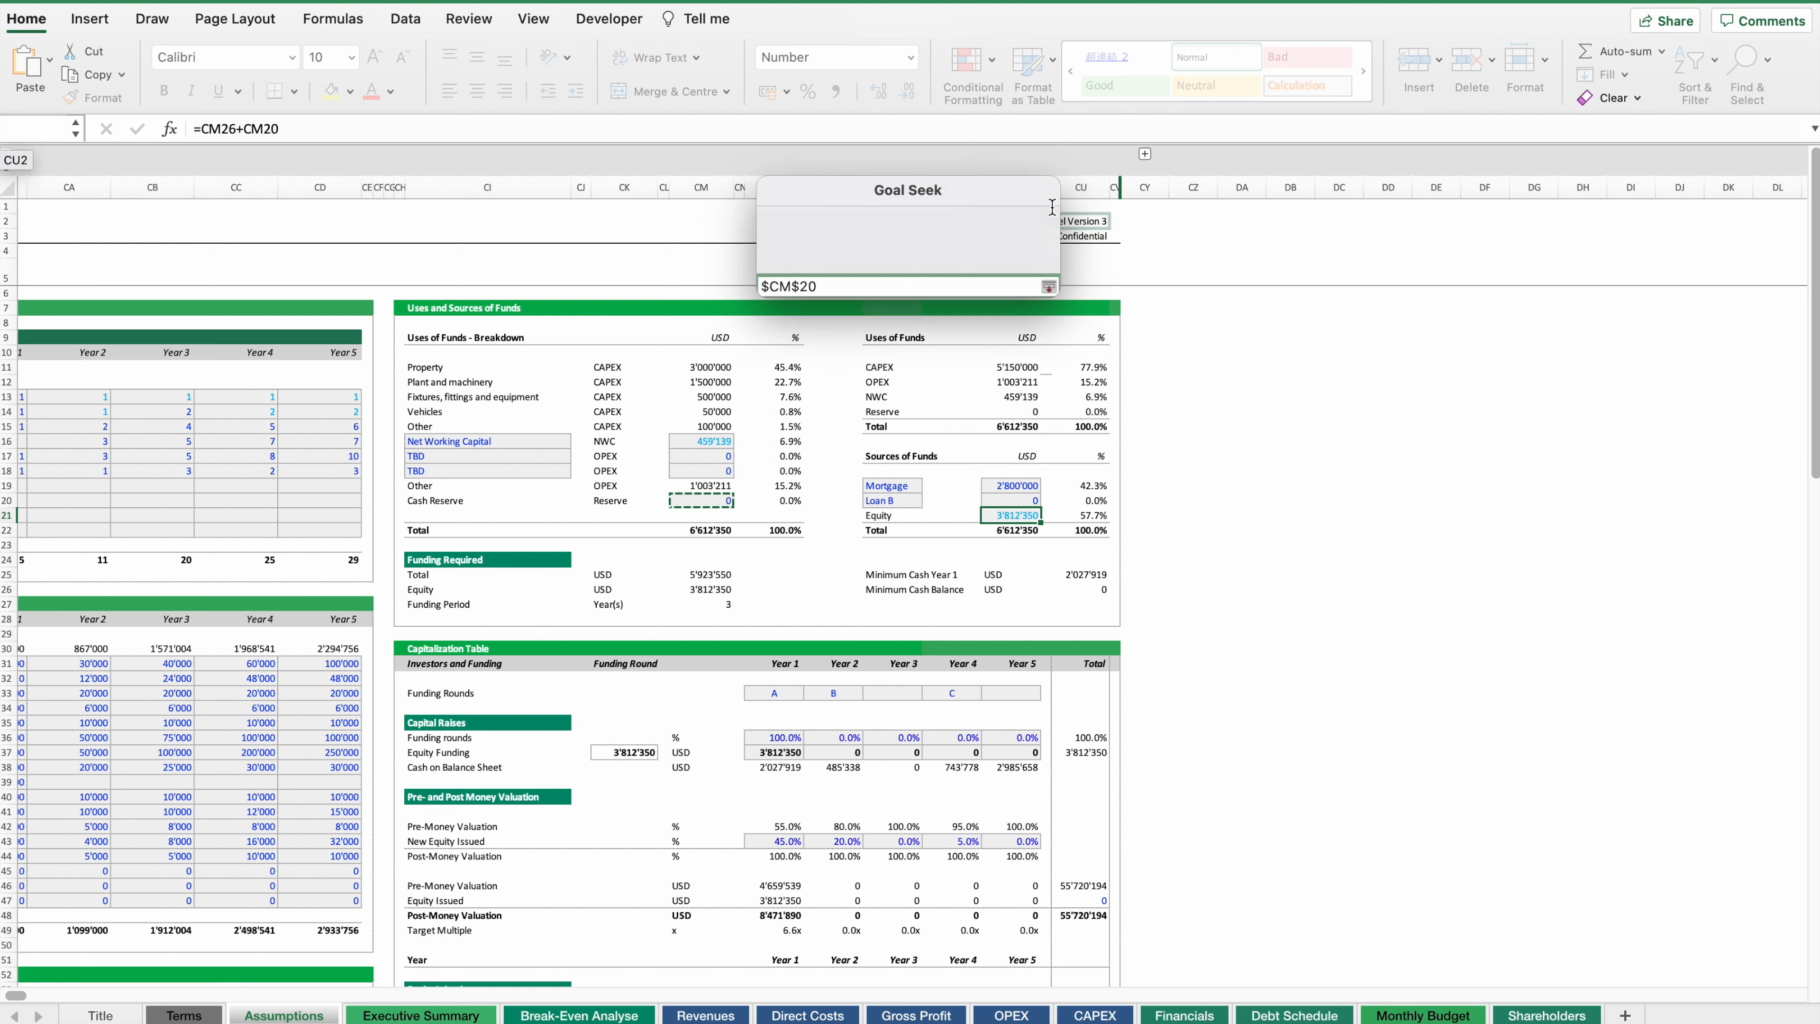
{"action": "left_click", "coordinate": [1048, 286]}
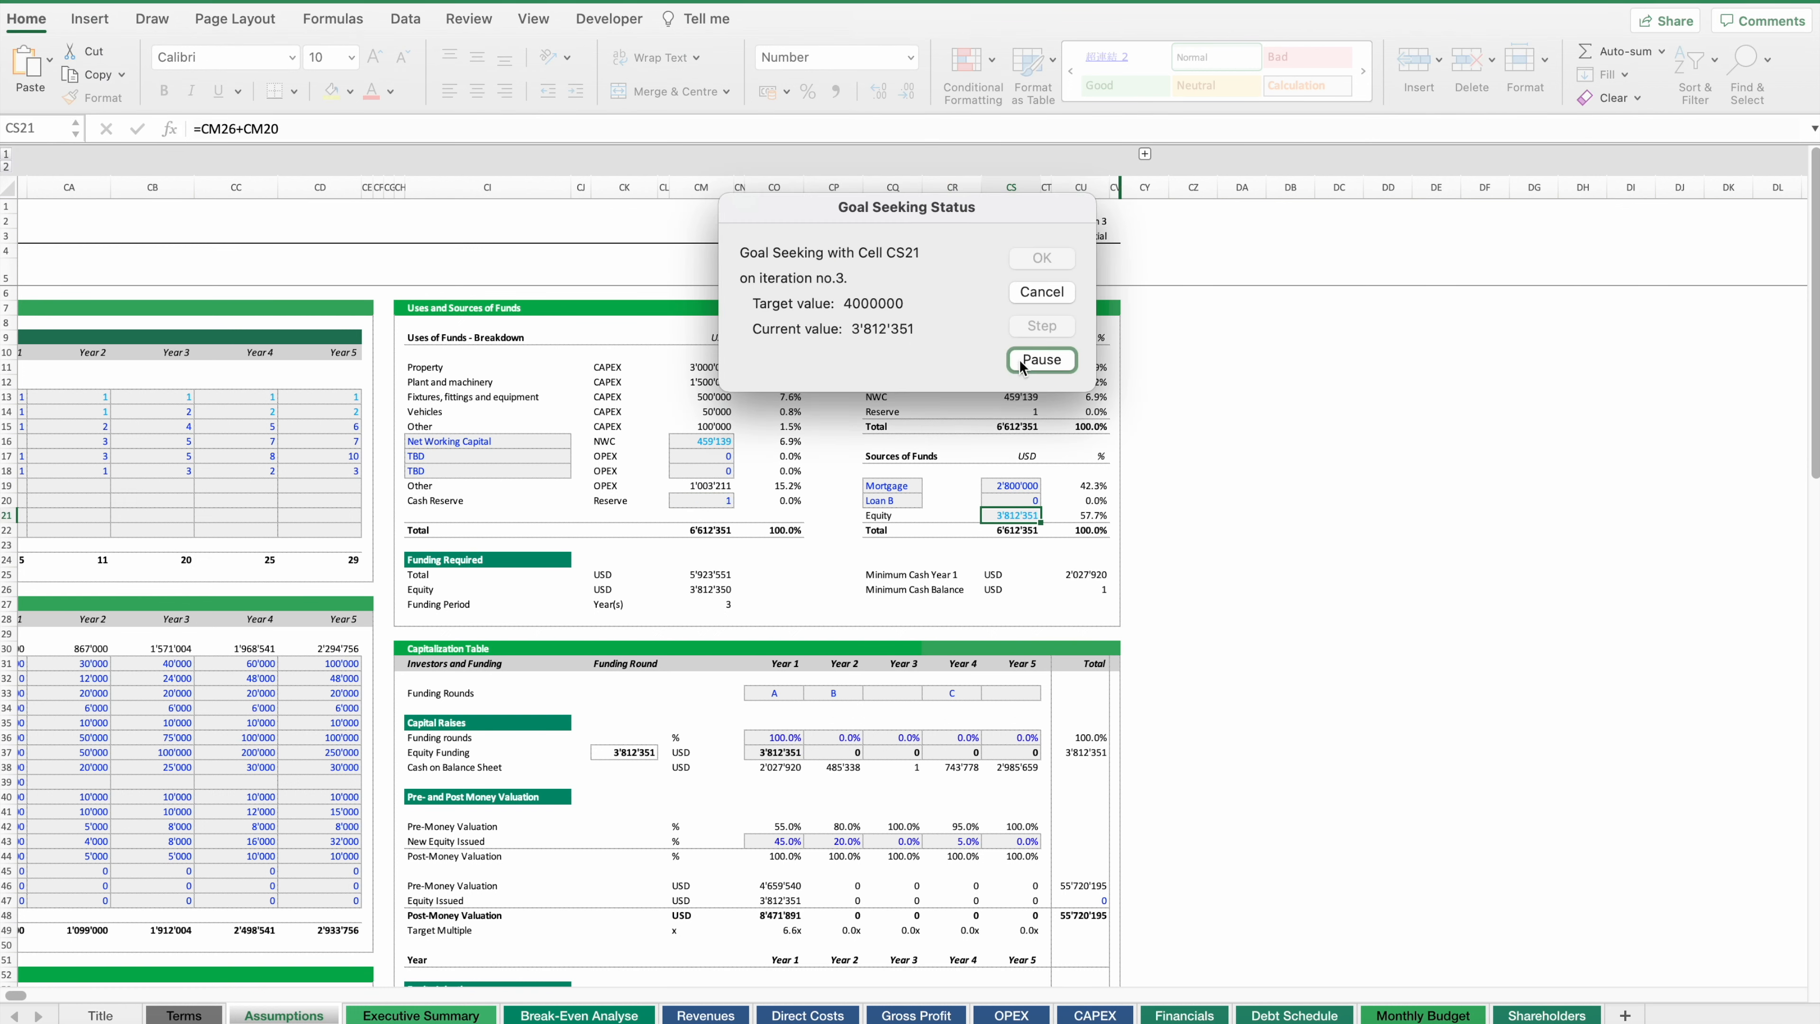
{"action": "left_click", "coordinate": [1040, 258]}
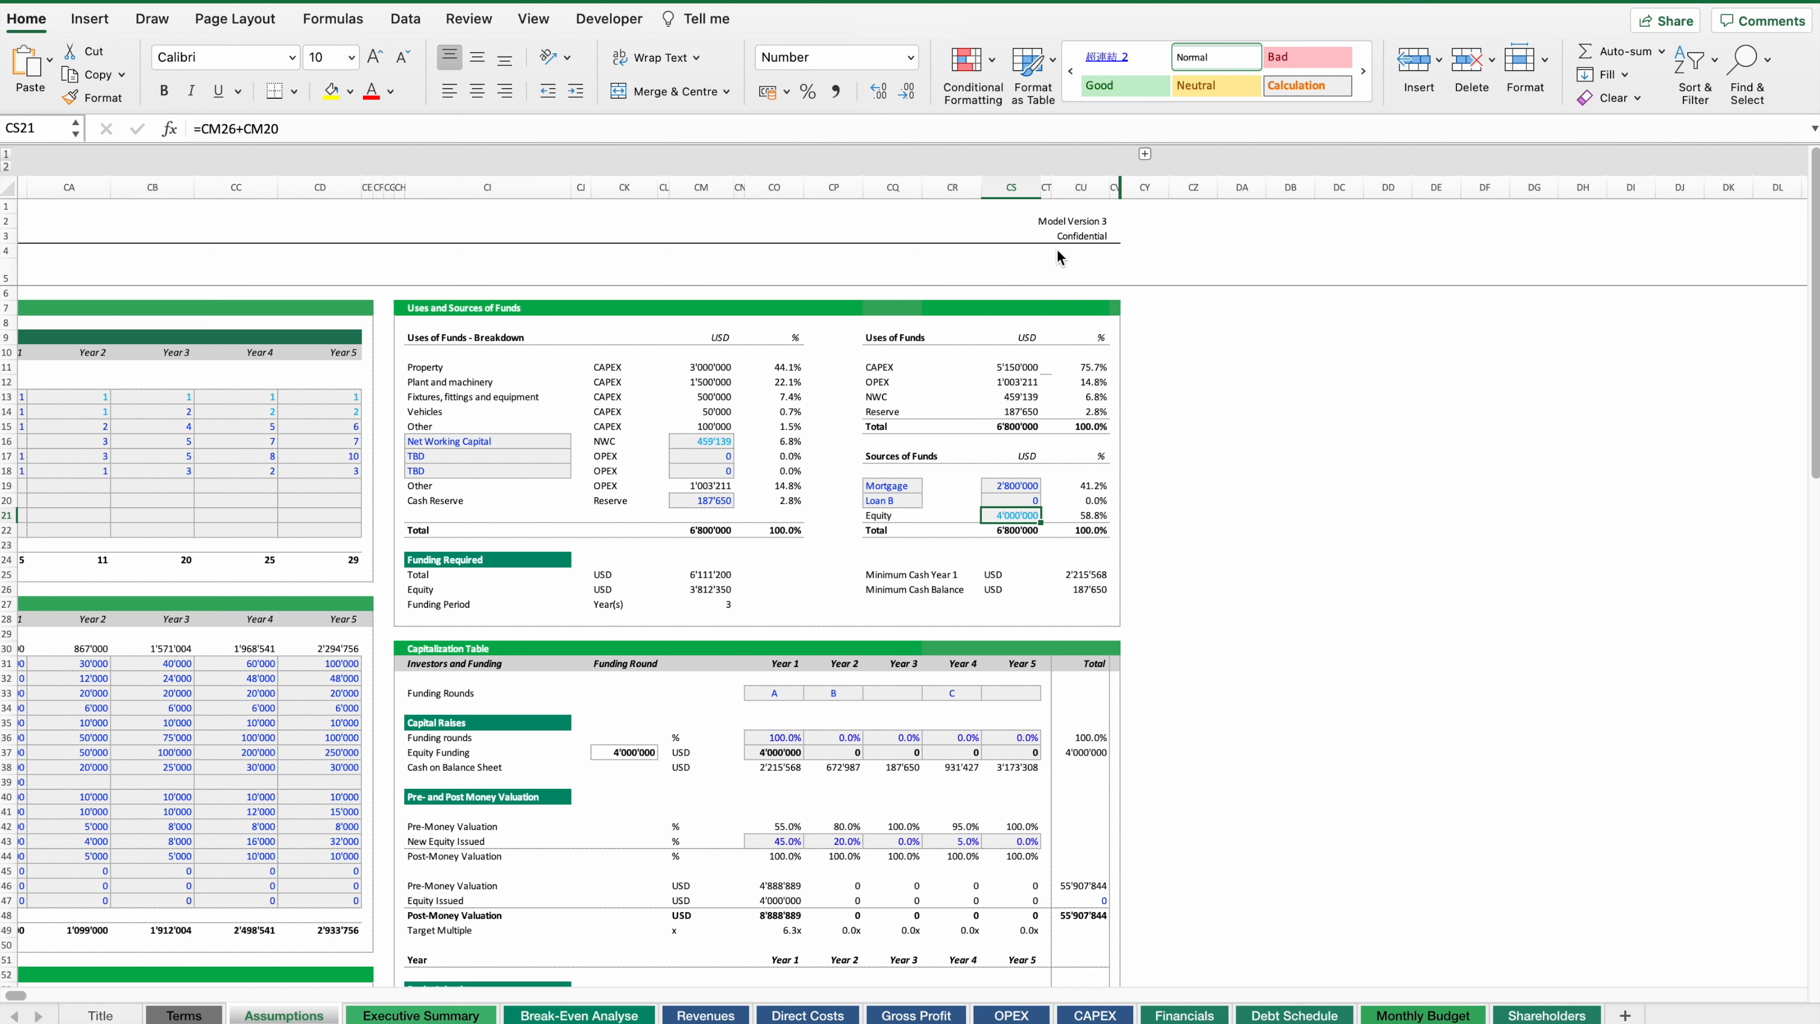
- Set funding rounds to 60% in Year 1 and 40% in Year 2 and clear the Year 4 round C label
{"action": "left_click", "coordinate": [776, 752]}
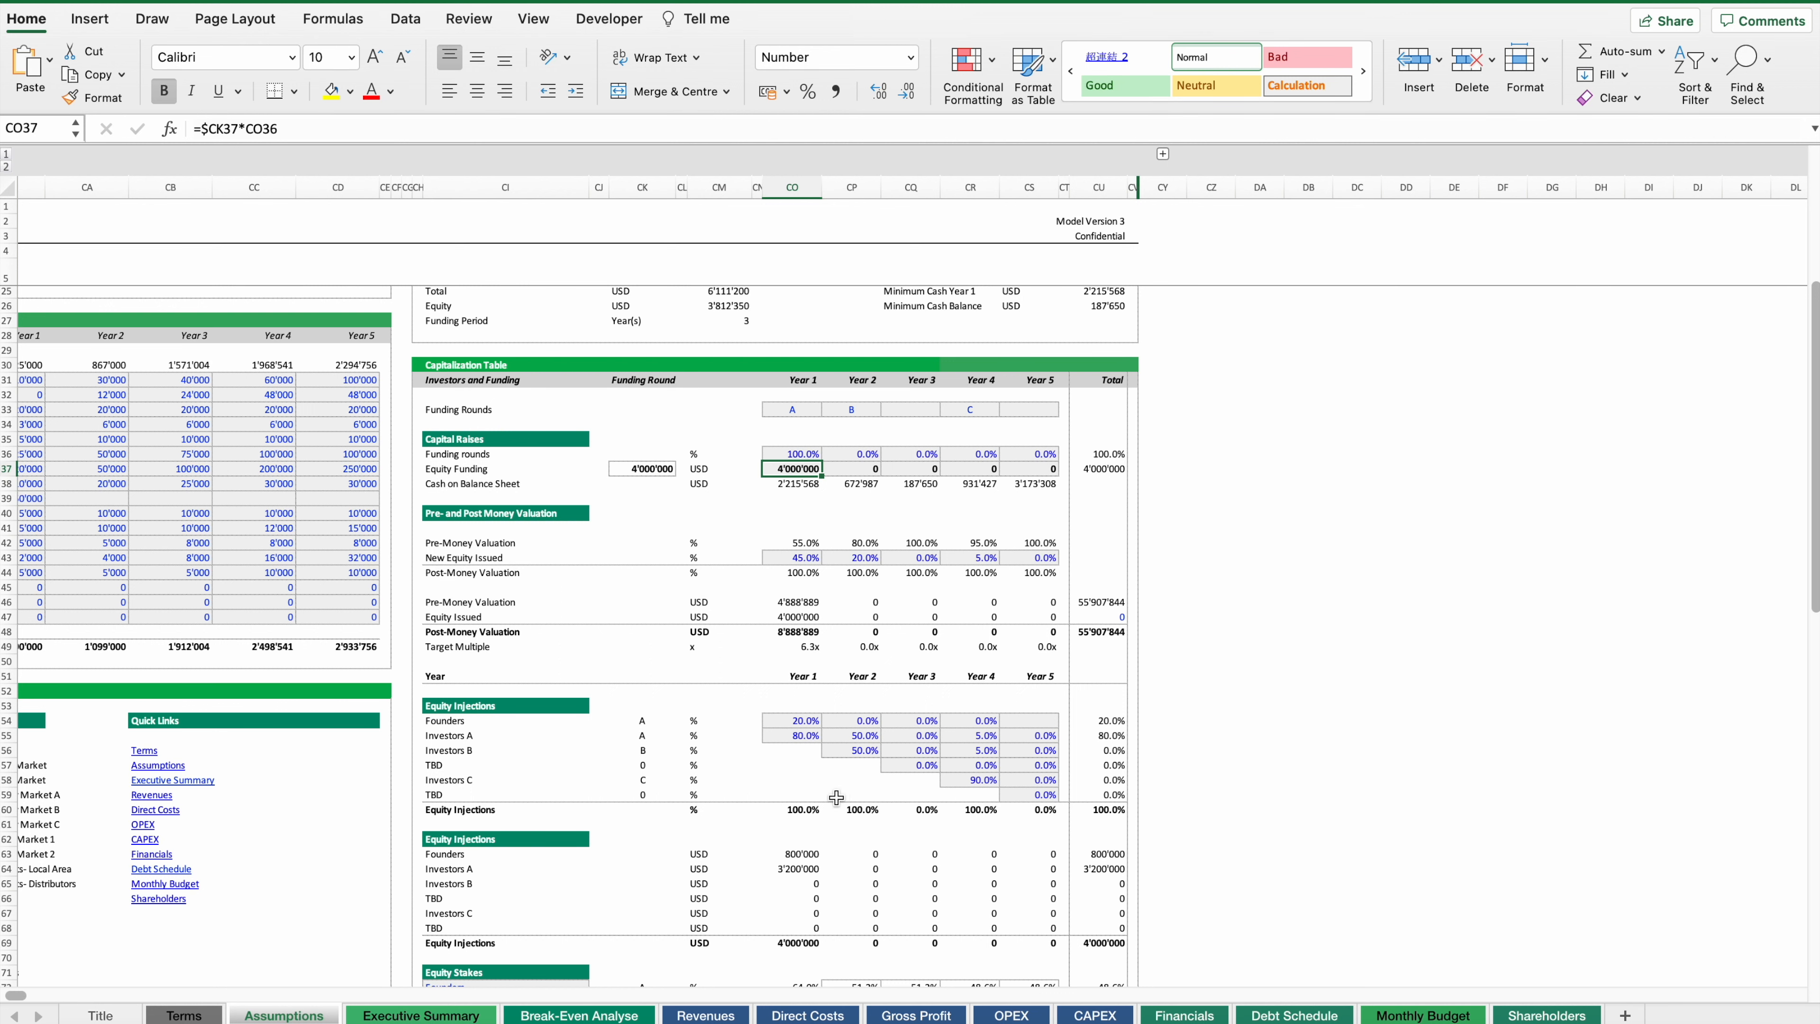
{"action": "mouse_move", "coordinate": [798, 471]}
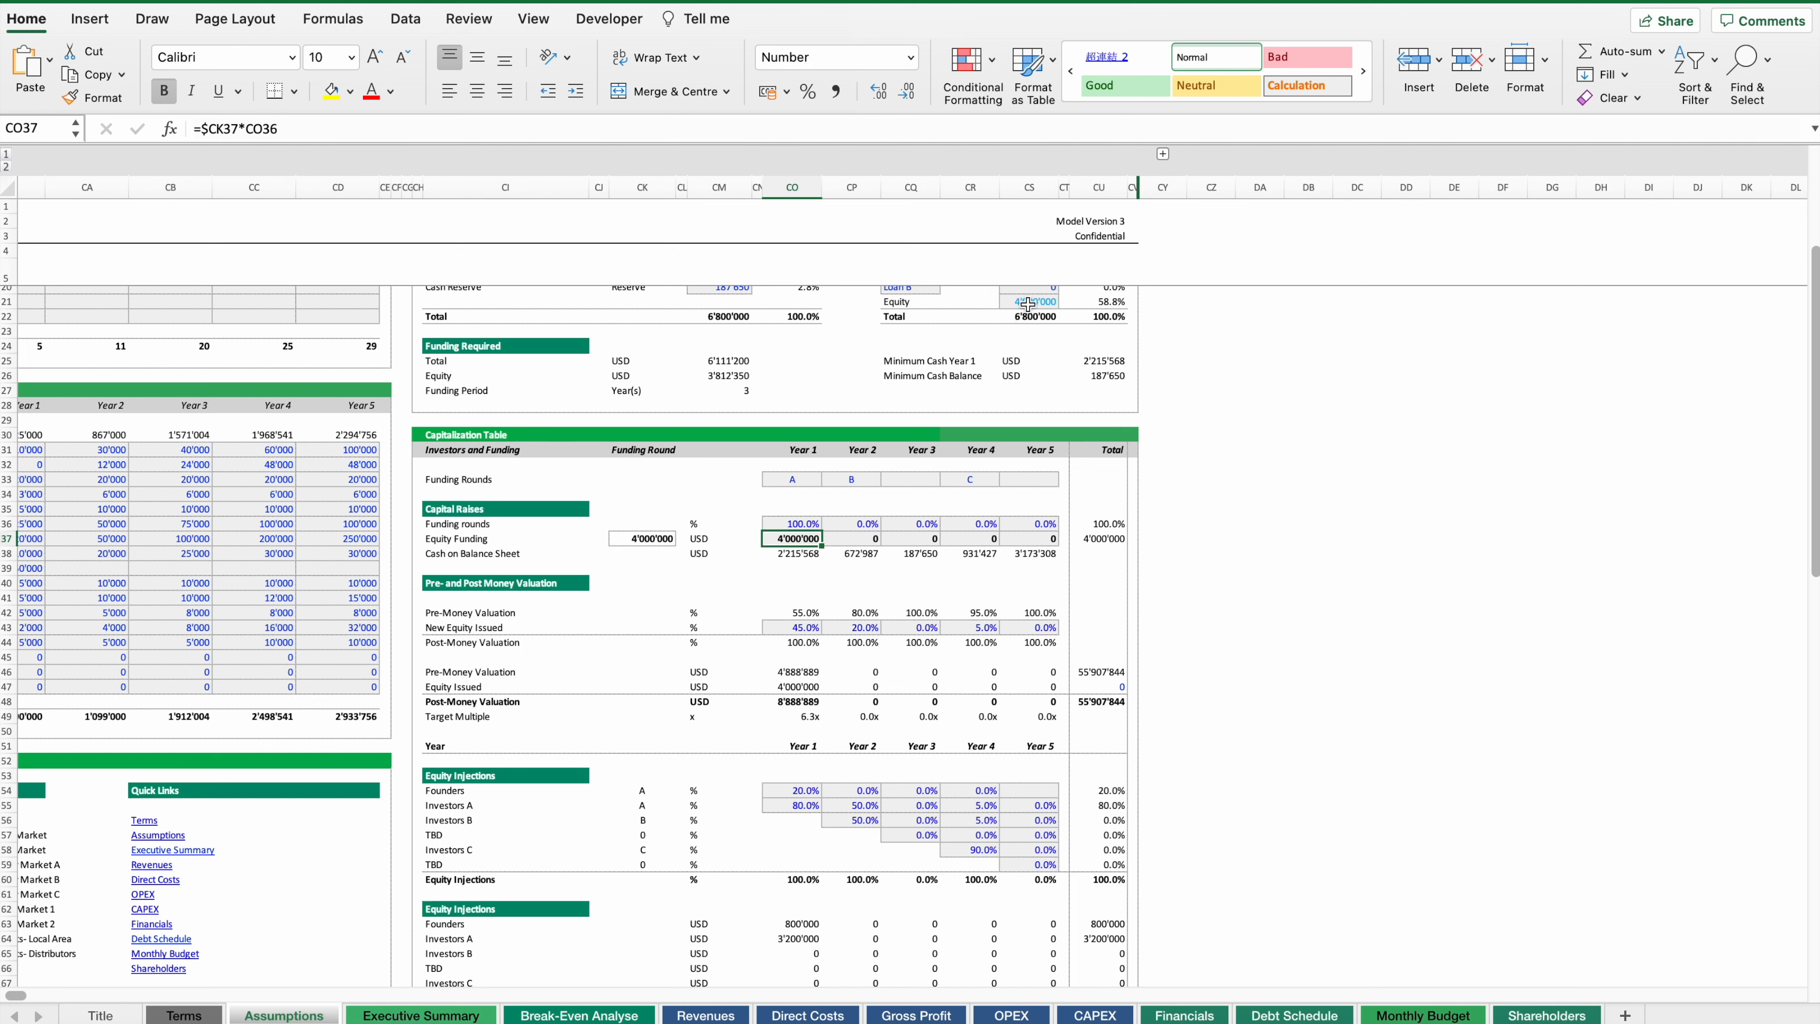
{"action": "mouse_move", "coordinate": [776, 558]}
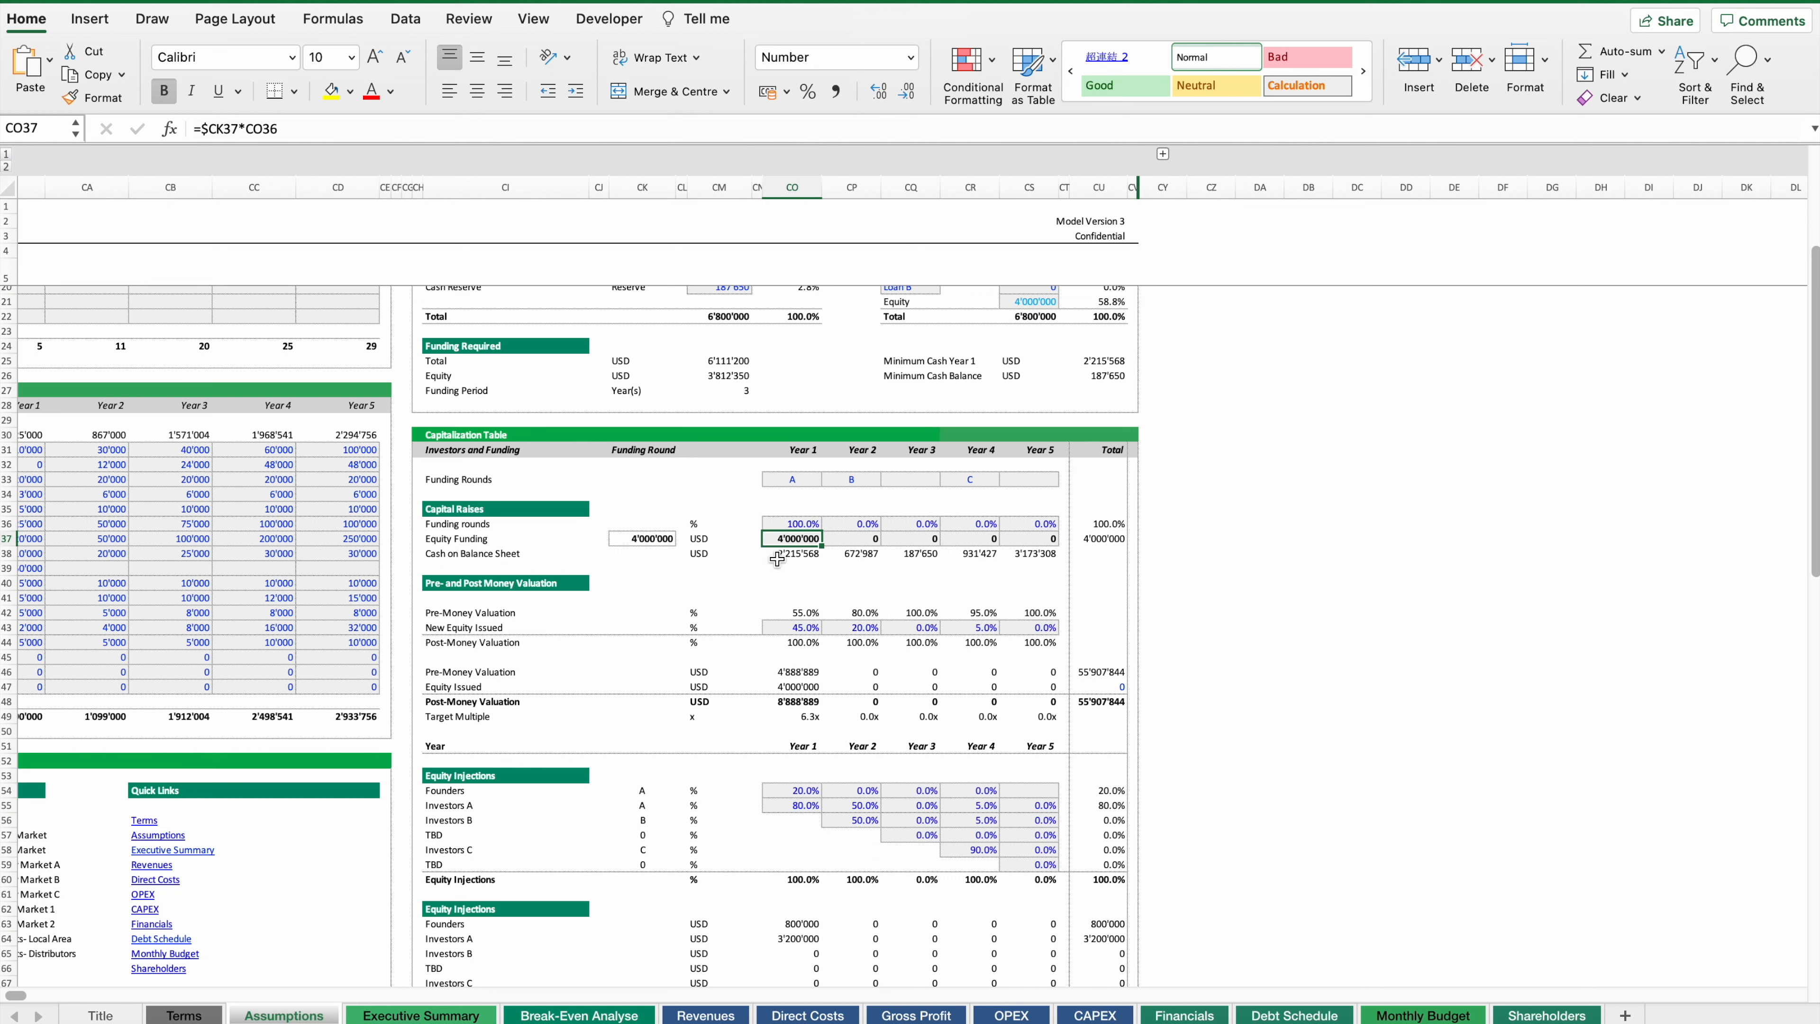
{"action": "left_click", "coordinate": [798, 523]}
{"action": "type", "text": "60"}
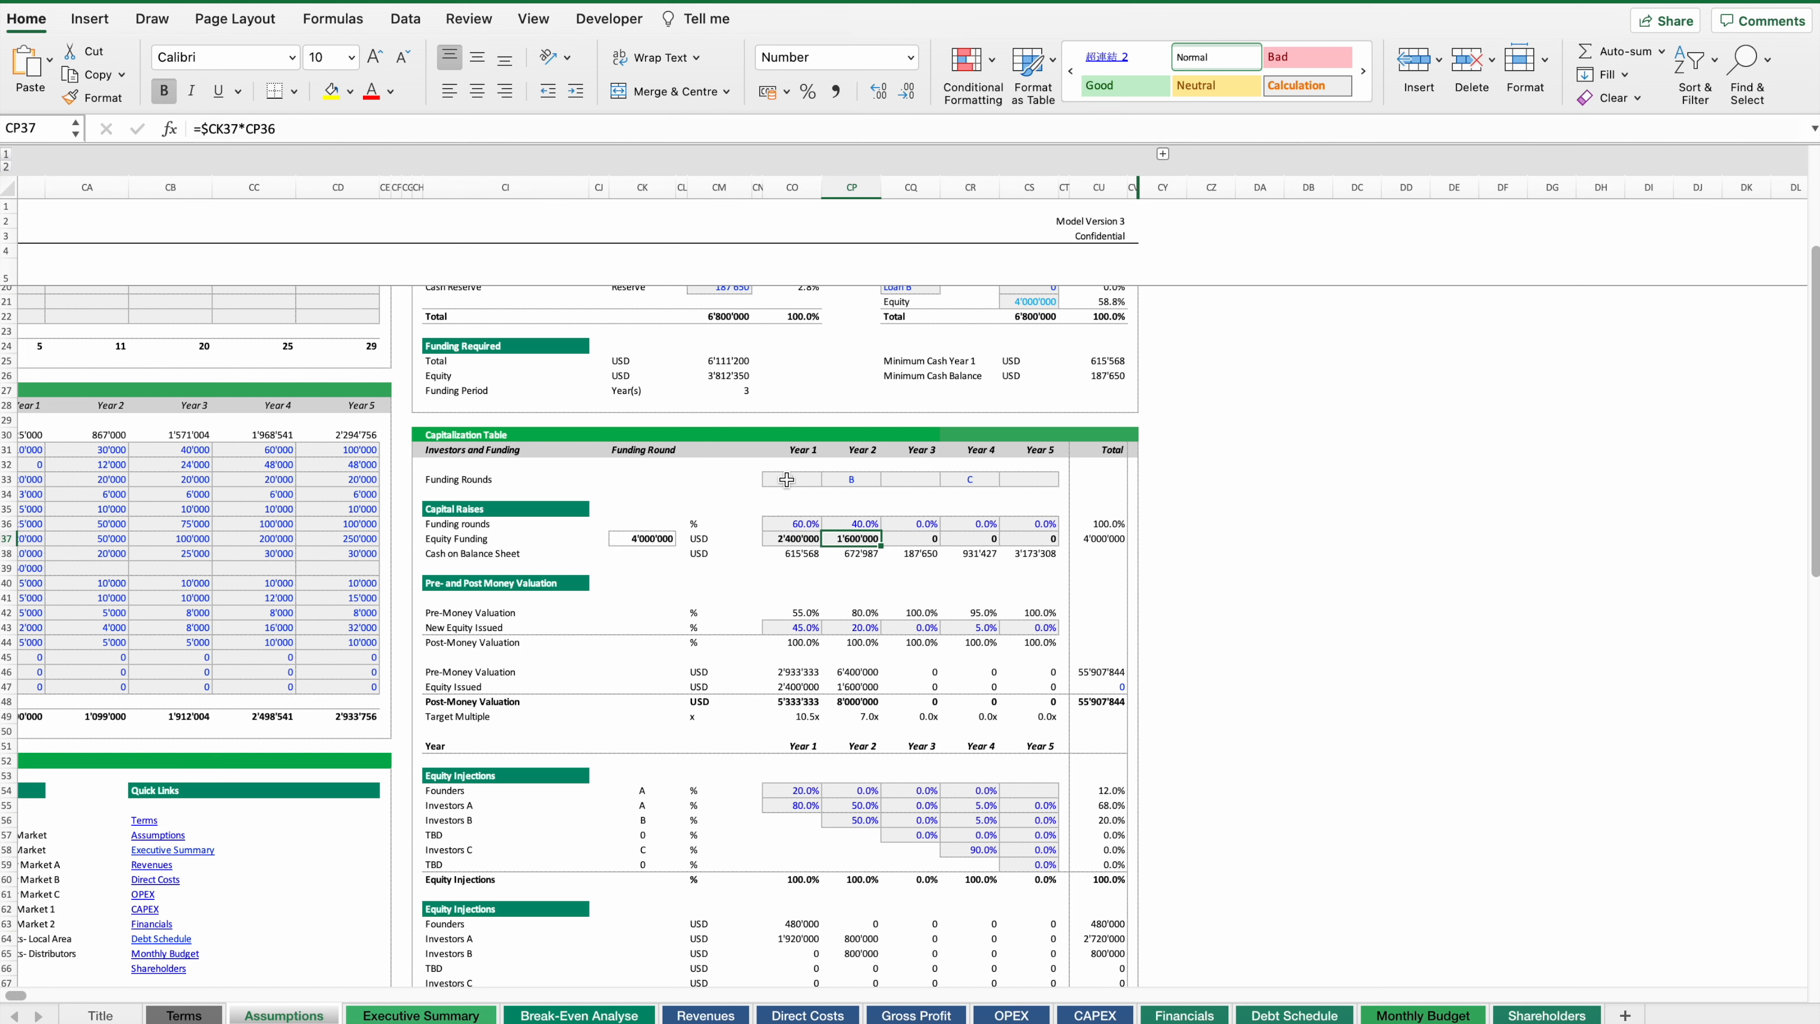
{"action": "left_click", "coordinate": [969, 478]}
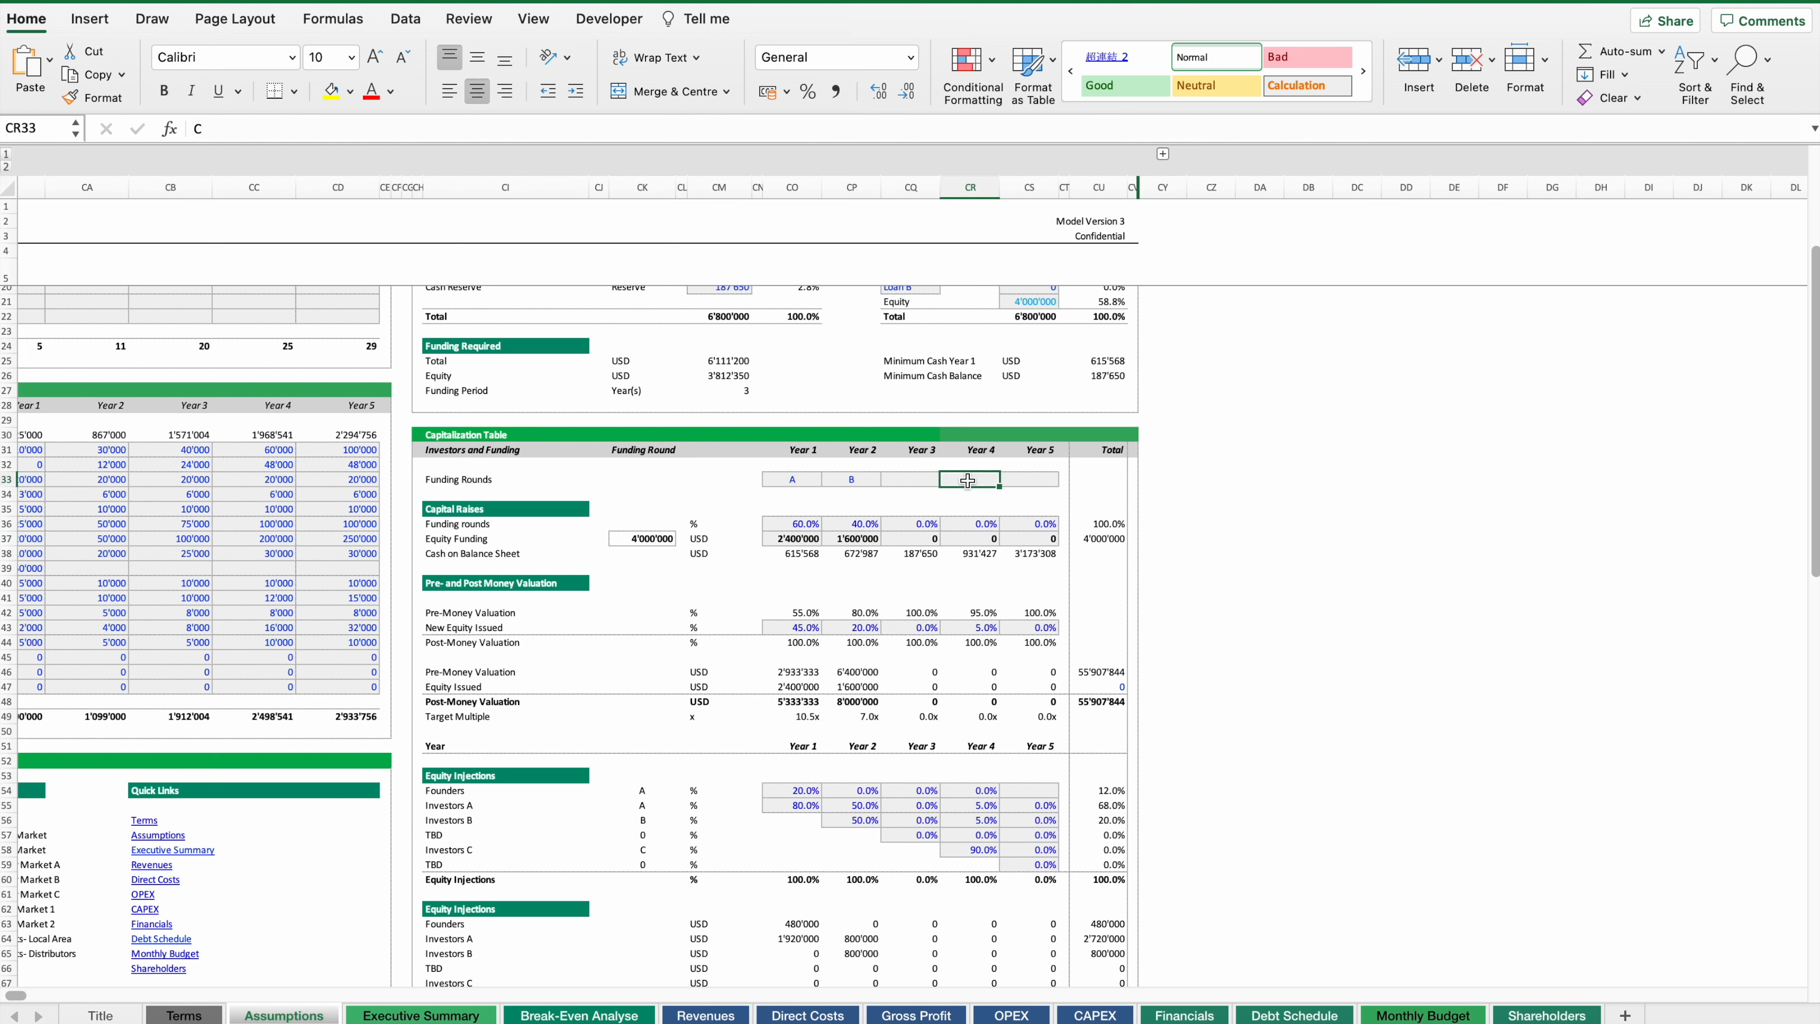
{"action": "left_click", "coordinate": [792, 598]}
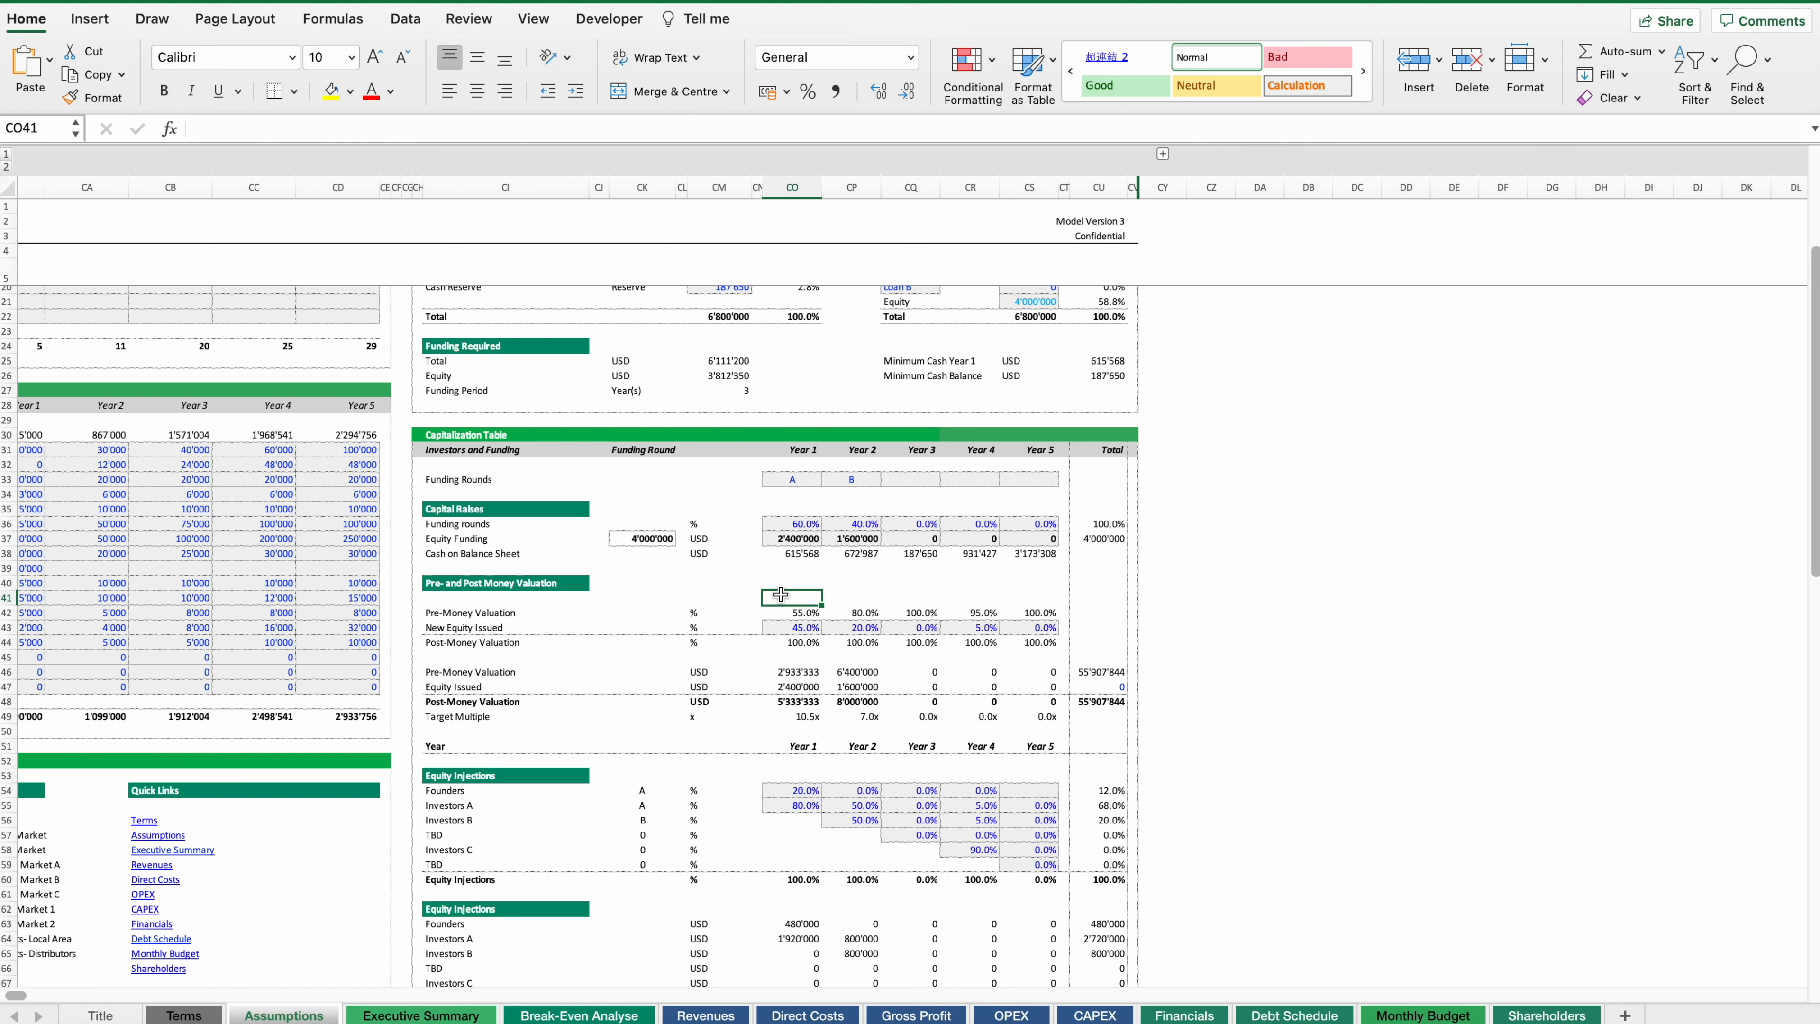
{"action": "left_click", "coordinate": [864, 626]}
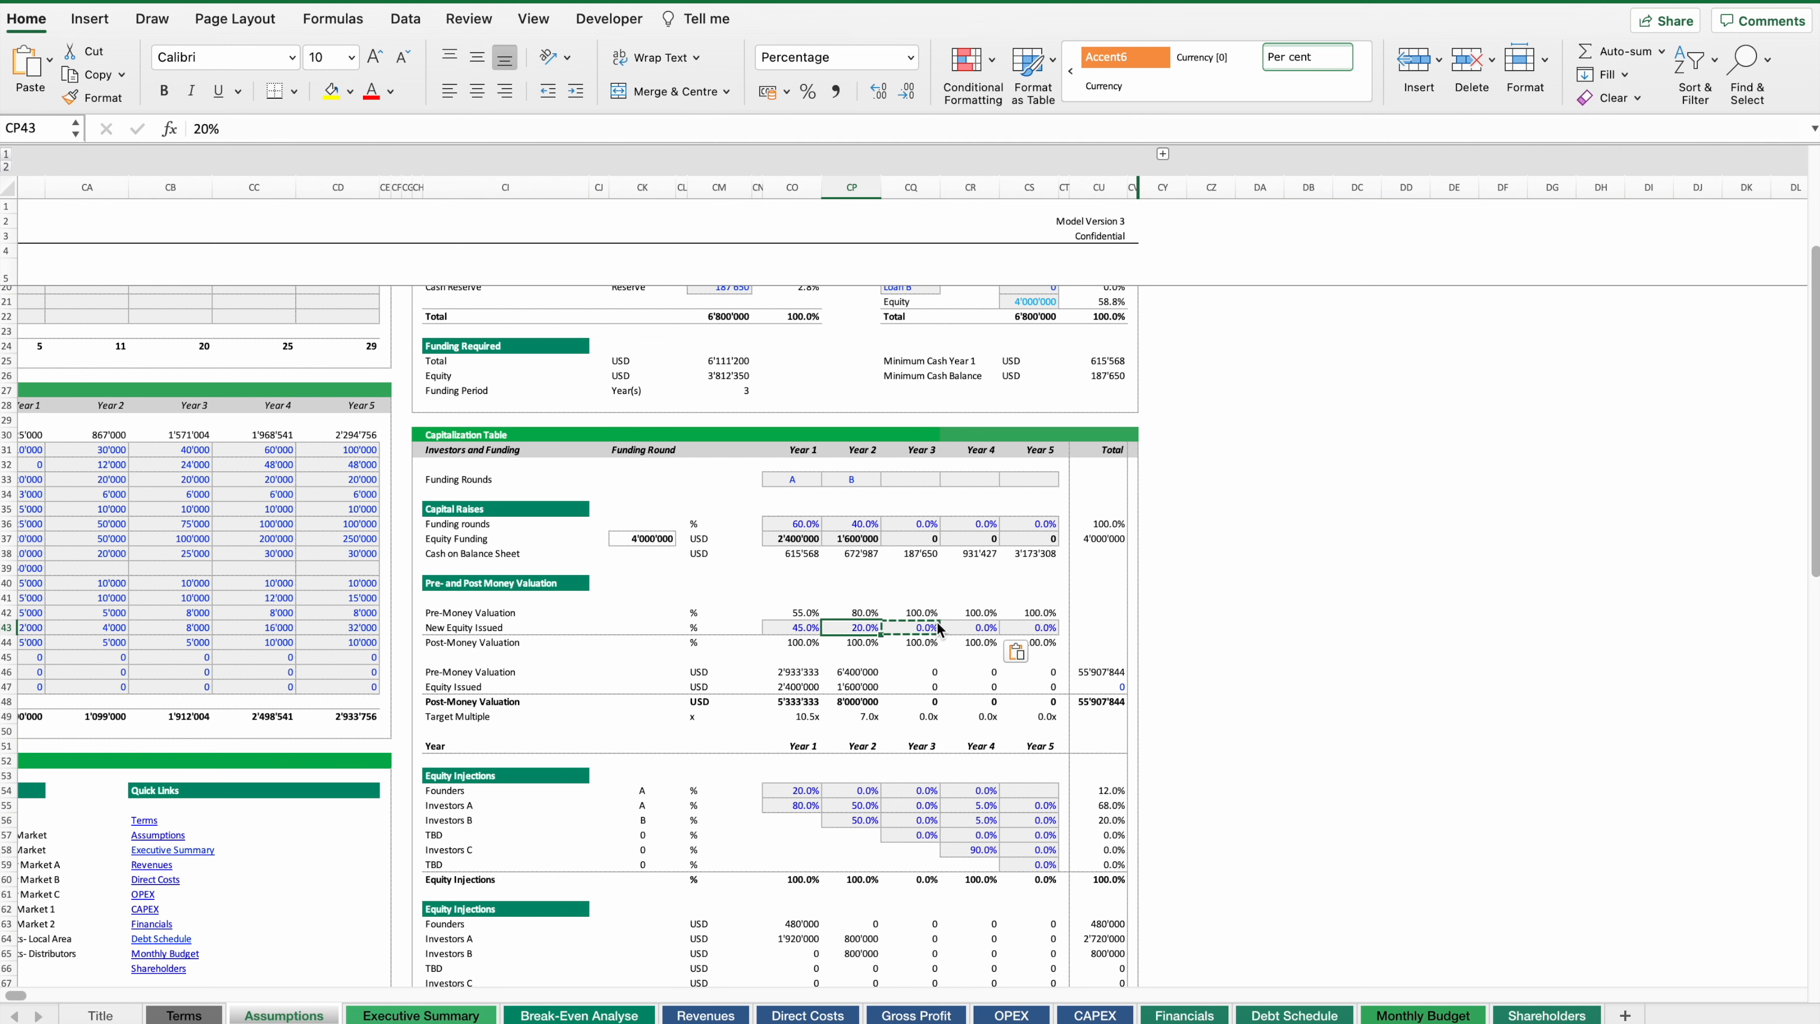
- Check the resulting equity stakes: founders 51.2%, Investors A 38.8%, Investors B 10%
{"action": "scroll", "scroll_direction": "down", "scroll_amount": 3}
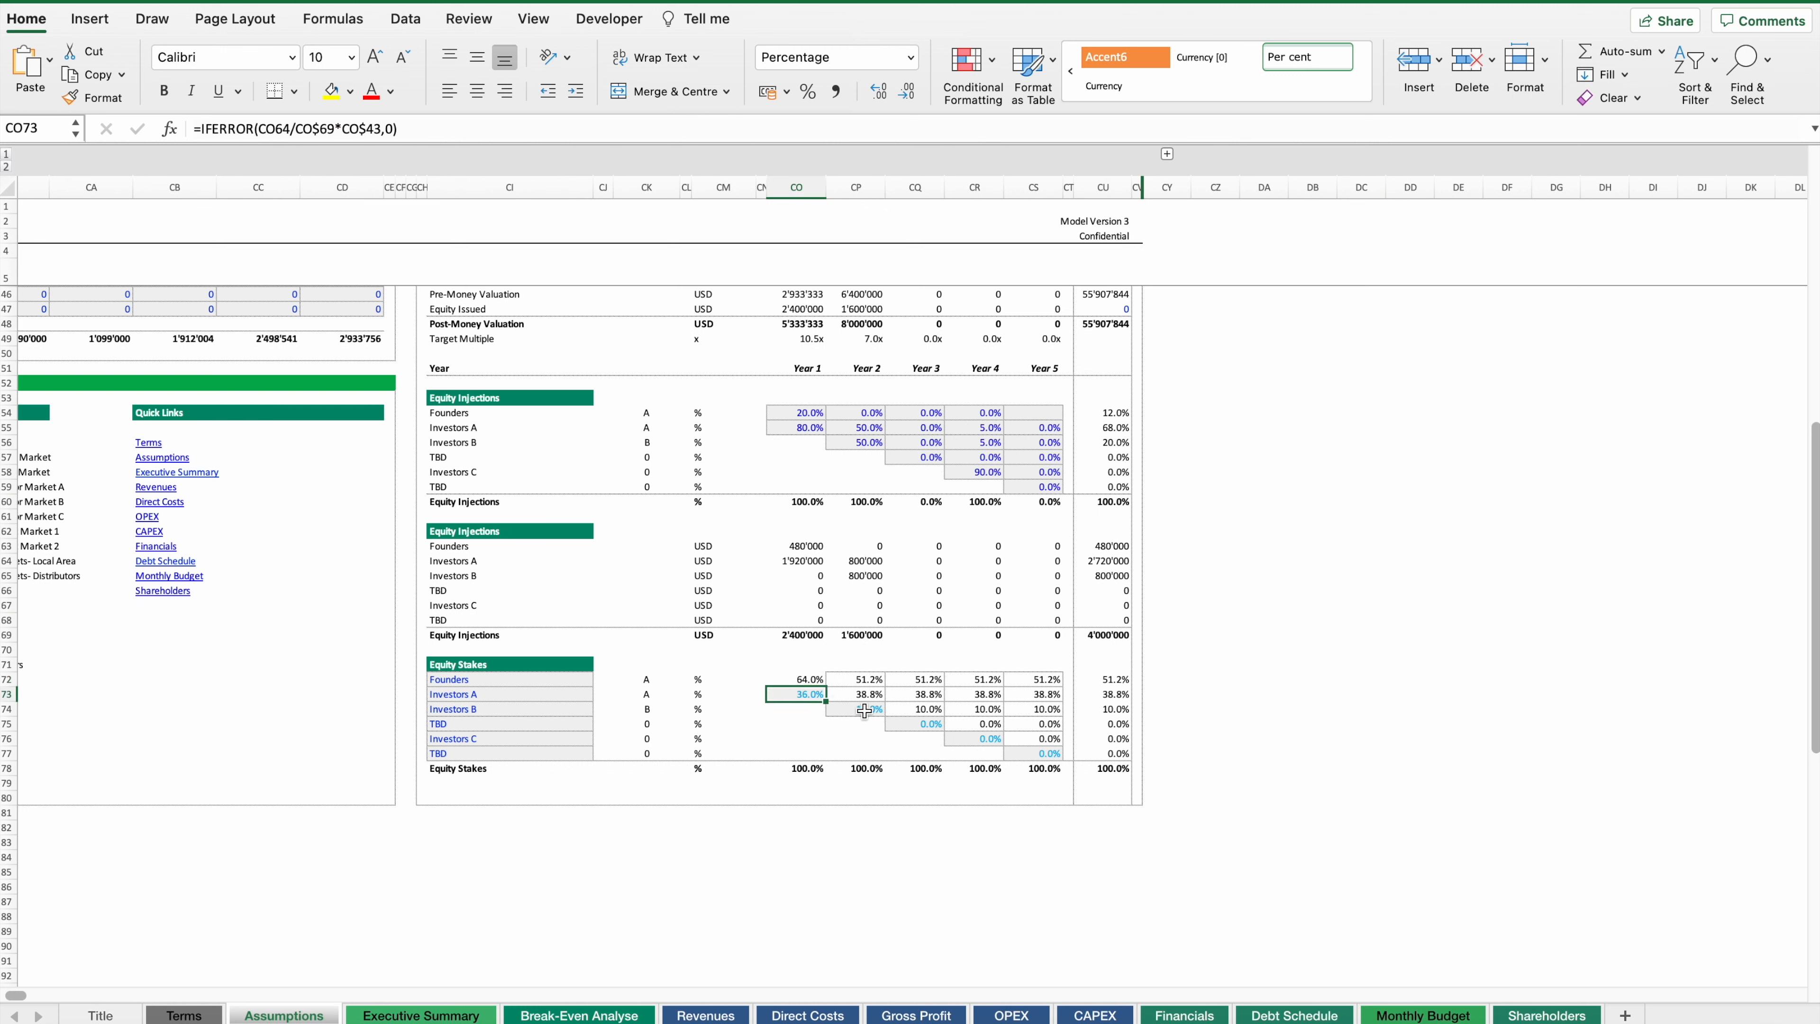
{"action": "left_click", "coordinate": [864, 710]}
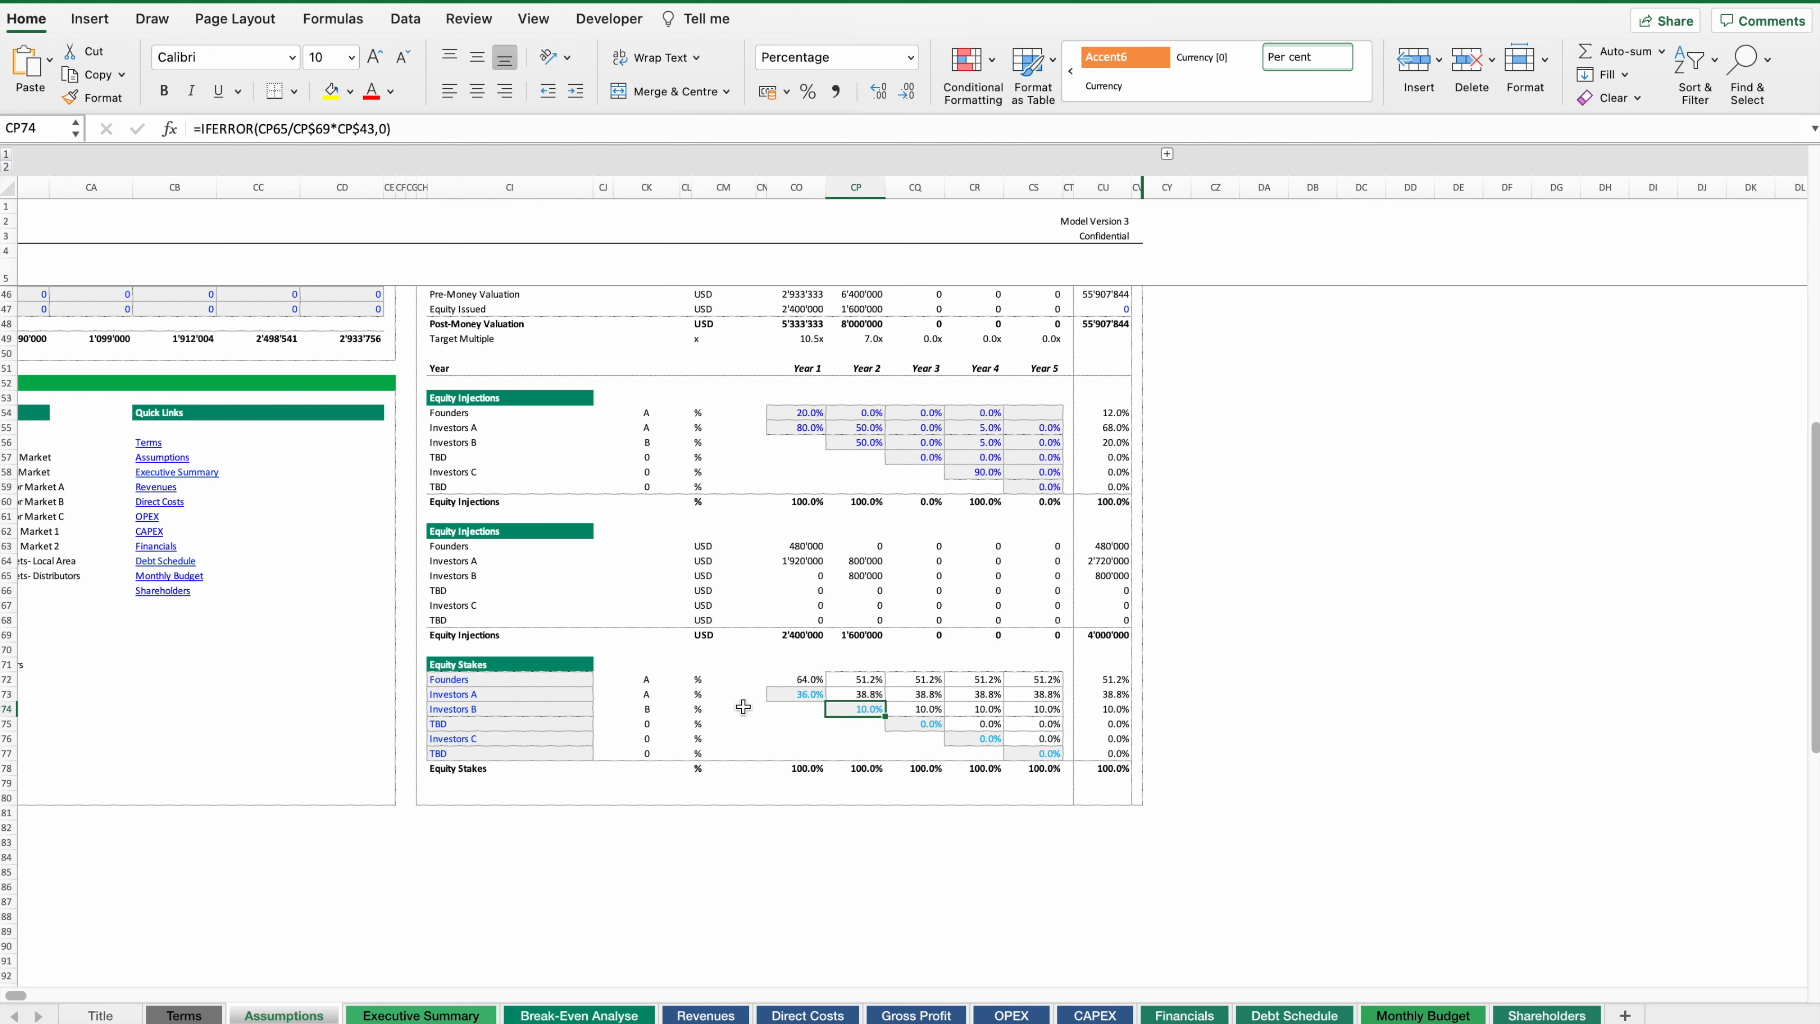
{"action": "left_click", "coordinate": [858, 679]}
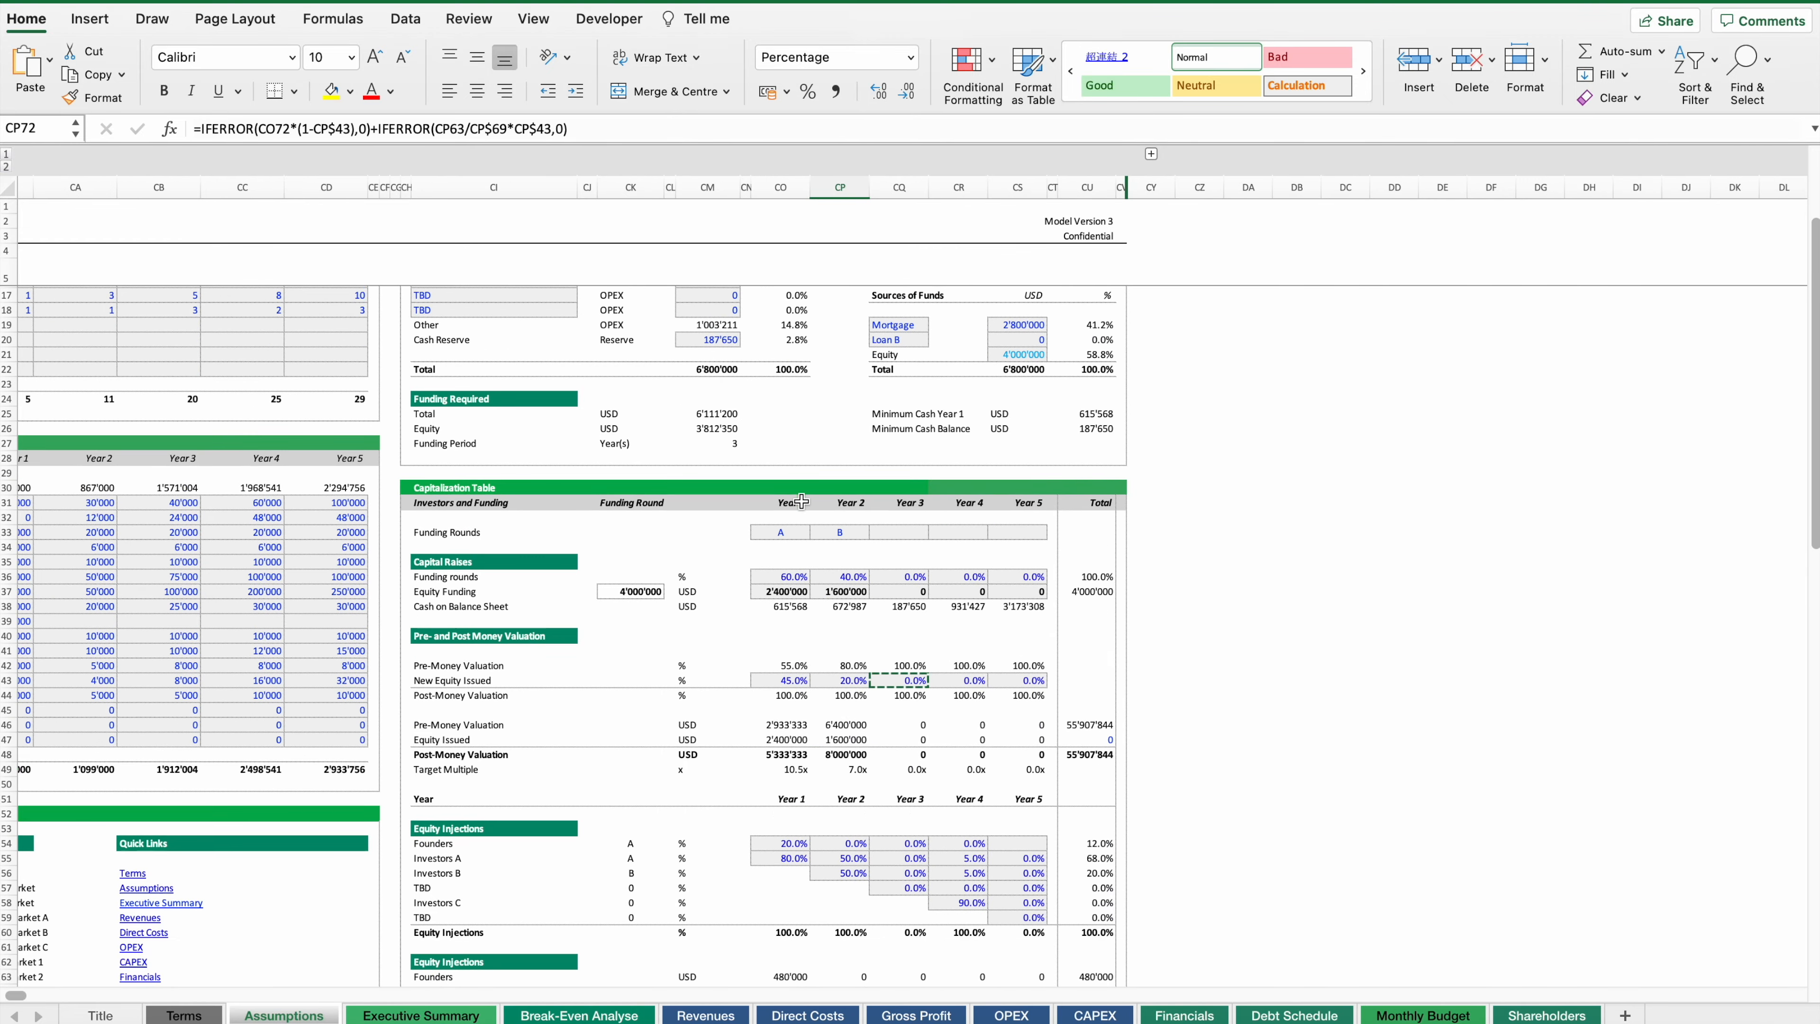
- Switch to Executive Summary and review the debt schedule showing the 2'800'000 drawdown
{"action": "left_click", "coordinate": [419, 1014]}
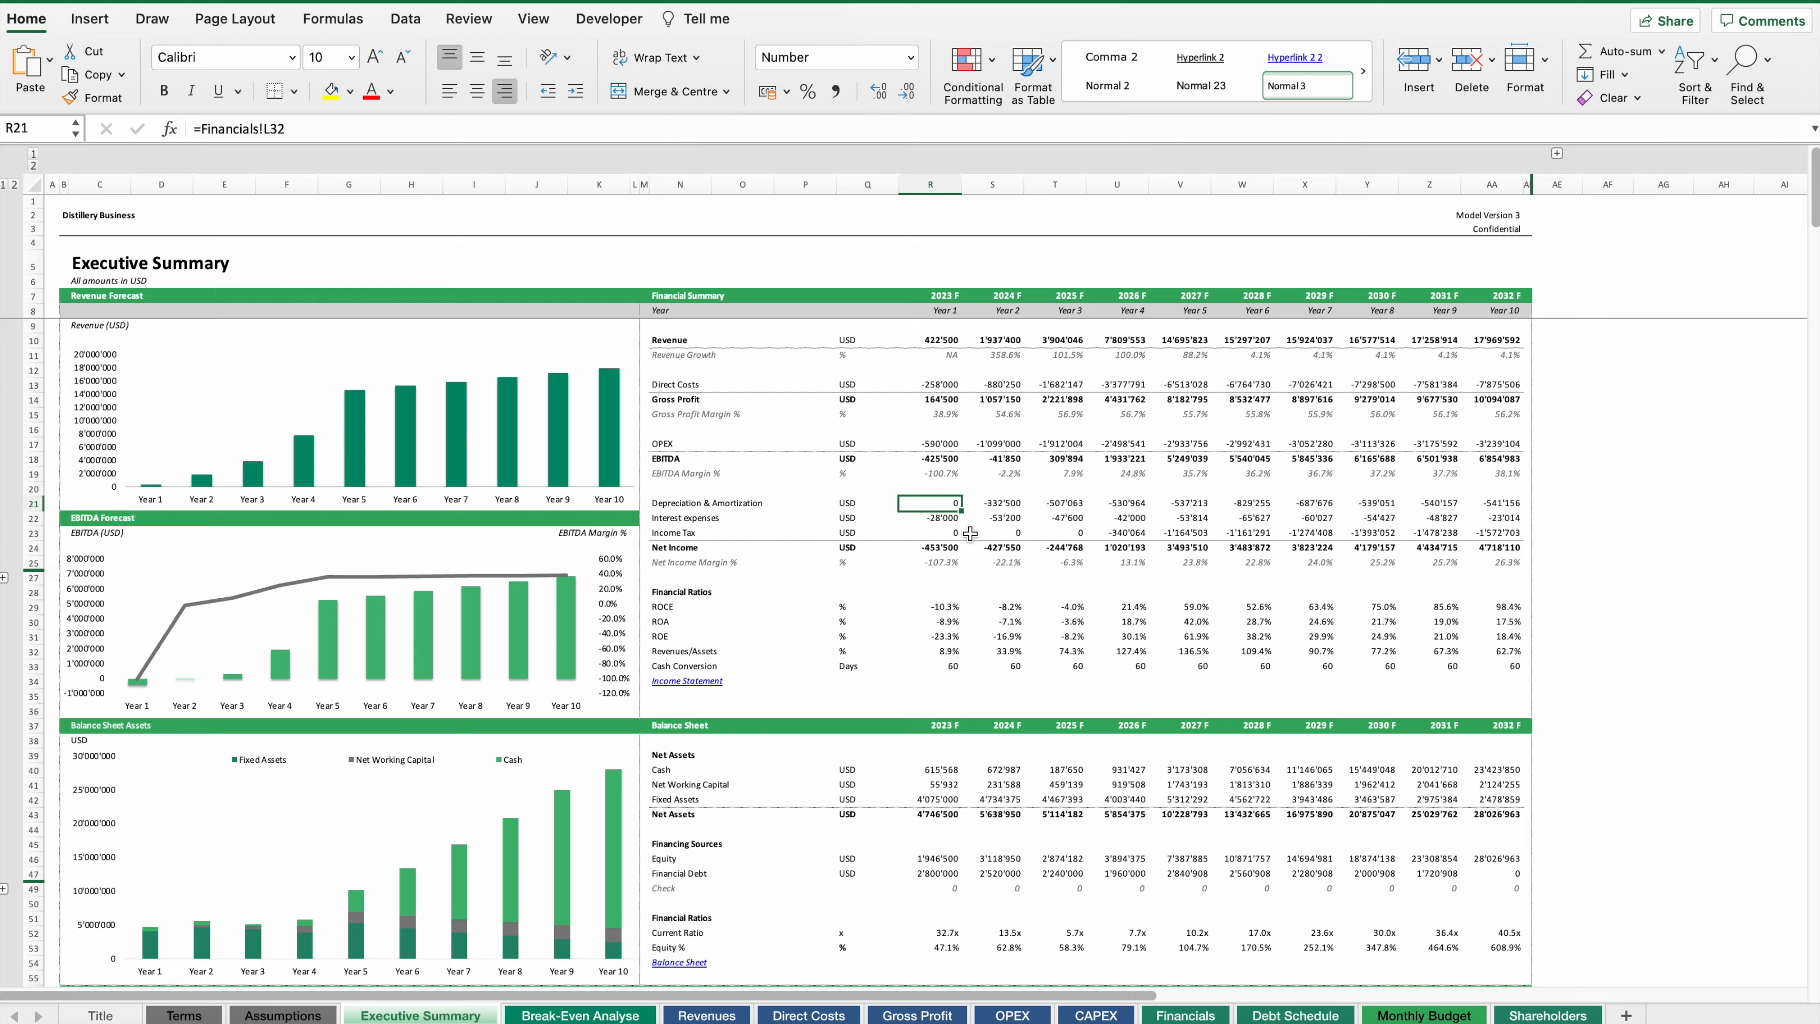
{"action": "scroll", "scroll_direction": "down", "scroll_amount": 3}
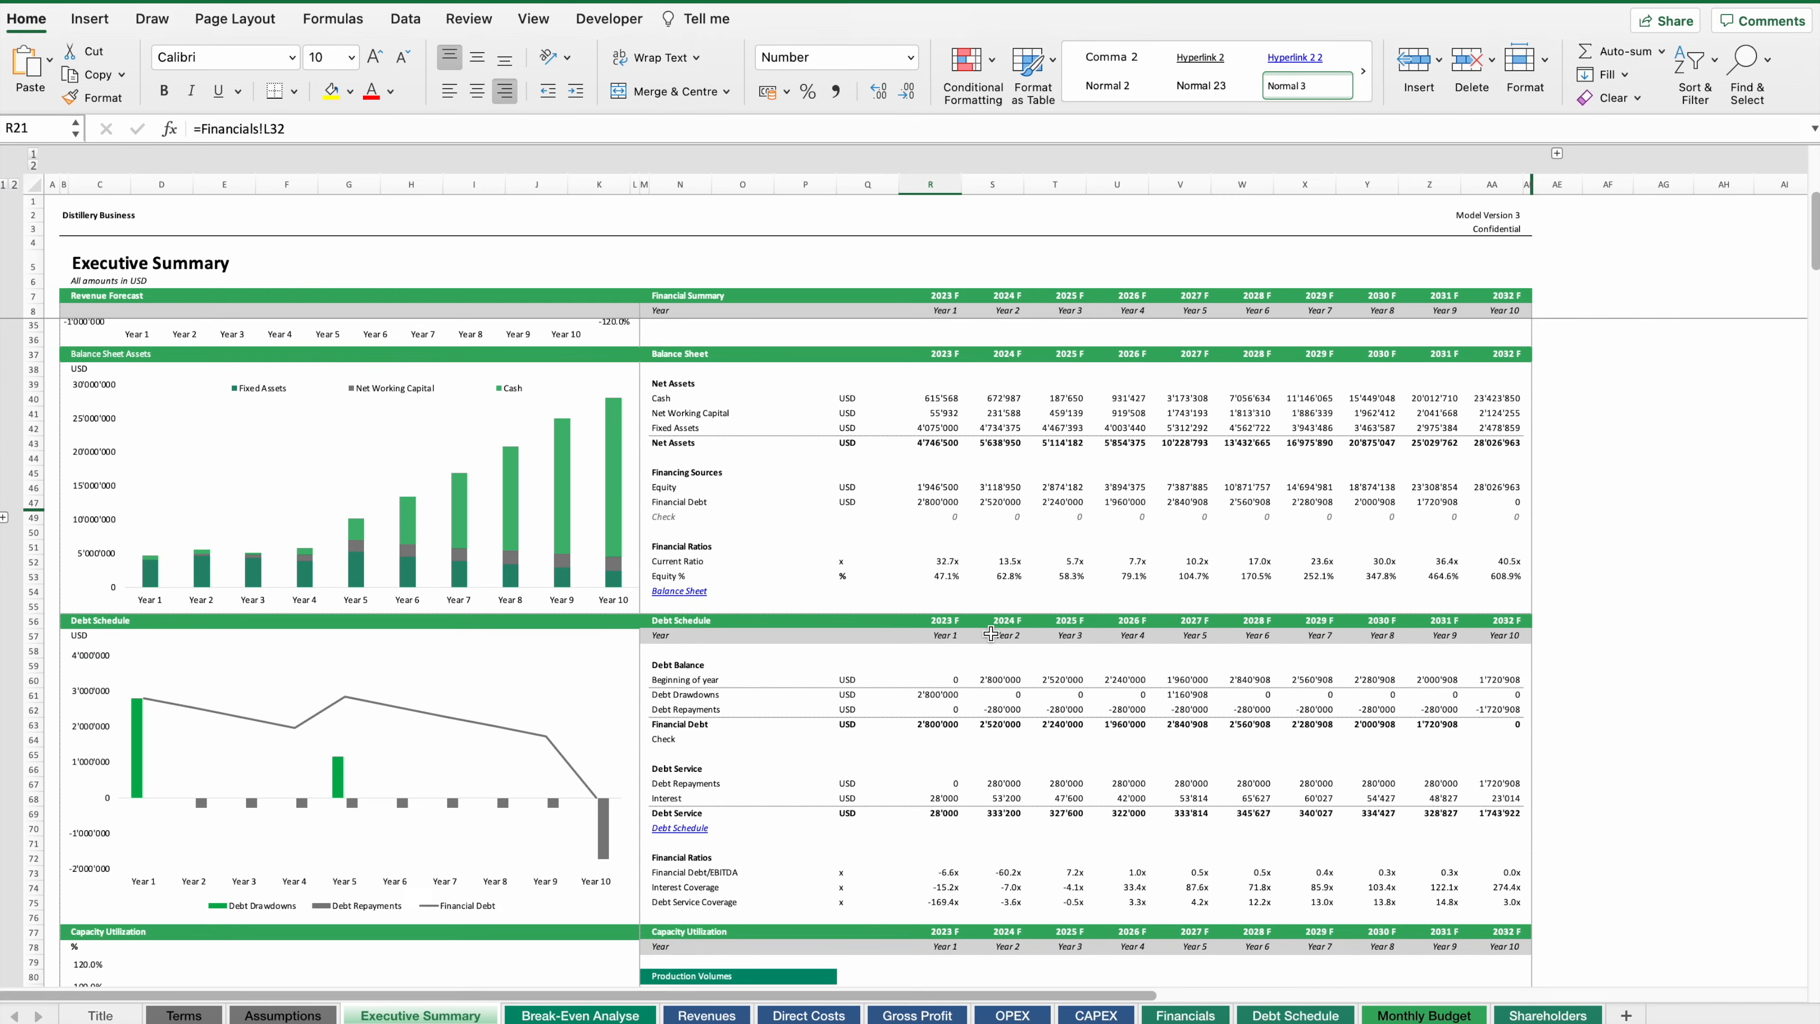
{"action": "scroll", "scroll_direction": "down", "scroll_amount": 3}
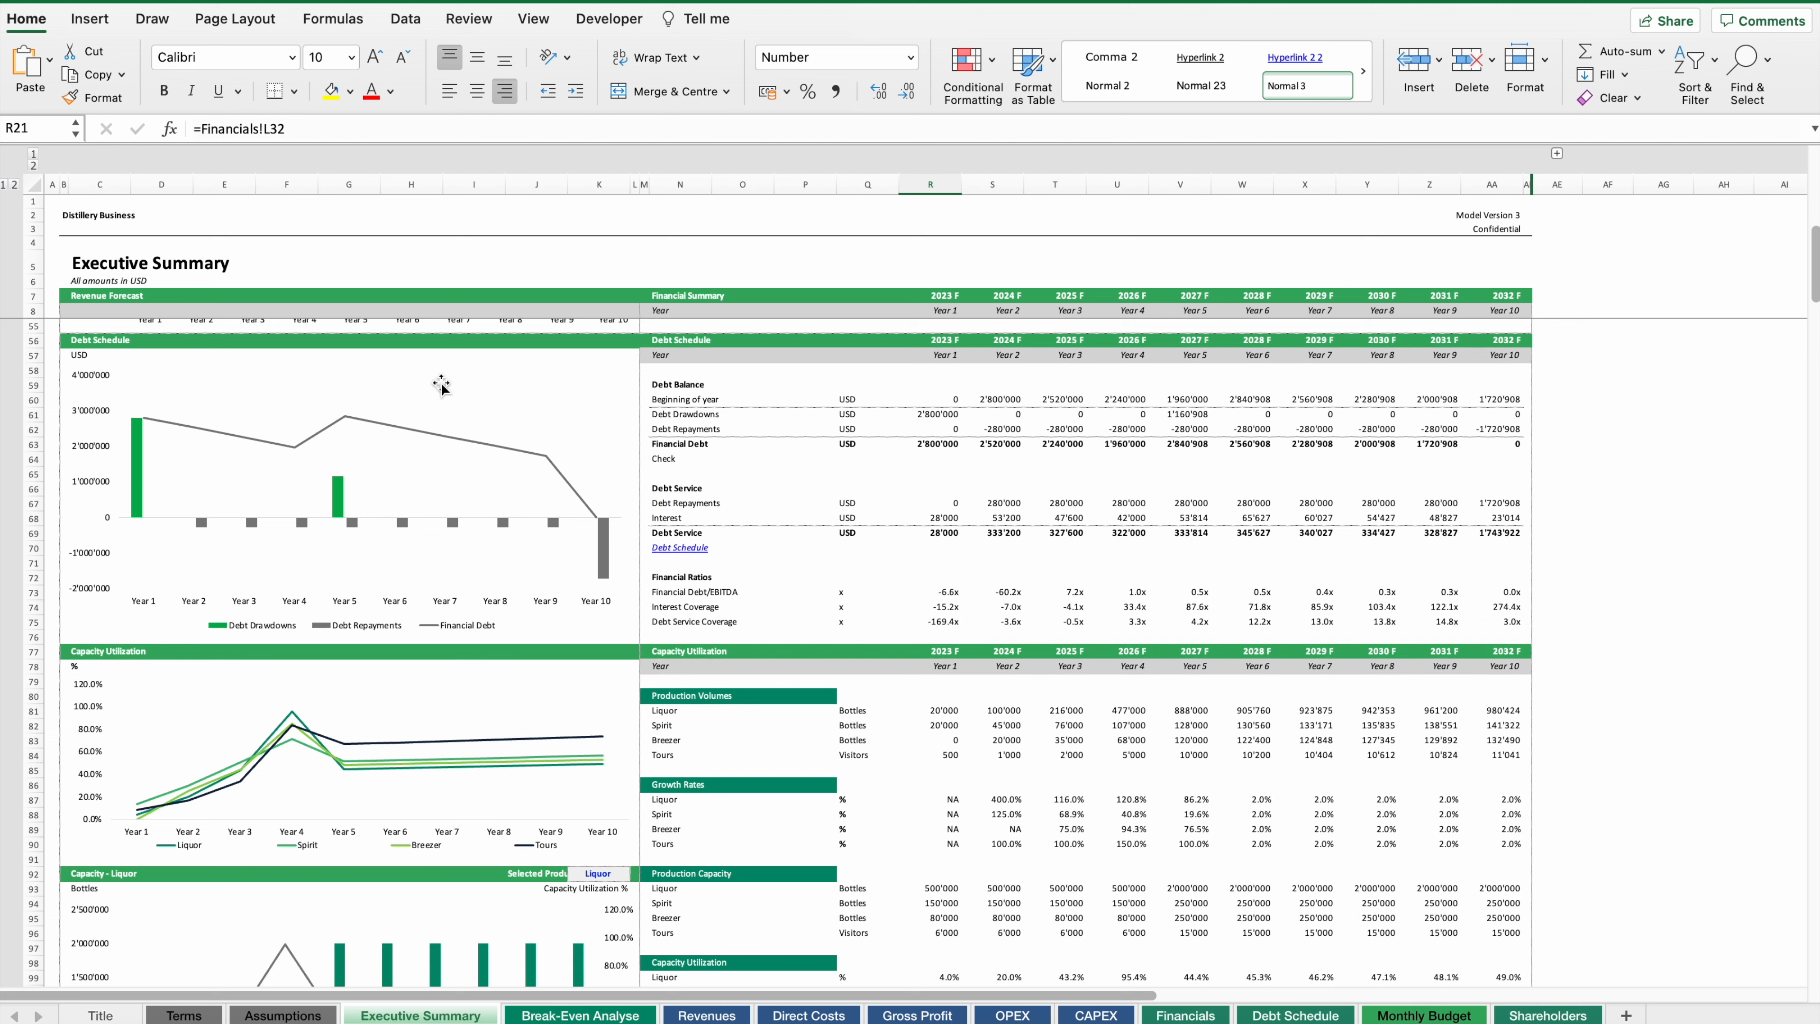
{"action": "left_click", "coordinate": [31, 340]}
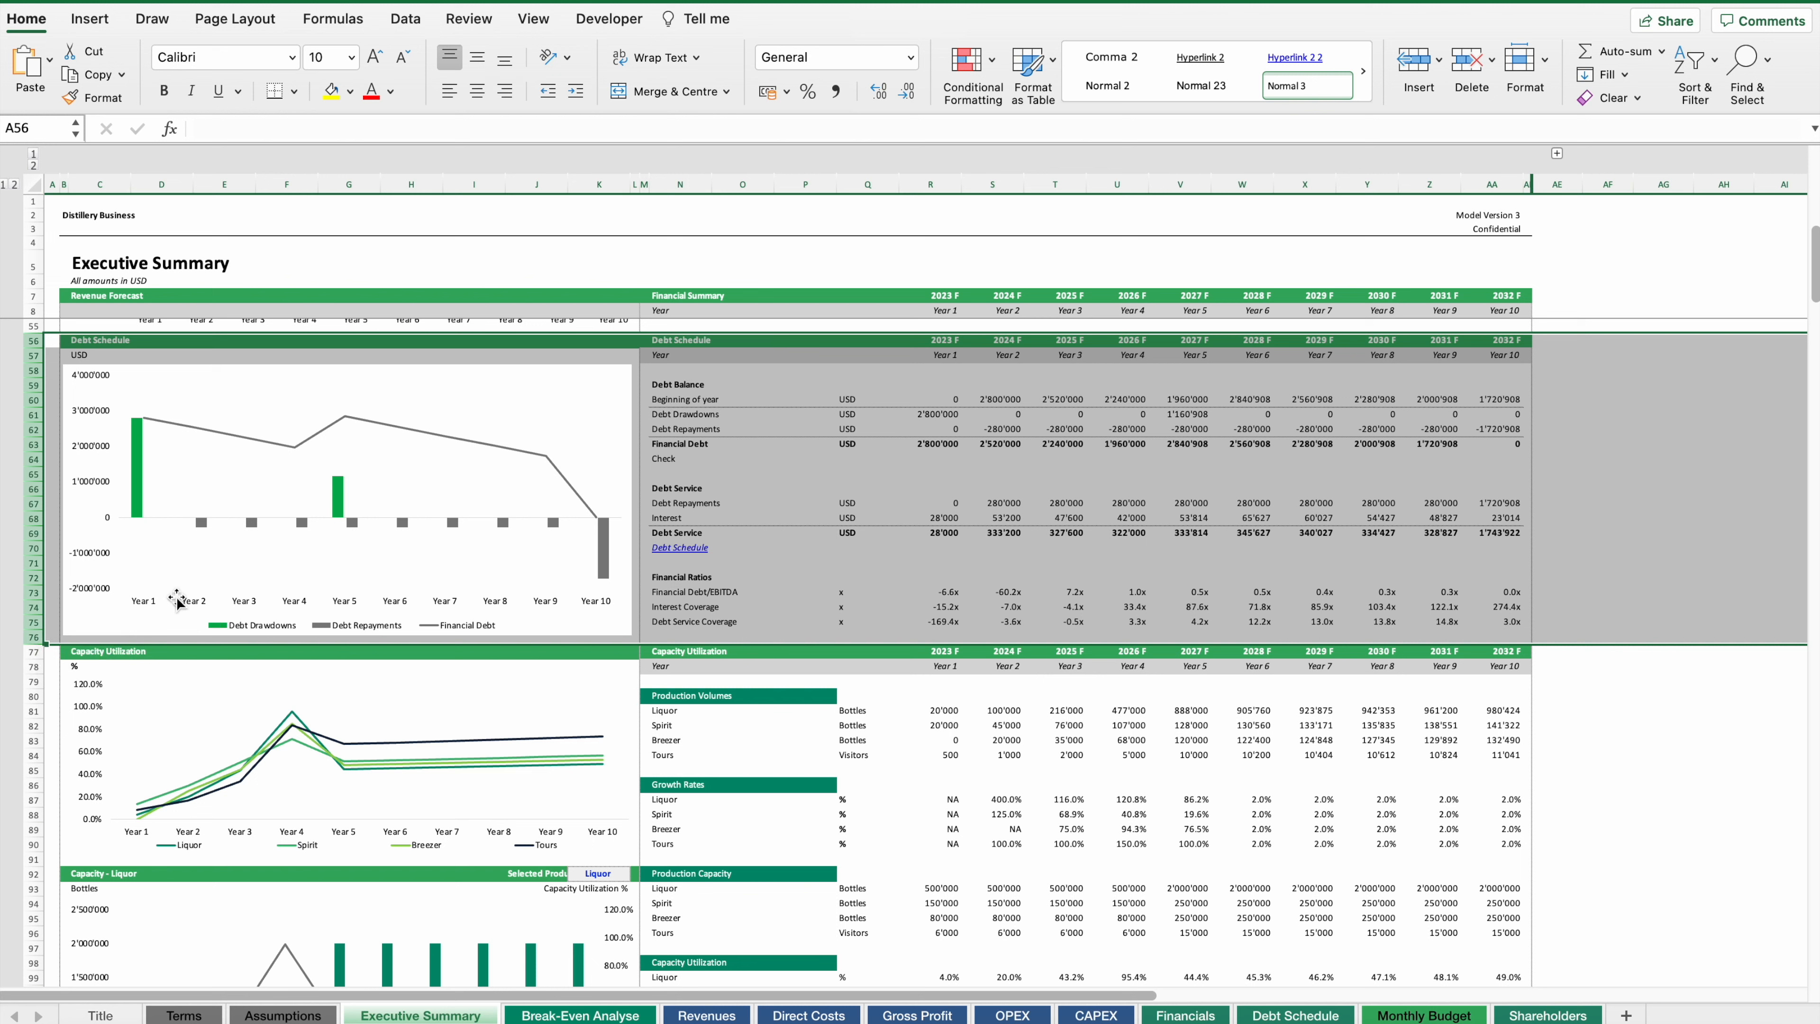
{"action": "left_click", "coordinate": [868, 472]}
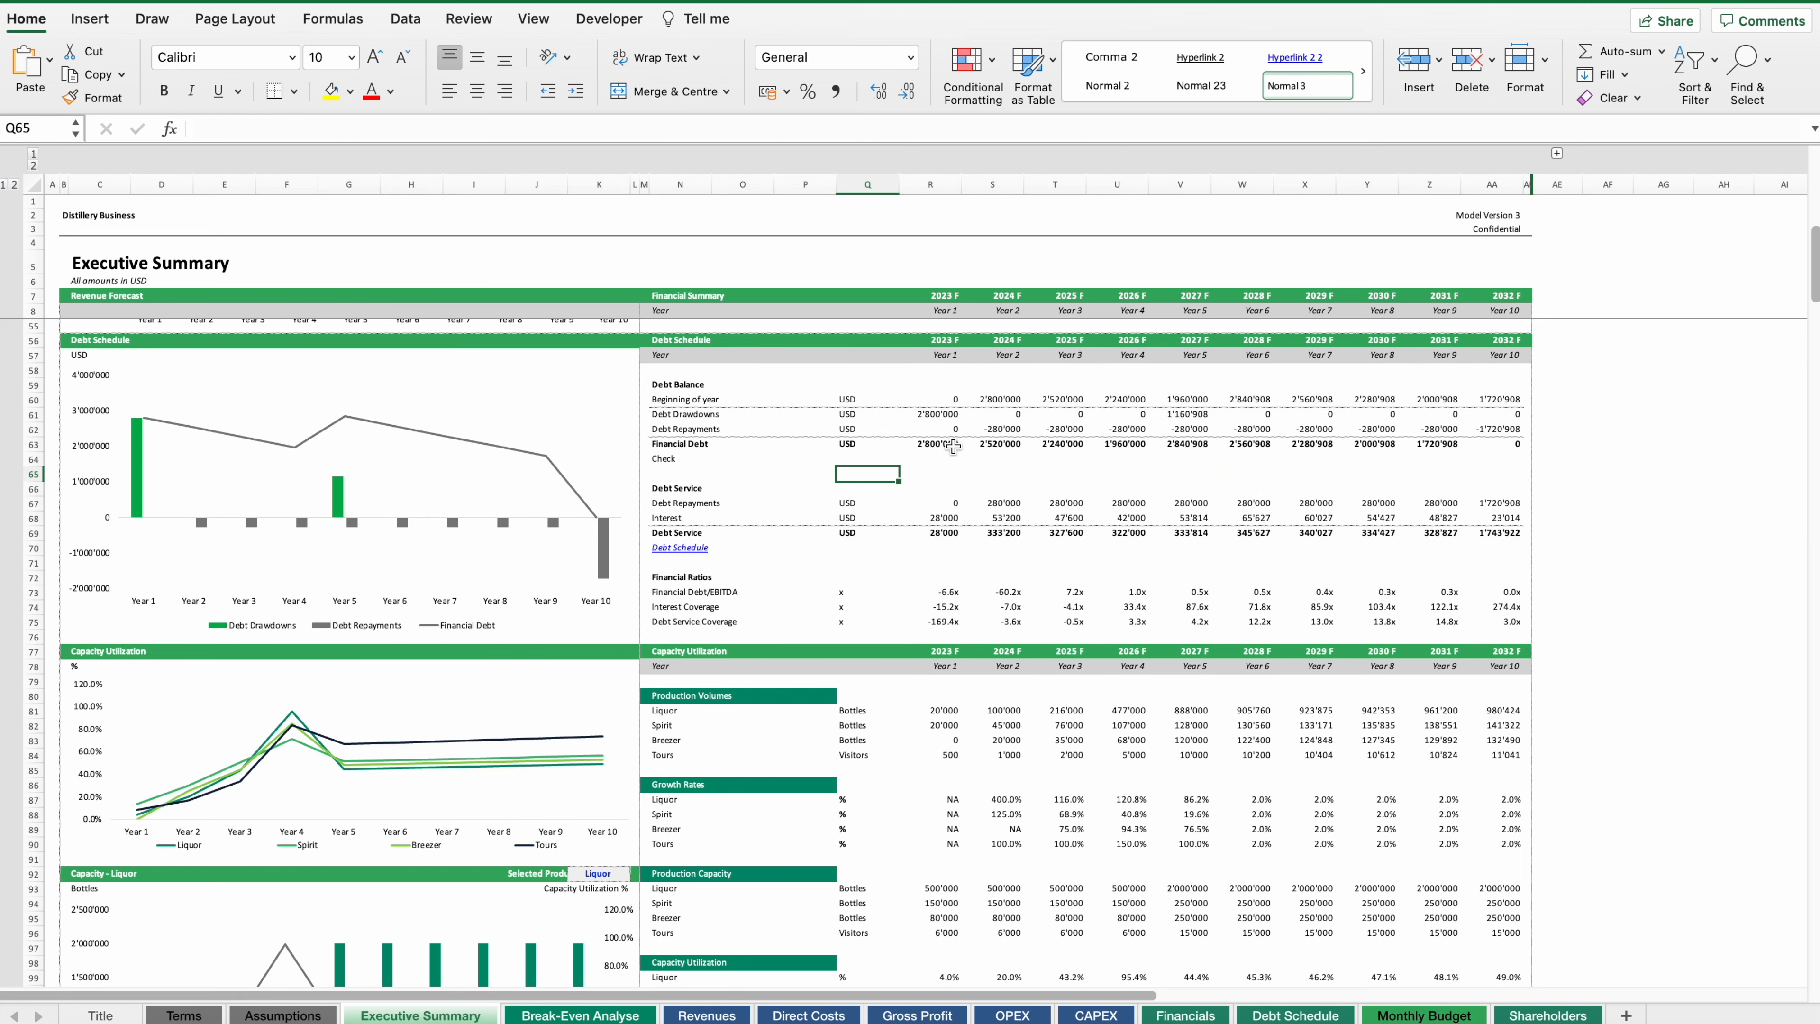
{"action": "left_click", "coordinate": [927, 488]}
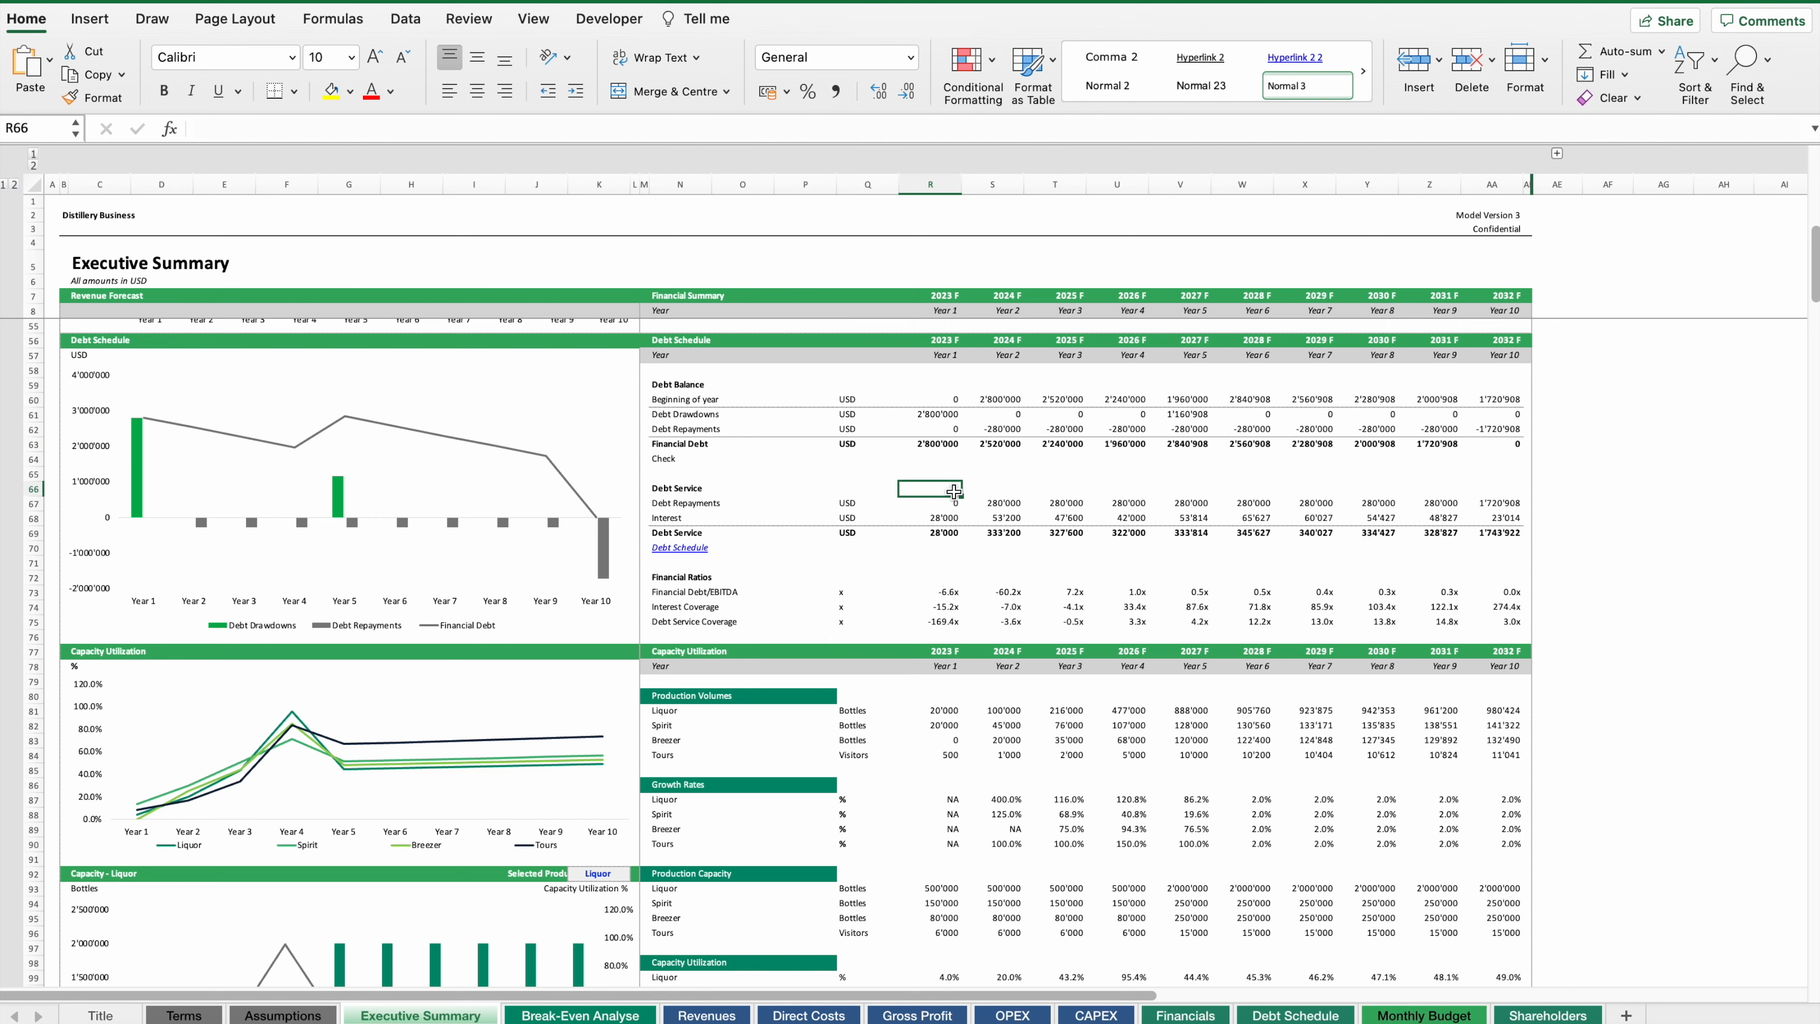
{"action": "mouse_move", "coordinate": [969, 570]}
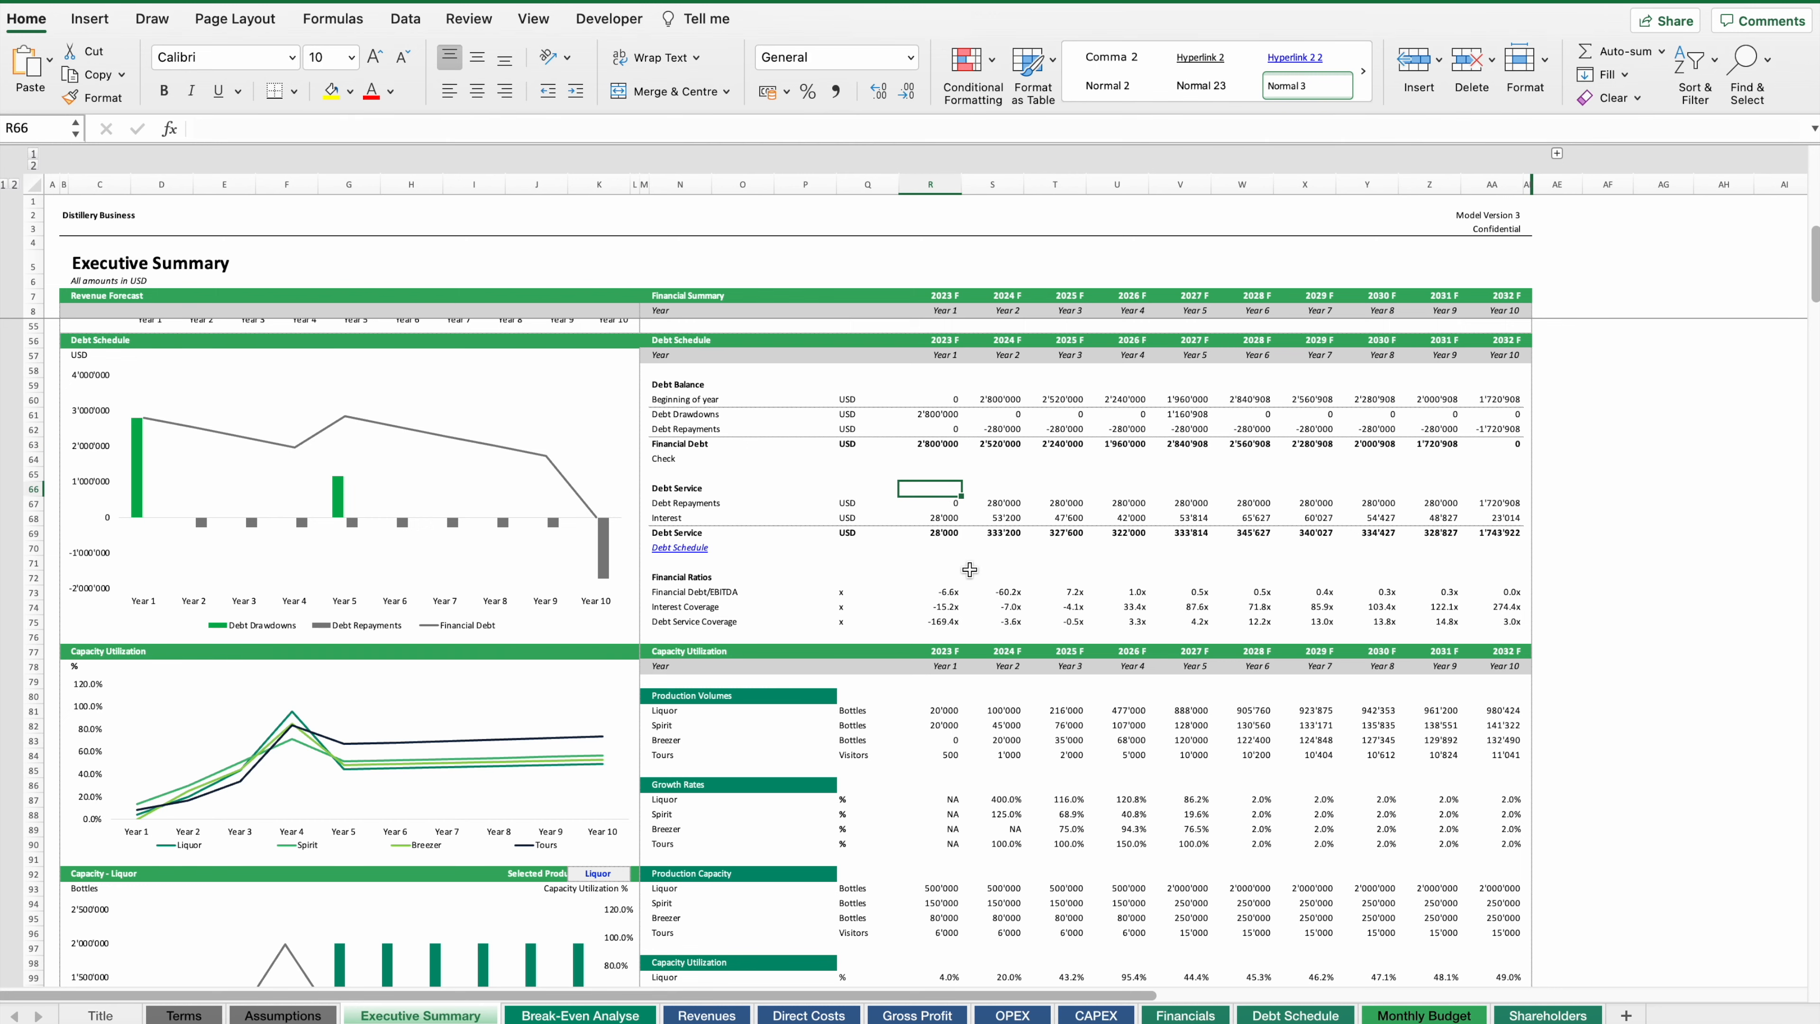
- Scroll through gross profit and cash flows to the sensitivity analysis with 42% unlevered and 56.7% levered IRR
{"action": "scroll", "scroll_direction": "down", "scroll_amount": 3}
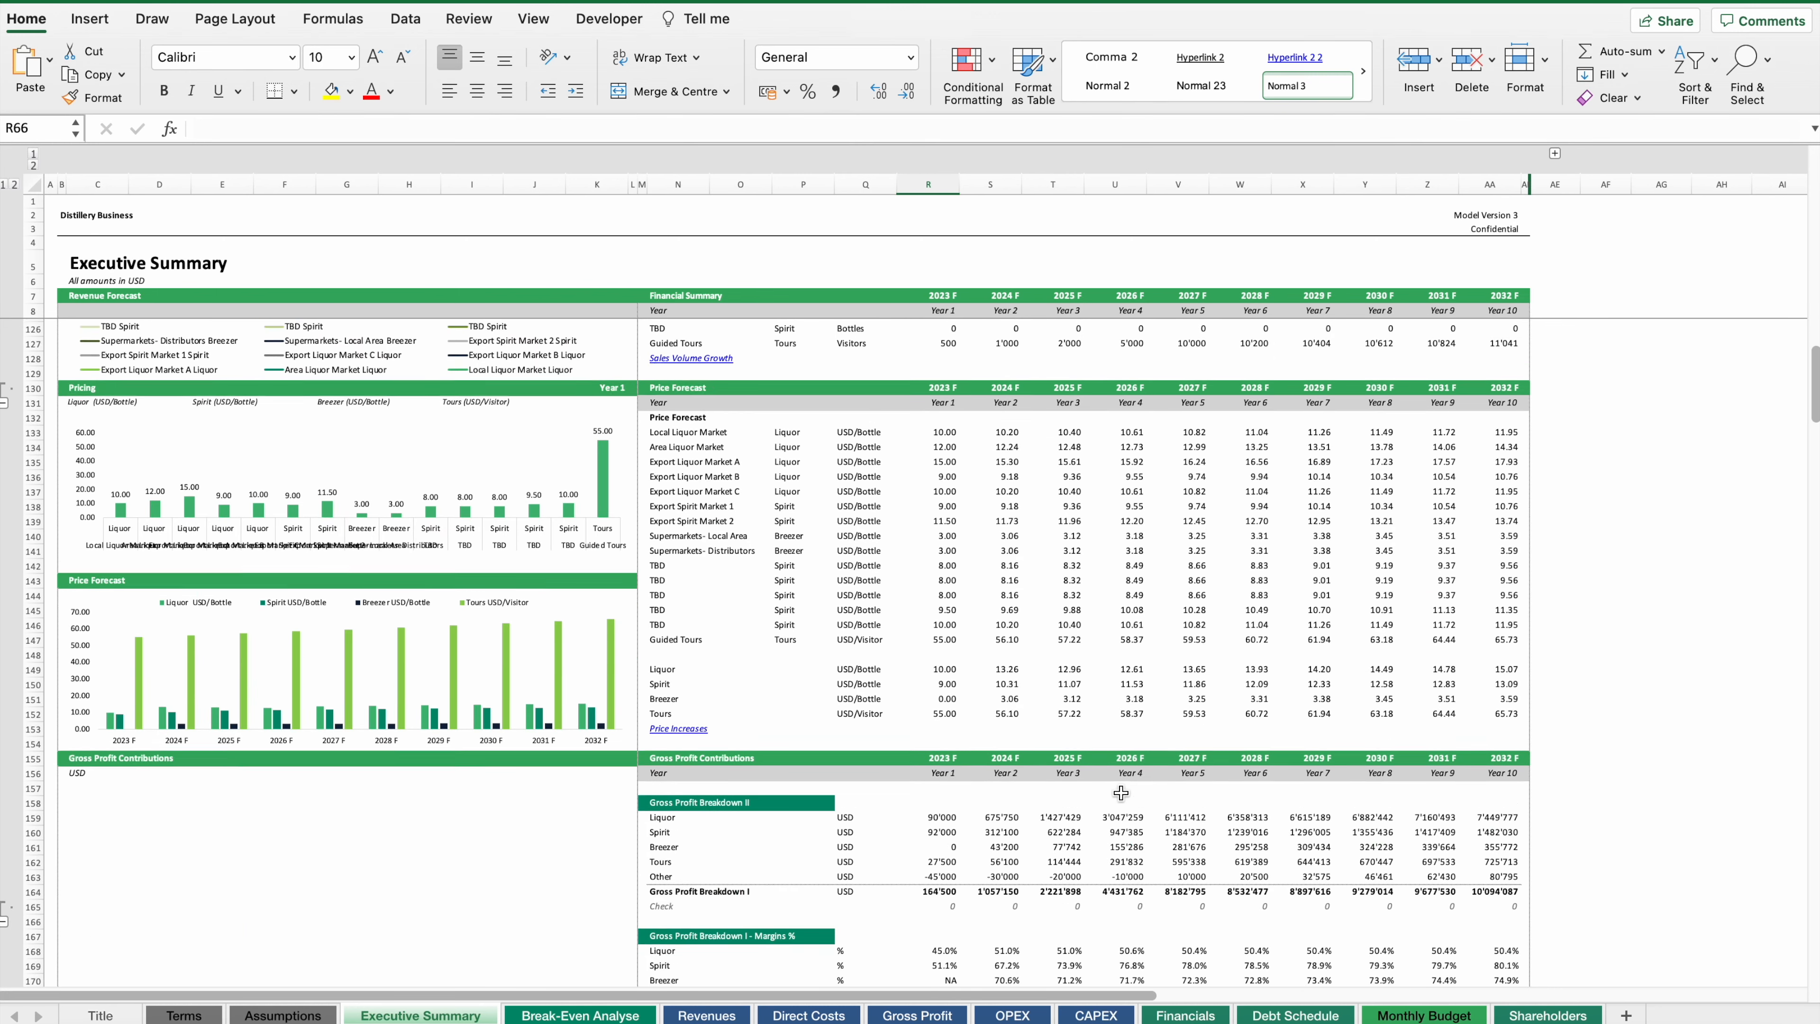
{"action": "scroll", "scroll_direction": "down", "scroll_amount": 3}
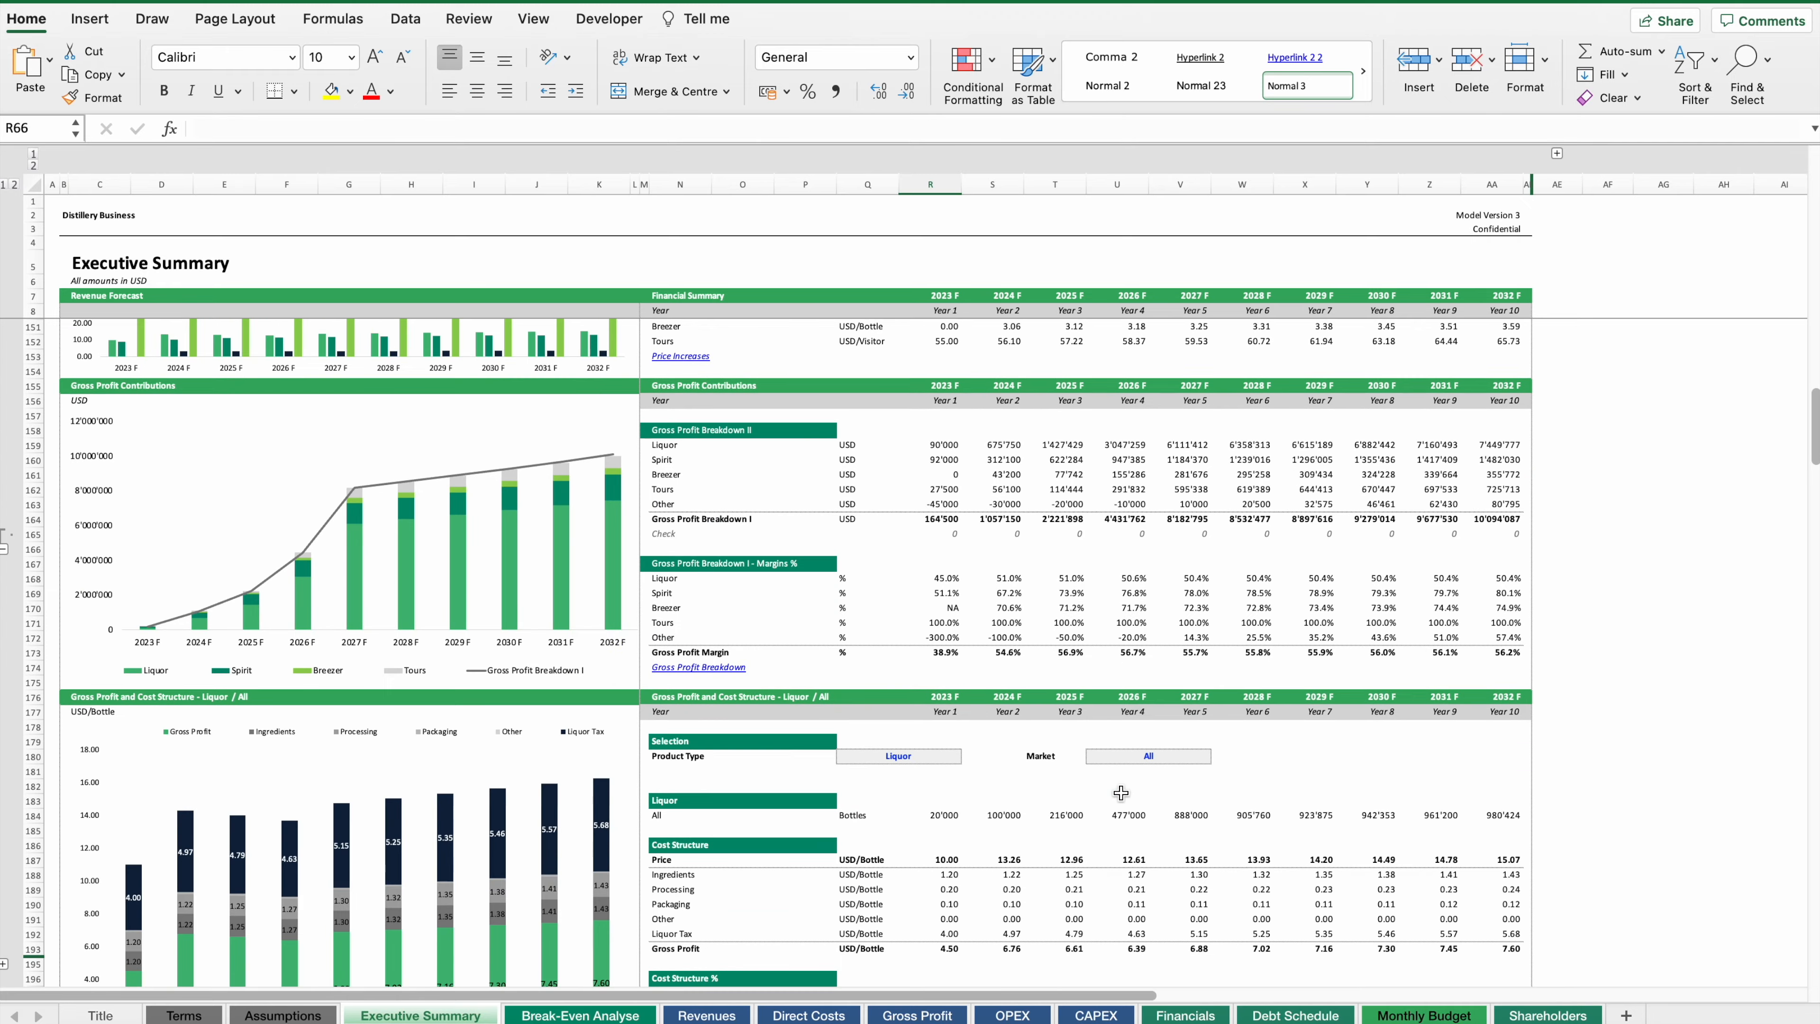
{"action": "scroll", "scroll_direction": "down", "scroll_amount": 3}
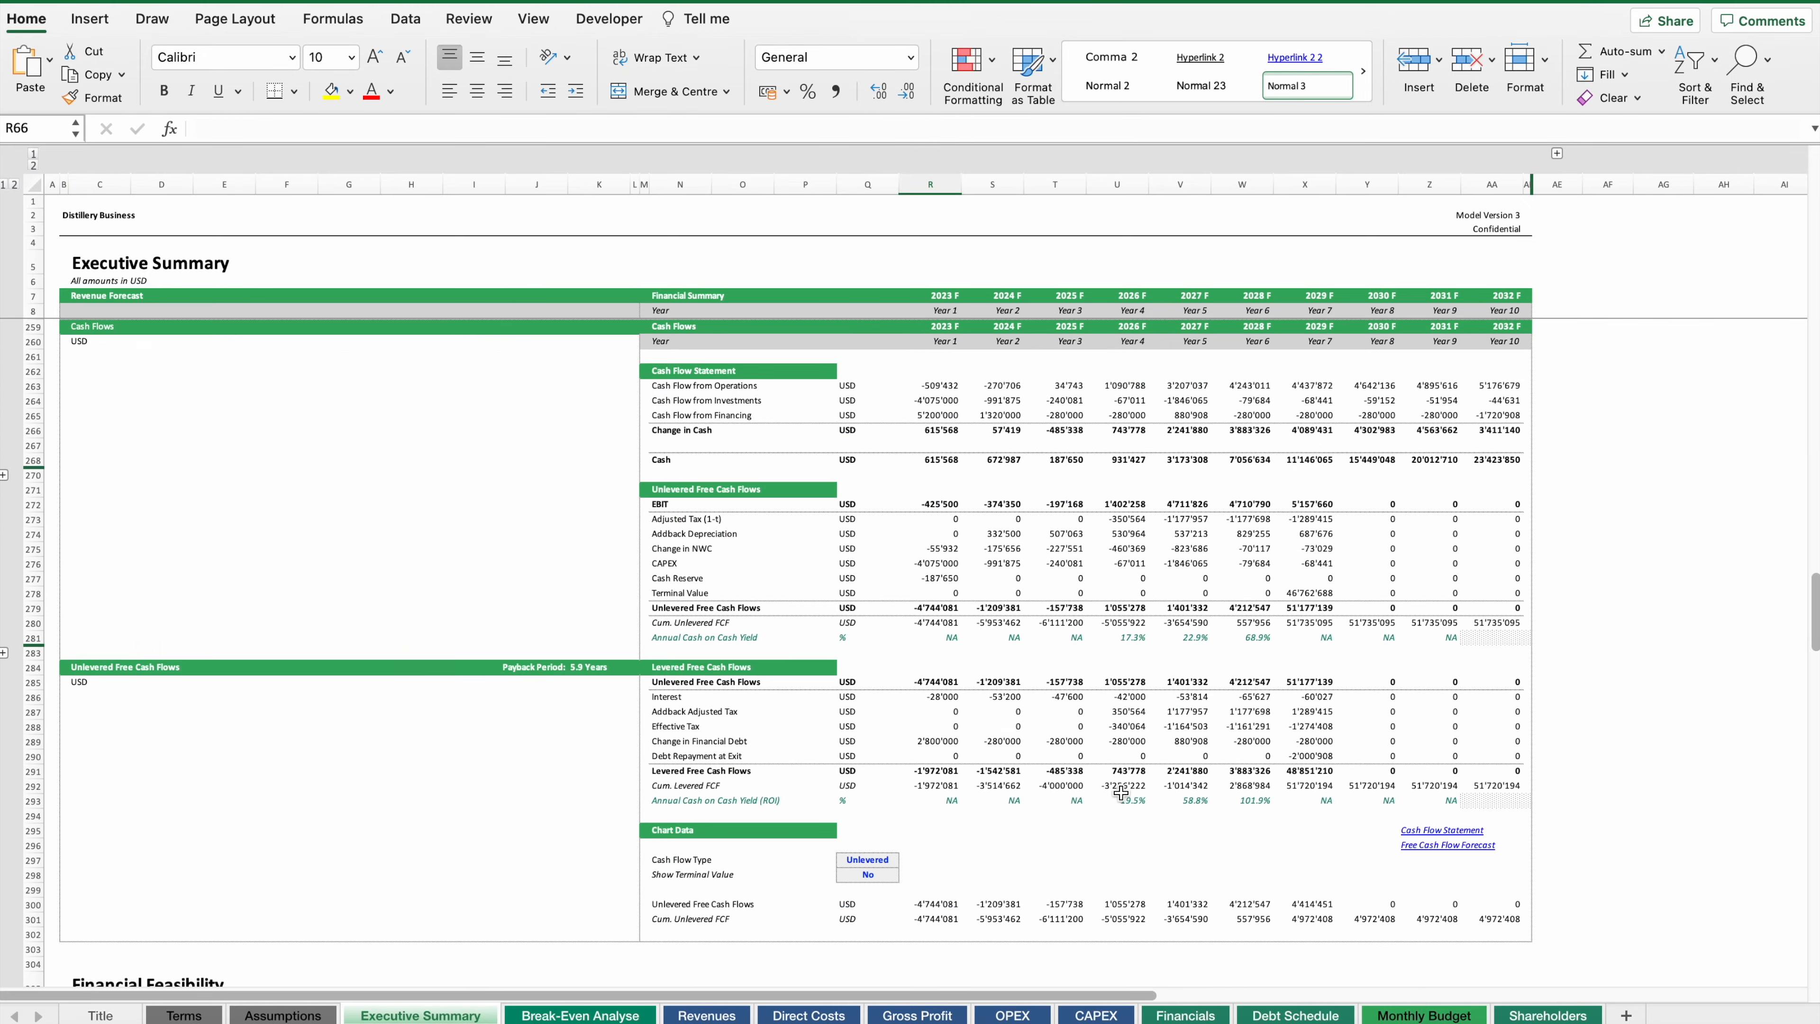
{"action": "scroll", "scroll_direction": "down", "scroll_amount": 3}
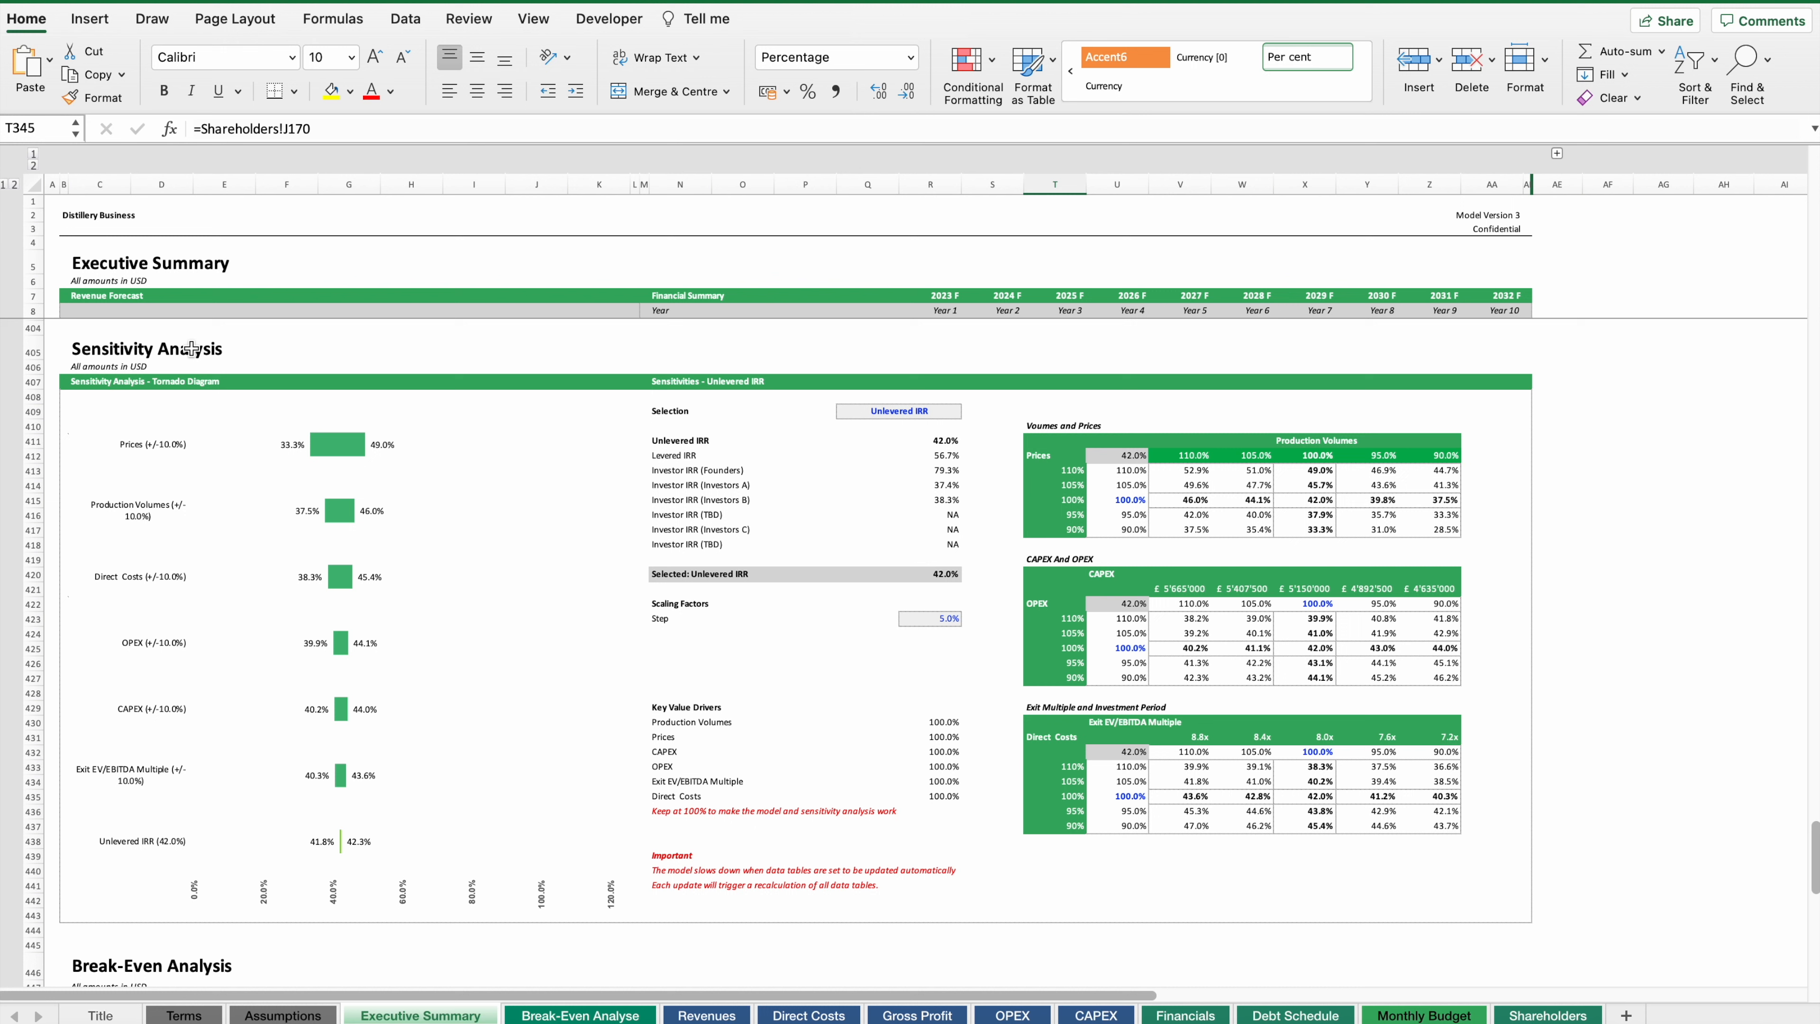
{"action": "mouse_move", "coordinate": [269, 444]}
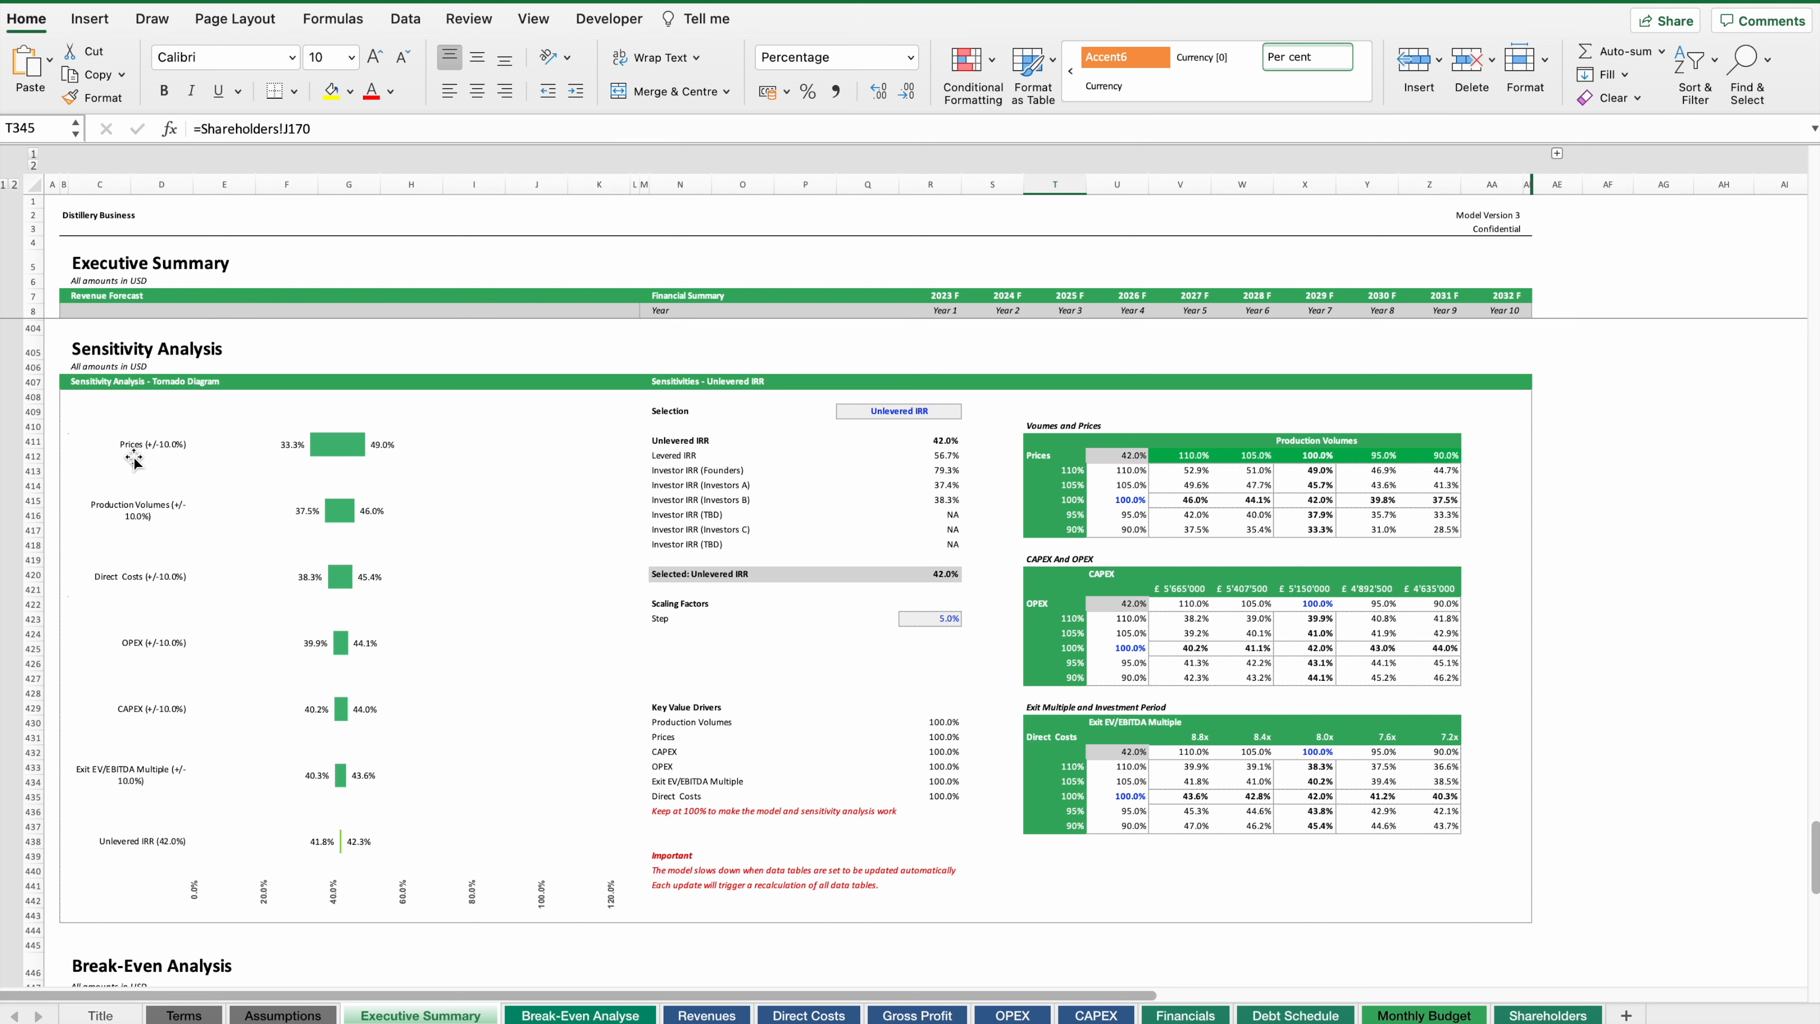
{"action": "mouse_move", "coordinate": [929, 415]}
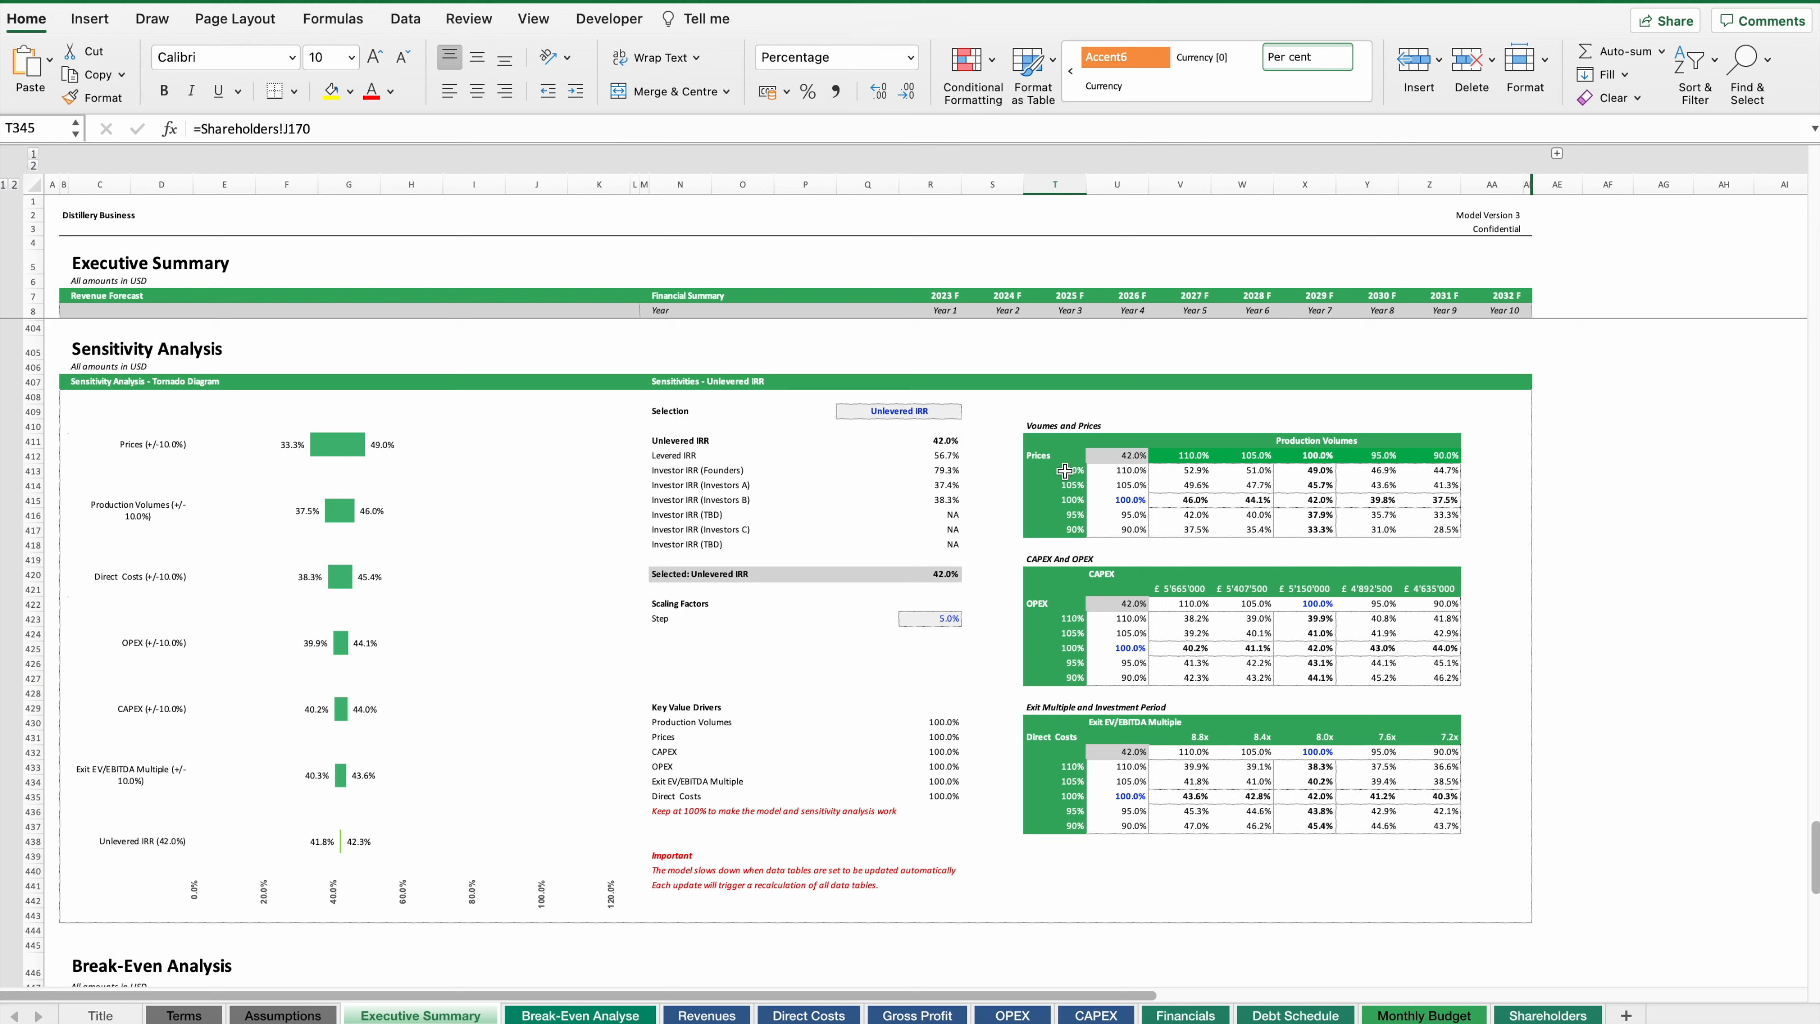
{"action": "mouse_move", "coordinate": [342, 460]}
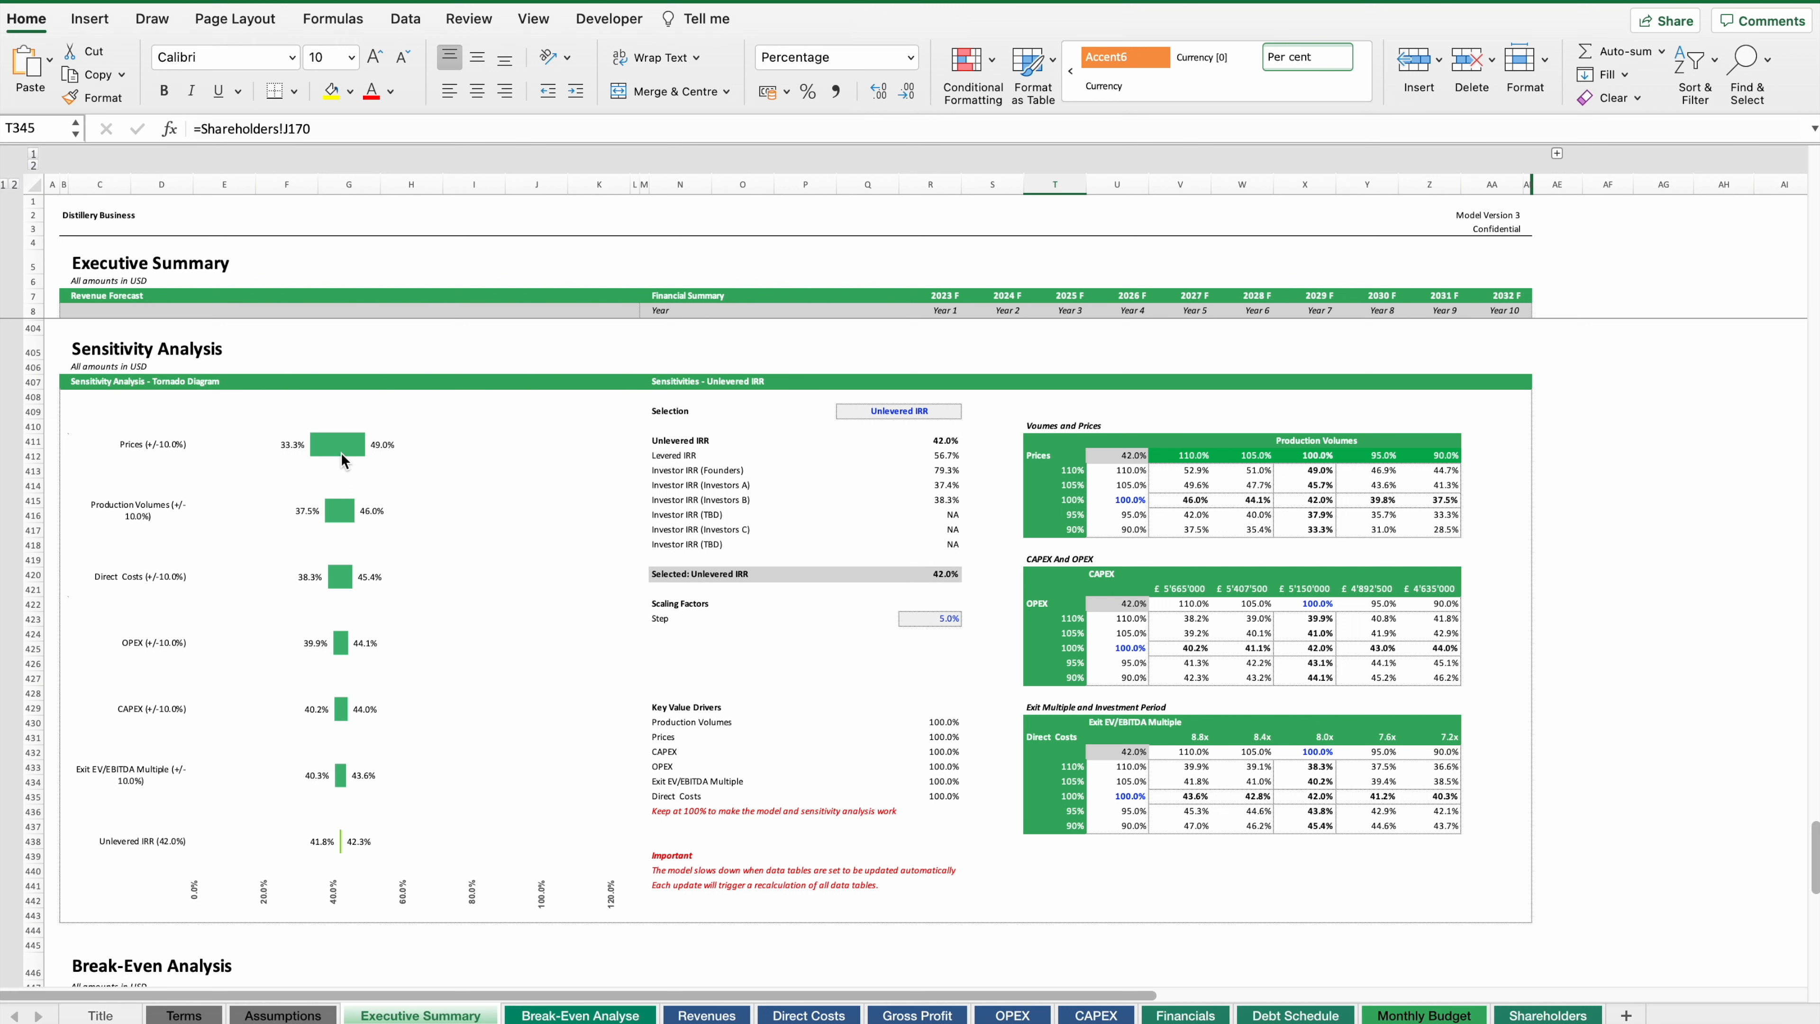